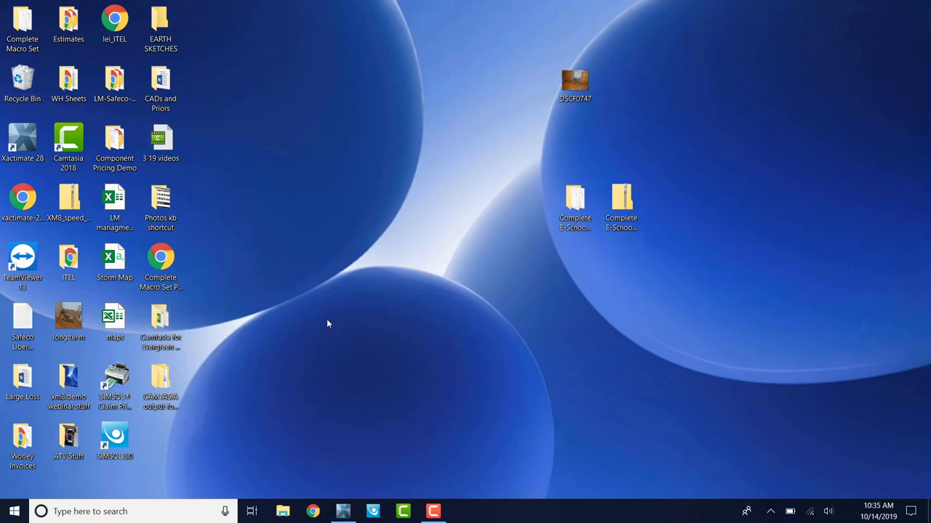
pyautogui.moveTo(367, 207)
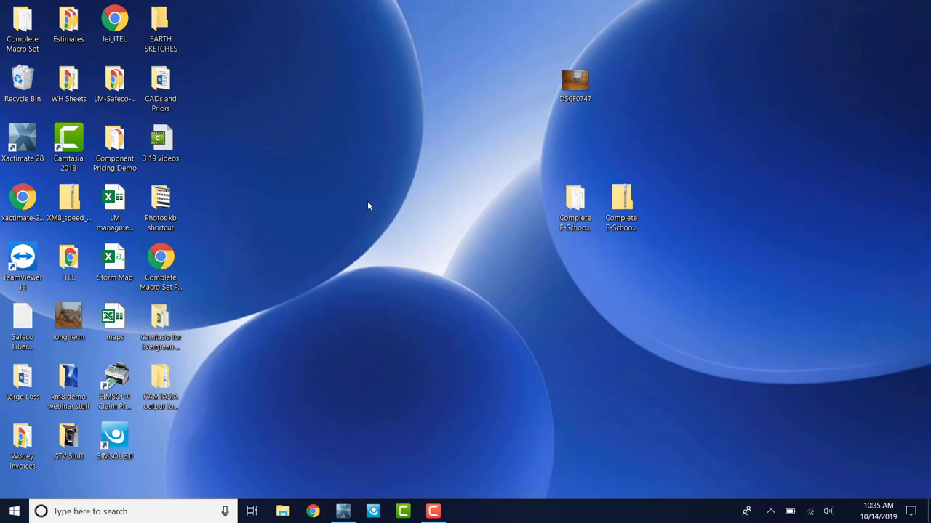
# Create a new desktop folder and name it 'Jack Smith'
pyautogui.rightClick(366, 206)
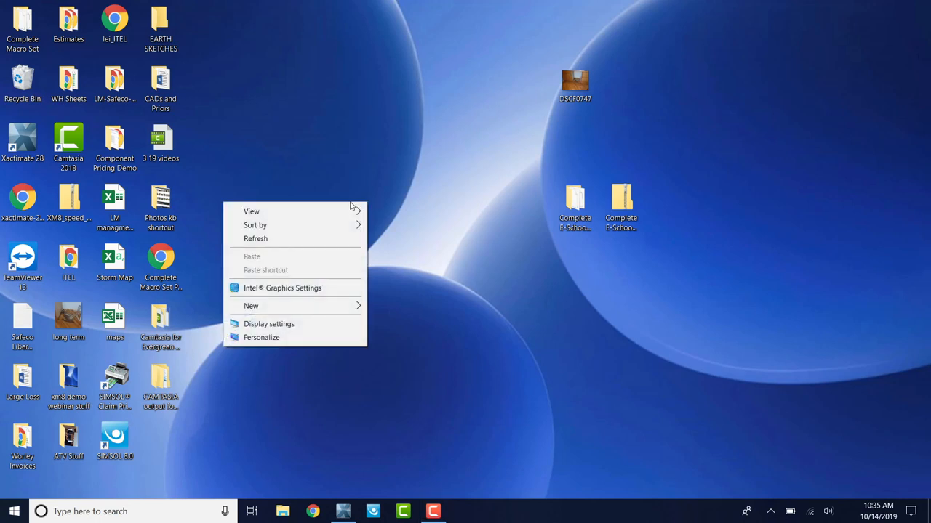
pyautogui.click(250, 305)
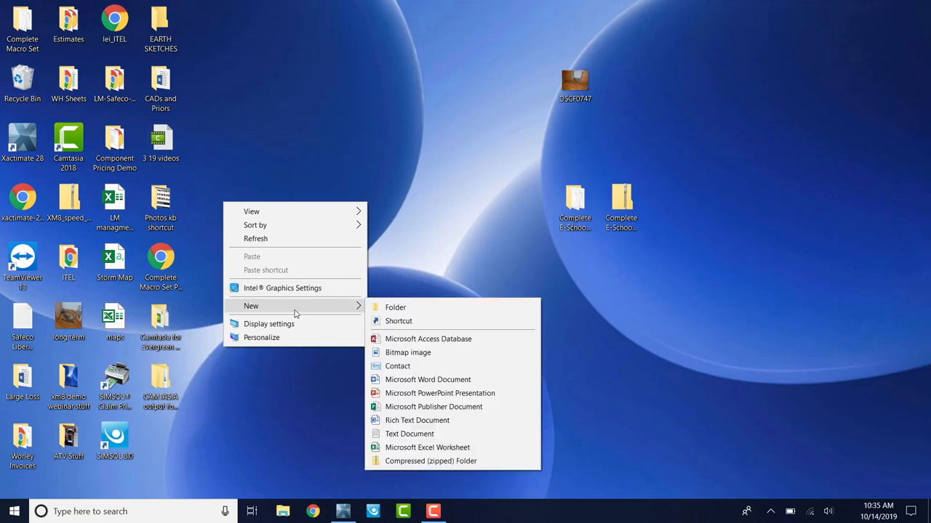
pyautogui.click(396, 307)
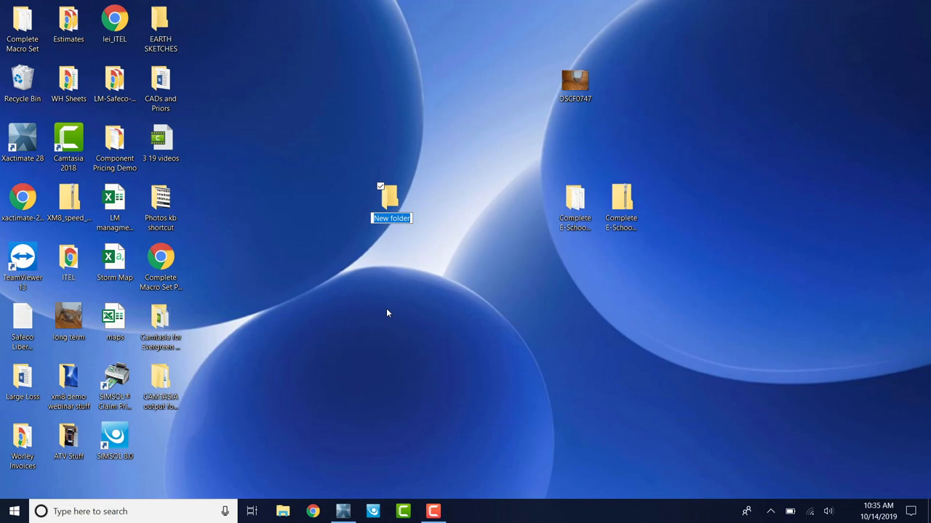
pyautogui.write('Jack')
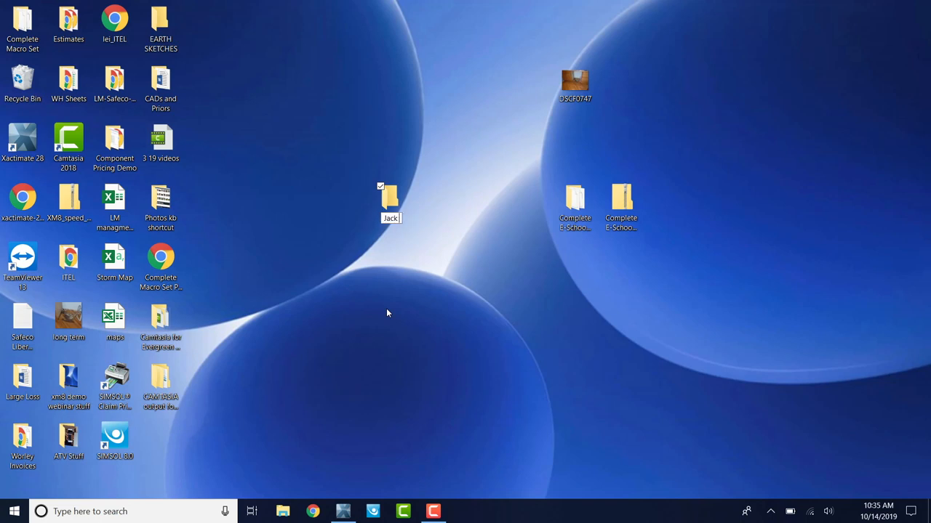
pyautogui.write('SMith')
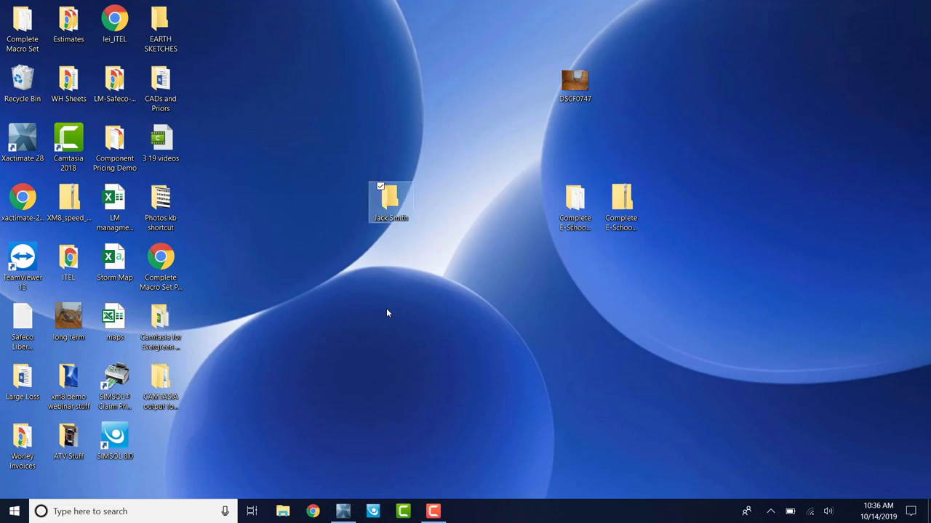
pyautogui.click(282, 511)
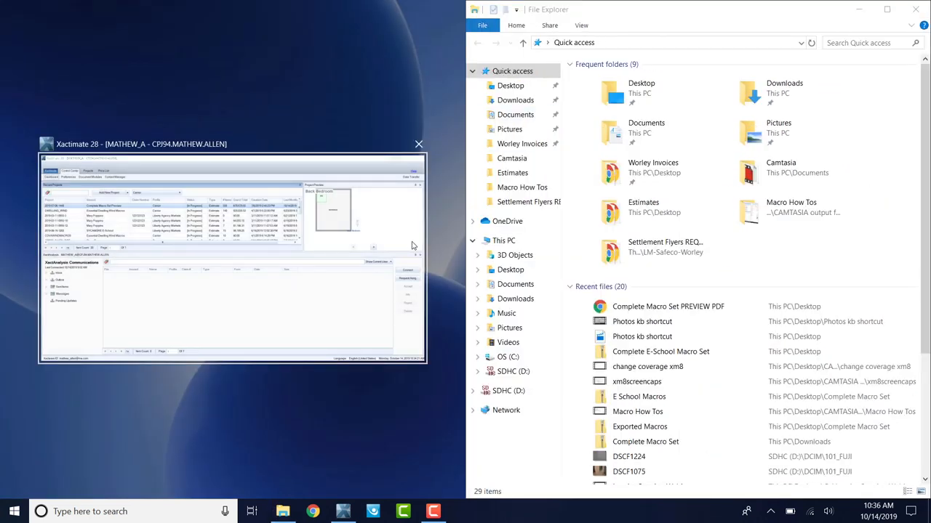
pyautogui.click(419, 144)
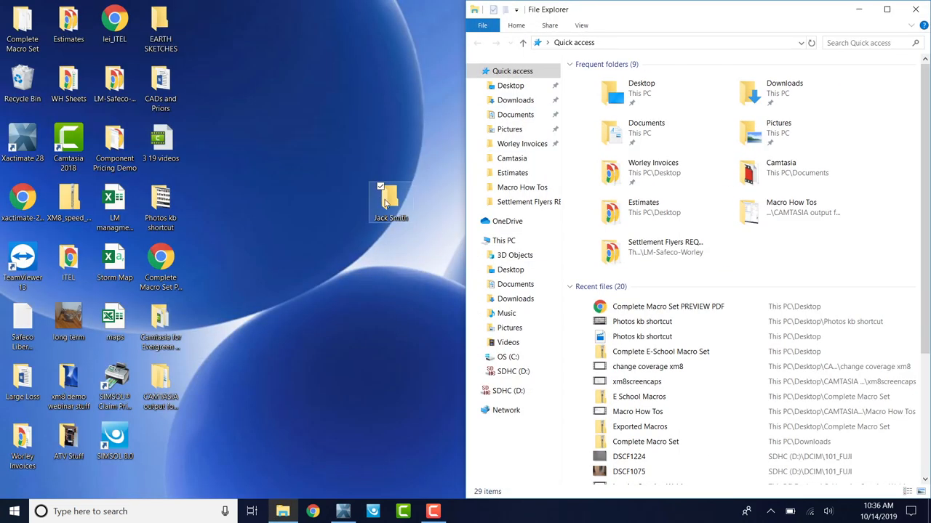
pyautogui.doubleClick(390, 197)
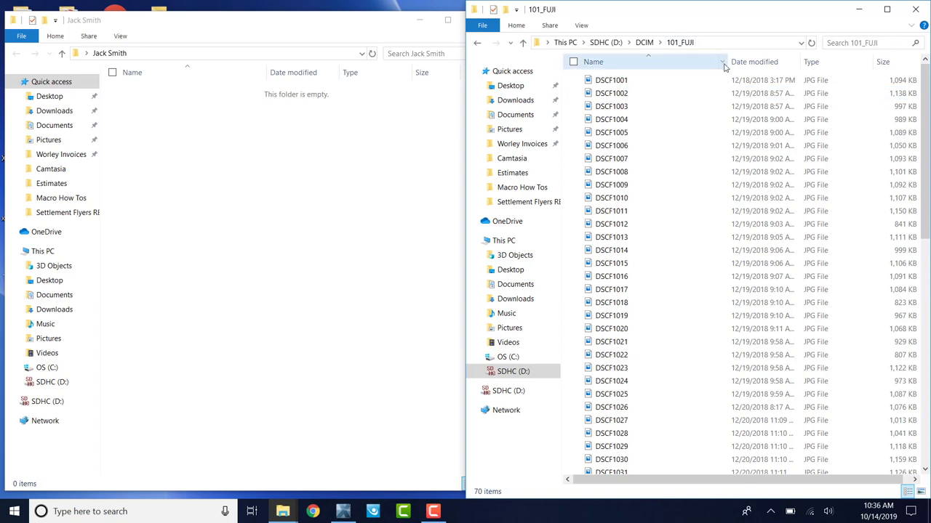
pyautogui.click(582, 27)
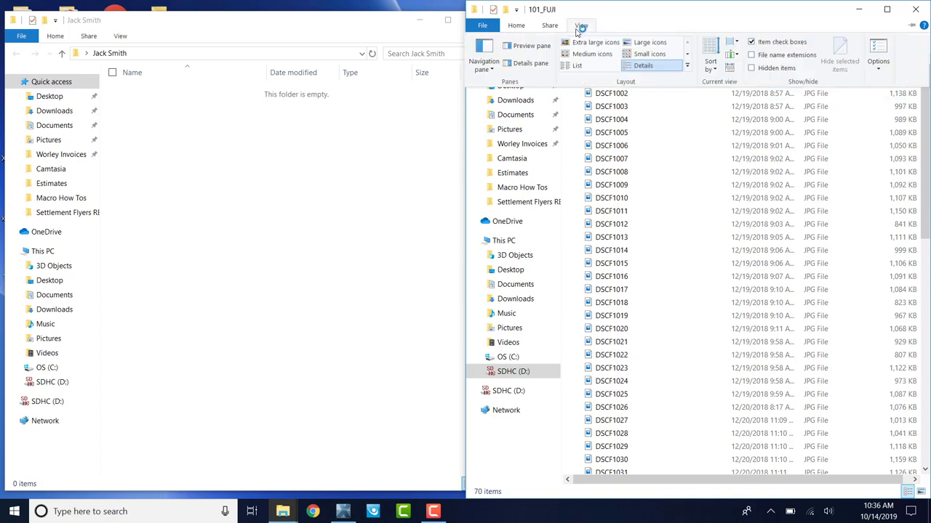
pyautogui.click(648, 41)
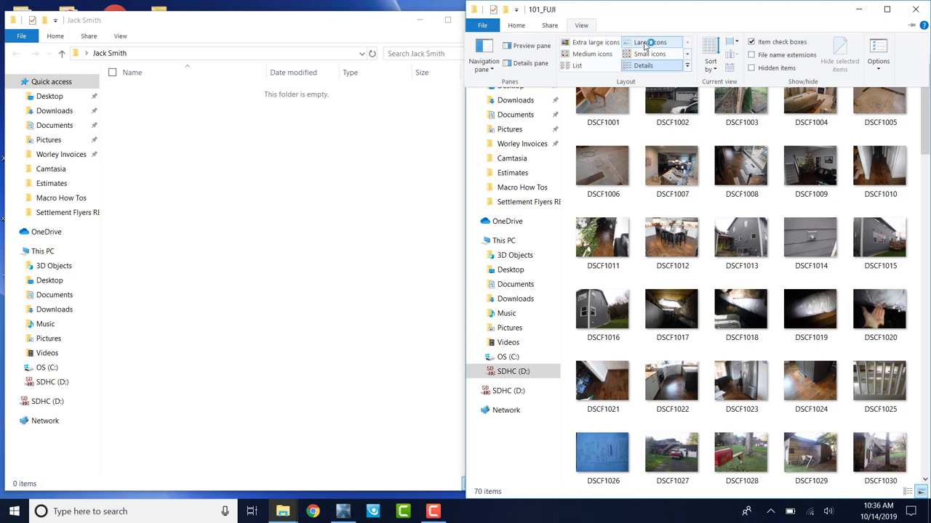
pyautogui.click(671, 94)
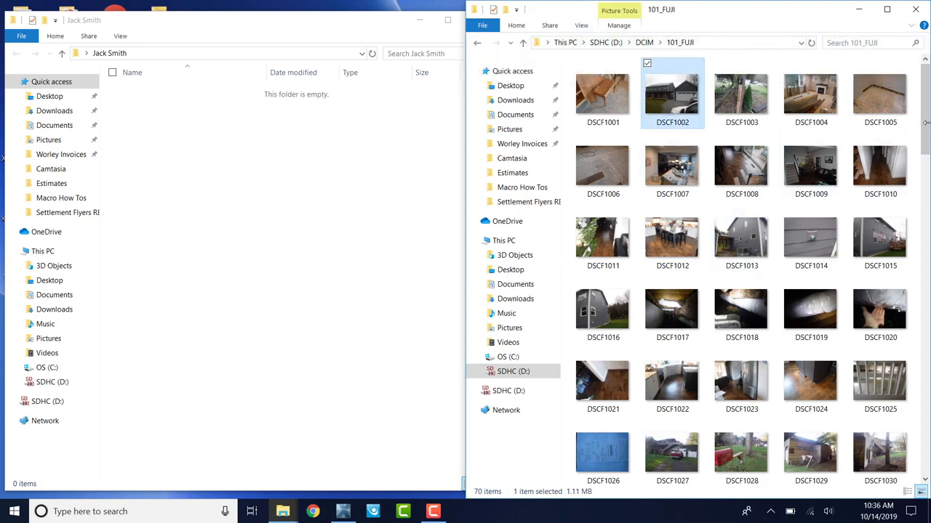
pyautogui.scroll(-3)
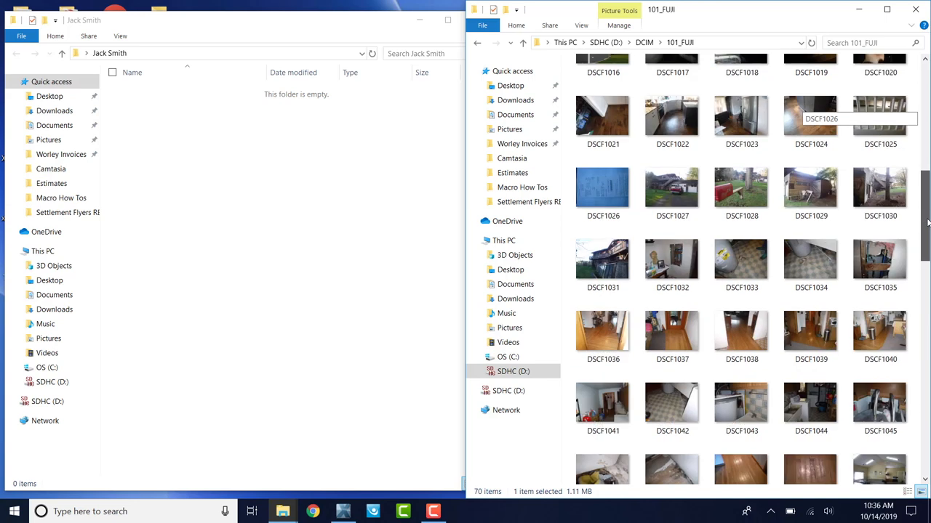
pyautogui.click(602, 207)
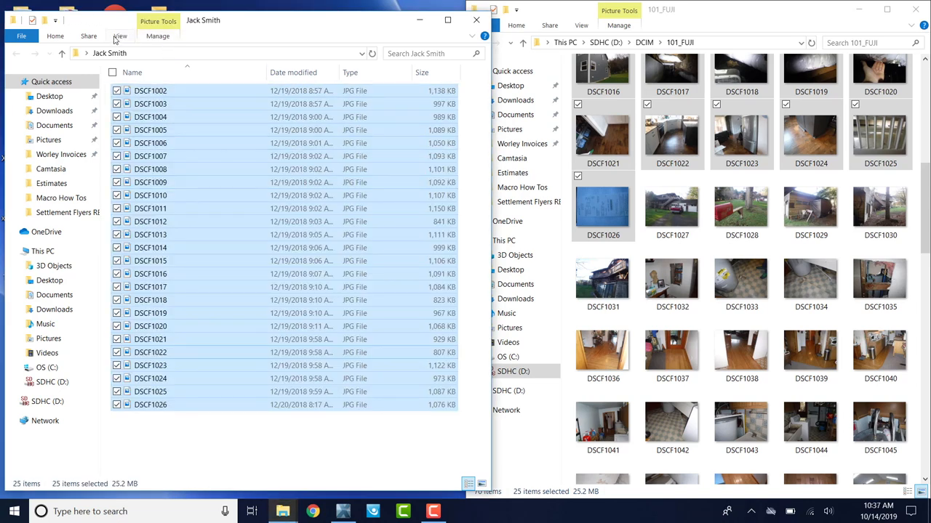
pyautogui.click(468, 483)
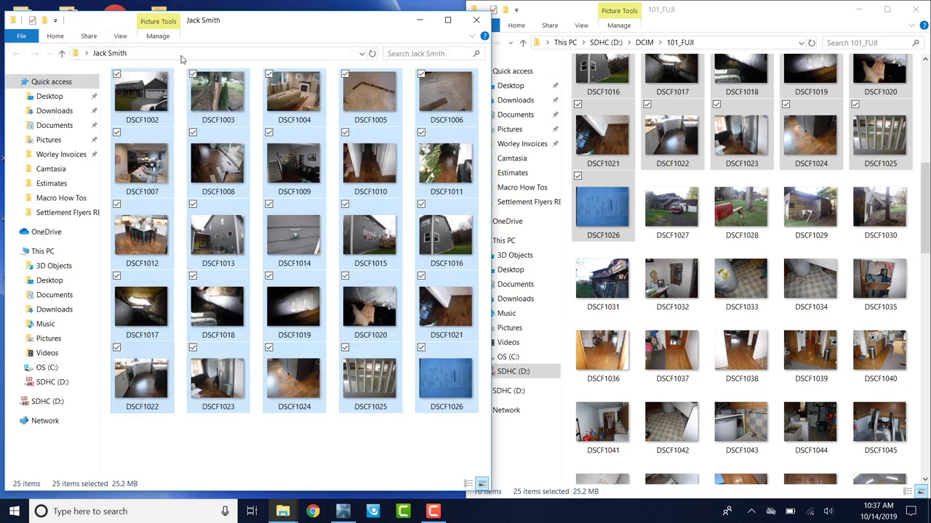
pyautogui.moveTo(256, 28)
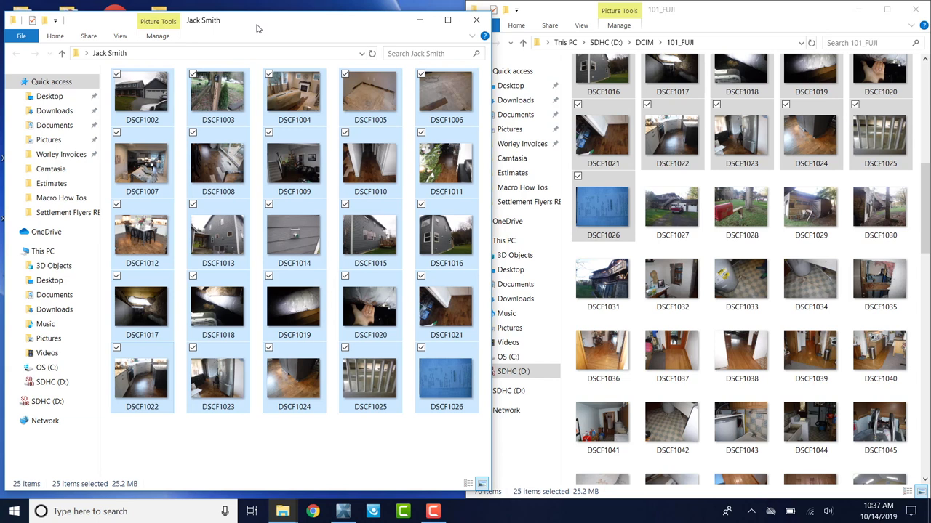
pyautogui.click(356, 436)
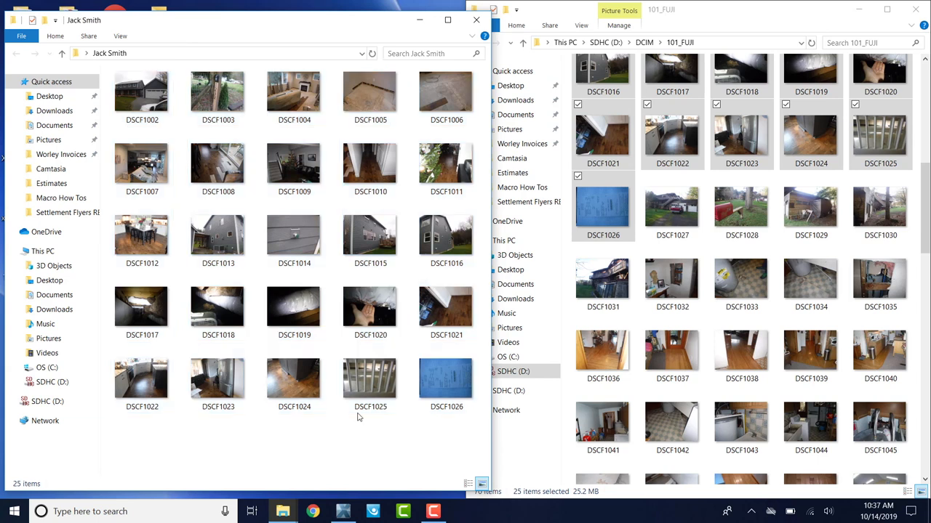
pyautogui.moveTo(355, 446)
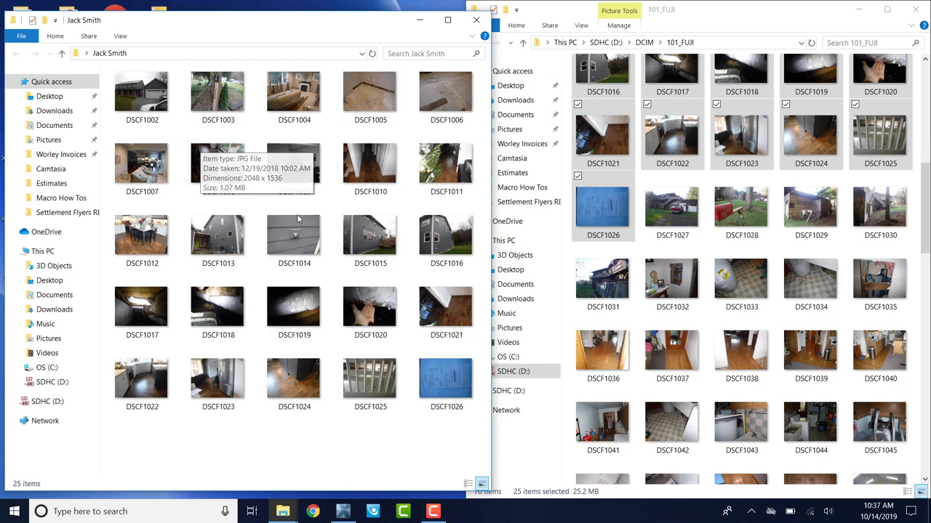
pyautogui.moveTo(264, 192)
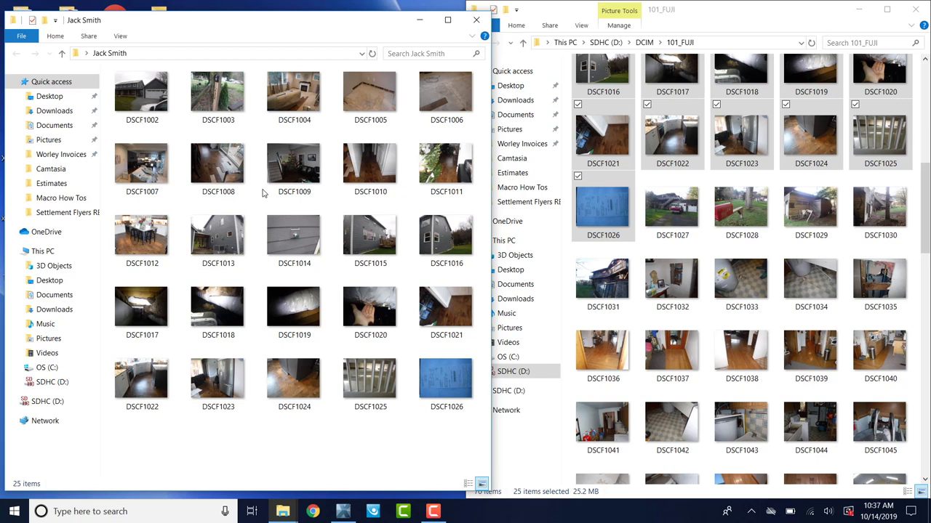
pyautogui.moveTo(448, 14)
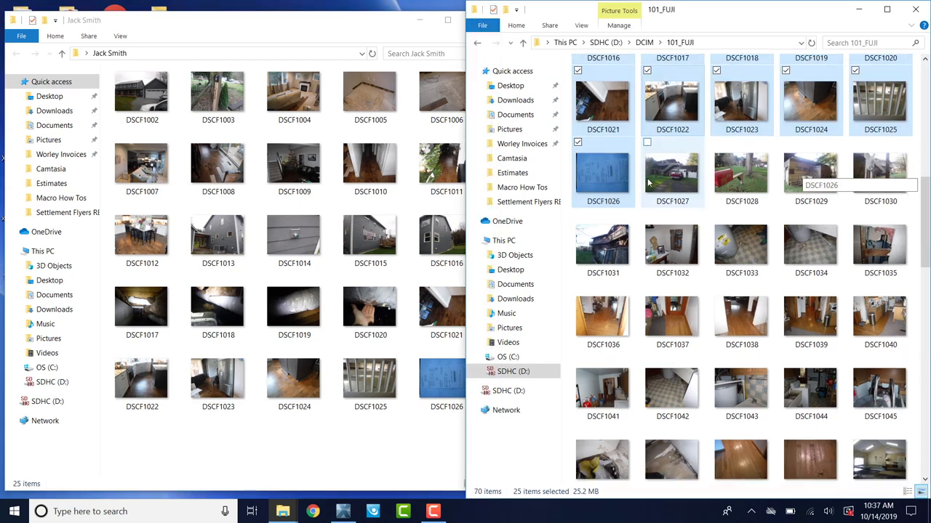
# Navigate the SD card window up to DCIM and back into the 101_FUJI photo folder
pyautogui.scroll(3)
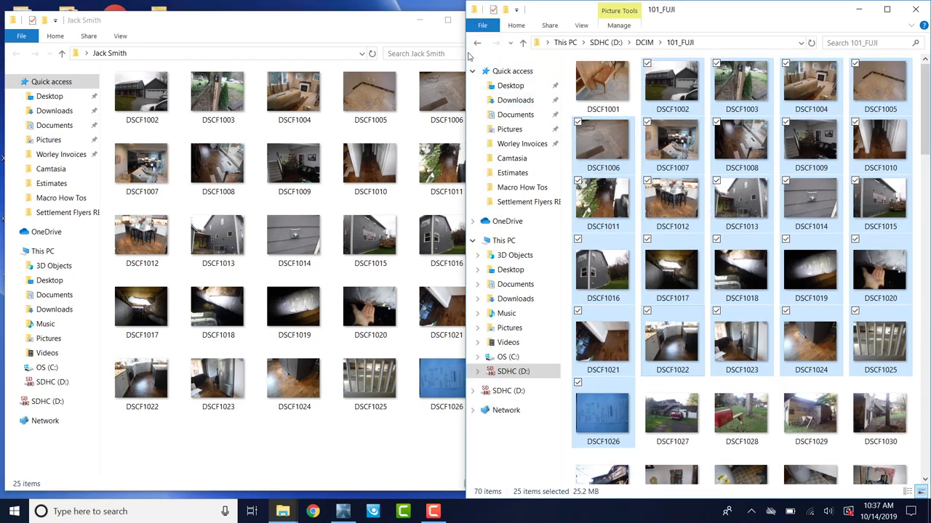
pyautogui.click(522, 42)
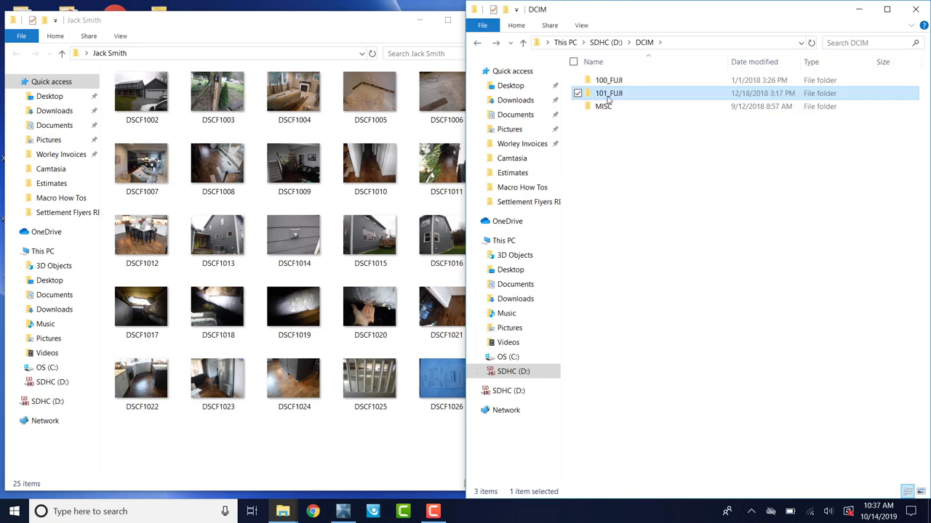
pyautogui.doubleClick(609, 78)
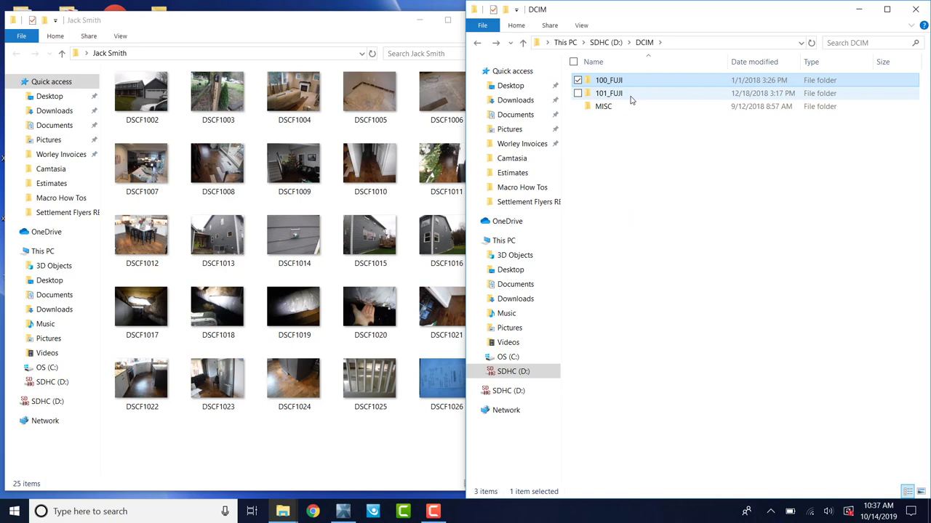
pyautogui.doubleClick(608, 93)
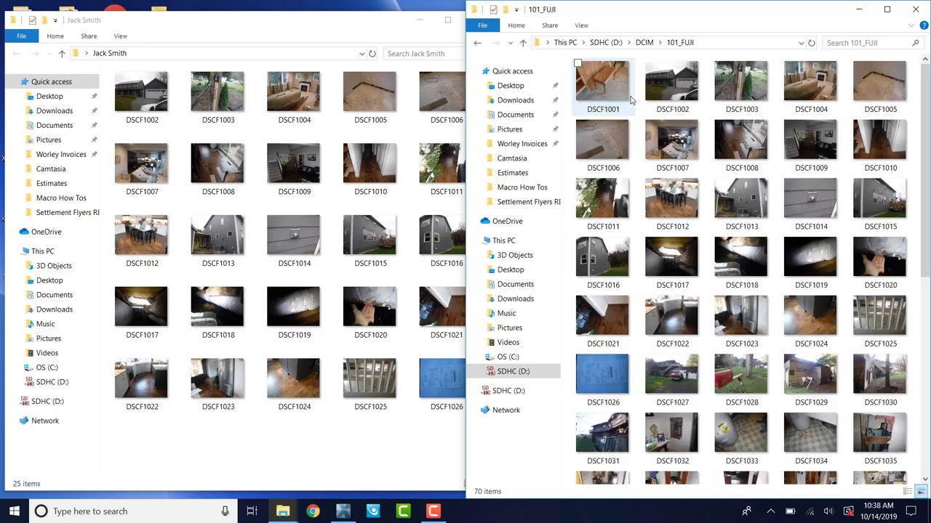
pyautogui.scroll(-3)
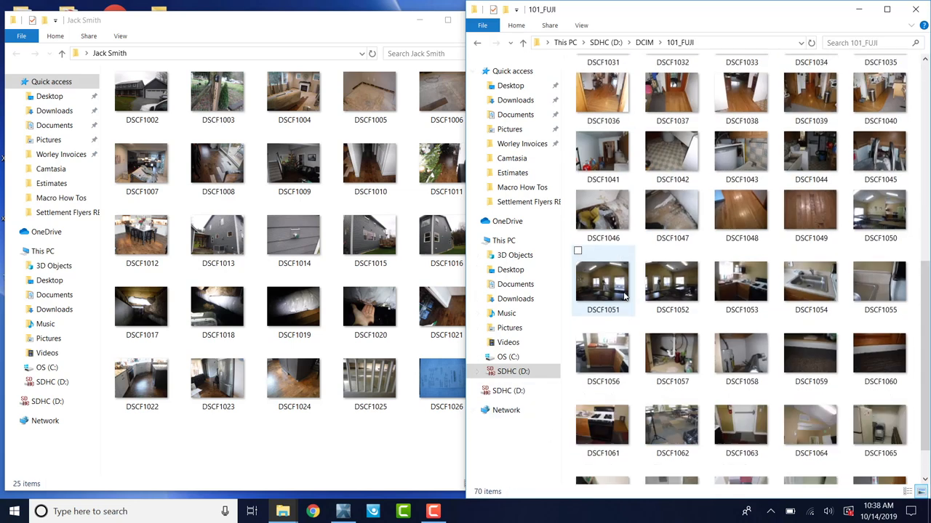
pyautogui.scroll(3)
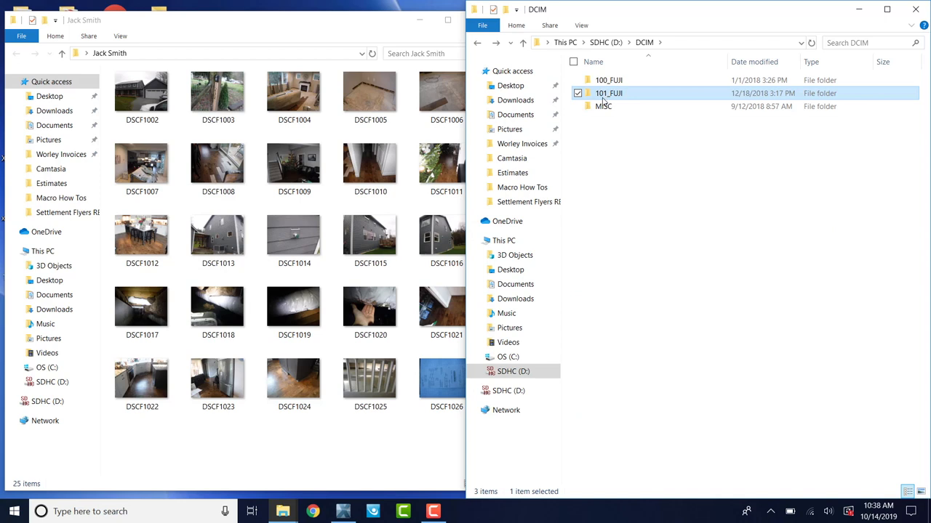
pyautogui.moveTo(608, 183)
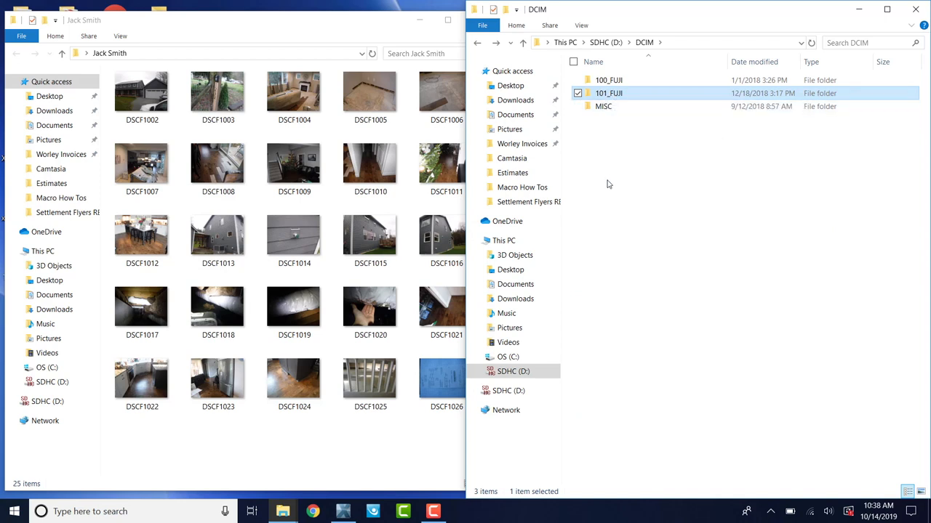
pyautogui.moveTo(614, 272)
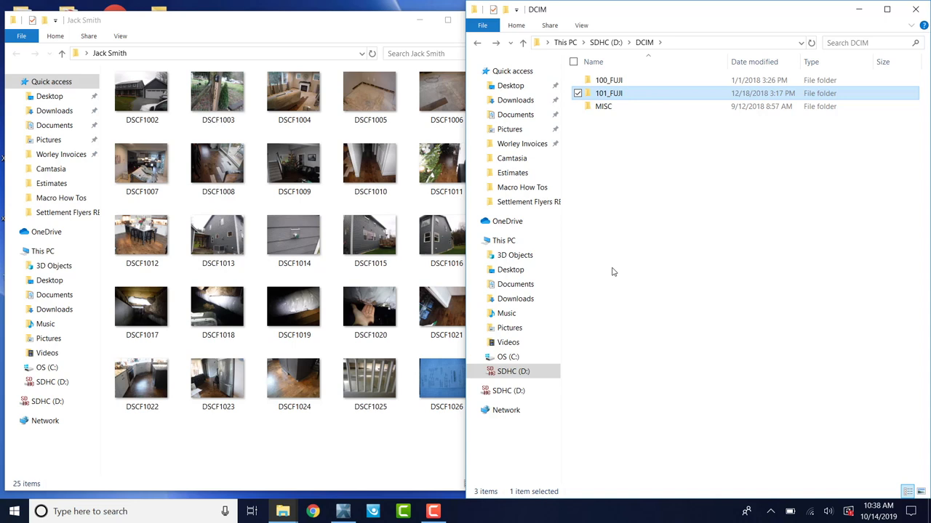
pyautogui.moveTo(663, 26)
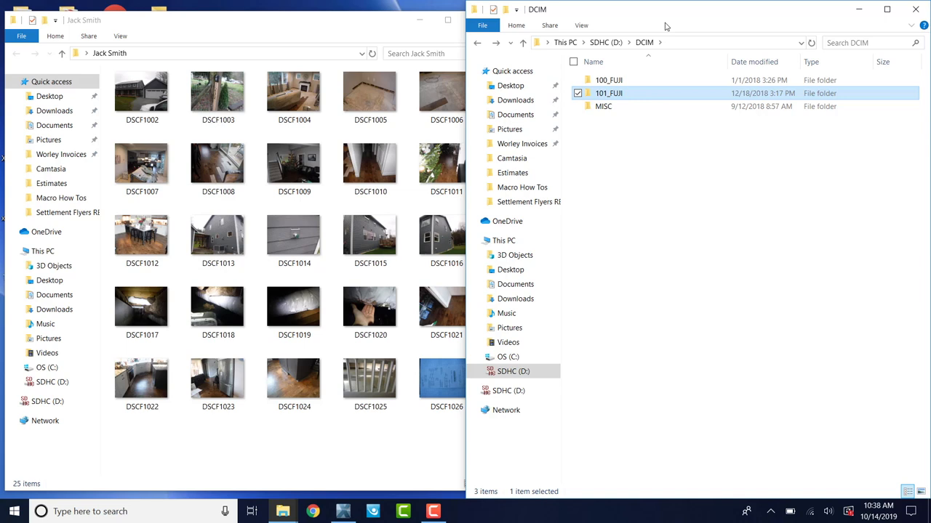
pyautogui.moveTo(658, 230)
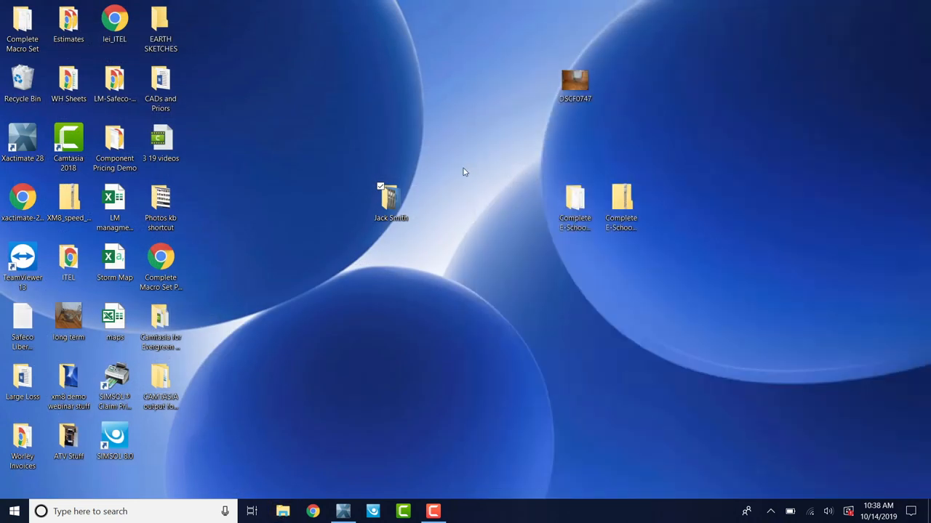
pyautogui.rightClick(390, 200)
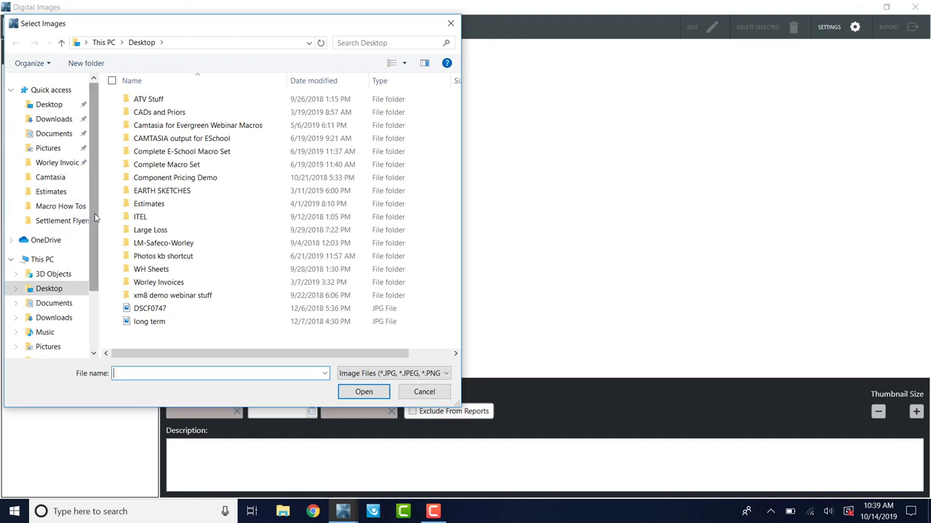
# Browse Select Images to H4N_SD (D:) > DCIM > 101_FUJI and select DSCF1002 through DSCF1026
pyautogui.scroll(-3)
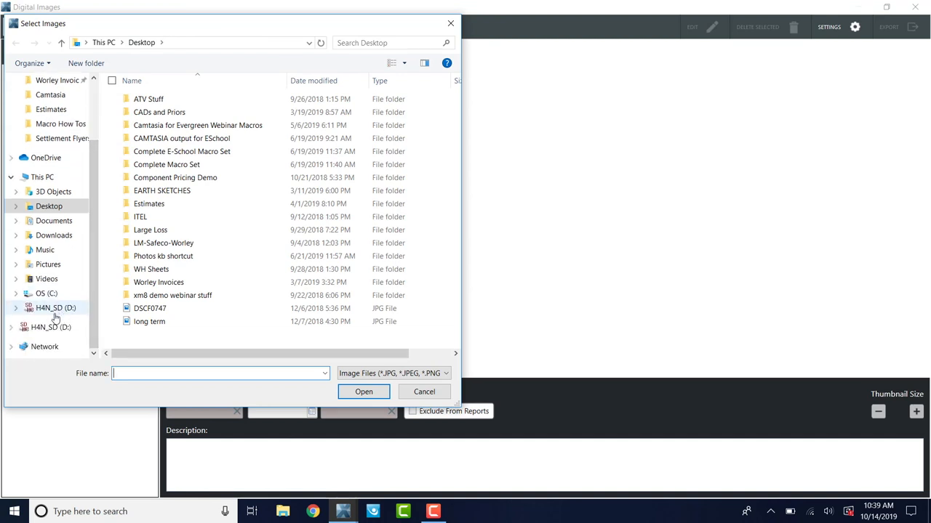
pyautogui.doubleClick(55, 309)
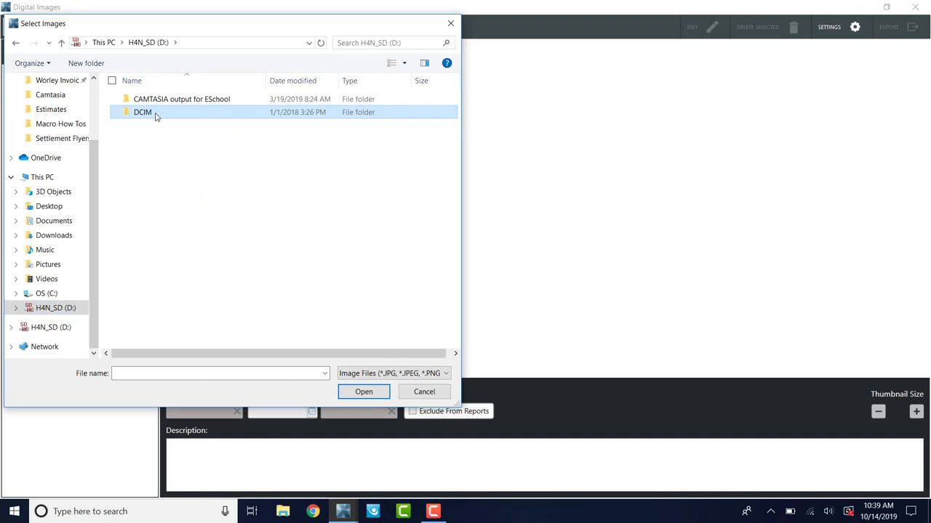
pyautogui.doubleClick(143, 112)
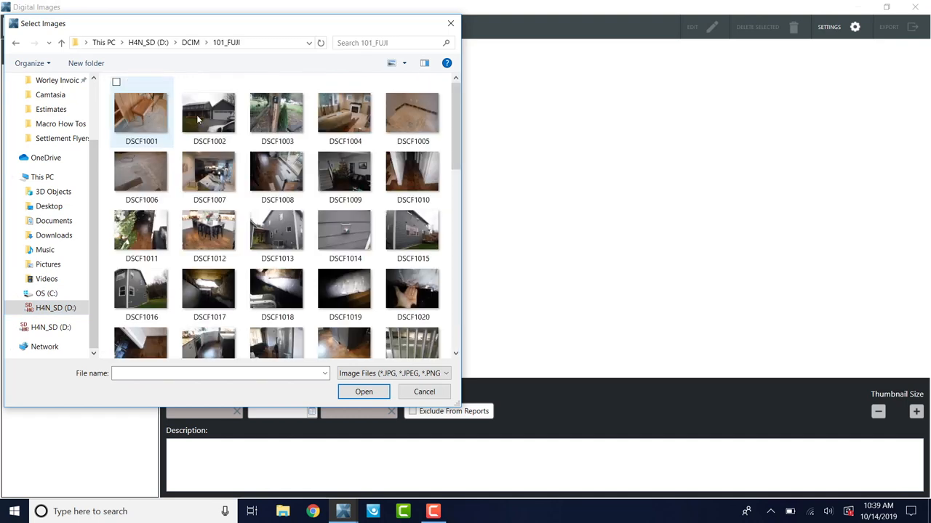
pyautogui.click(210, 113)
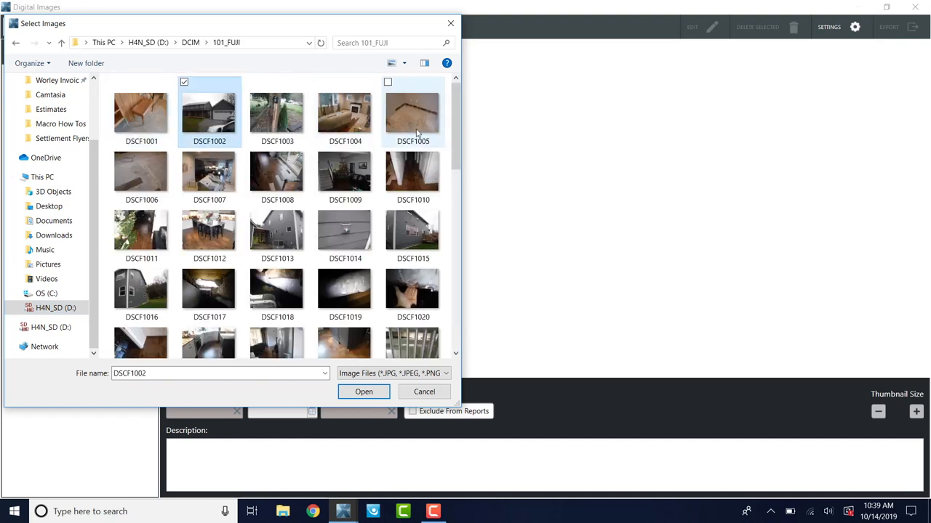
pyautogui.scroll(-3)
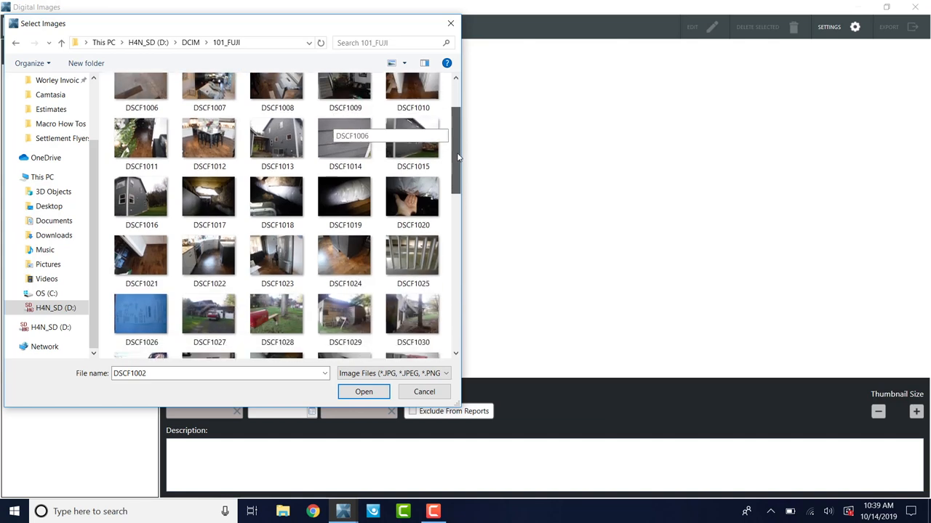
pyautogui.click(141, 317)
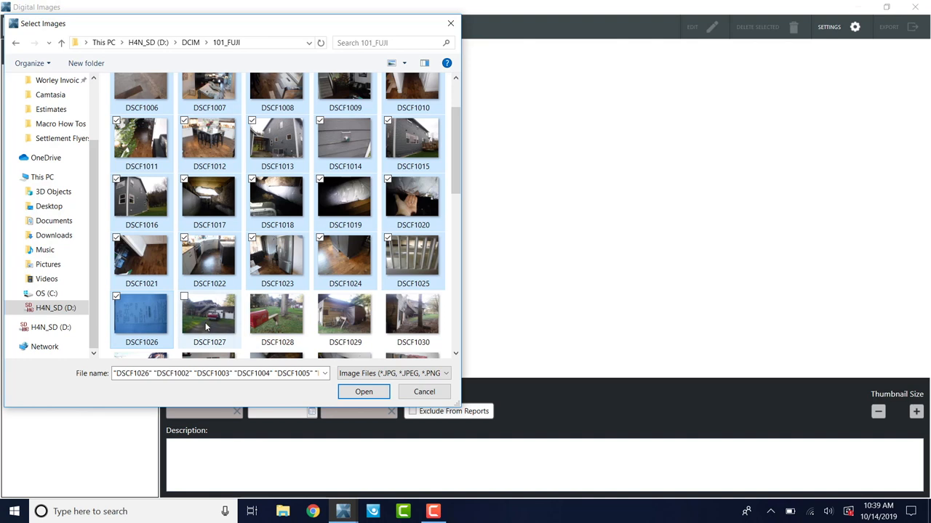
# Drop the unwanted photos from the selection and load the rest into Digital Images
pyautogui.scroll(3)
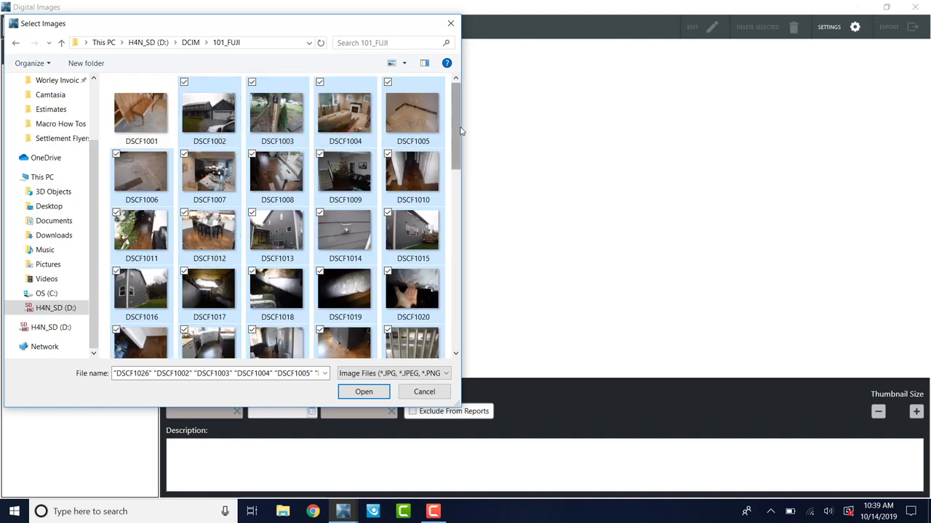
pyautogui.scroll(-3)
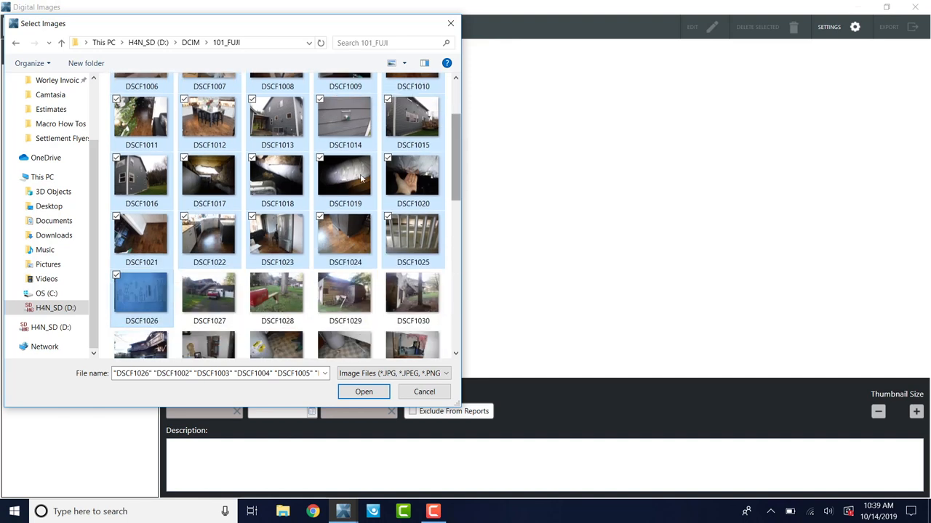
pyautogui.moveTo(353, 225)
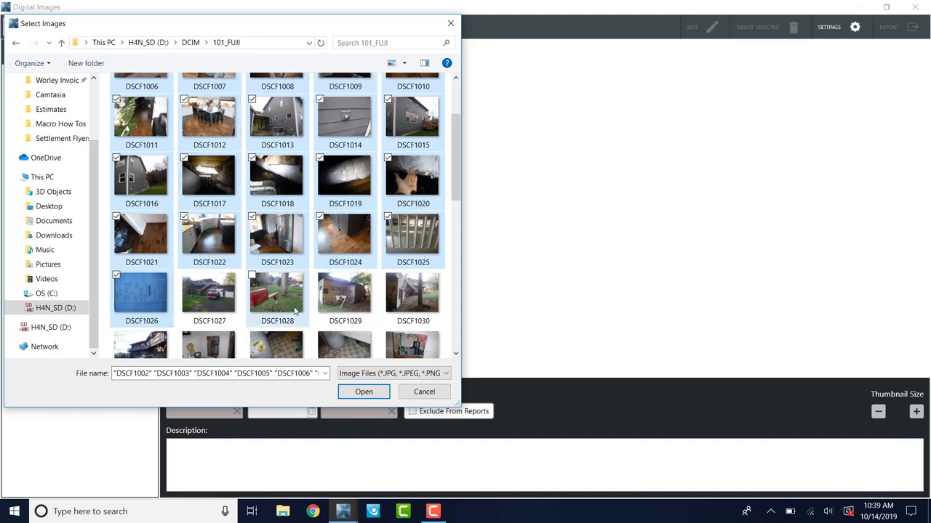
pyautogui.click(413, 294)
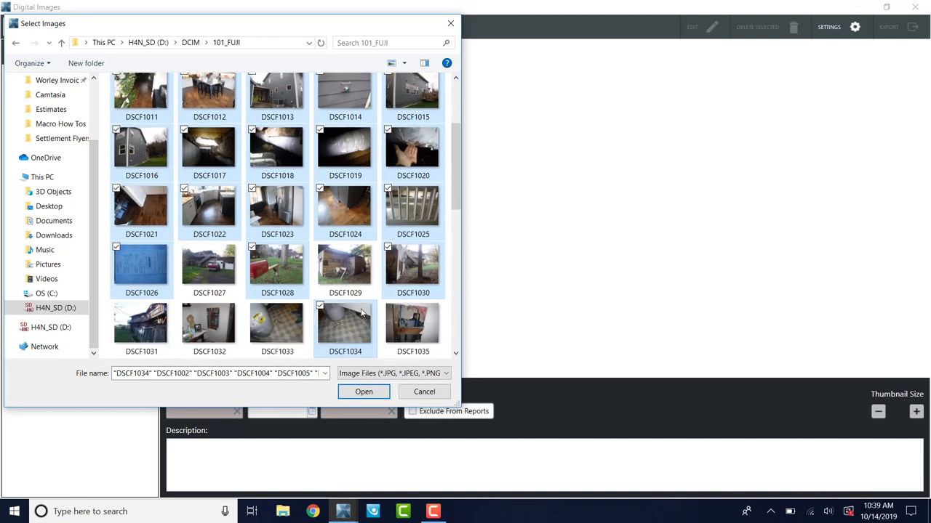
pyautogui.click(344, 264)
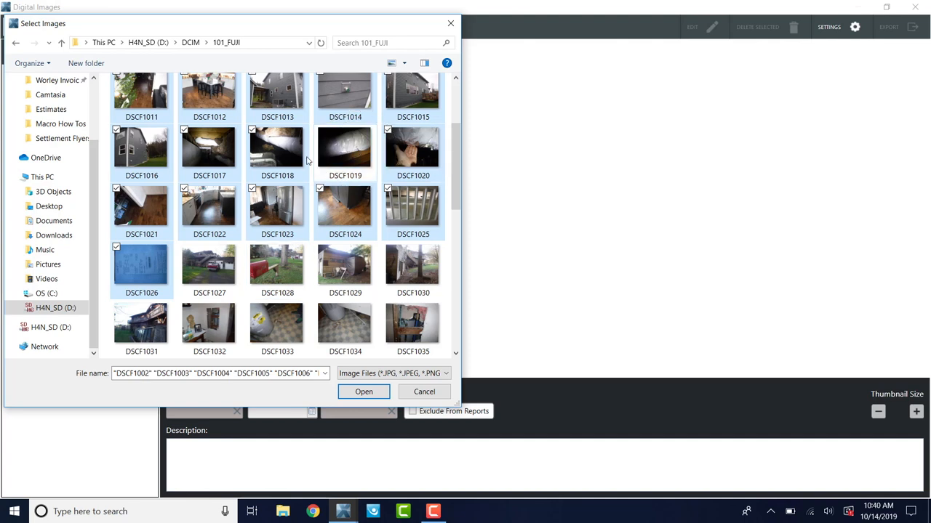
pyautogui.moveTo(268, 154)
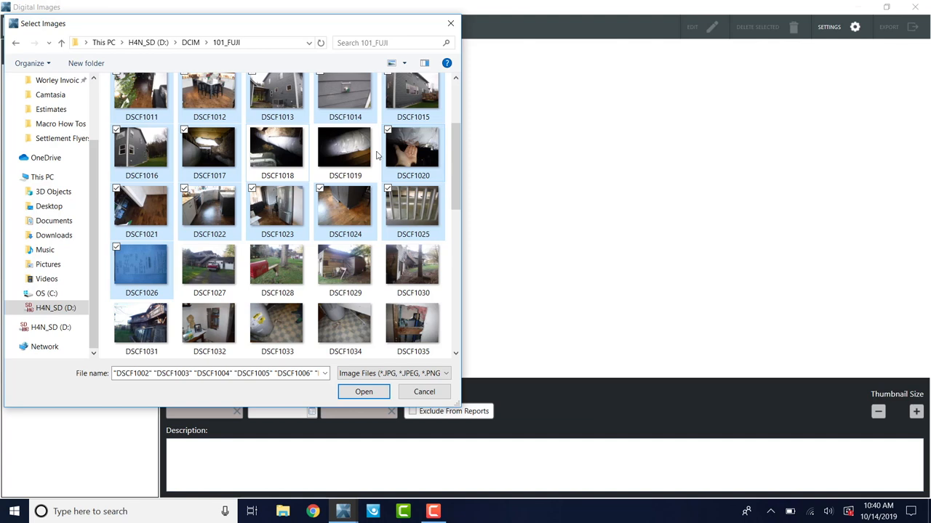
pyautogui.moveTo(297, 224)
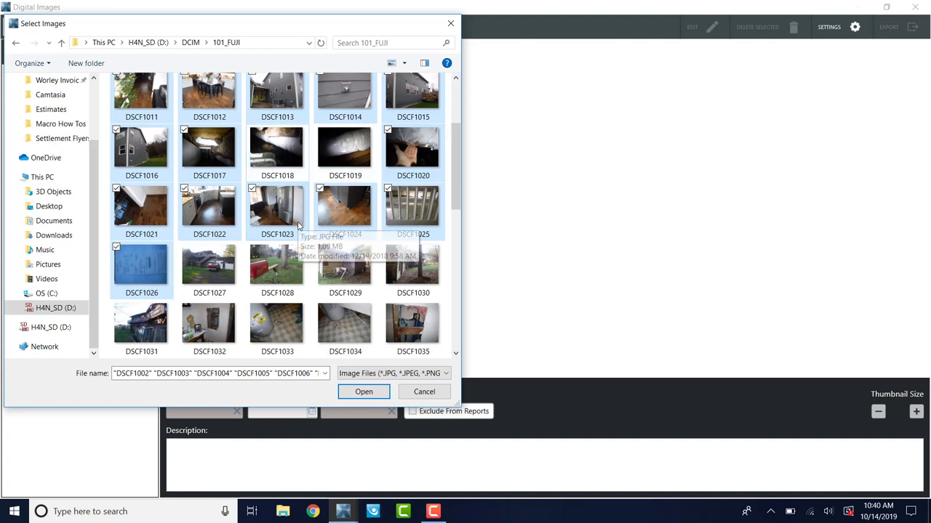
pyautogui.moveTo(465, 182)
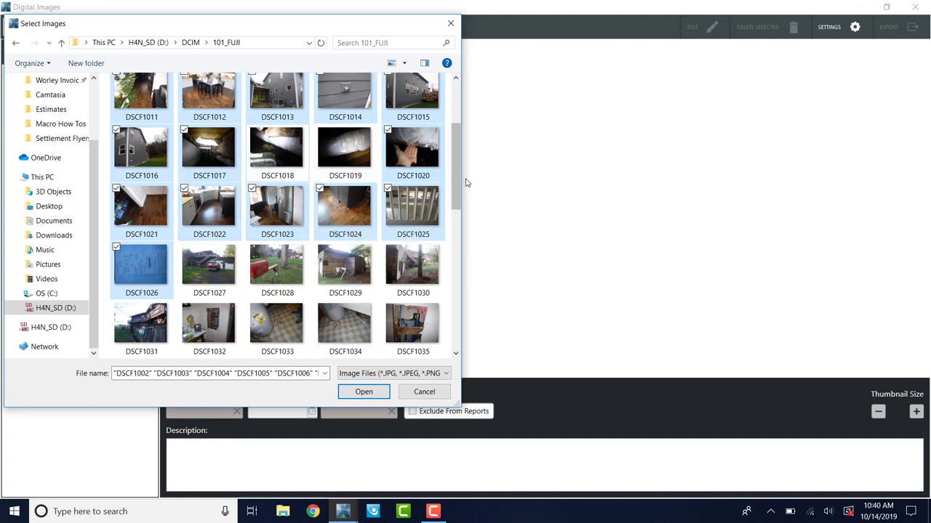
pyautogui.scroll(3)
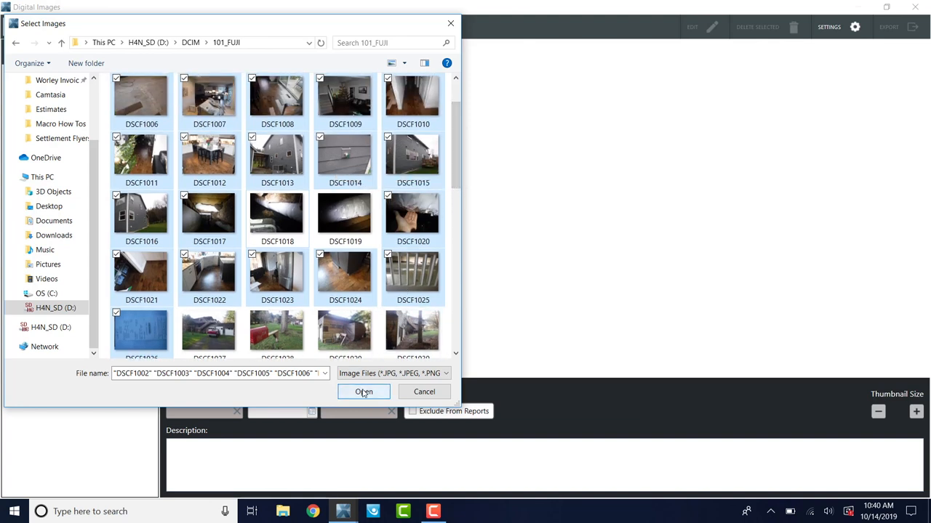
pyautogui.click(364, 393)
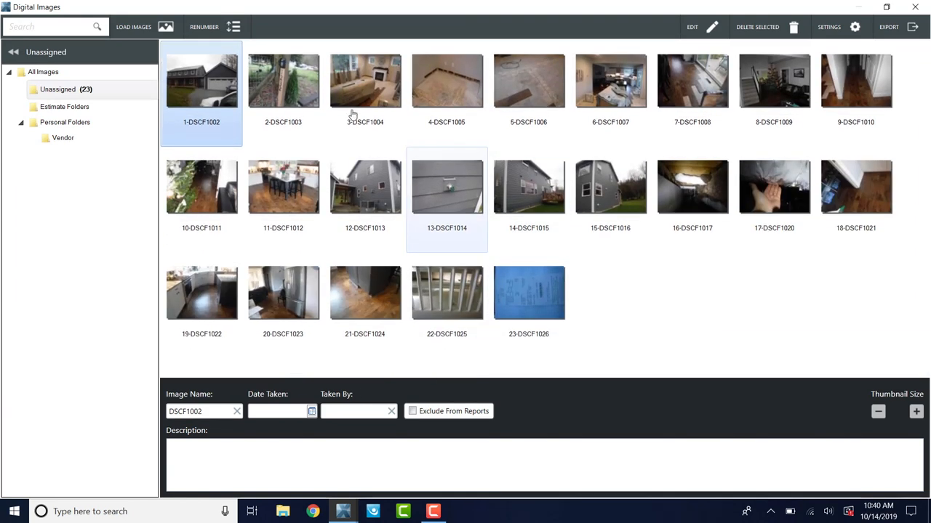
pyautogui.click(365, 80)
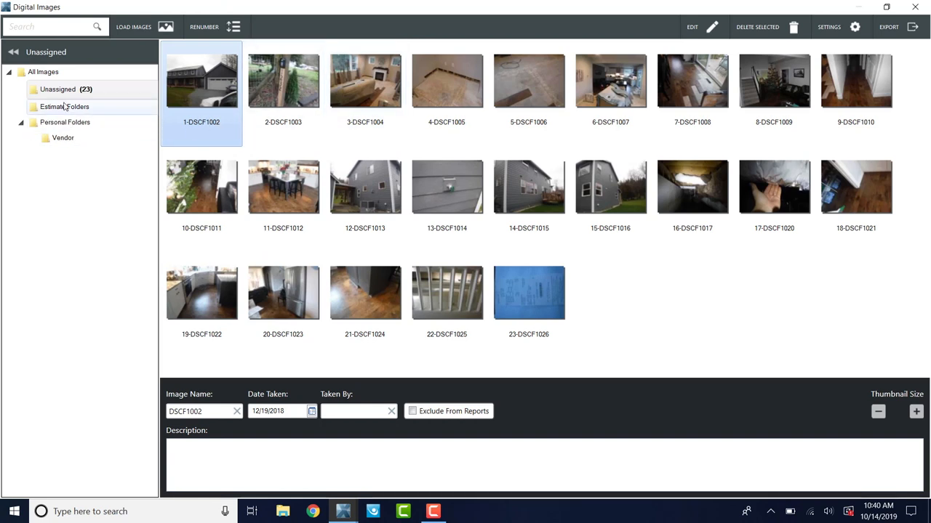
pyautogui.moveTo(62, 137)
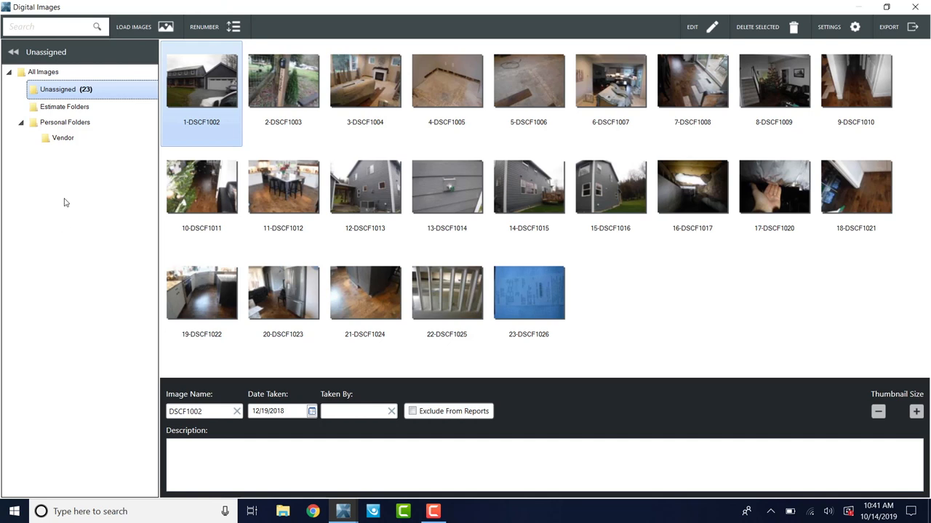
pyautogui.moveTo(134, 197)
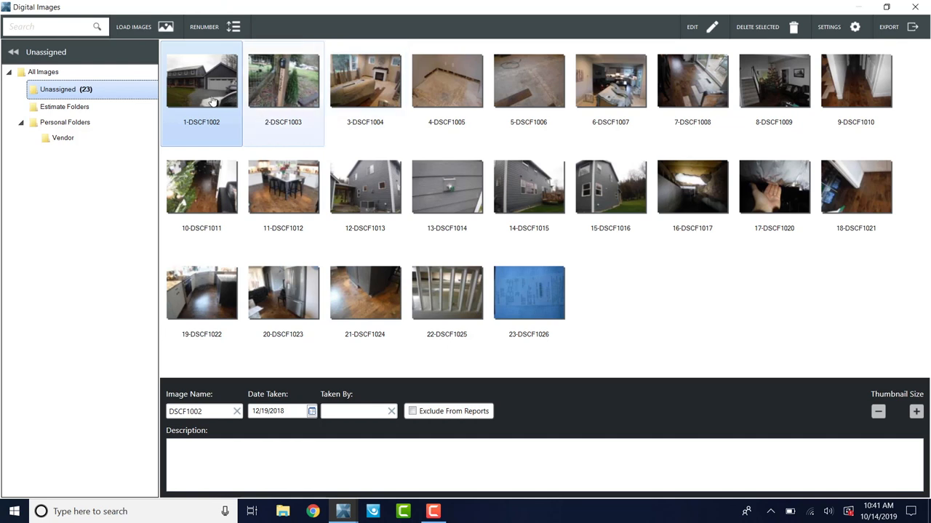
pyautogui.moveTo(281, 90)
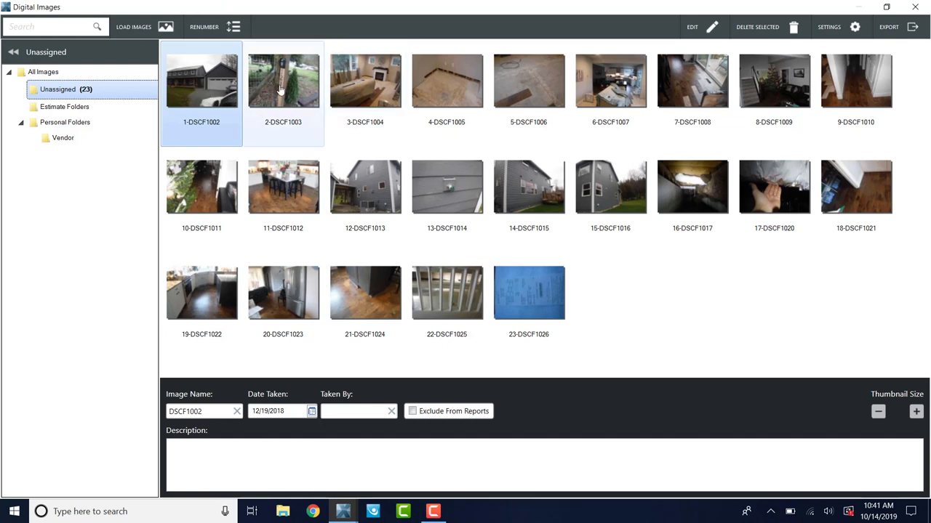
# Name the first two photos 'Risk'
pyautogui.click(365, 80)
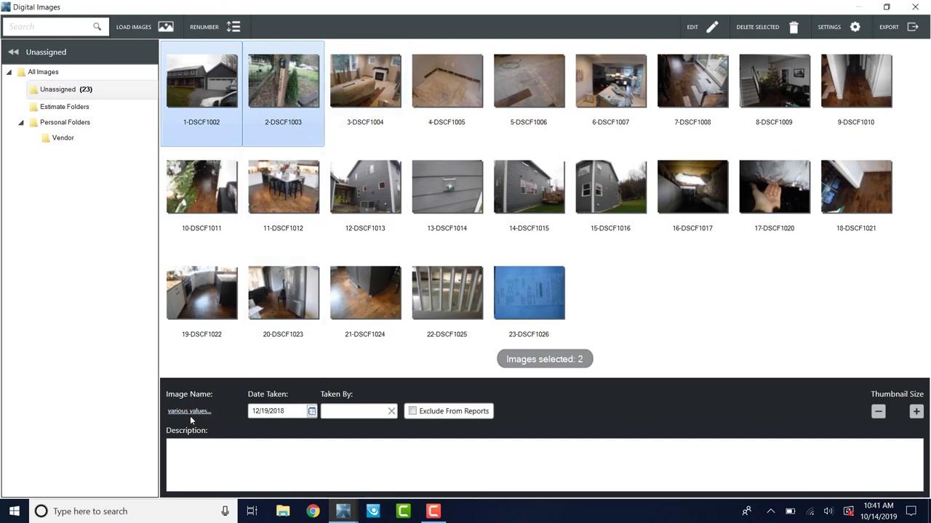
pyautogui.click(189, 410)
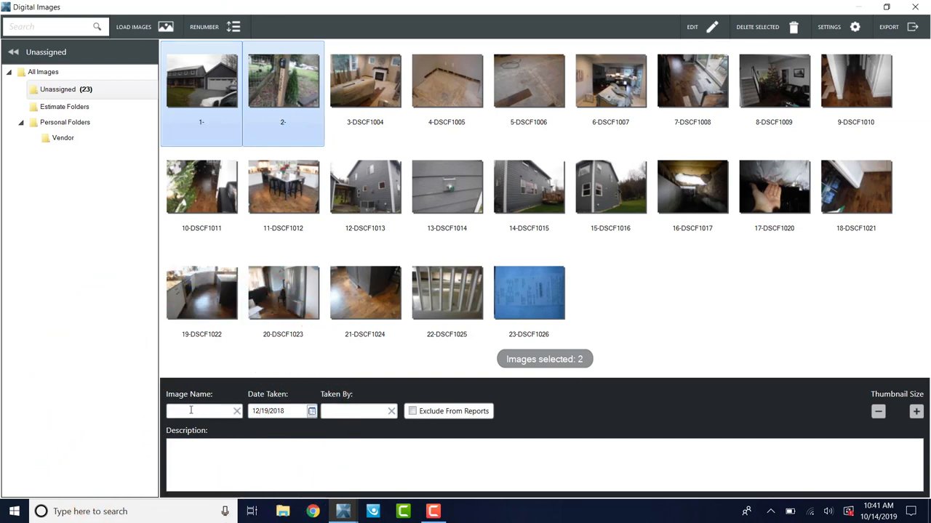
pyautogui.write('Ris')
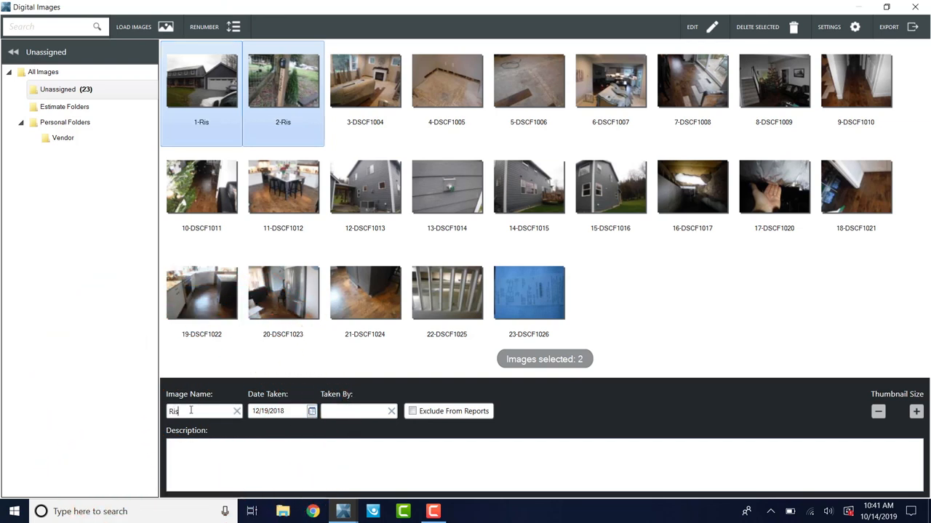
pyautogui.write('k')
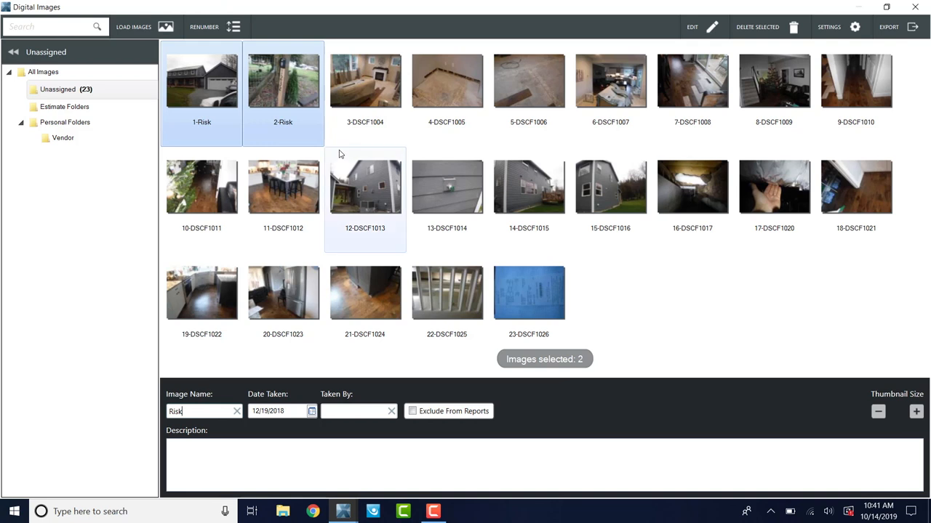
pyautogui.click(365, 80)
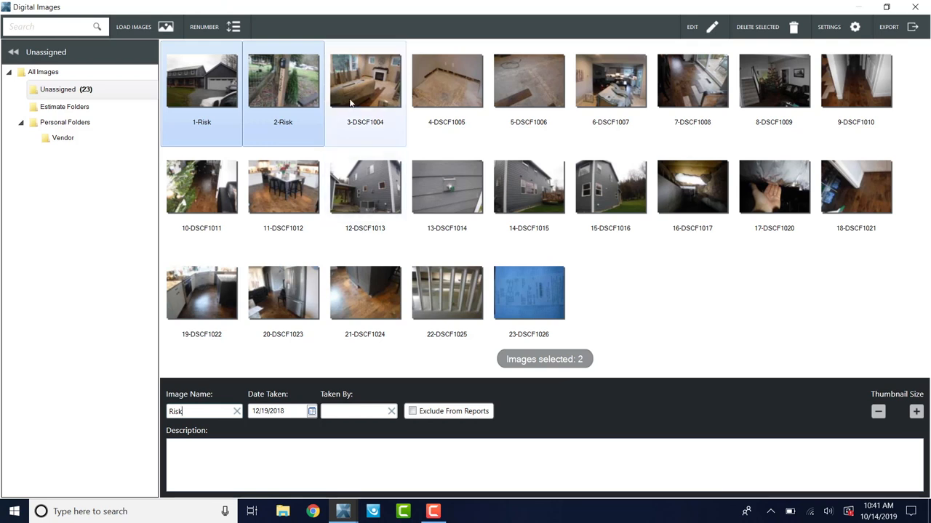
pyautogui.click(365, 80)
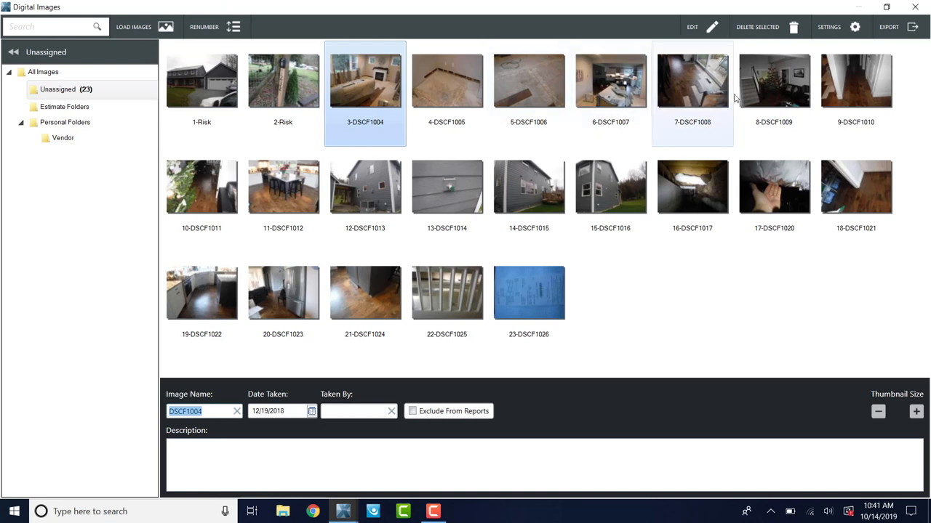
pyautogui.moveTo(774, 80)
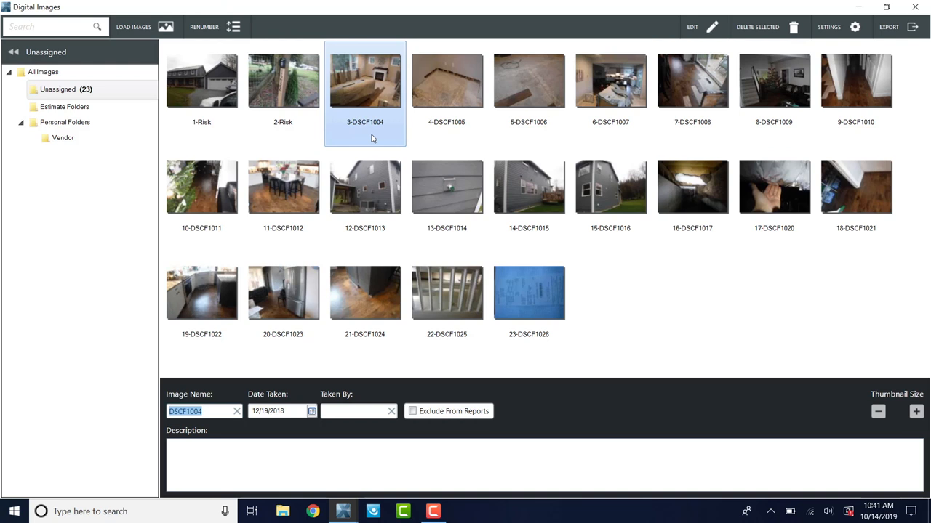
pyautogui.moveTo(378, 128)
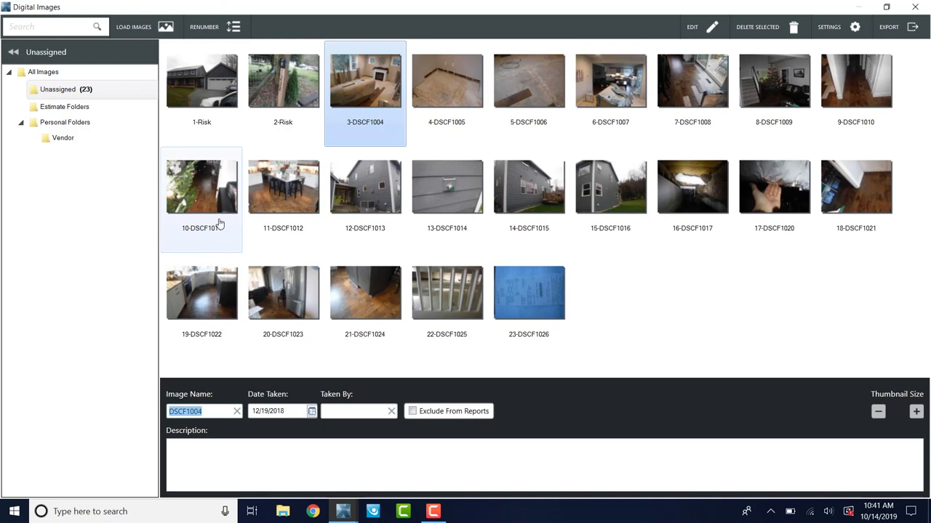
# Name photos 3–10 'Living Room' and photo 11 'Dining Room'
pyautogui.click(200, 186)
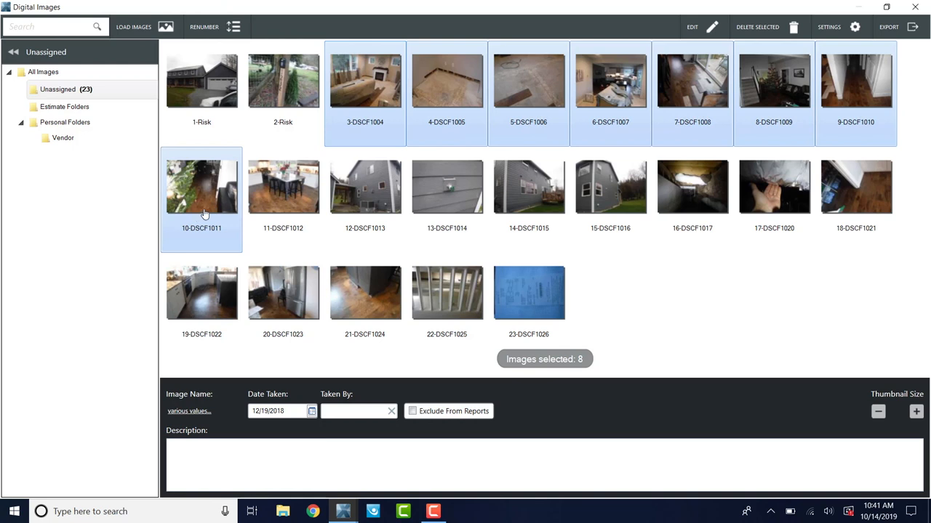
pyautogui.moveTo(207, 237)
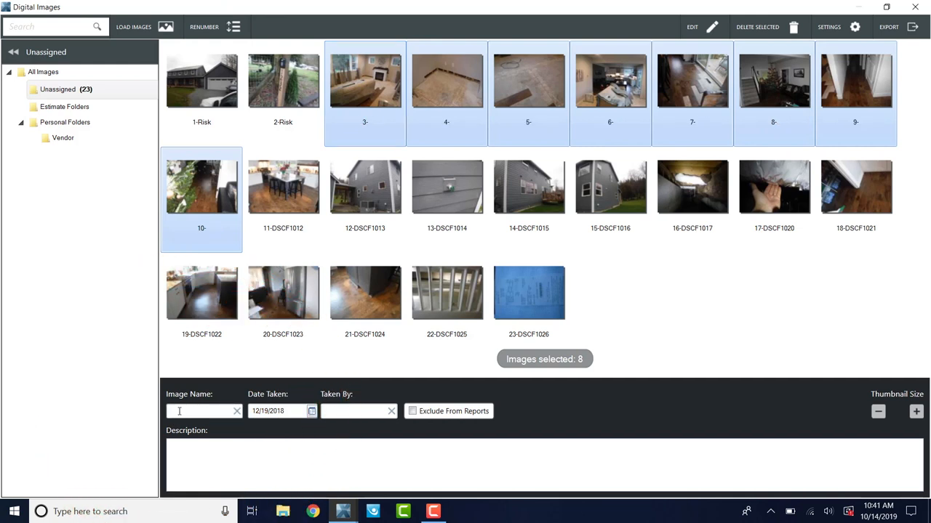
pyautogui.write('Living')
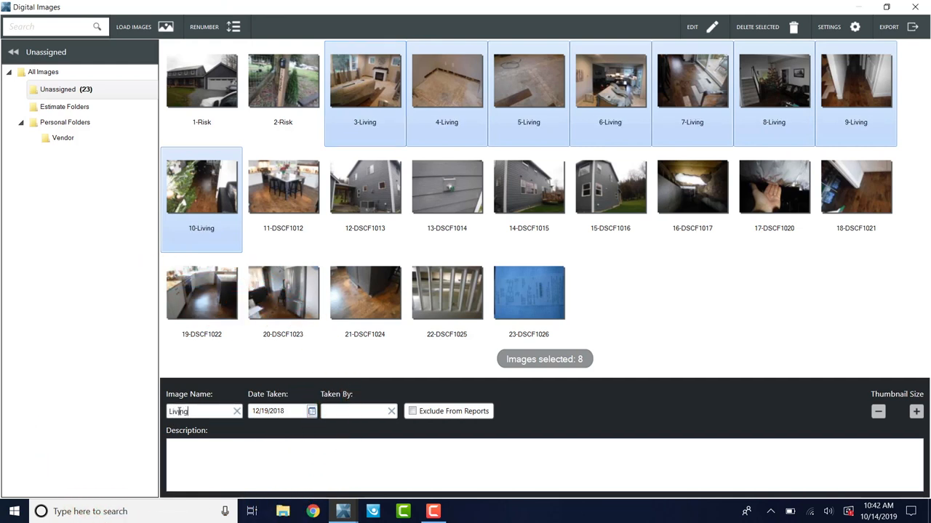
pyautogui.write('Room')
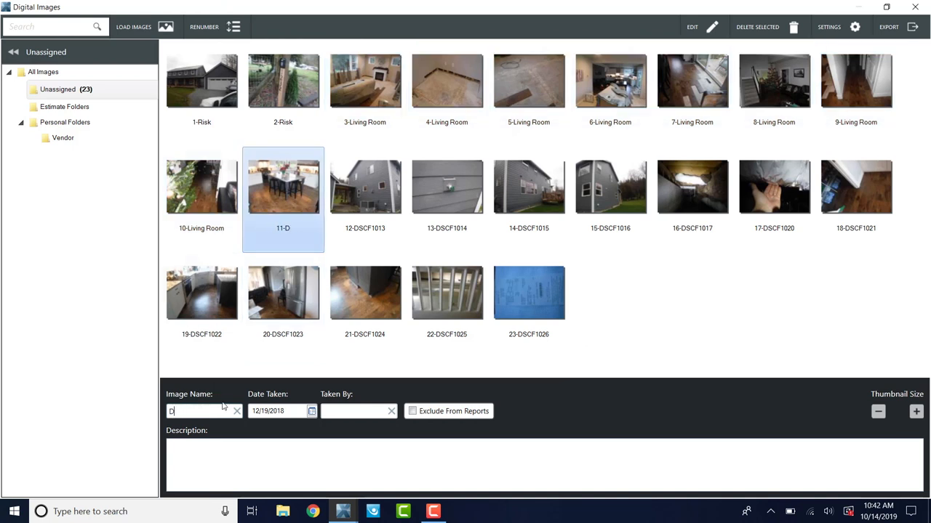
pyautogui.write('ining Room')
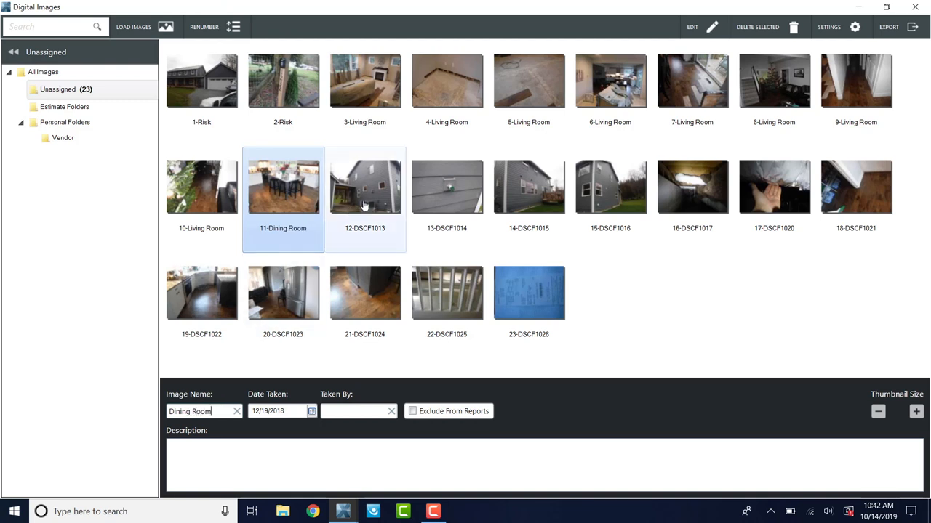
# Name photos 12–13 'Left Elevation', 14 'Rear' and 15 'Right'
pyautogui.click(446, 186)
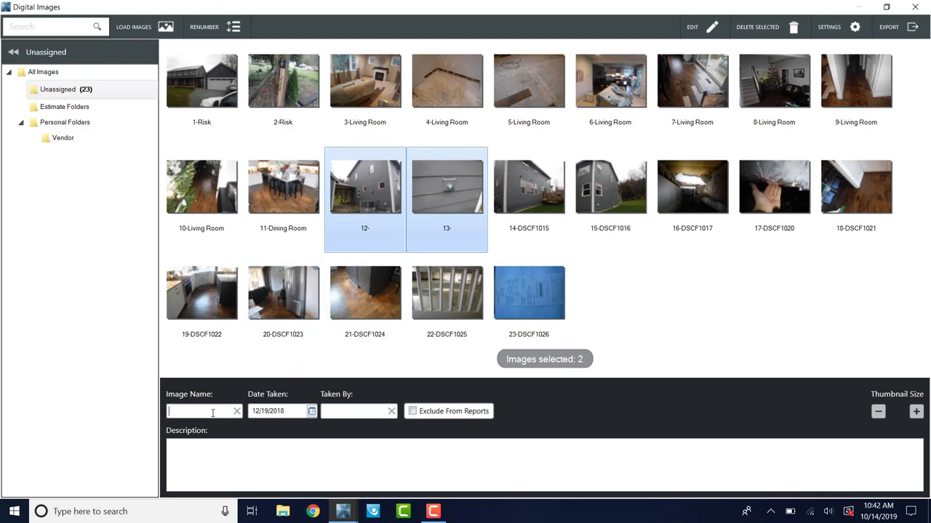
pyautogui.write('Left Overvi')
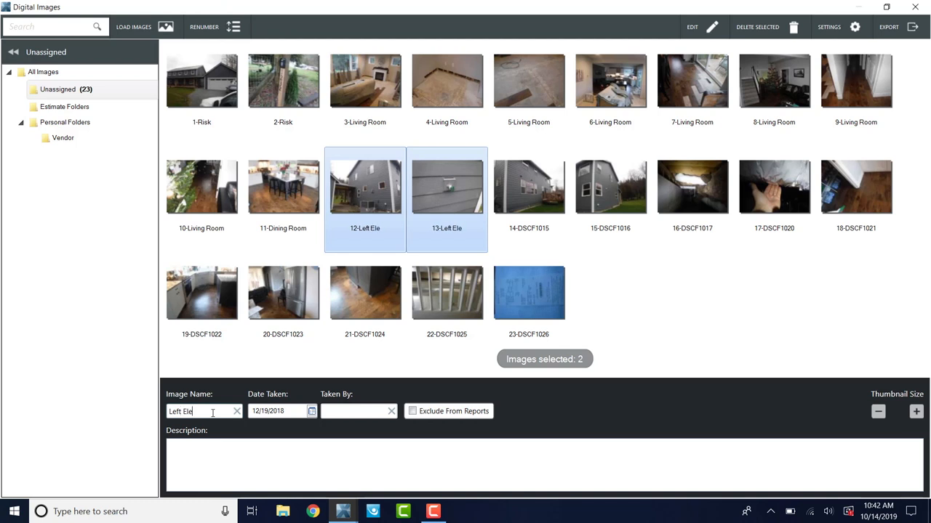
pyautogui.write('vation')
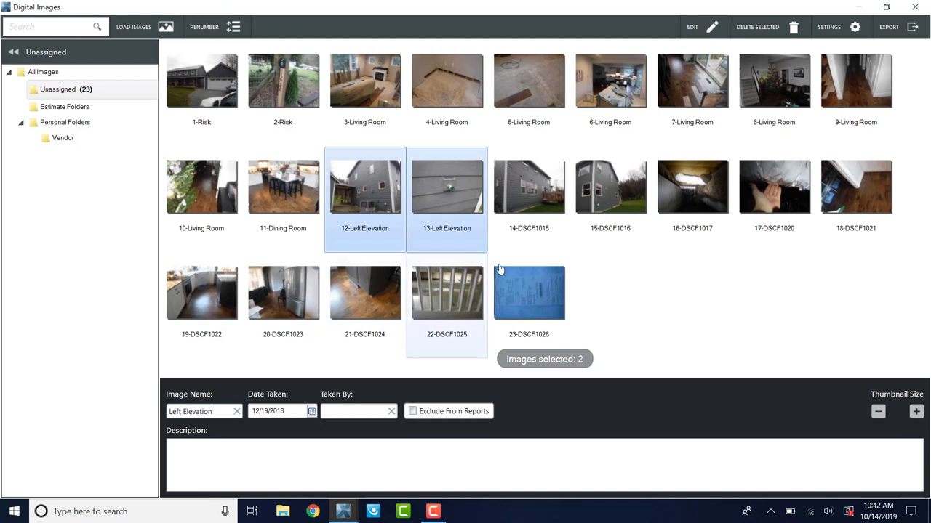
pyautogui.click(529, 188)
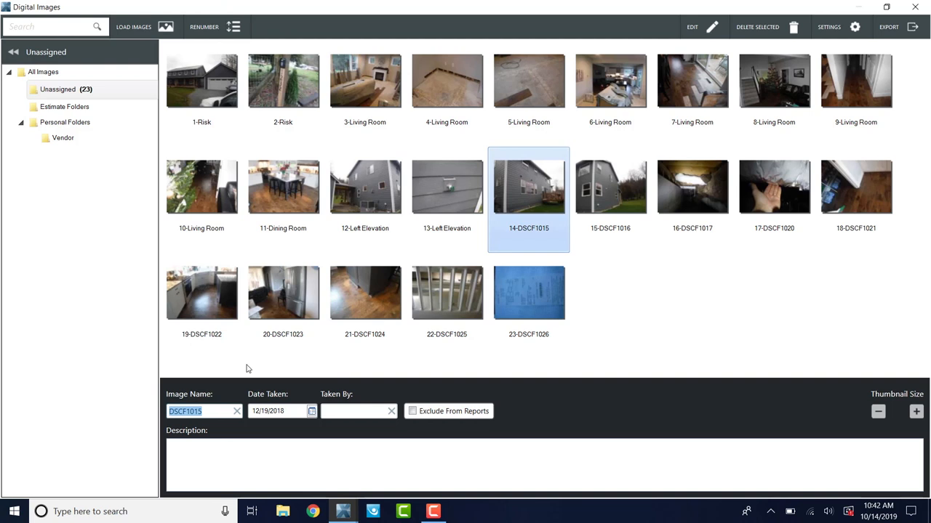
pyautogui.write('Rear')
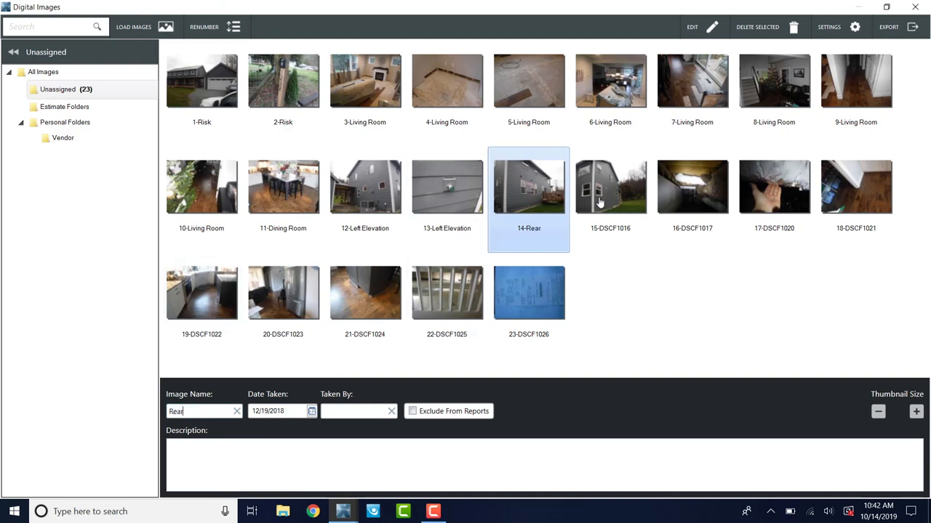
pyautogui.click(610, 186)
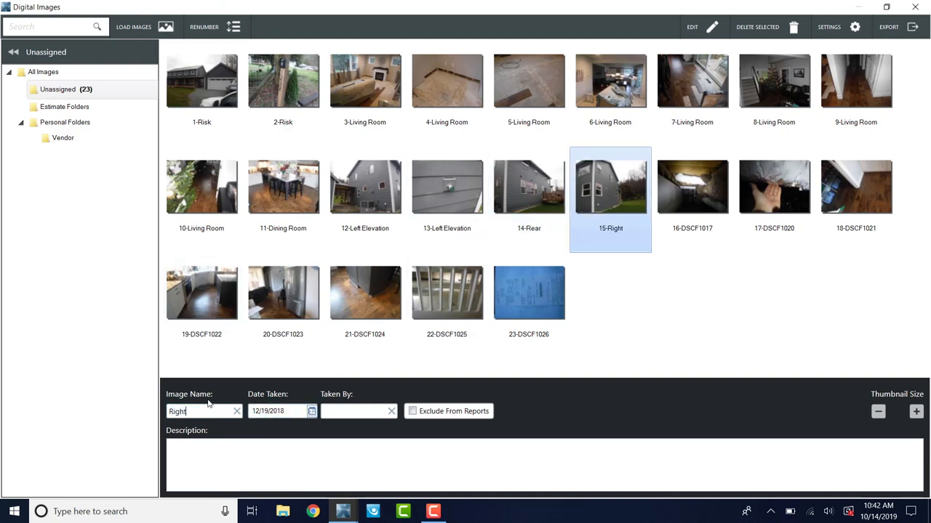
pyautogui.click(200, 81)
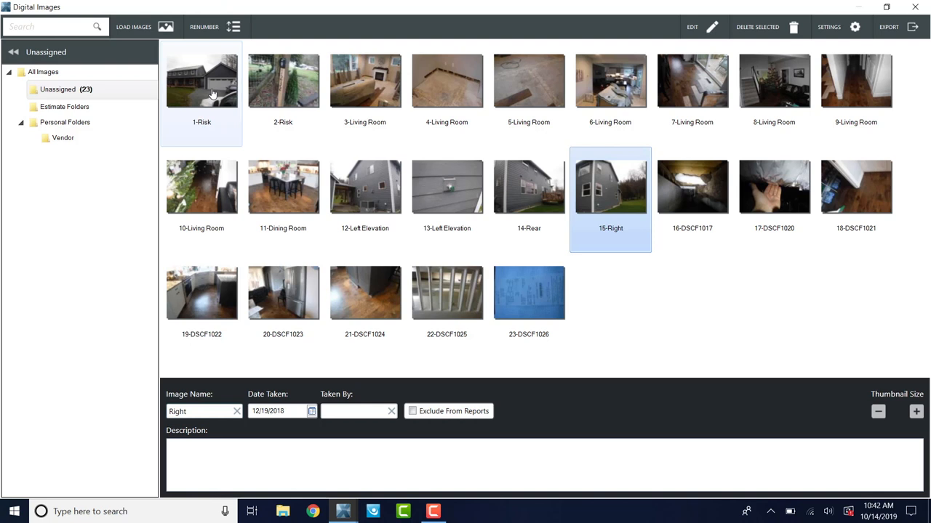
pyautogui.moveTo(275, 125)
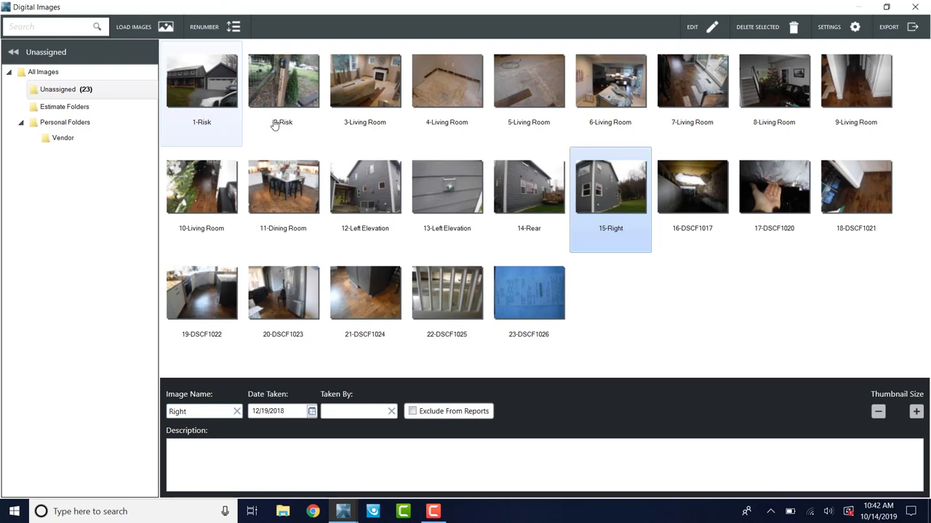
# Name photos 16 and 17 'Crawlspace'
pyautogui.click(692, 186)
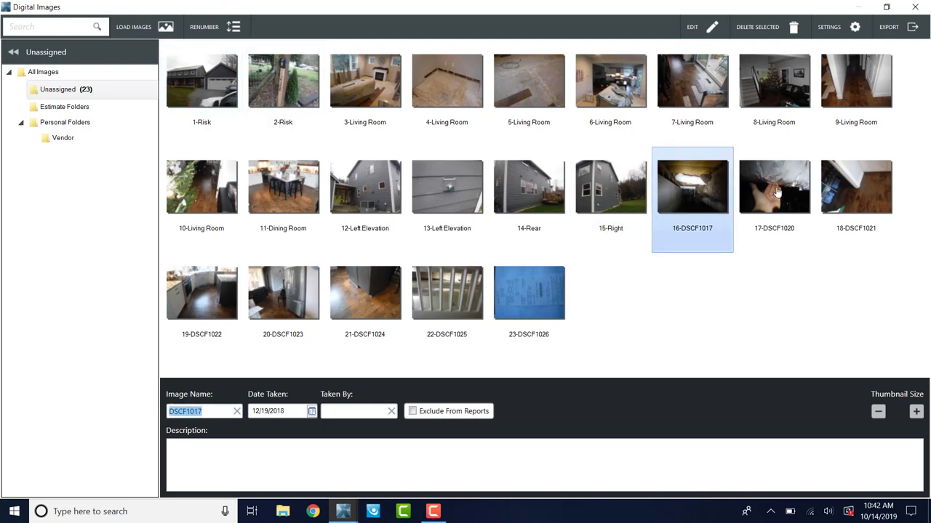
pyautogui.click(774, 188)
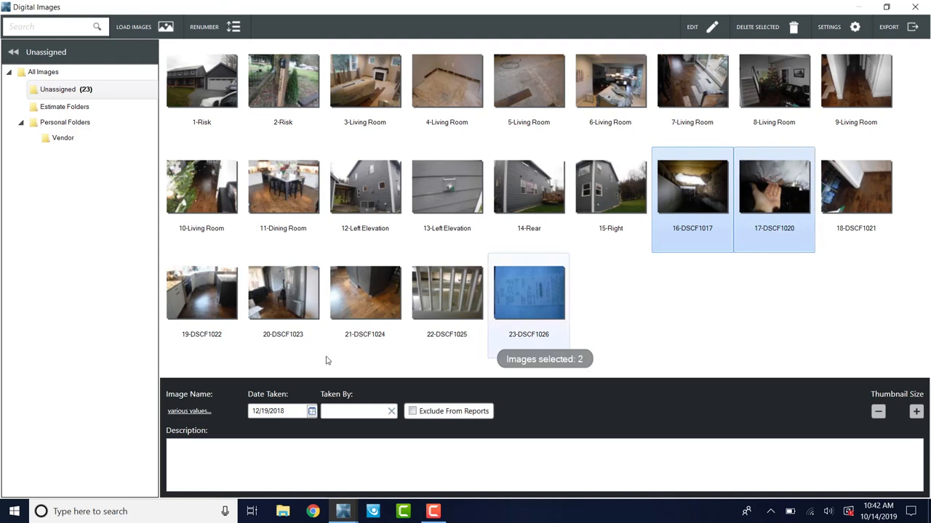
pyautogui.click(204, 410)
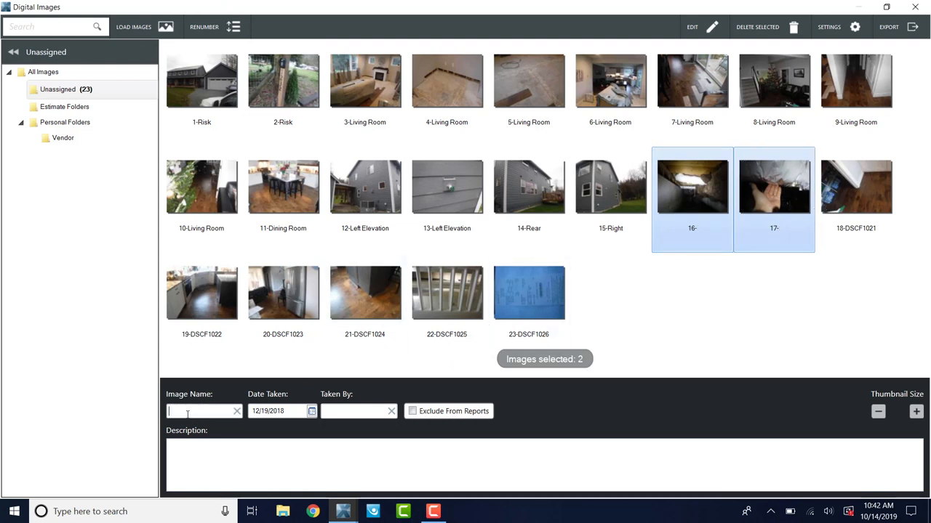
pyautogui.write('Crawlspace')
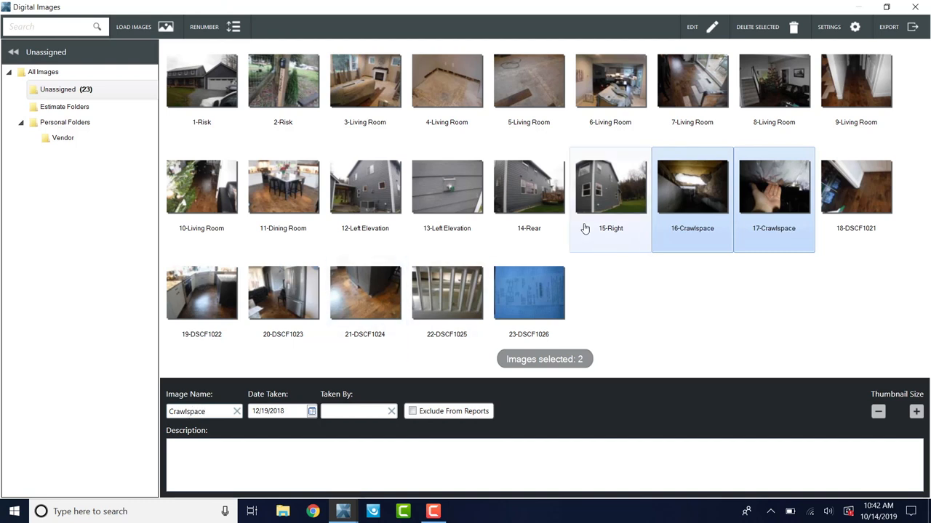
pyautogui.click(611, 186)
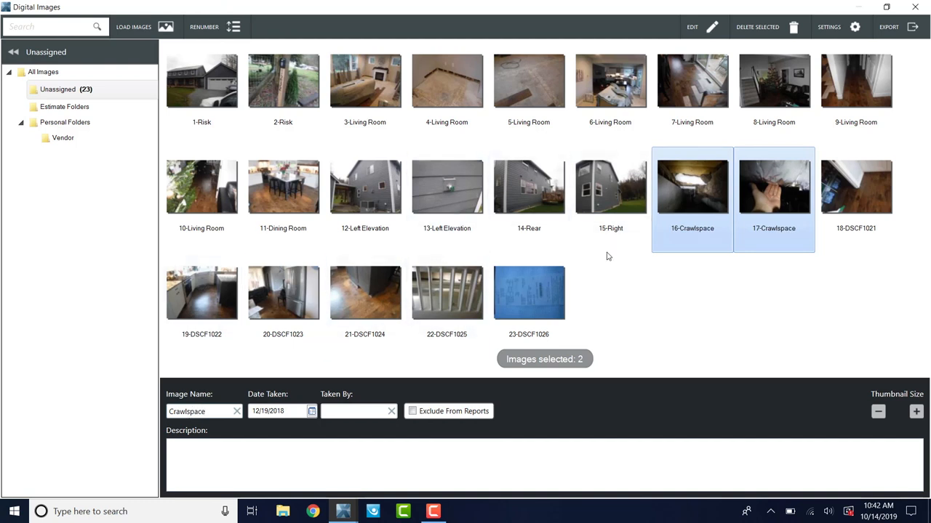
pyautogui.moveTo(738, 196)
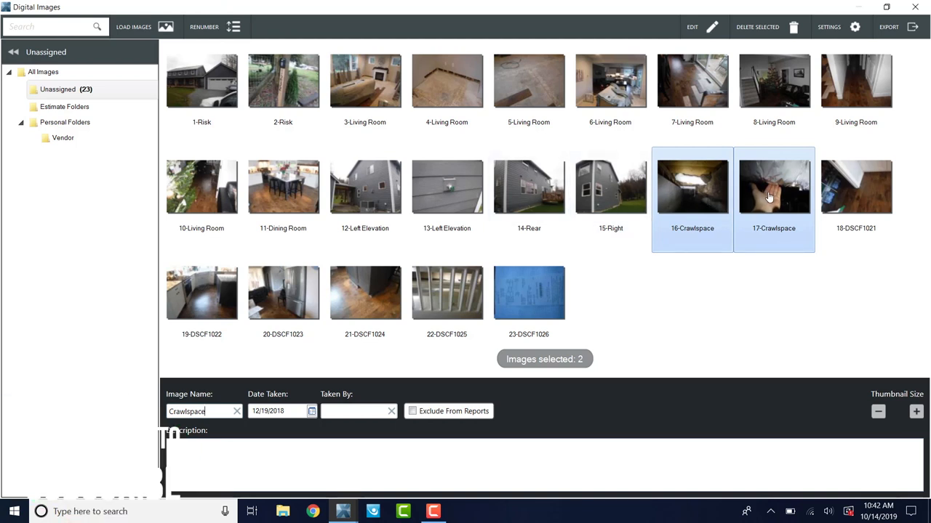
pyautogui.moveTo(530, 186)
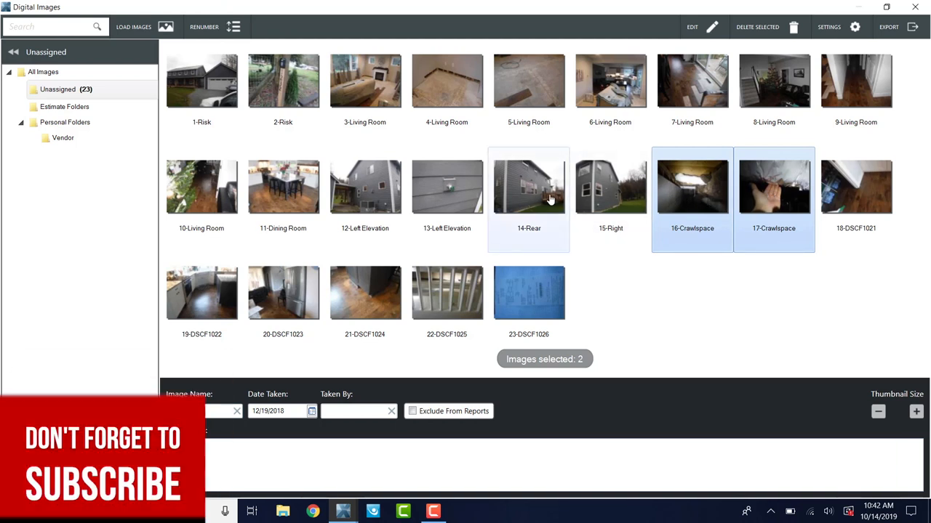
pyautogui.moveTo(647, 203)
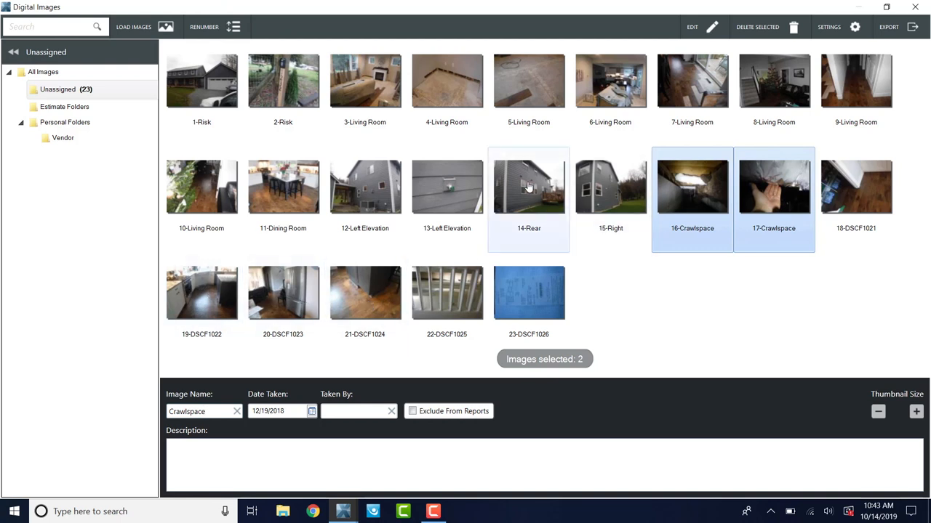
# Drag the Left Elevation, Rear and Right photos so they follow the Risk shots in the grid
pyautogui.click(529, 186)
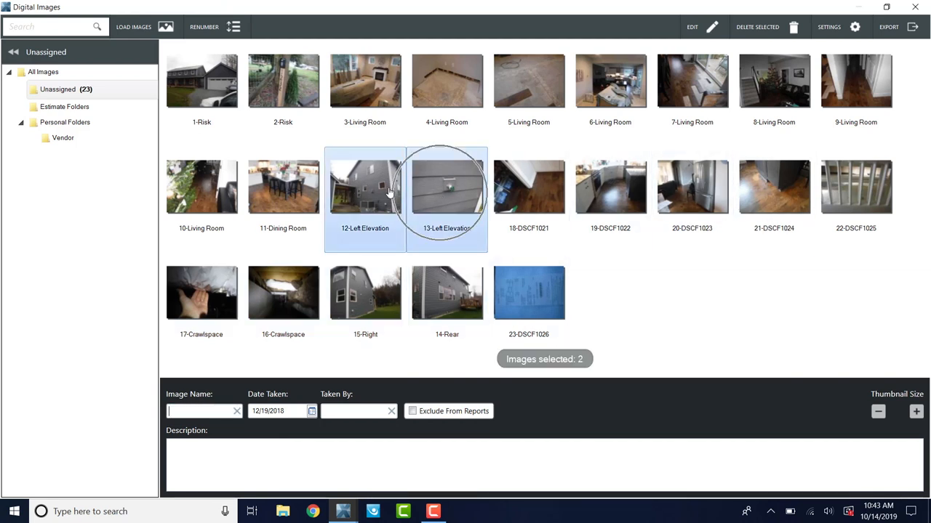
pyautogui.moveTo(365, 186); pyautogui.dragTo(328, 293)
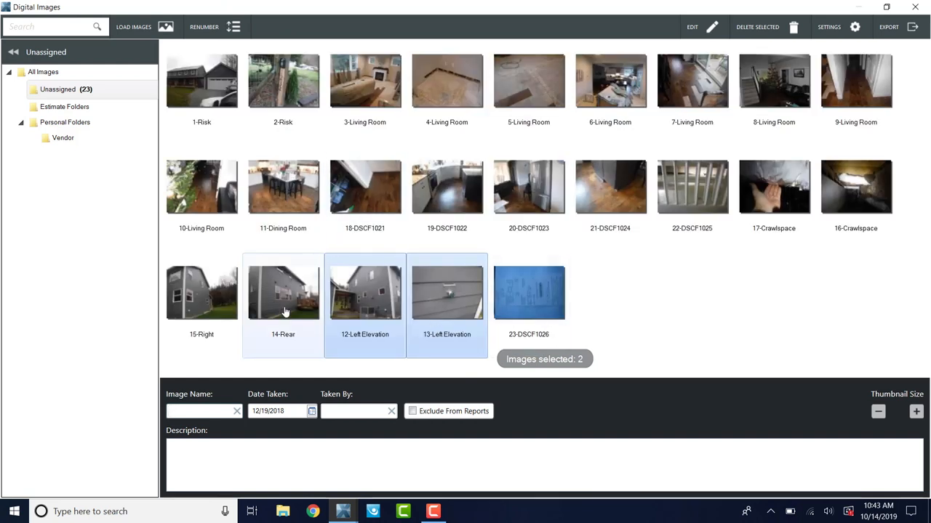
pyautogui.click(200, 294)
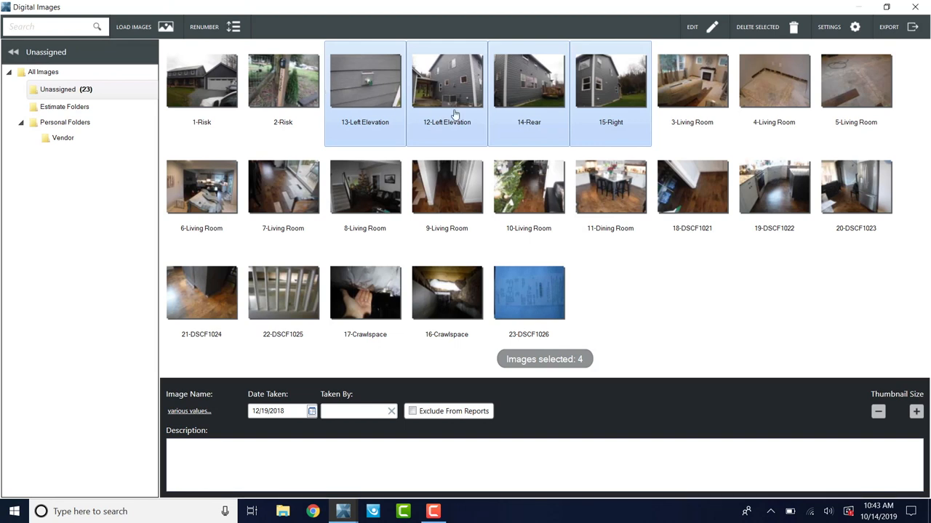
pyautogui.moveTo(491, 94)
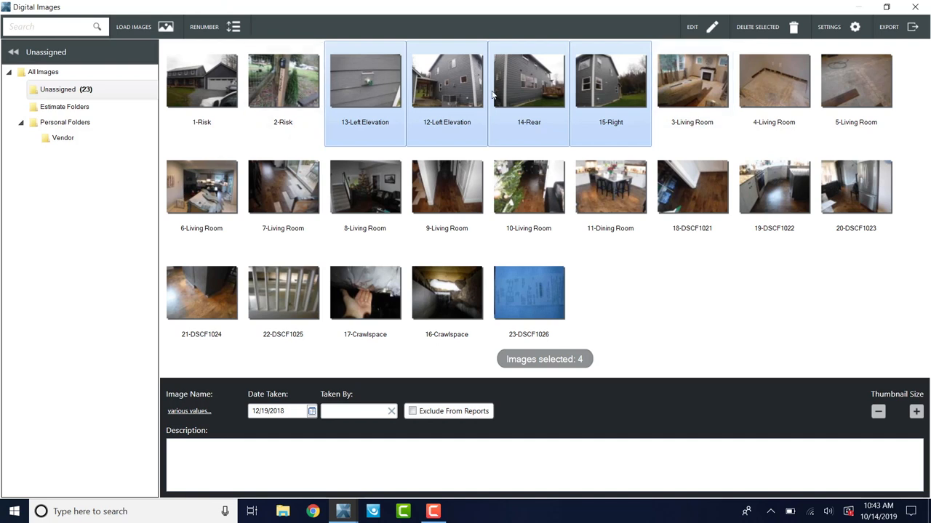
pyautogui.moveTo(762, 96)
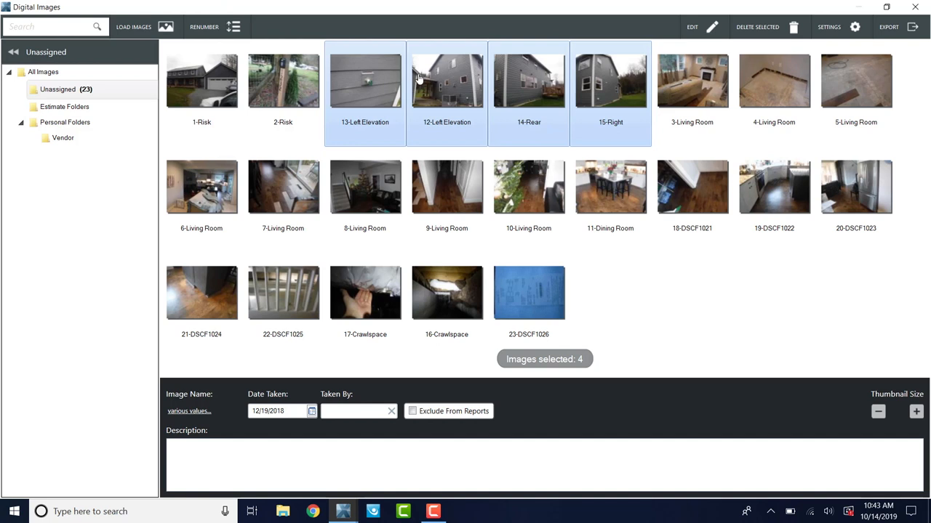
pyautogui.moveTo(349, 129)
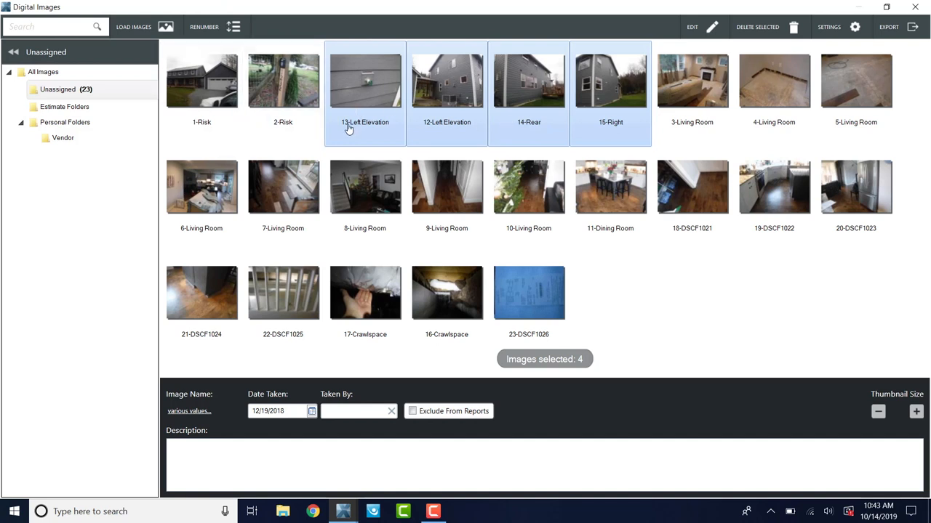
pyautogui.moveTo(346, 95)
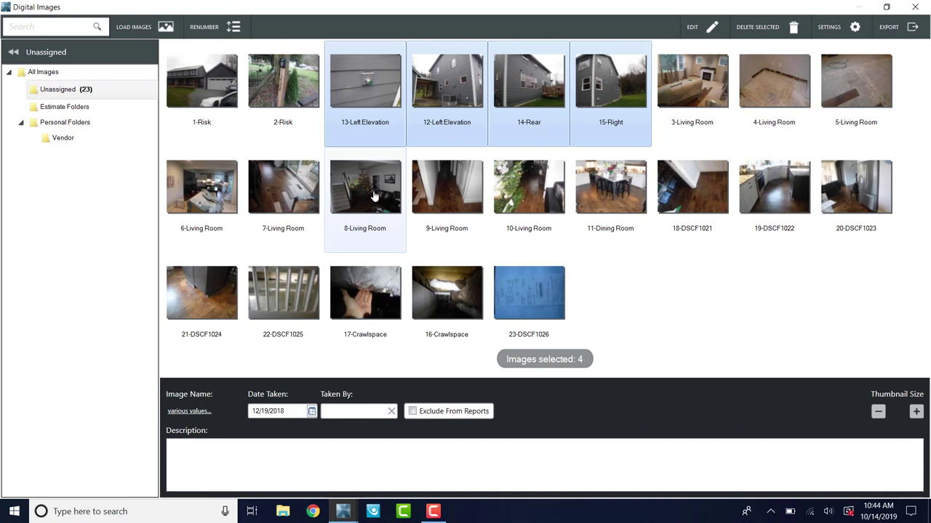
pyautogui.moveTo(376, 80)
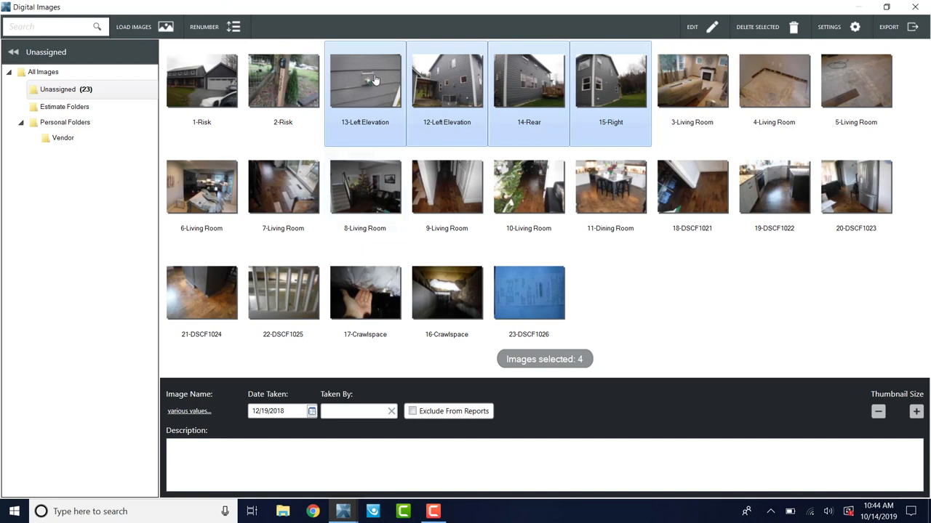
# Give the four exterior elevation photos the description 'No damage found at time of inspection.' and verify it
pyautogui.click(529, 80)
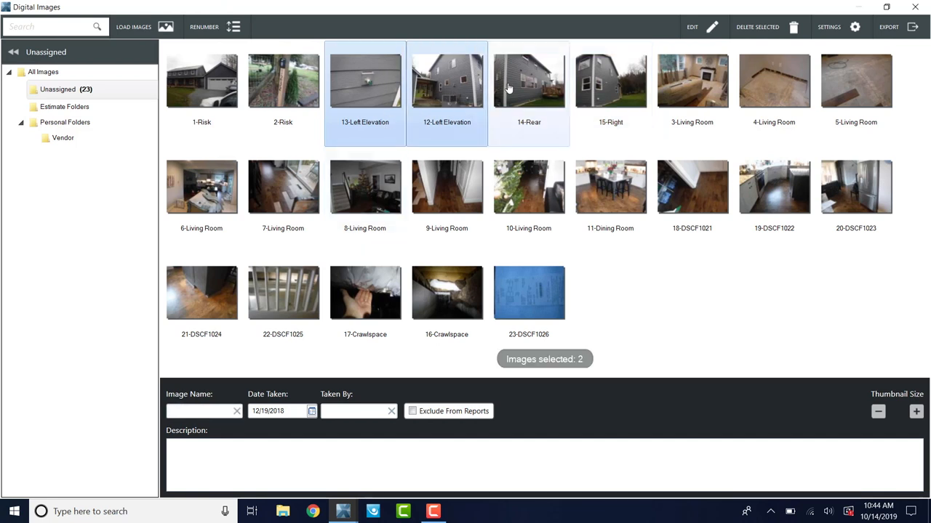
pyautogui.click(530, 80)
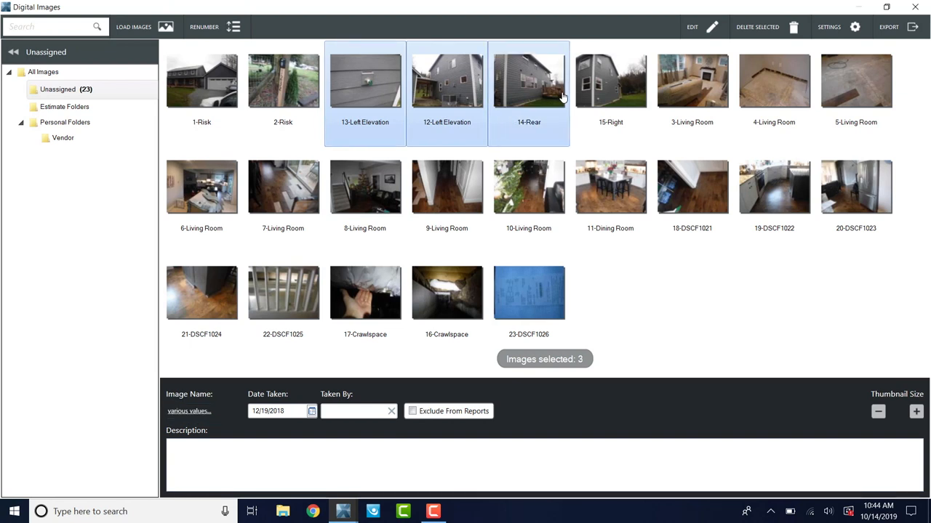
pyautogui.click(611, 80)
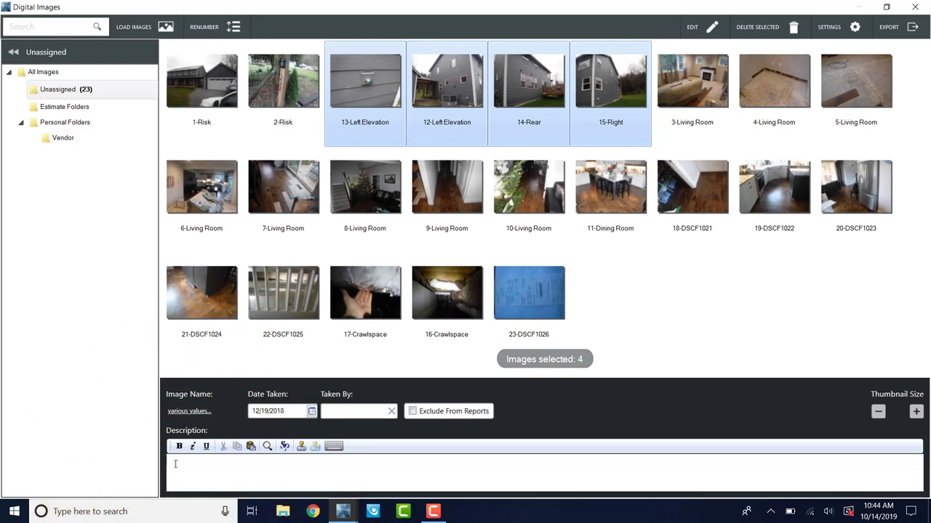
pyautogui.write('No damage found at time of inspection.')
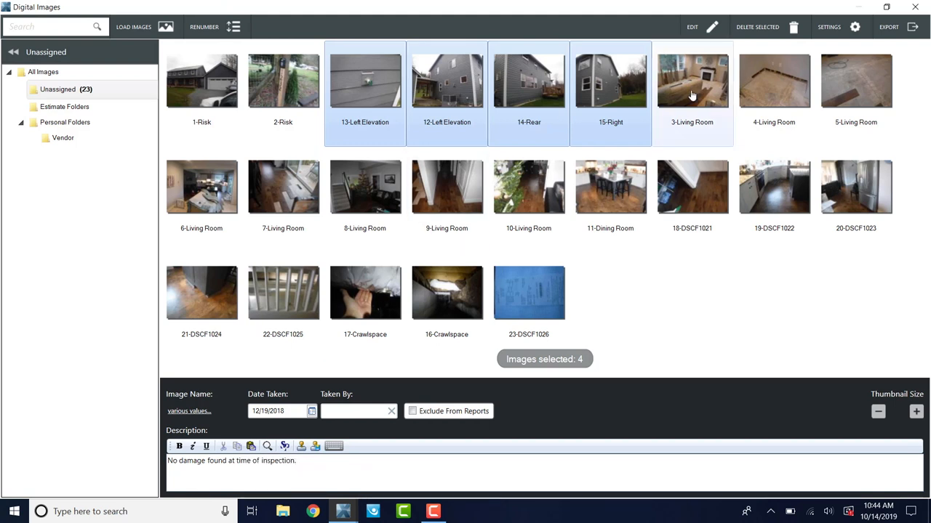
pyautogui.click(365, 80)
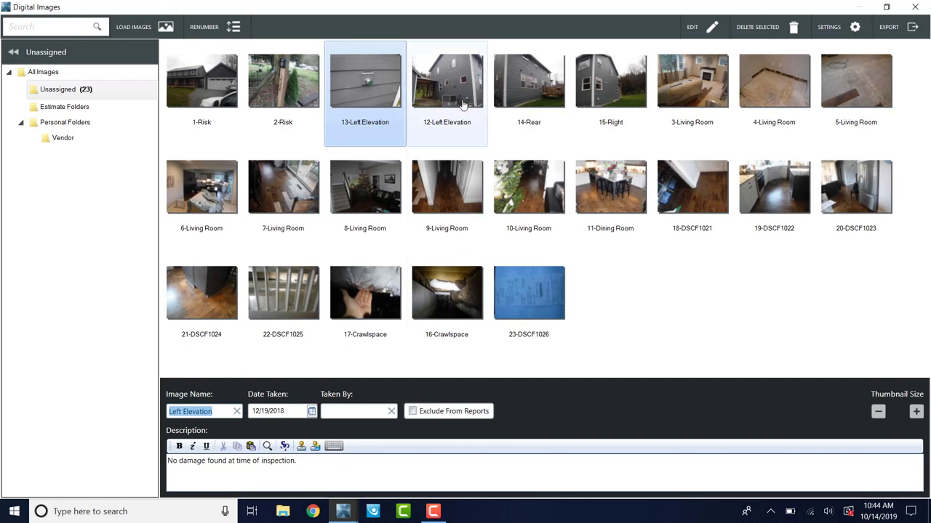
pyautogui.click(611, 82)
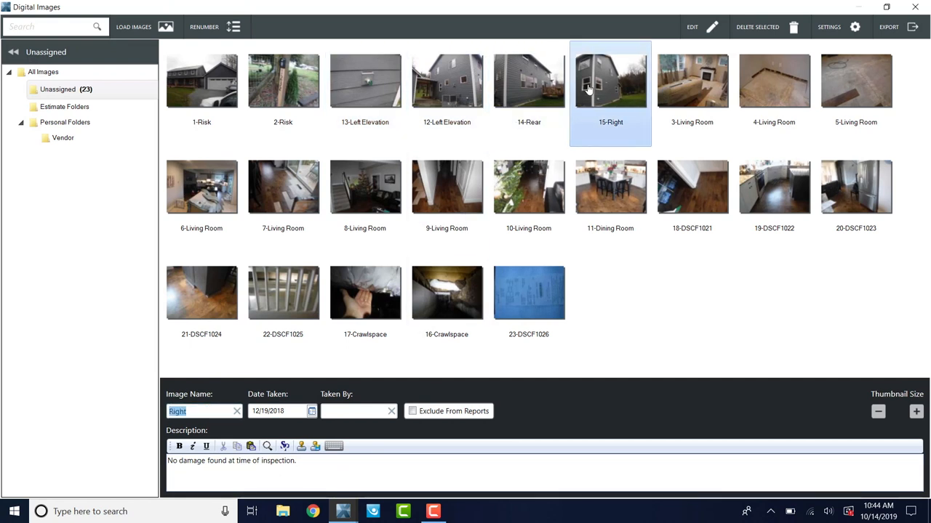
# Describe 3-Living Room as 'Overview', step to the next photo with Alt+N and clear stray characters
pyautogui.click(693, 80)
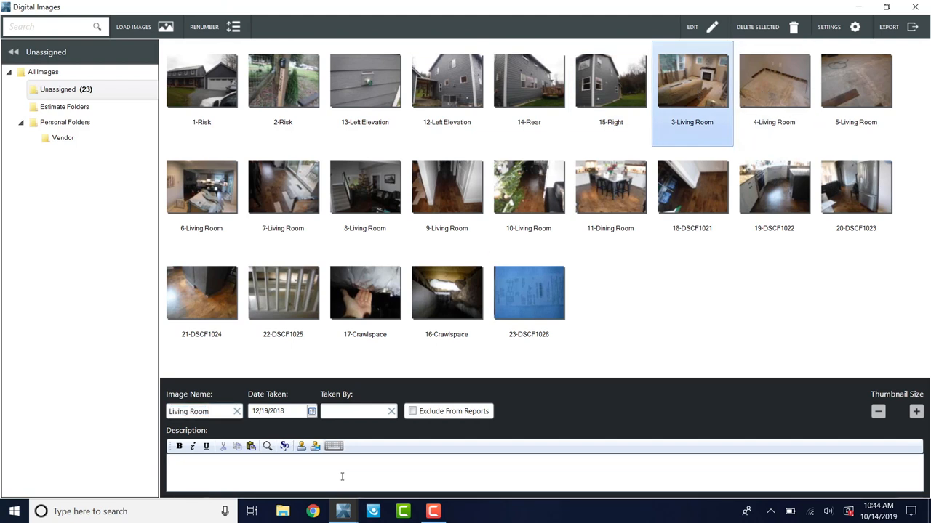
pyautogui.moveTo(248, 477)
pyautogui.write('Overview')
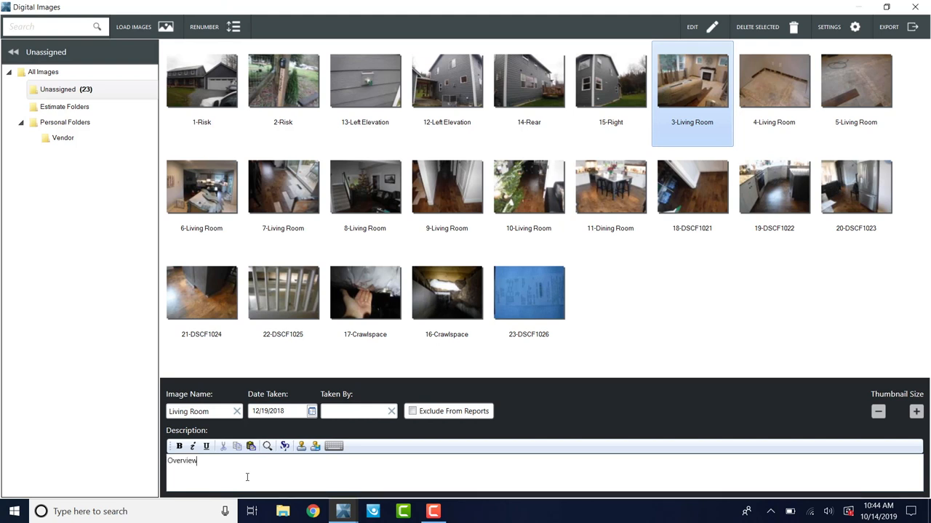
pyautogui.press('alt+n')
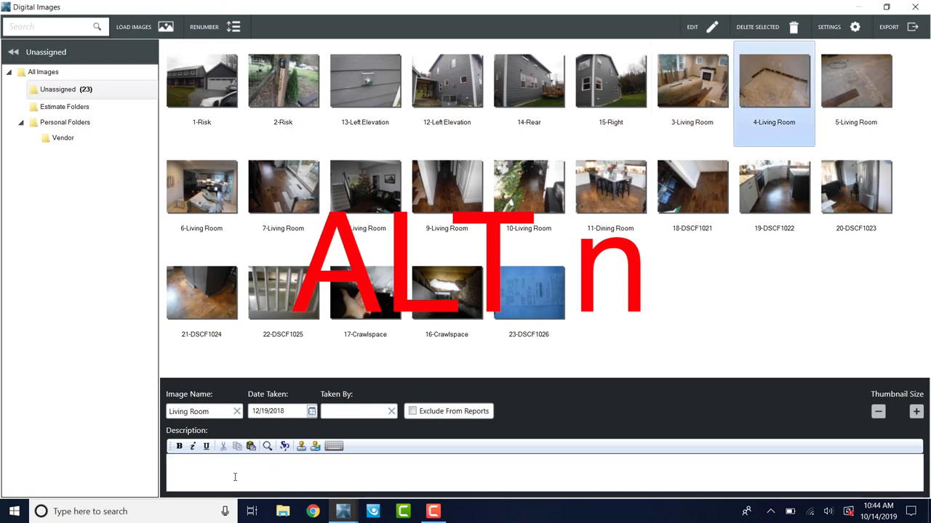
pyautogui.write('sd')
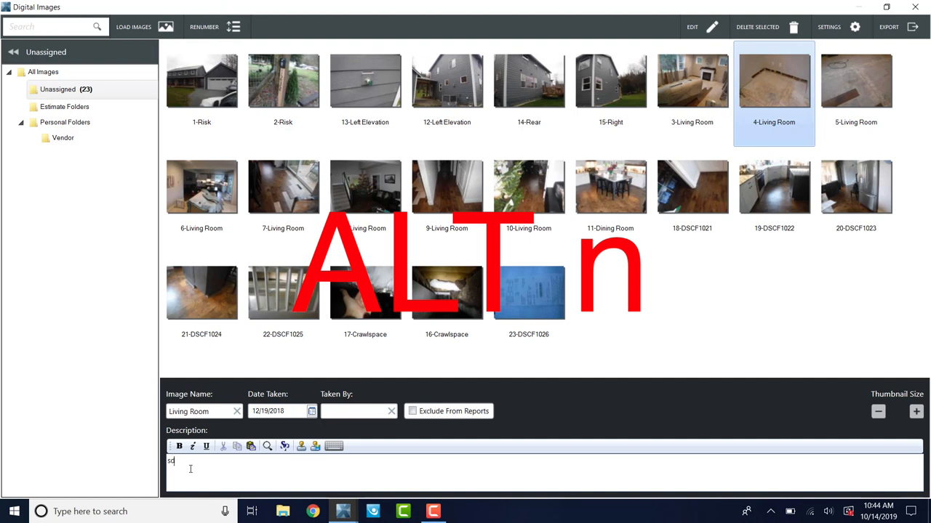
pyautogui.write('dfsd')
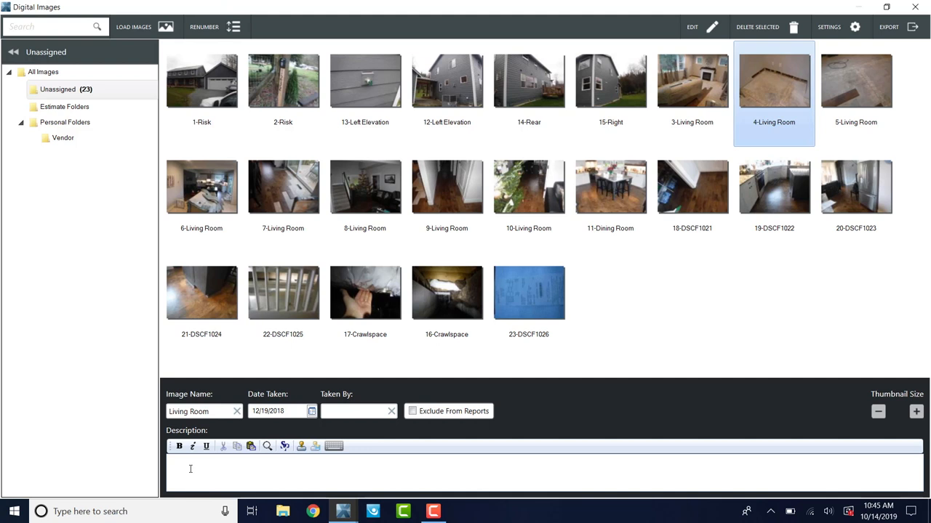
pyautogui.click(200, 292)
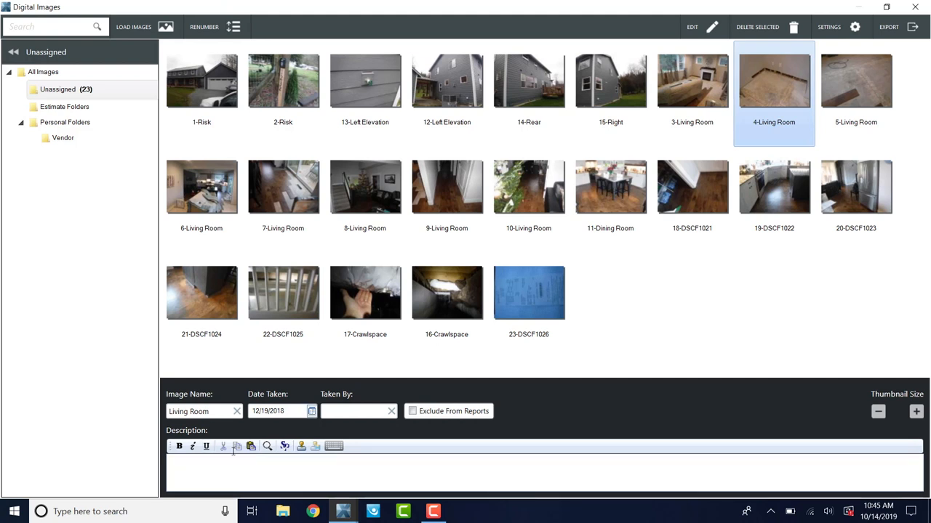
pyautogui.click(446, 294)
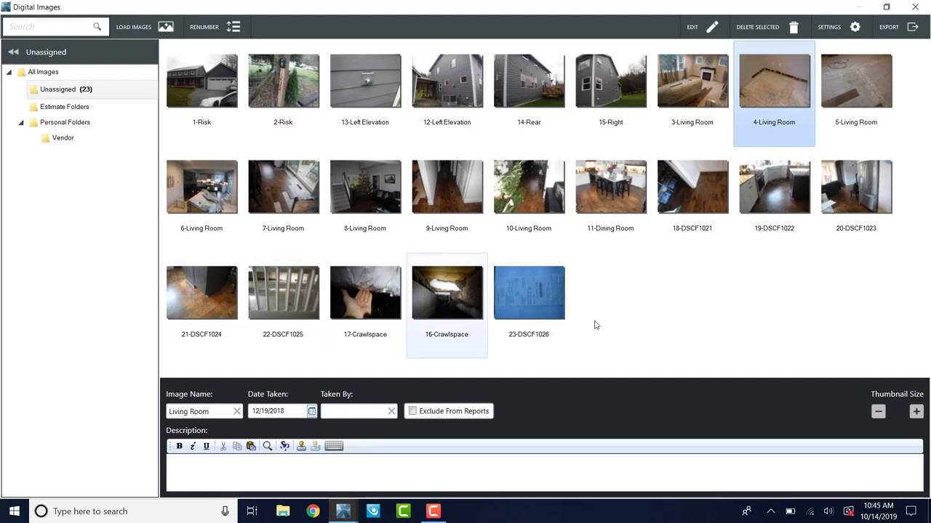
pyautogui.click(637, 361)
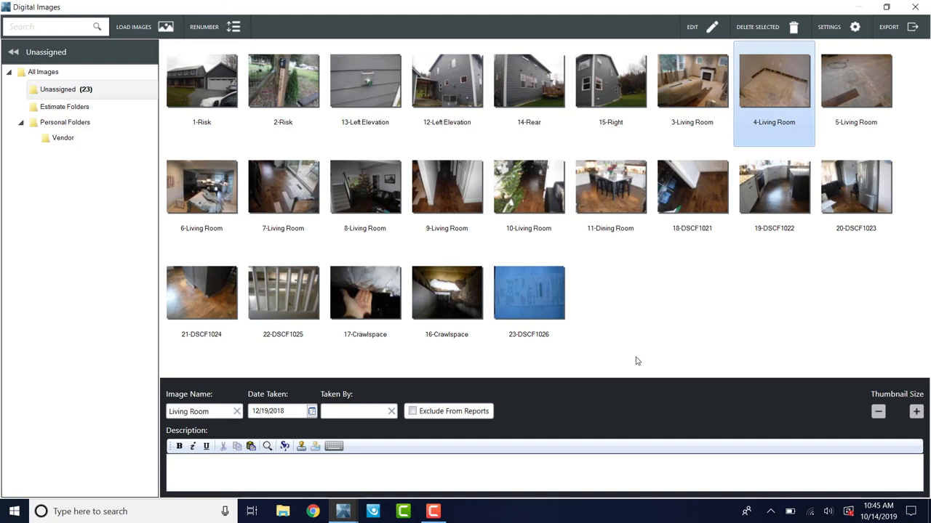
pyautogui.moveTo(622, 308)
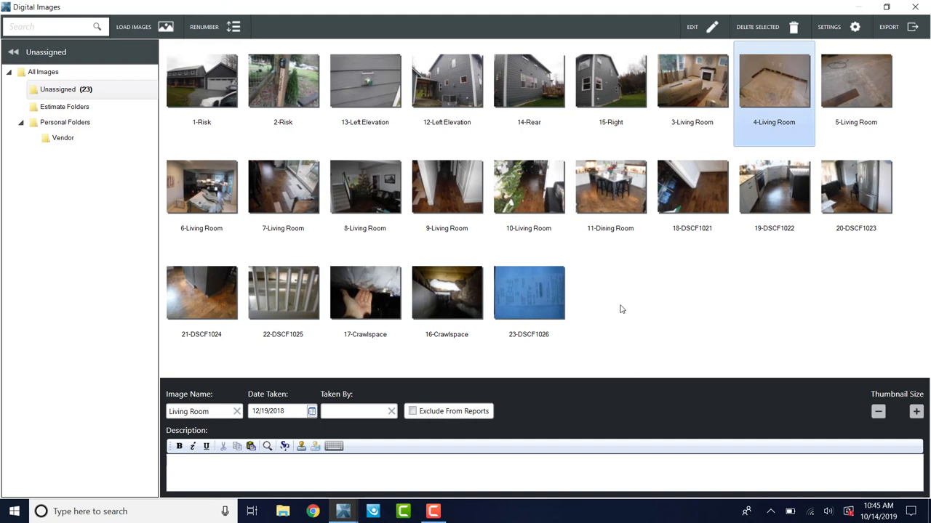
pyautogui.moveTo(602, 308)
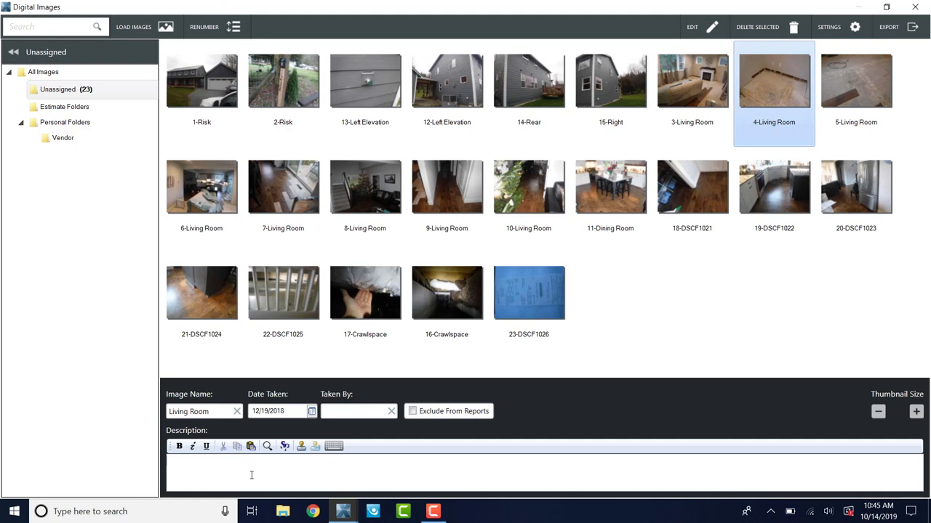
# Describe the current photo as 'Water damage to flooring' and 5-Living Room as 'Sub floor damage'
pyautogui.write('Water damage to')
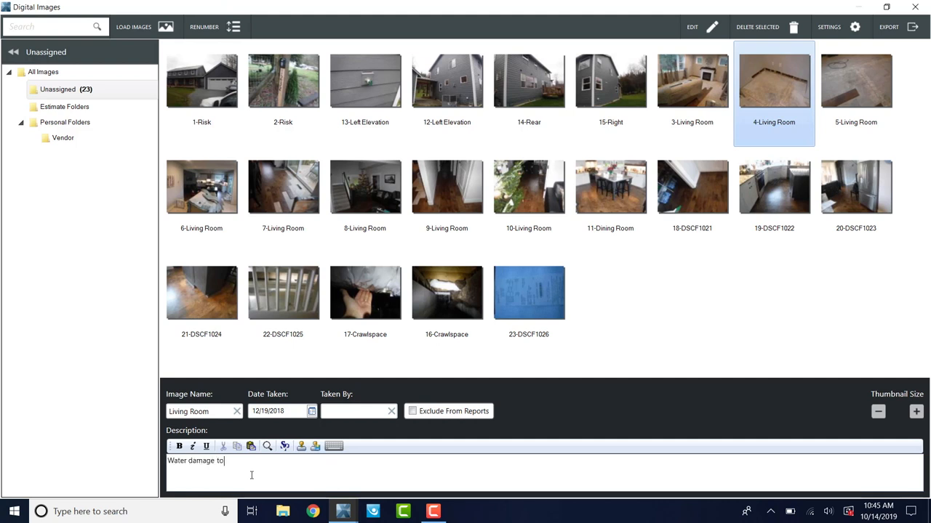
pyautogui.write('flooring')
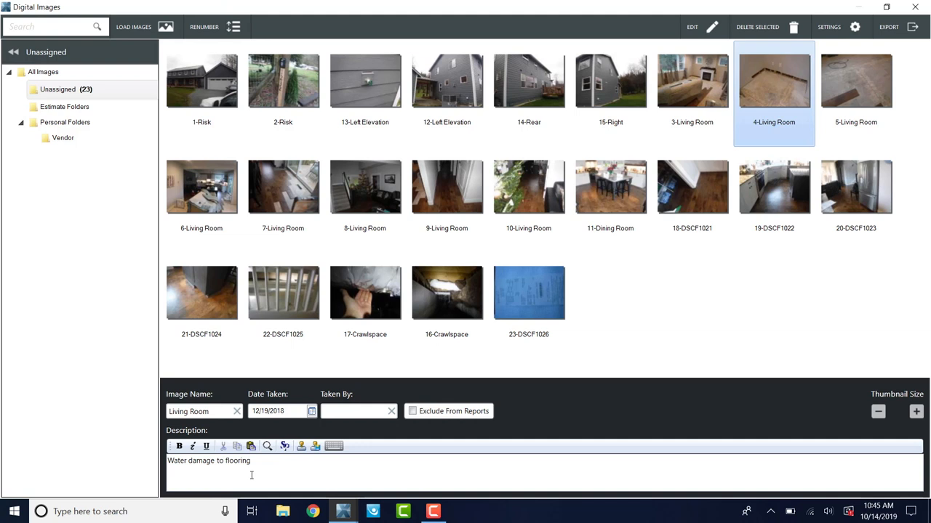
pyautogui.click(855, 80)
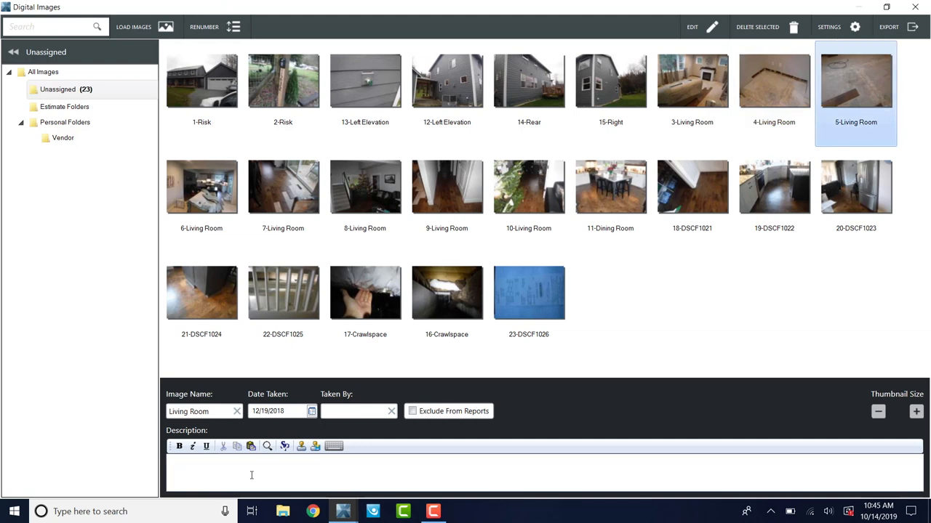
pyautogui.write('Sub')
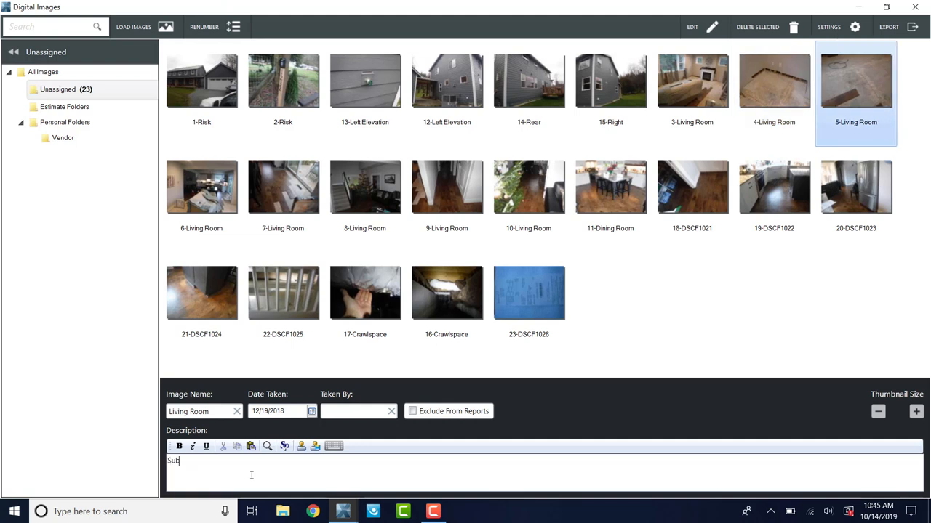
pyautogui.write('floor')
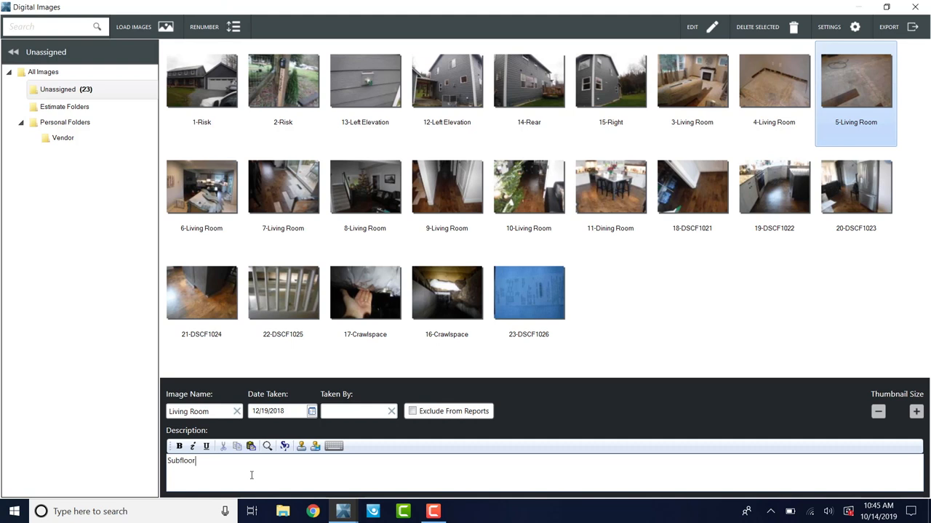
pyautogui.write('damage')
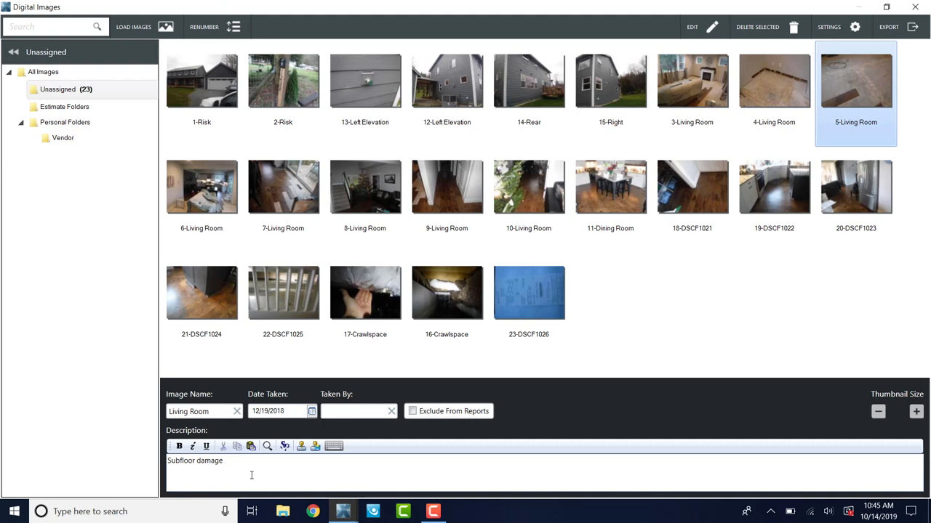
# Describe 6-Living Room as 'Overview looking towards' and 7-Living Room as back door water damage to laminate floor
pyautogui.click(201, 186)
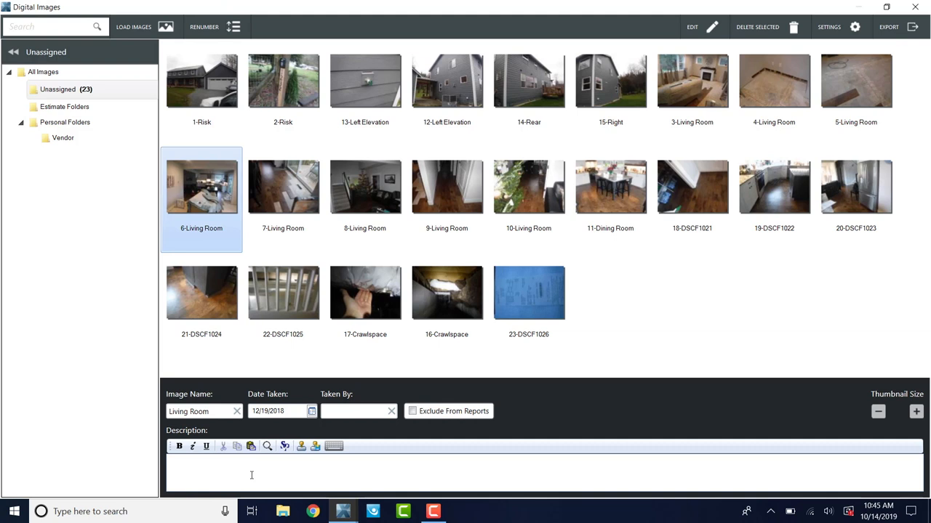
pyautogui.write('Overview')
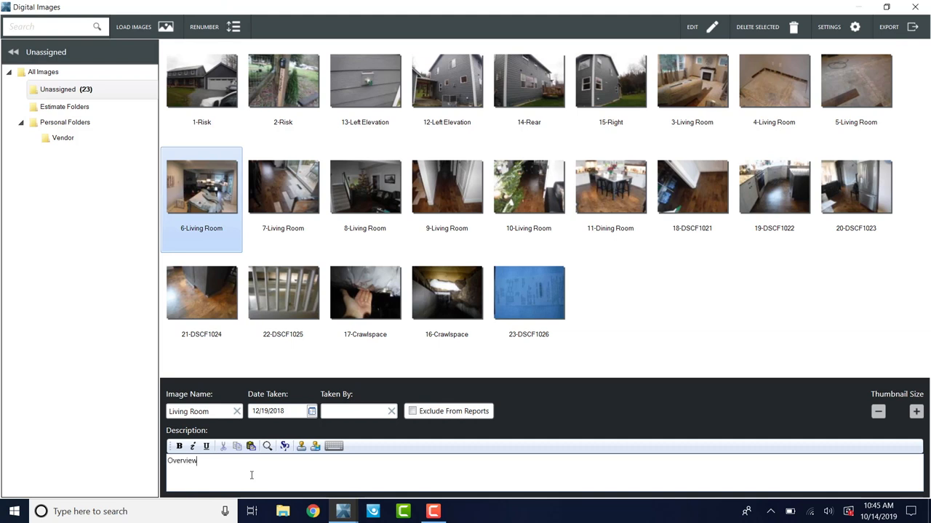
pyautogui.write('lo')
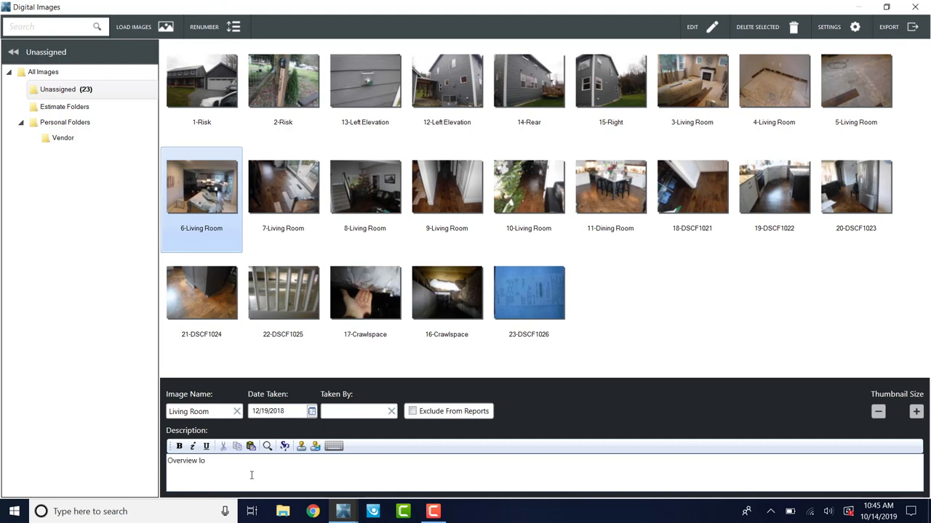
pyautogui.write('oking towards')
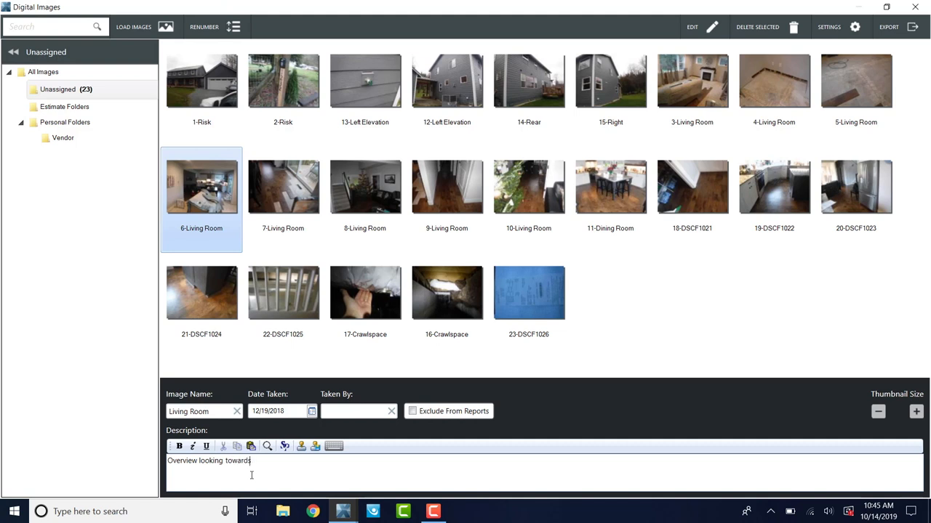
pyautogui.click(283, 186)
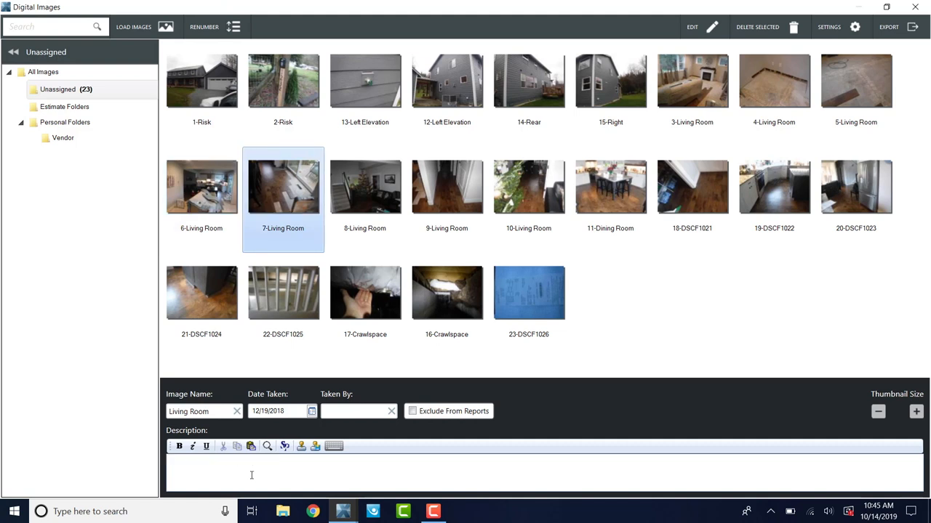
pyautogui.write('Back')
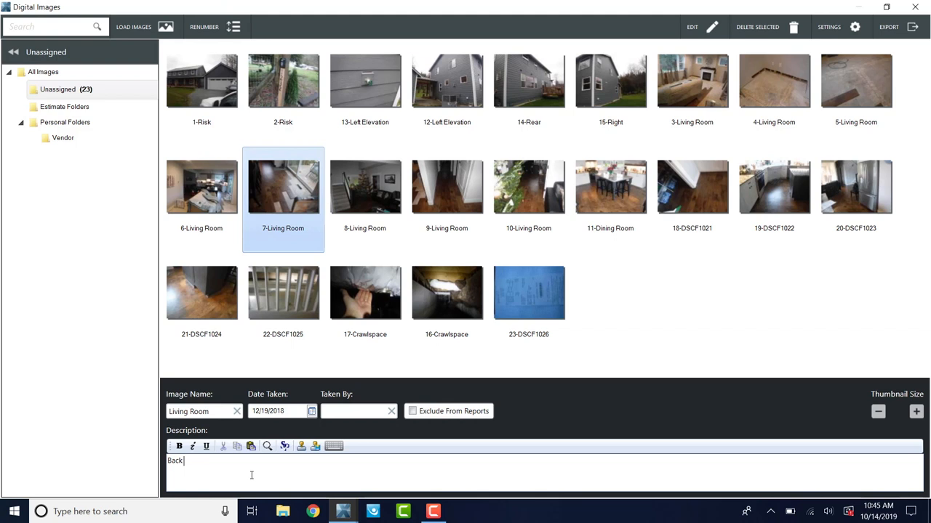
pyautogui.write('door water dam')
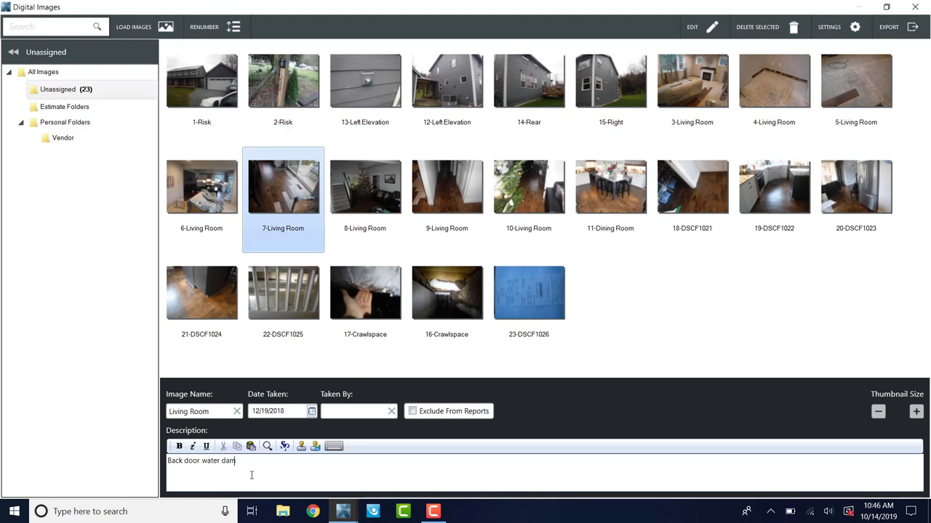
pyautogui.write('age to')
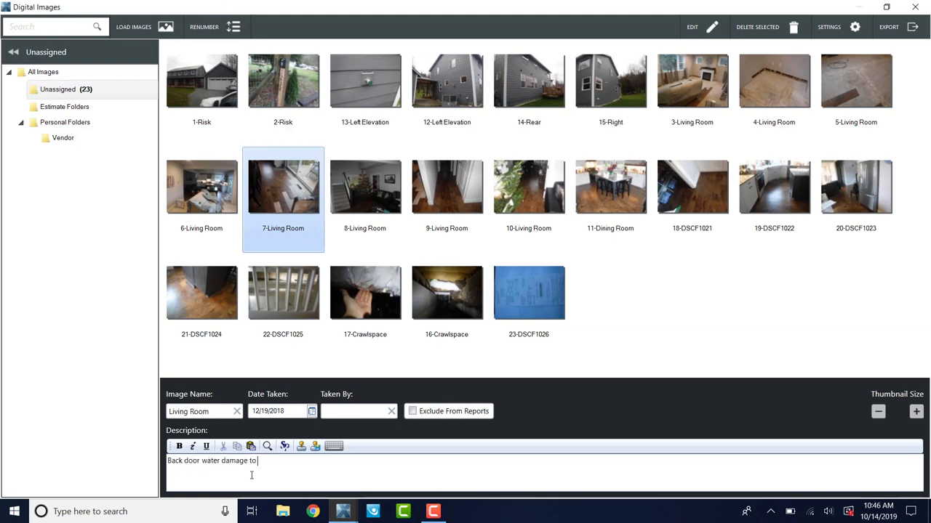
pyautogui.write('laimte')
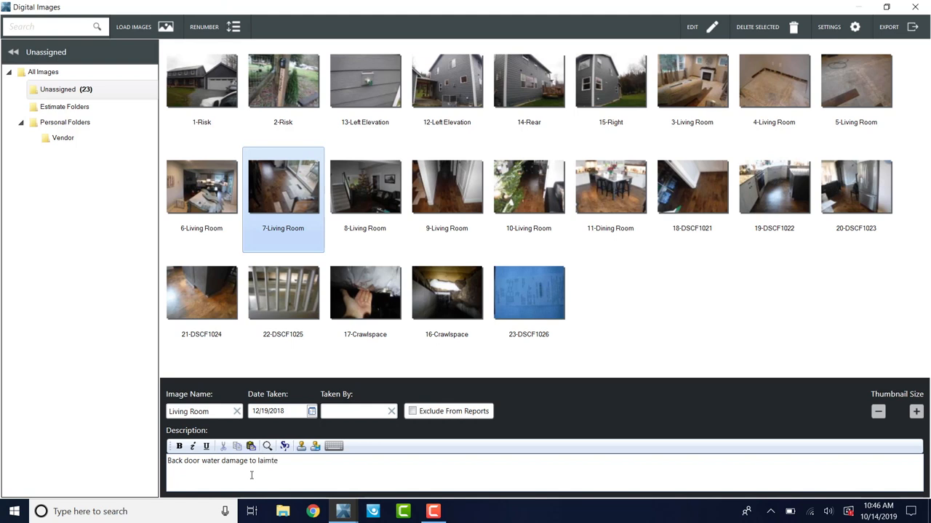
pyautogui.write('laminate floo')
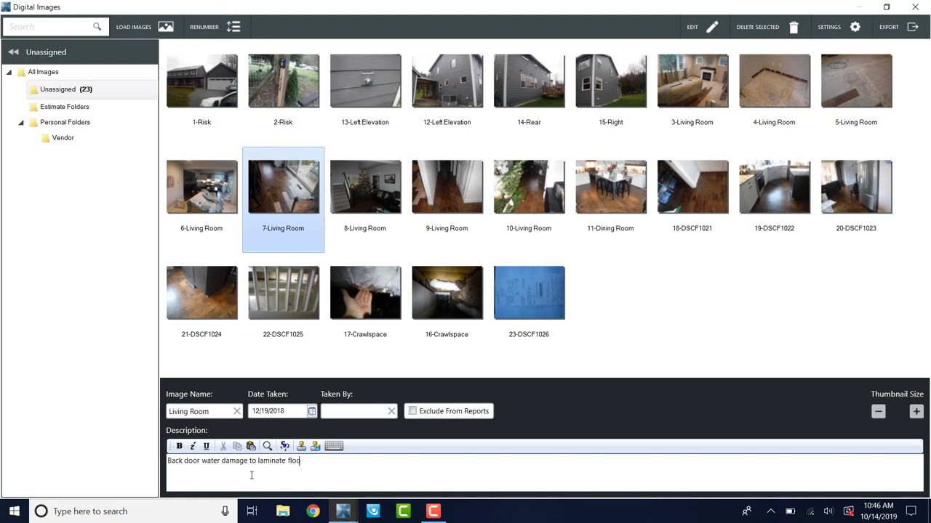
# Describe photo 8-Living Room as 'Overview into foyer'
pyautogui.click(365, 186)
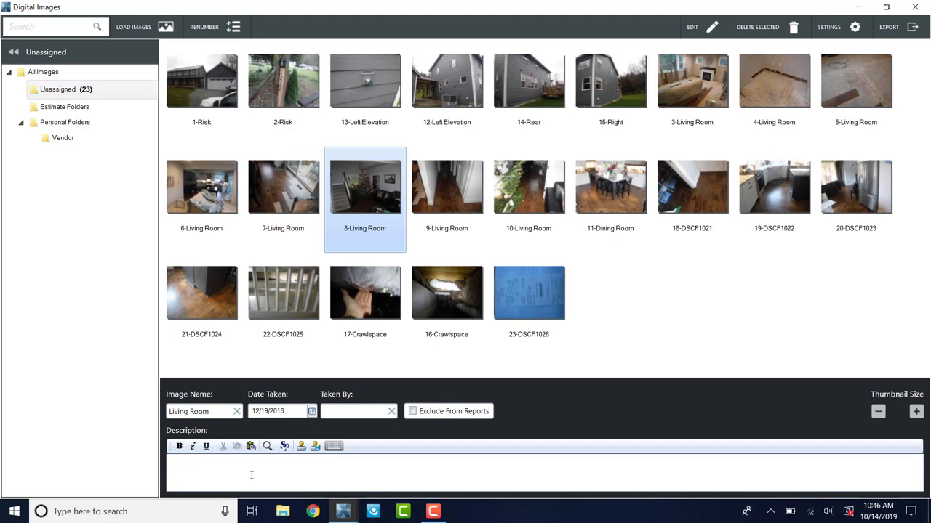
pyautogui.write('Lo')
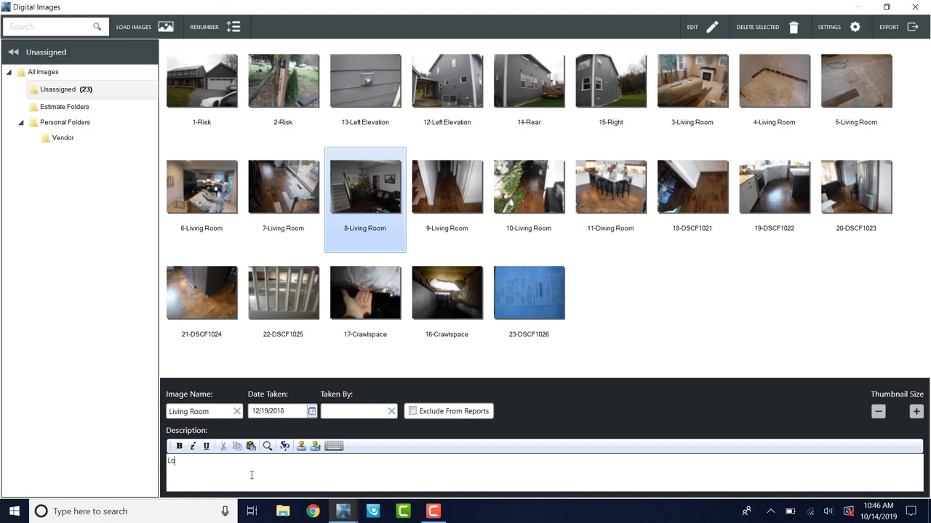
pyautogui.write('Overview')
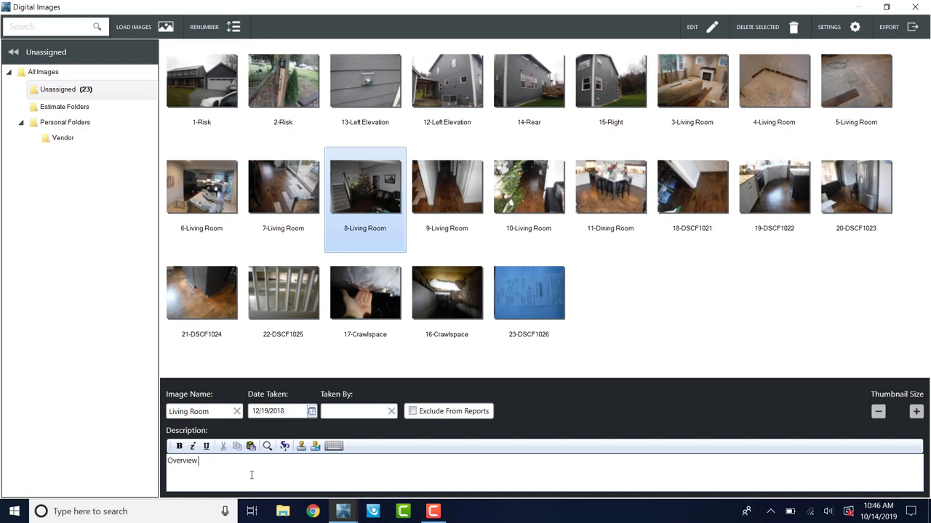
pyautogui.write('into foyer')
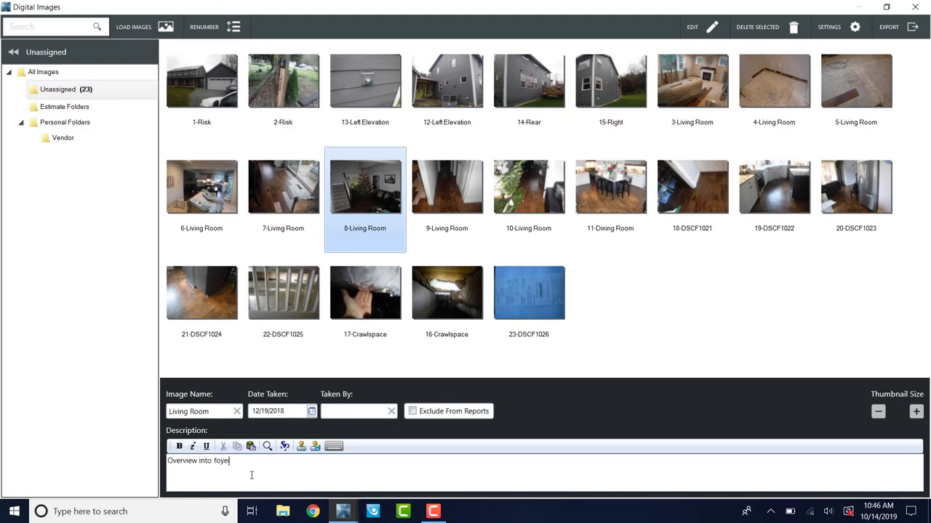
# Describe 9-Living Room as a hall overview, no damage but continuous with damaged living room areas, and view it full-size
pyautogui.click(447, 186)
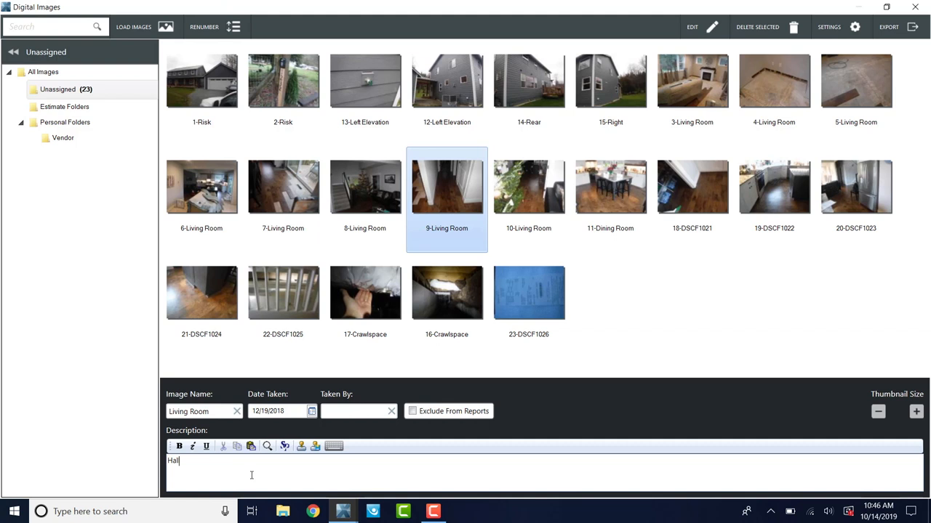
pyautogui.write('l O')
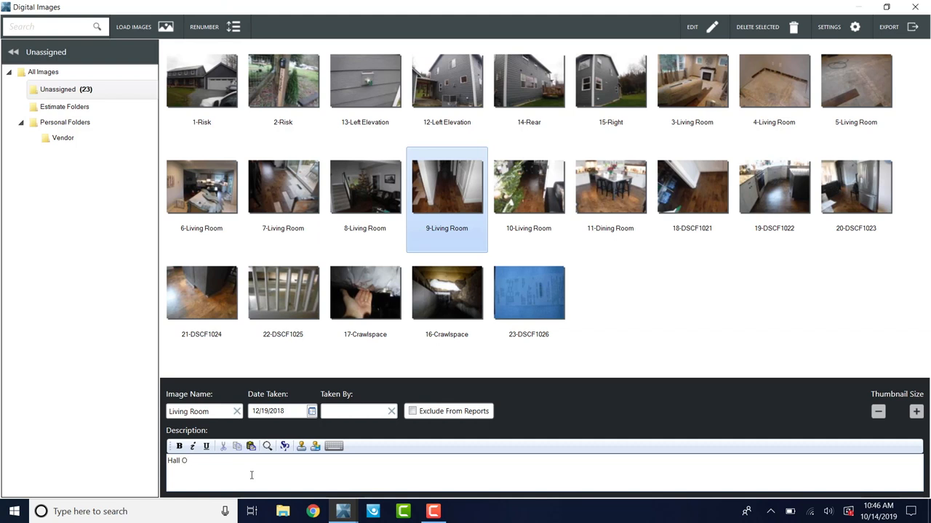
pyautogui.press('Backspace')
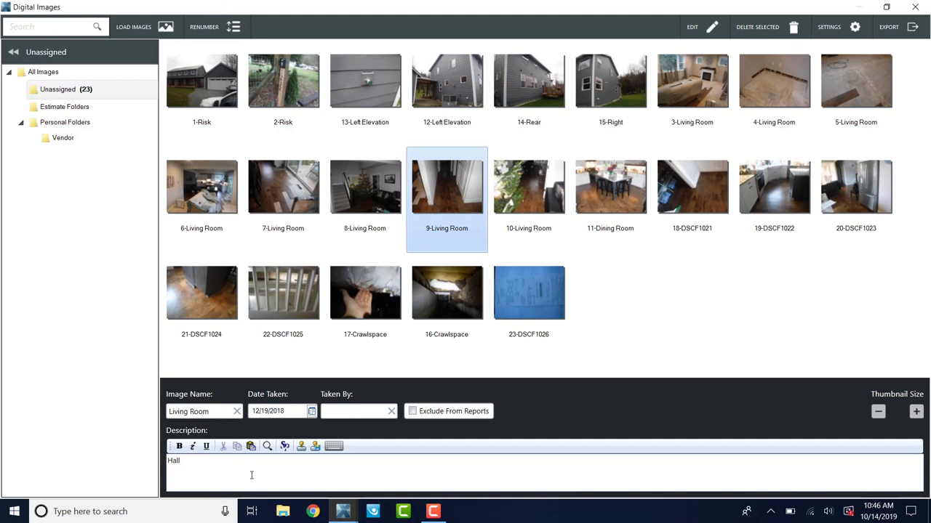
pyautogui.write('overview')
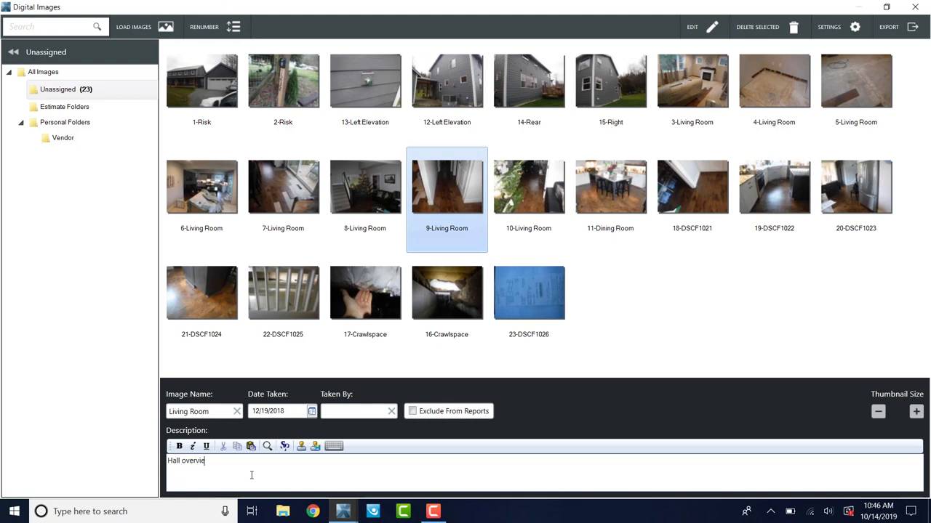
pyautogui.write('w - no damage.  H')
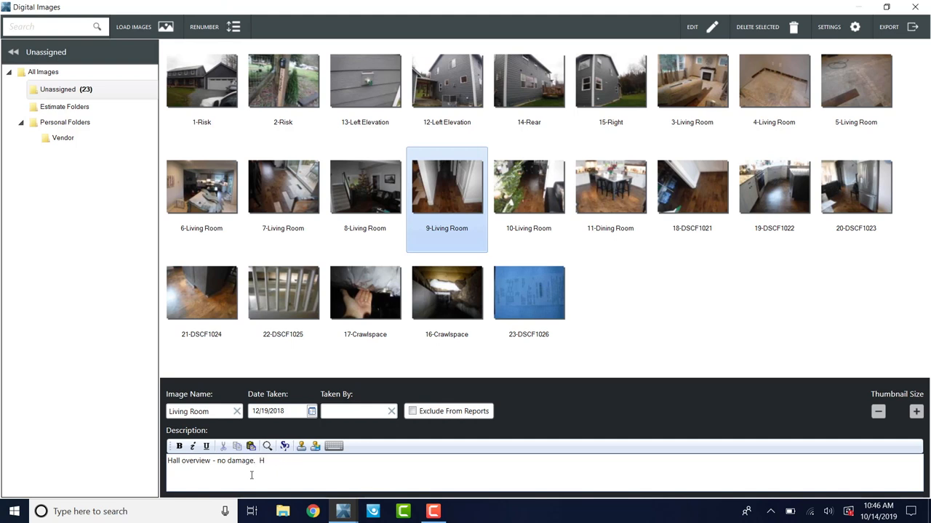
pyautogui.write('owever')
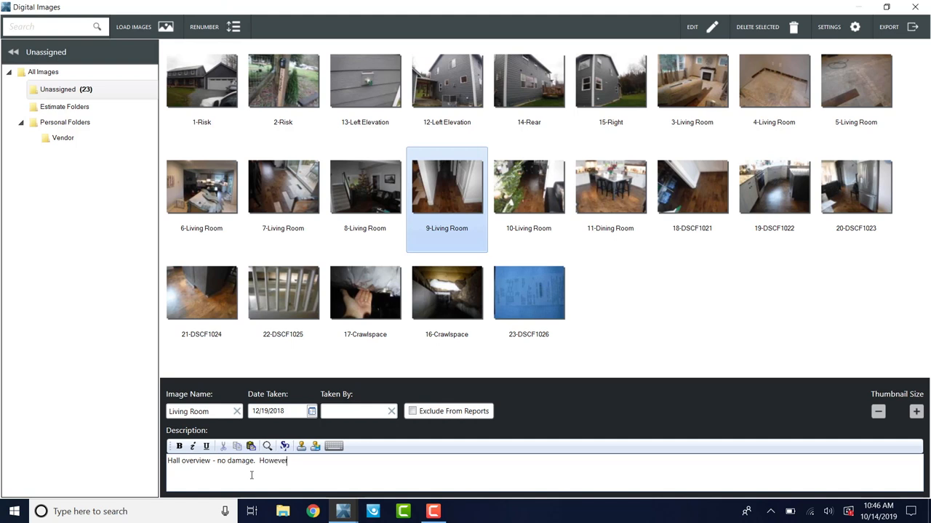
pyautogui.write(', the flooring is continu')
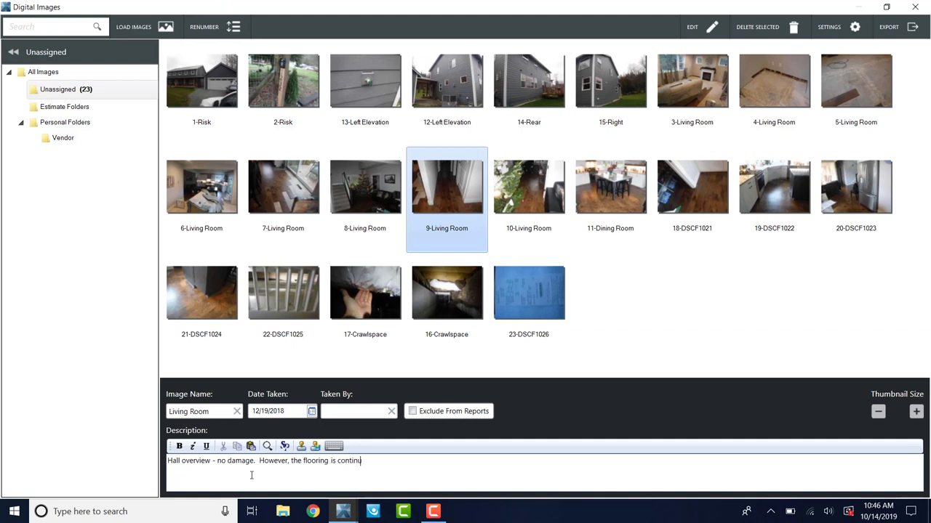
pyautogui.write('ous with the')
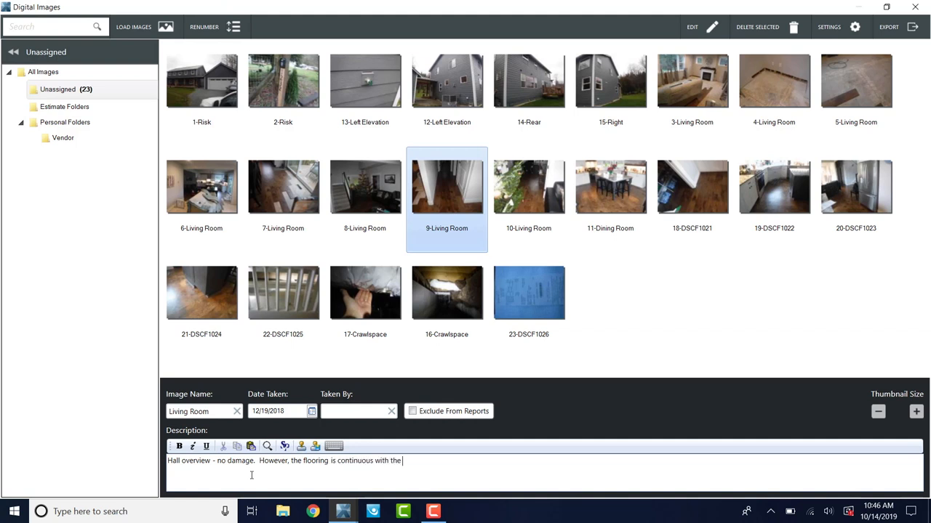
pyautogui.write('damaged ar')
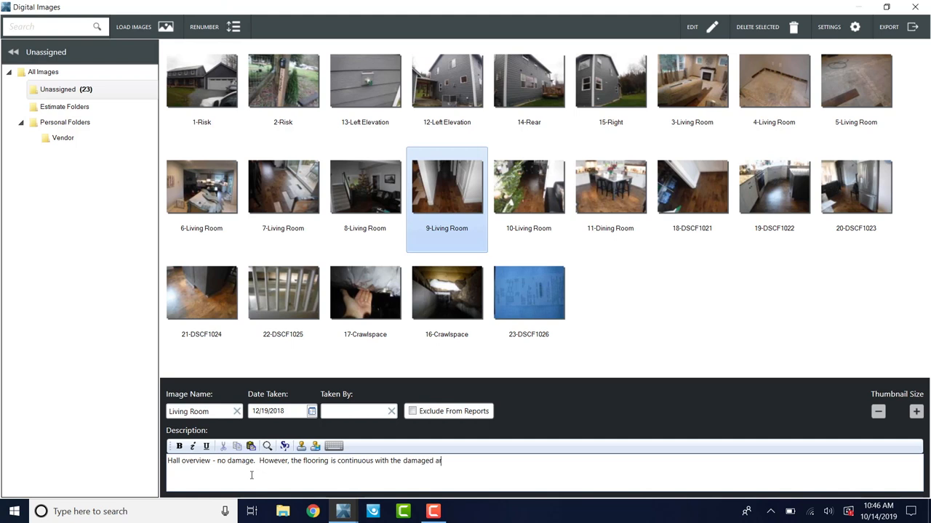
pyautogui.write('eas in the living room')
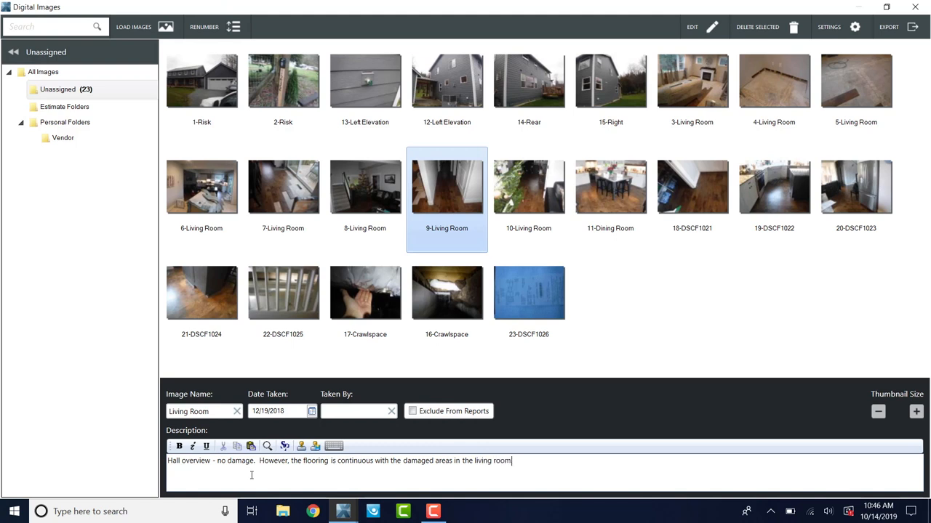
pyautogui.write('.')
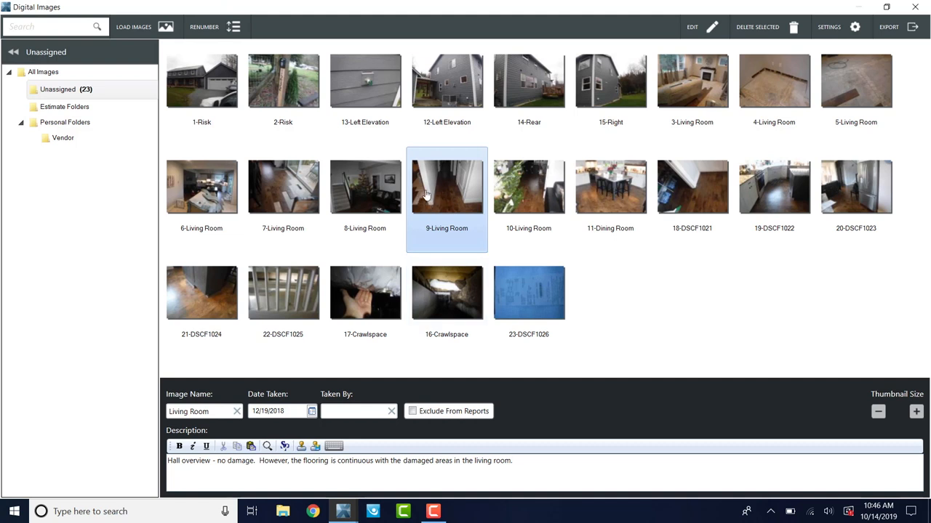
pyautogui.doubleClick(446, 186)
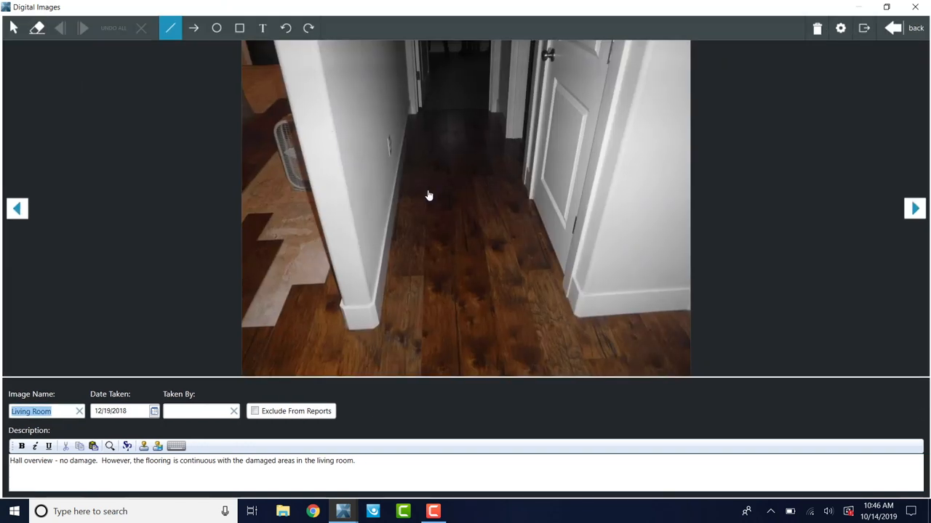
pyautogui.moveTo(314, 222)
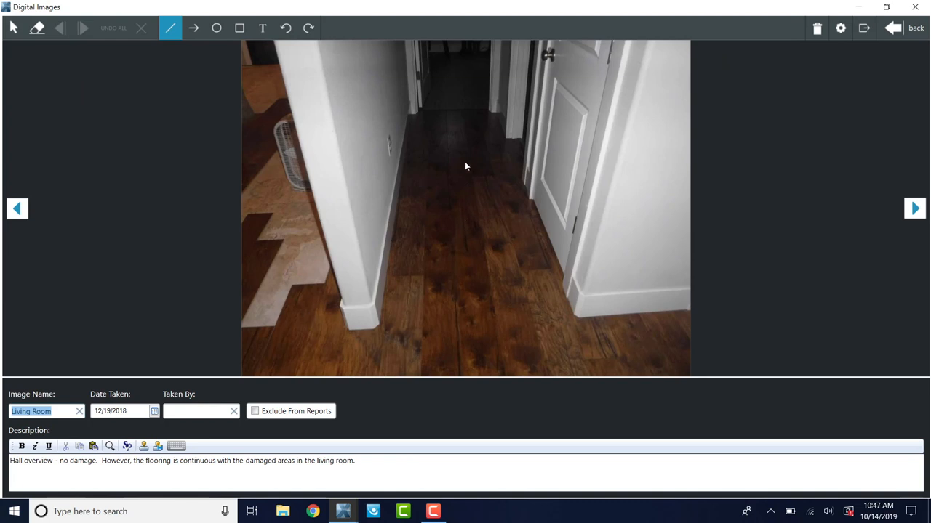
pyautogui.moveTo(439, 123)
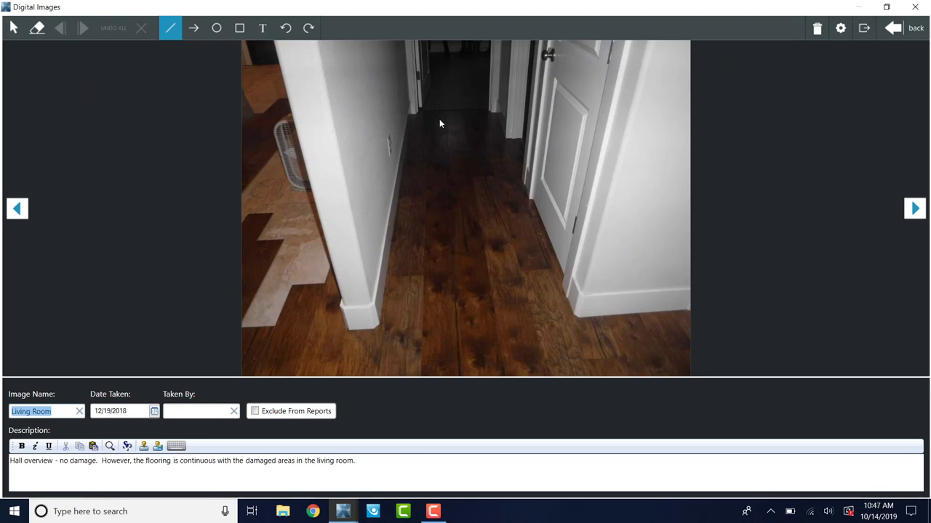
pyautogui.moveTo(425, 111)
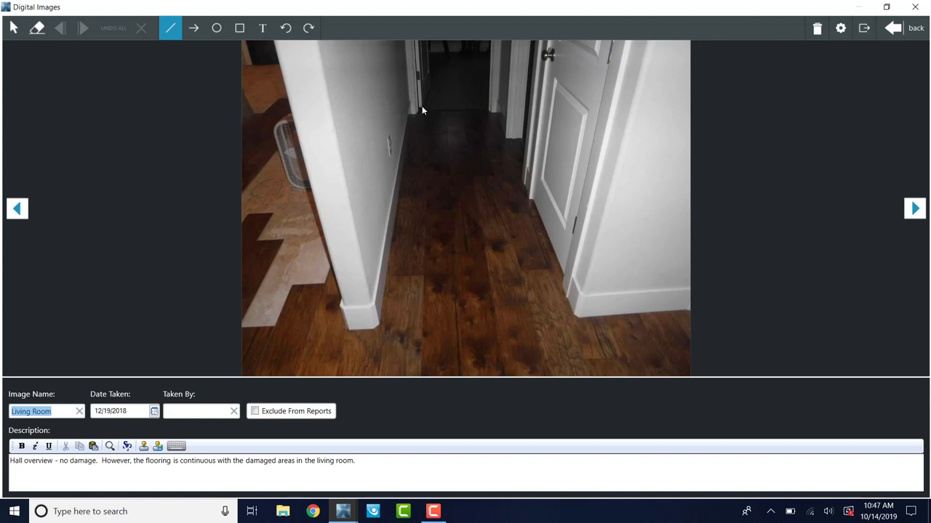
pyautogui.moveTo(457, 102)
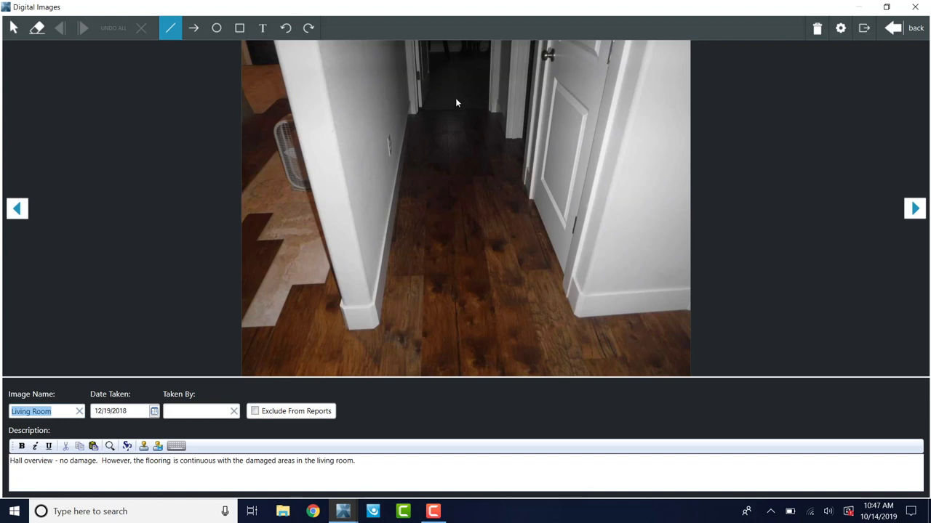
pyautogui.moveTo(438, 95)
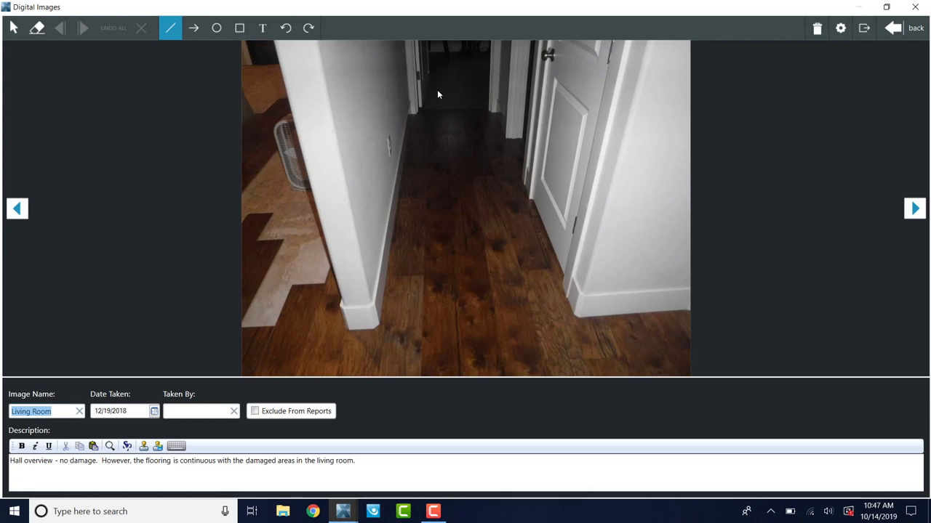
pyautogui.moveTo(759, 90)
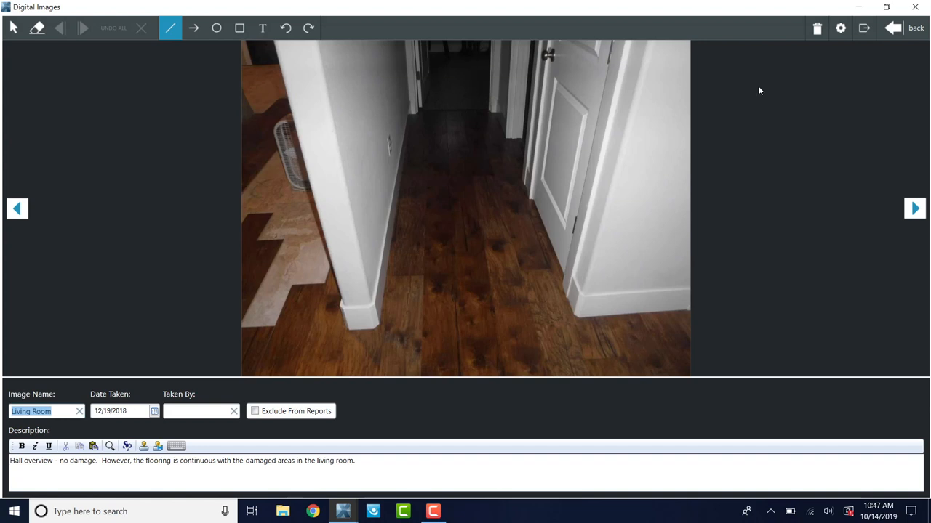
# Return from the full-size hall photo to the Digital Images thumbnail grid
pyautogui.click(915, 28)
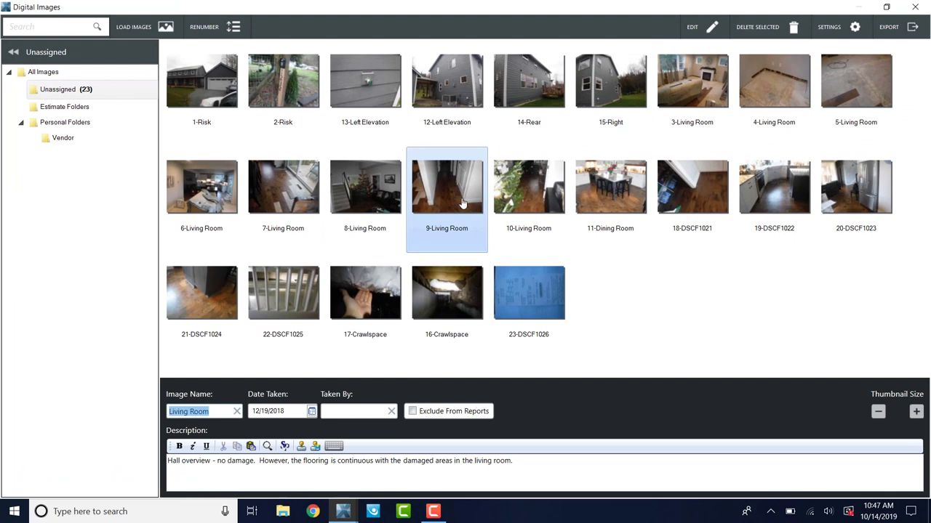
# Remove the stray trailing characters from the 9-Living Room description
pyautogui.click(527, 459)
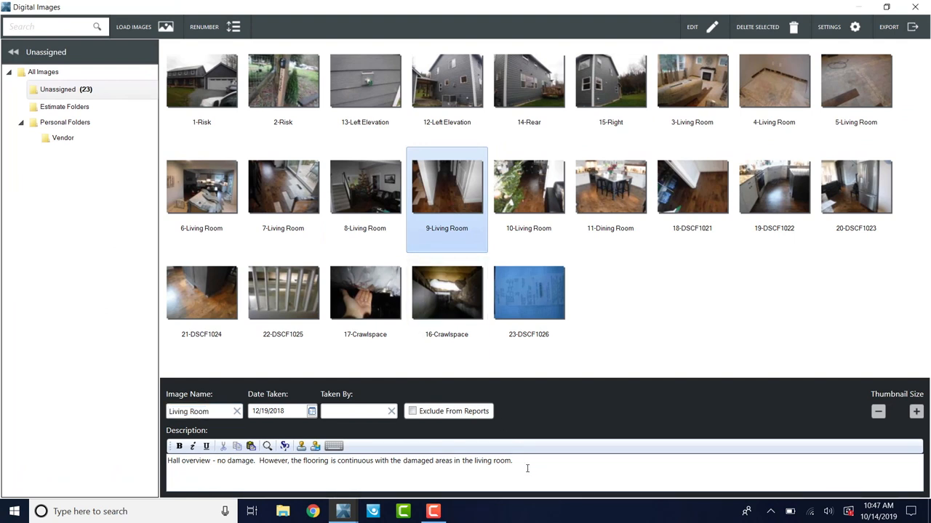
pyautogui.write('sd')
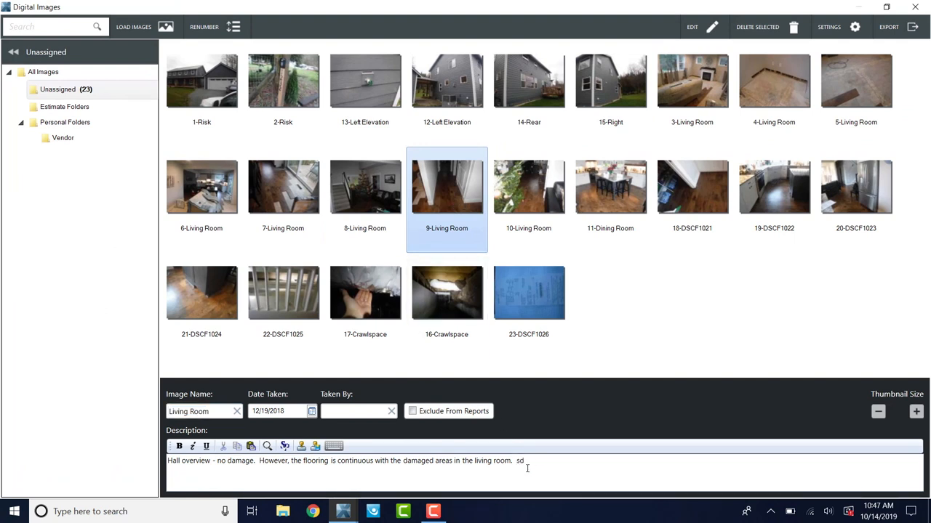
pyautogui.press('Backspace')
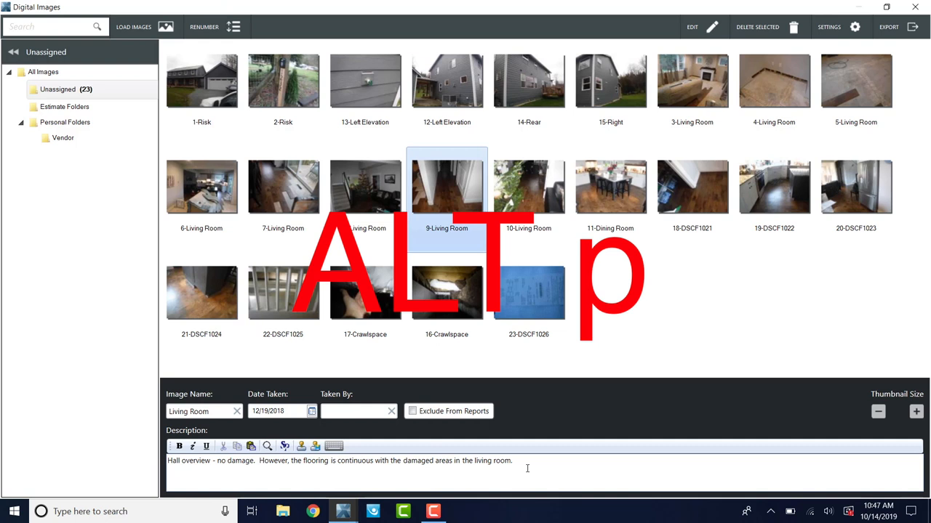
# Review descriptions on several photos and select 10-Living Room to describe next
pyautogui.click(365, 186)
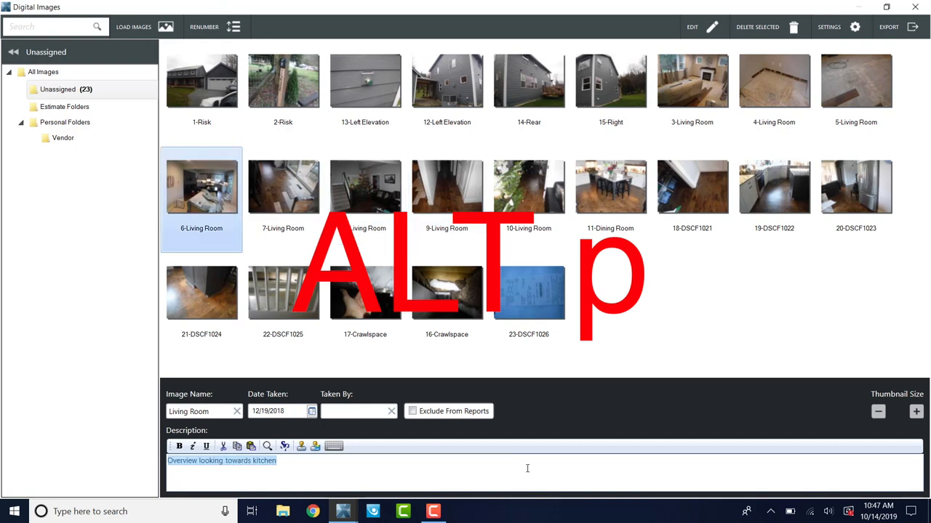
pyautogui.click(611, 81)
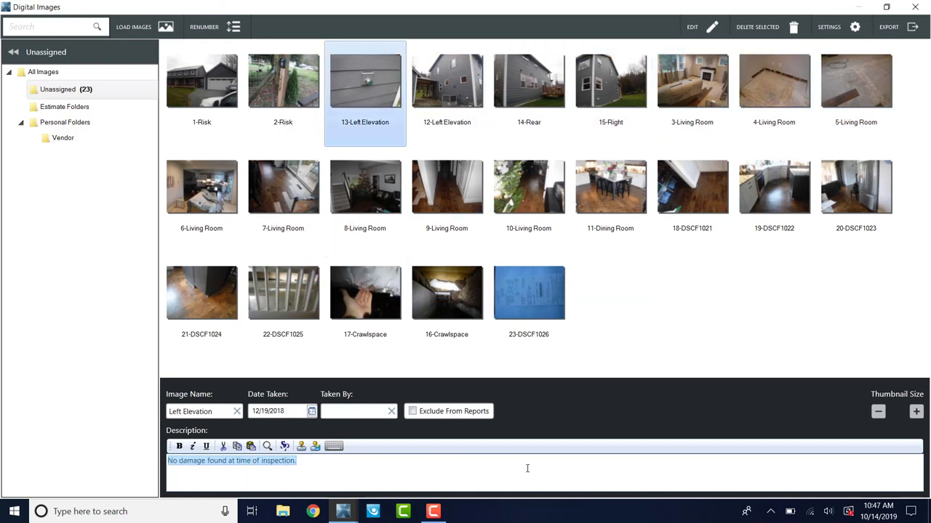
pyautogui.click(201, 80)
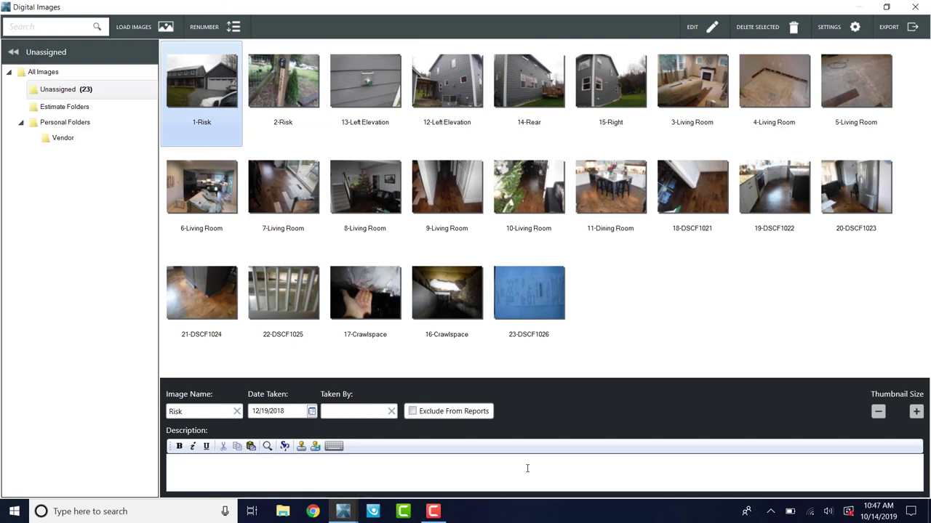
pyautogui.click(529, 81)
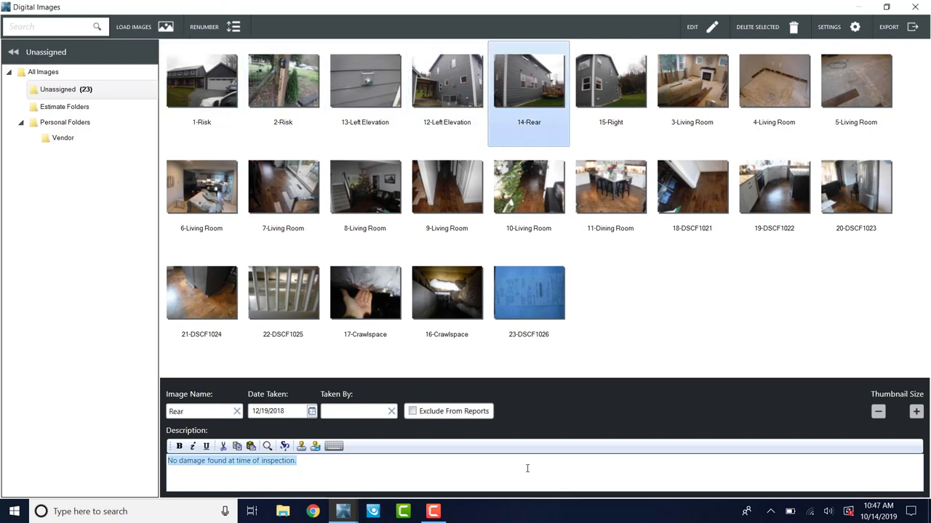
pyautogui.click(446, 187)
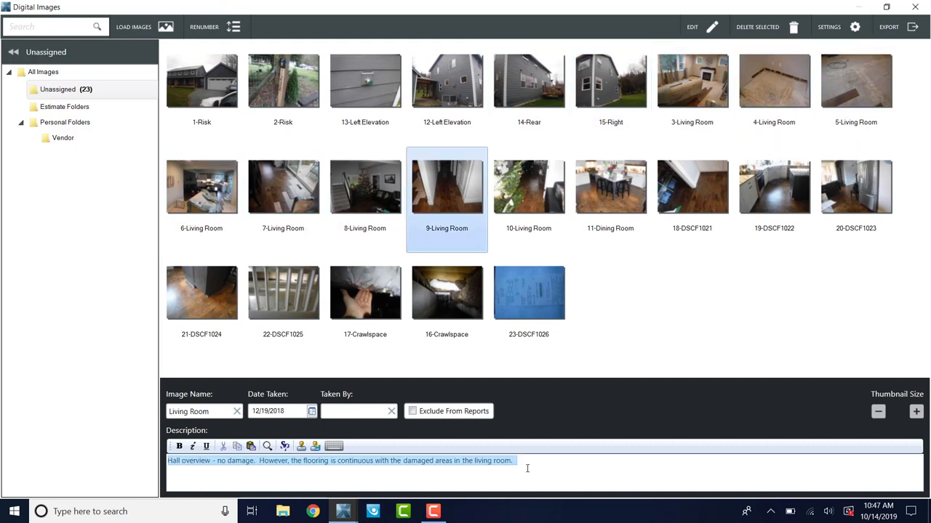
pyautogui.click(529, 186)
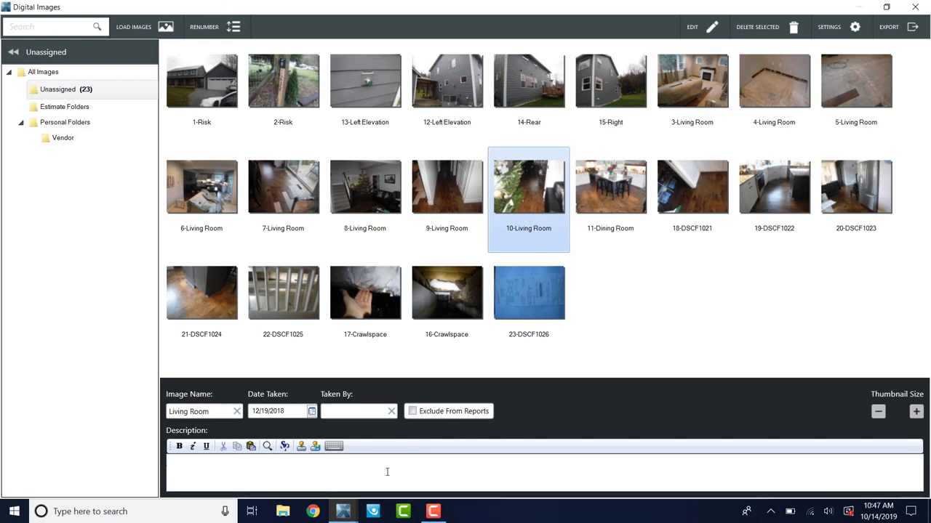
# Describe 10-Living Room as damage to laminate and 11-Dining Room as 'Overview no damage - however, continuous with living'
pyautogui.write('Damage to wo')
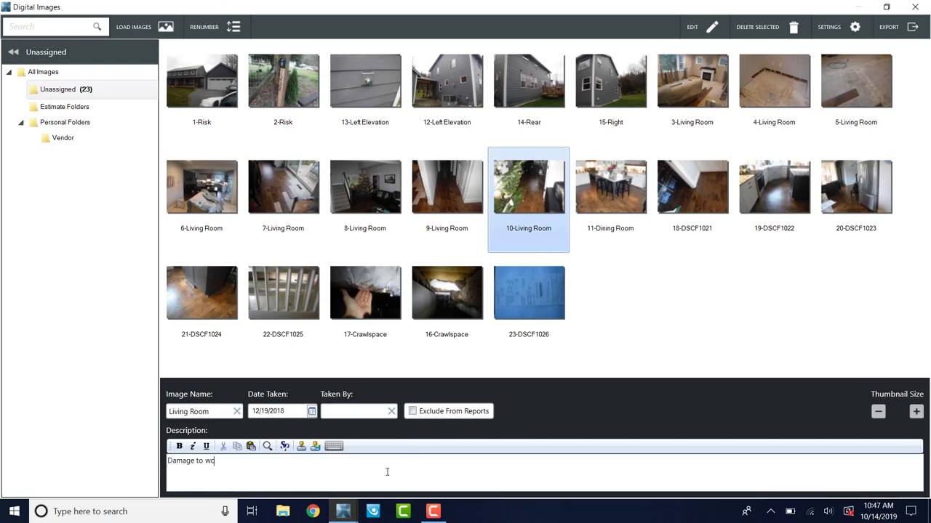
pyautogui.write('laima')
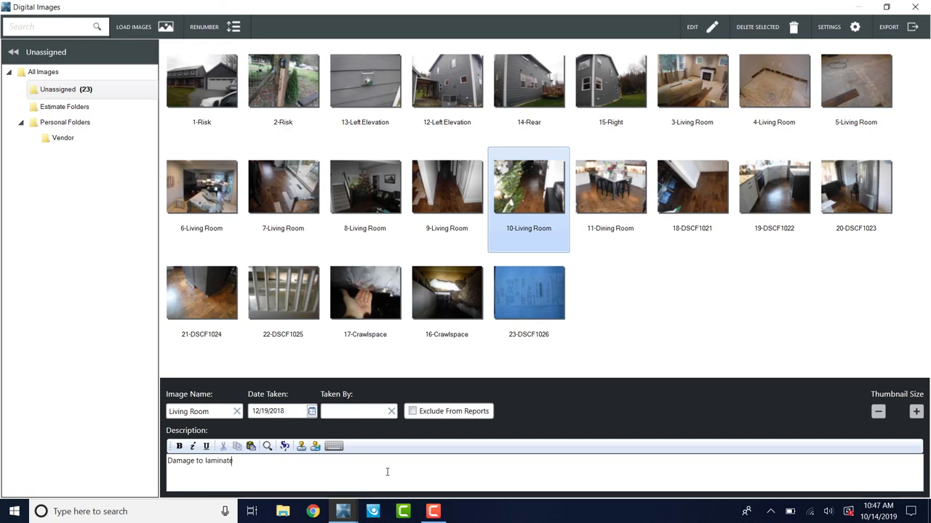
pyautogui.click(611, 186)
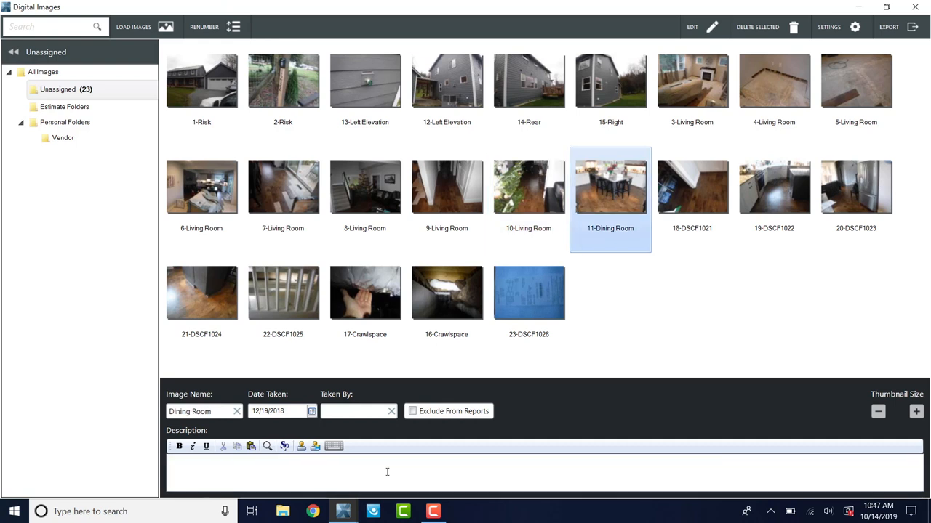
pyautogui.write('q')
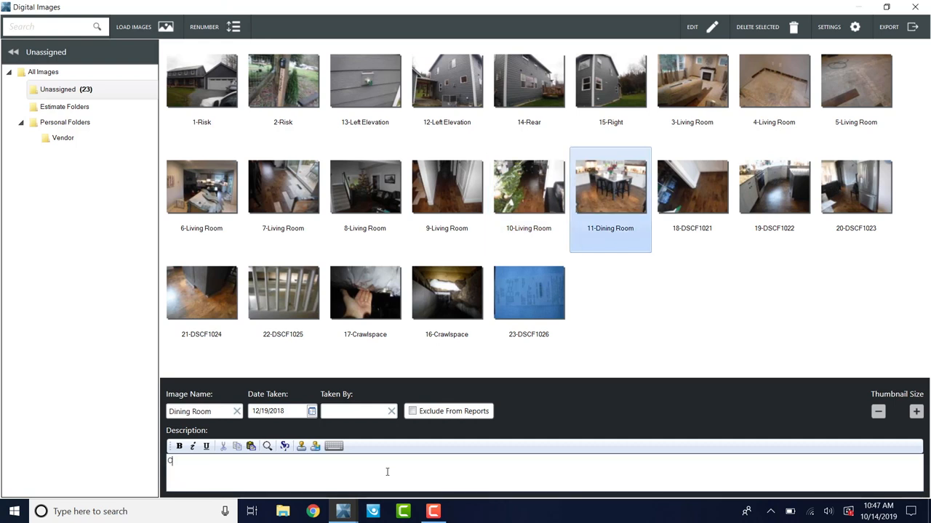
pyautogui.write('Overview no damage')
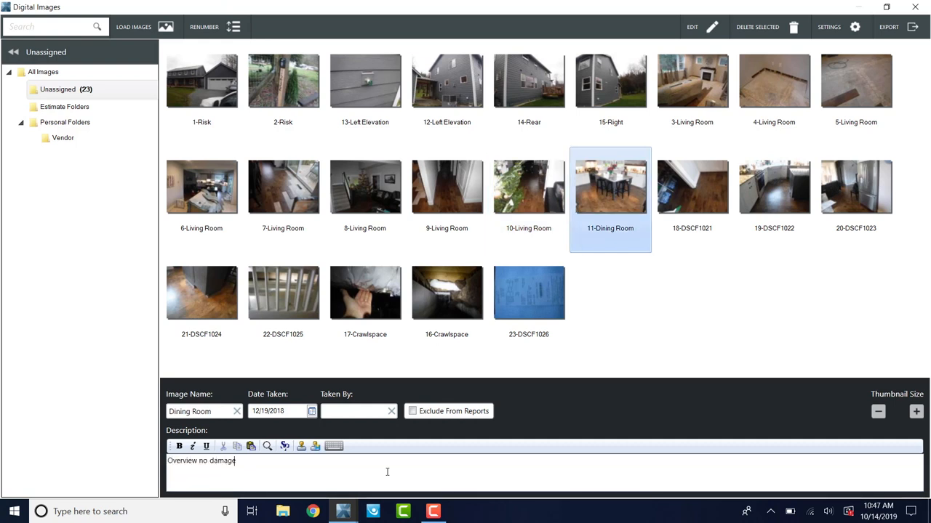
pyautogui.write('- however, c')
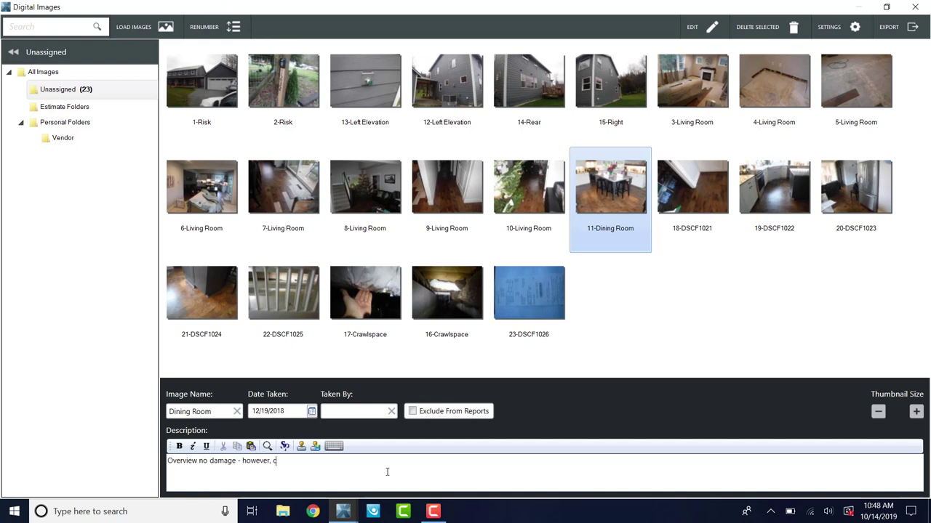
pyautogui.write('ontinuous with')
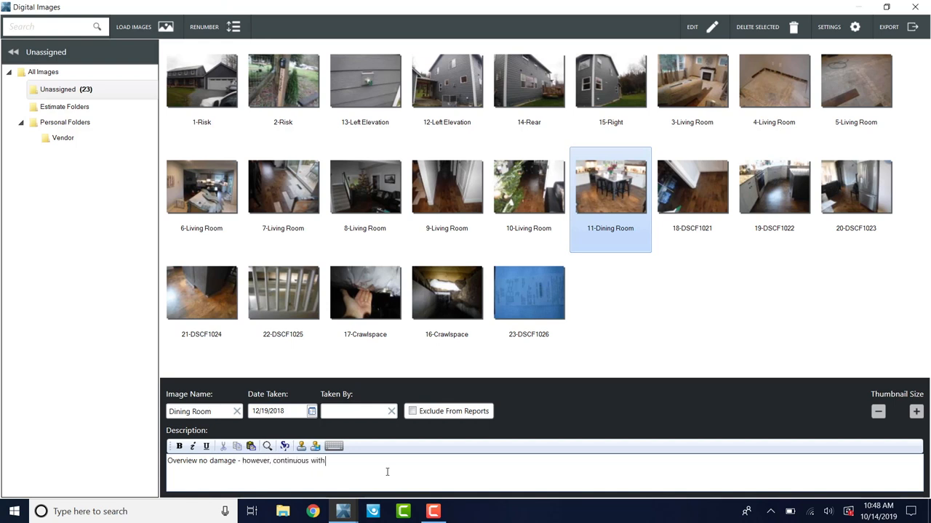
pyautogui.write('living')
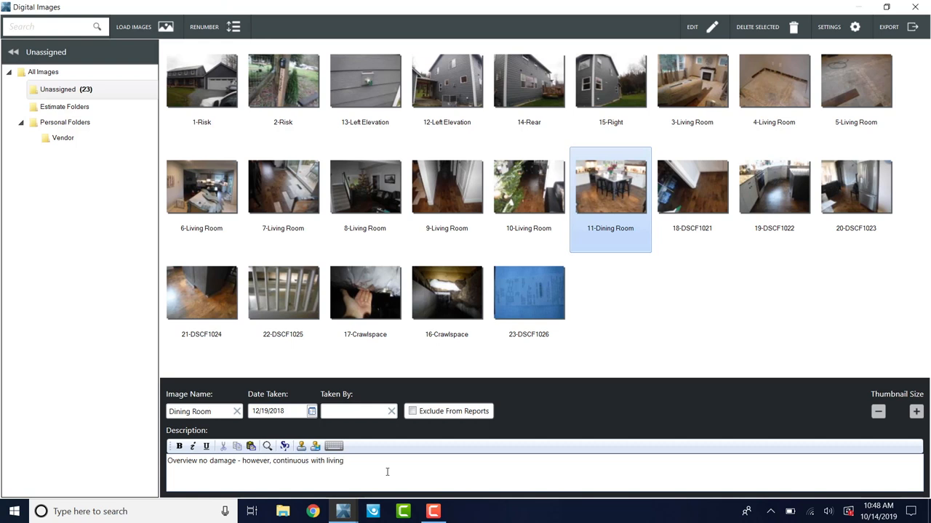
# Describe photo DSCF1021 as 'Pantry Detail'
pyautogui.click(692, 187)
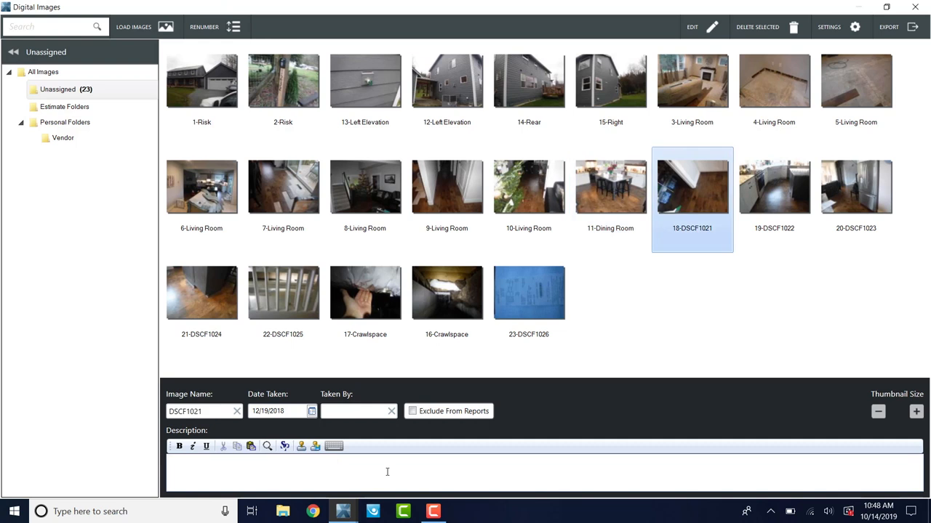
pyautogui.write('P')
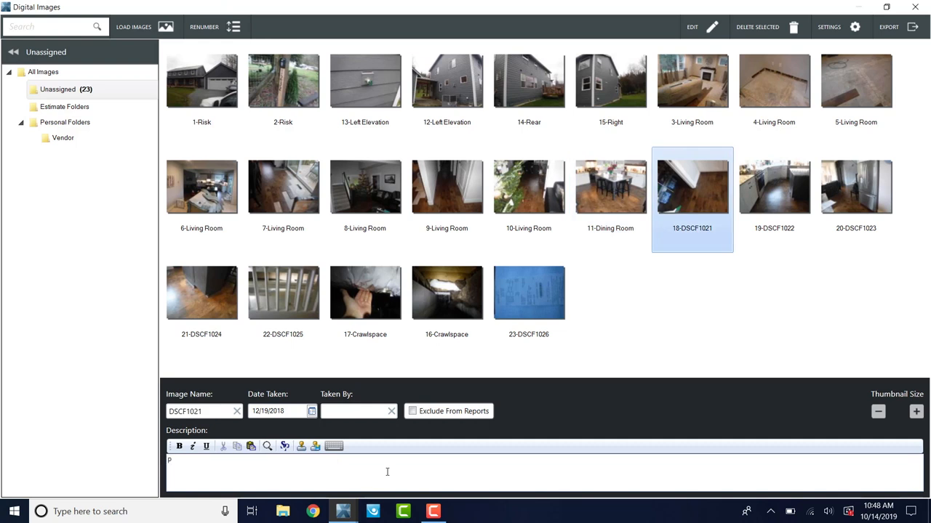
pyautogui.write('antry De')
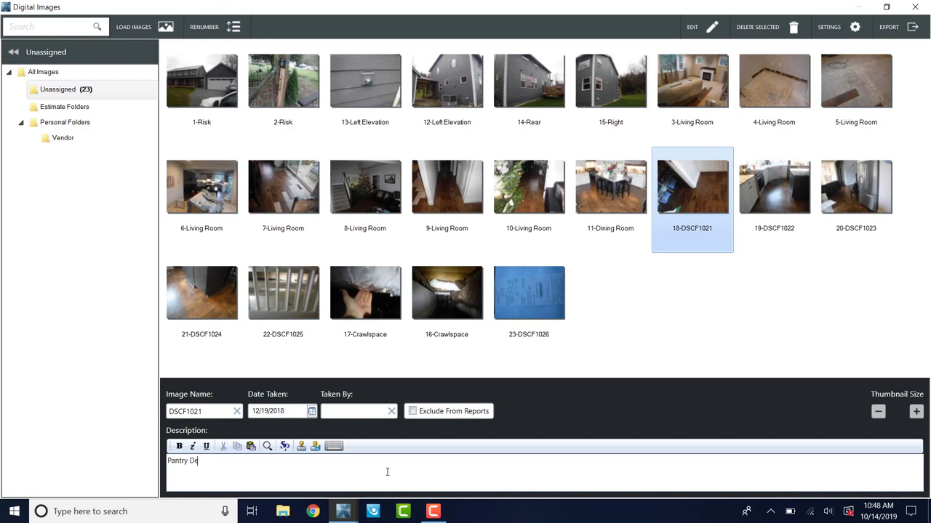
pyautogui.write('tail')
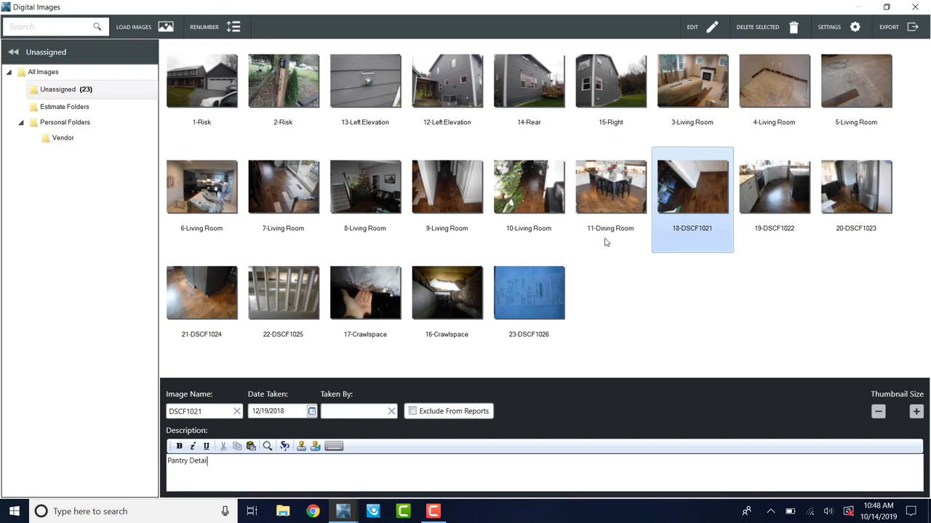
pyautogui.moveTo(701, 192)
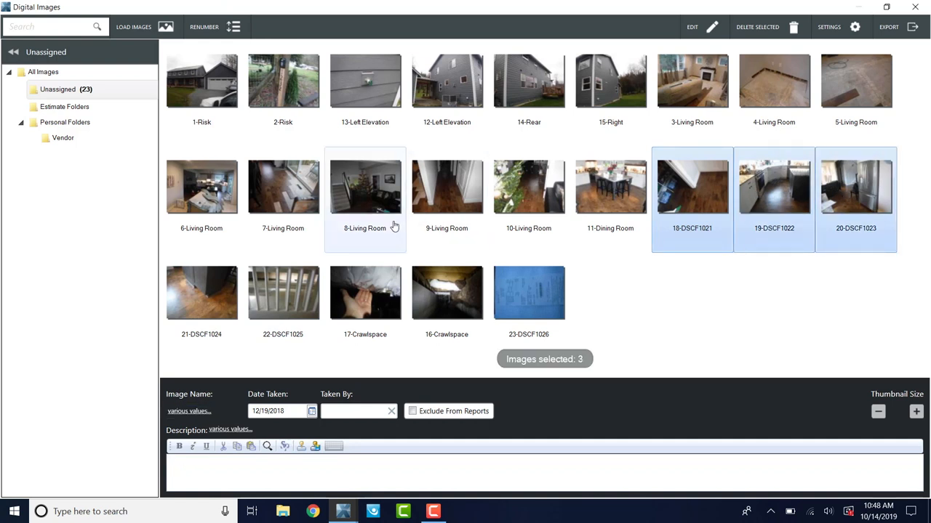
# Add DSCF1024 to the selection and name photos 18–21 'Kitchen'
pyautogui.click(201, 292)
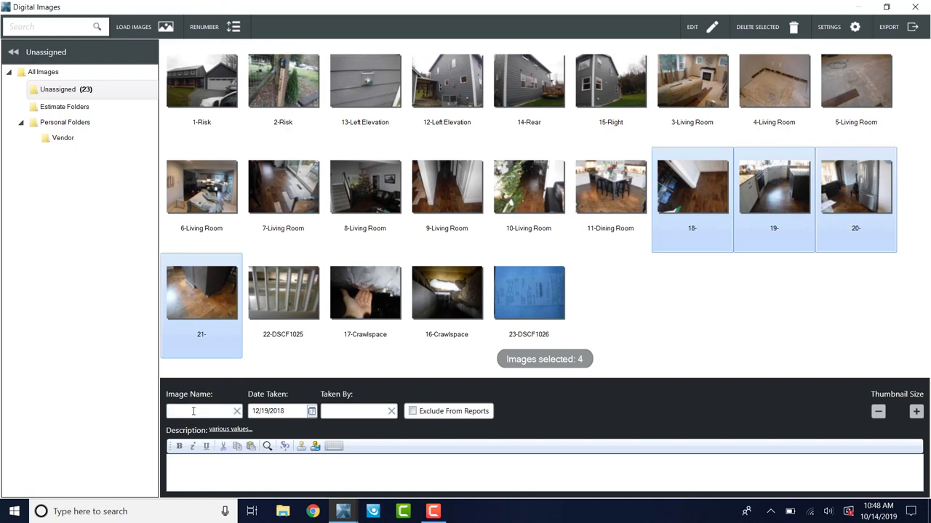
pyautogui.write('Kitchen')
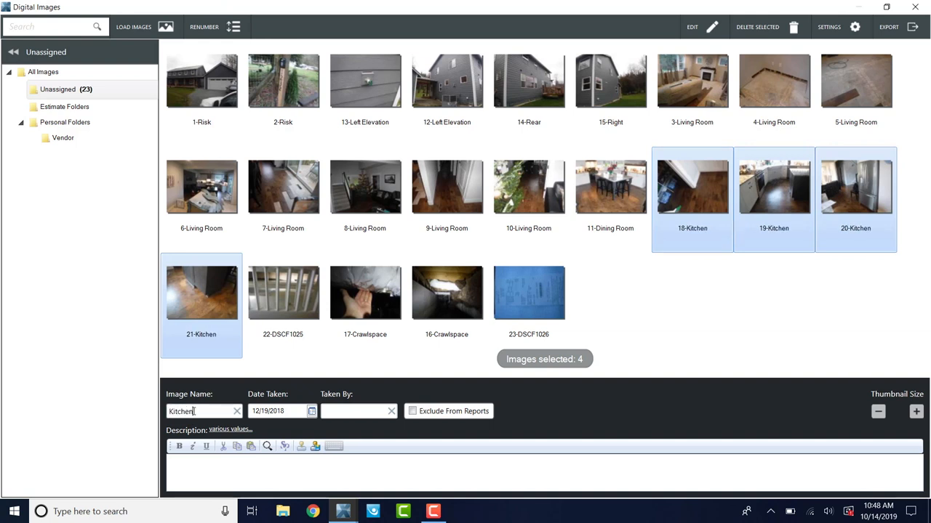
pyautogui.click(692, 186)
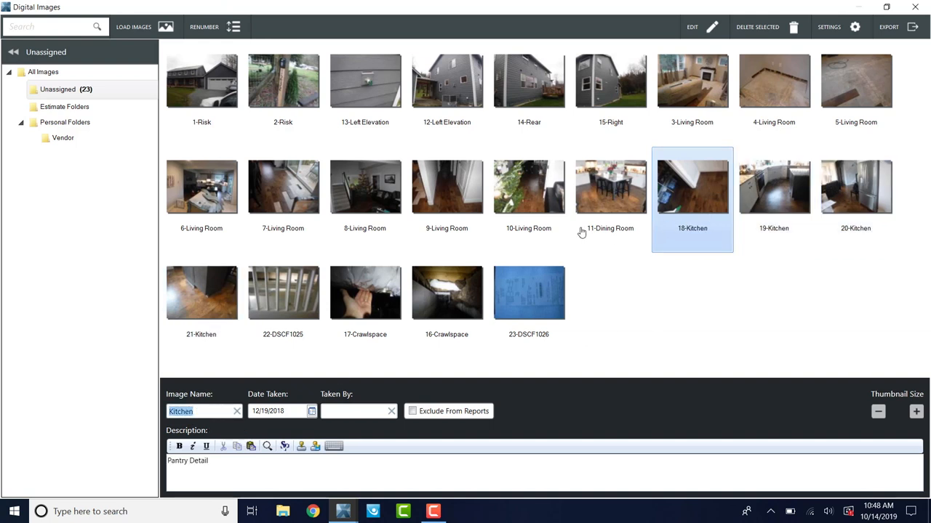
# Describe photo 19-Kitchen as 'Overview' and view it full-size
pyautogui.click(330, 465)
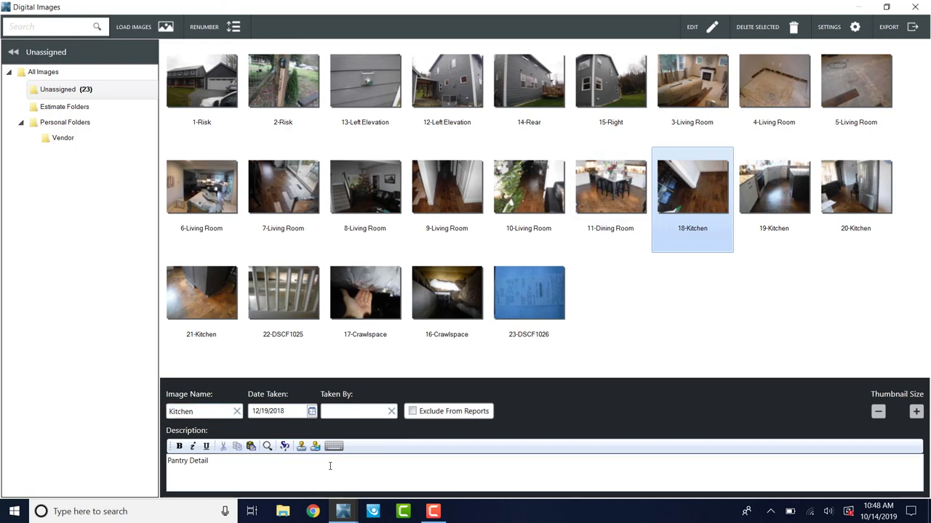
pyautogui.click(774, 186)
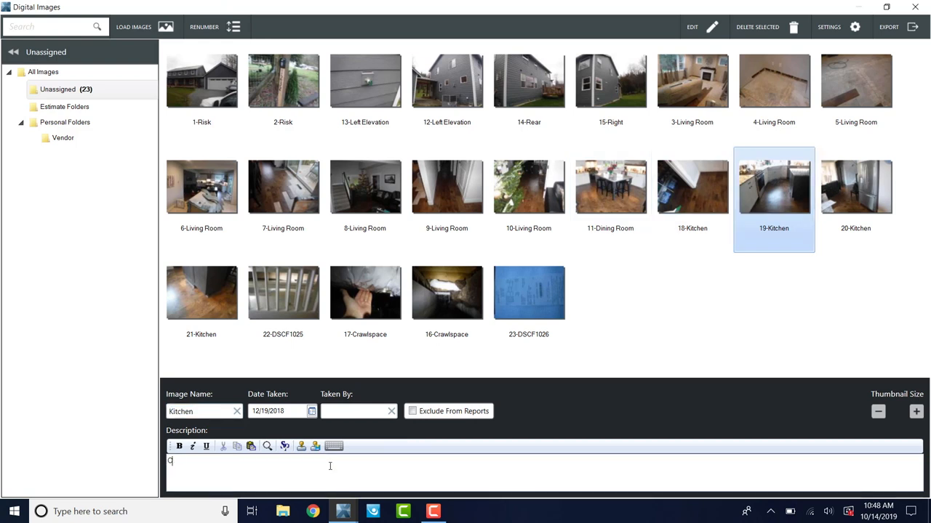
pyautogui.write('Overview')
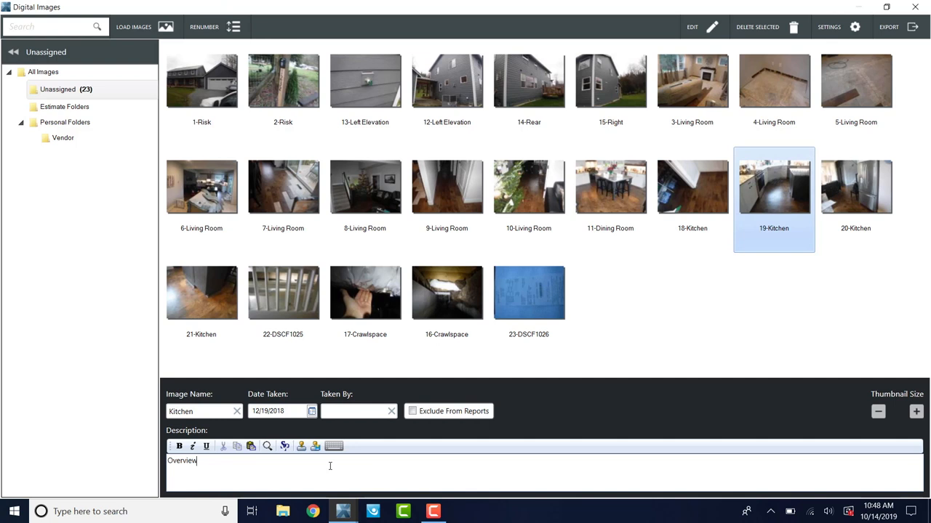
pyautogui.click(855, 186)
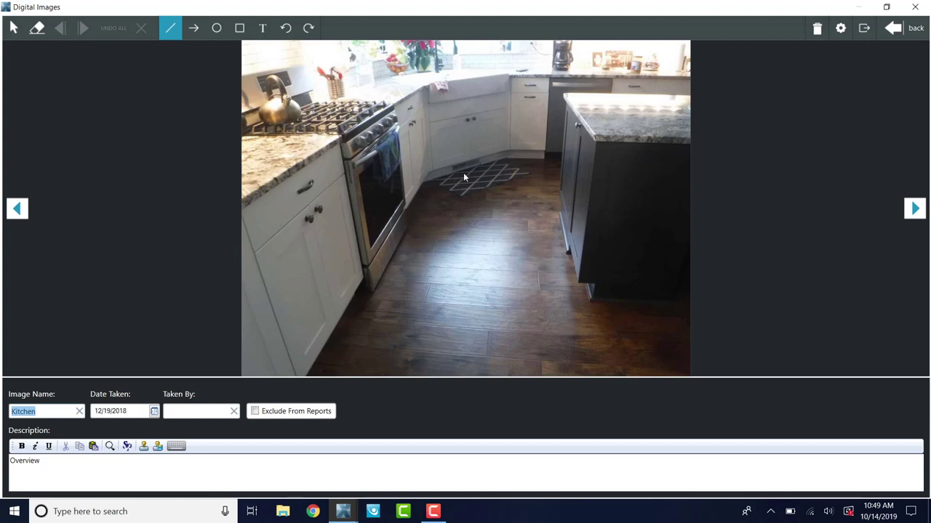
pyautogui.moveTo(433, 87)
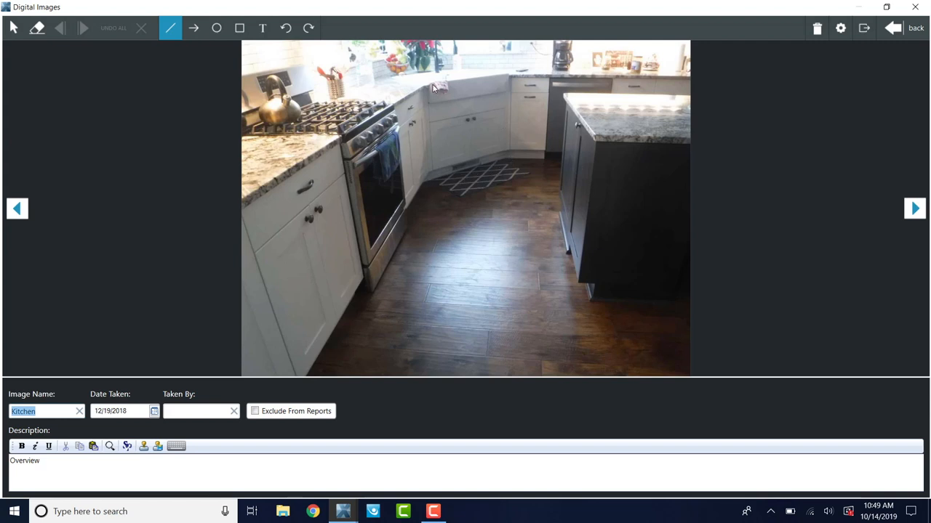
pyautogui.moveTo(503, 125)
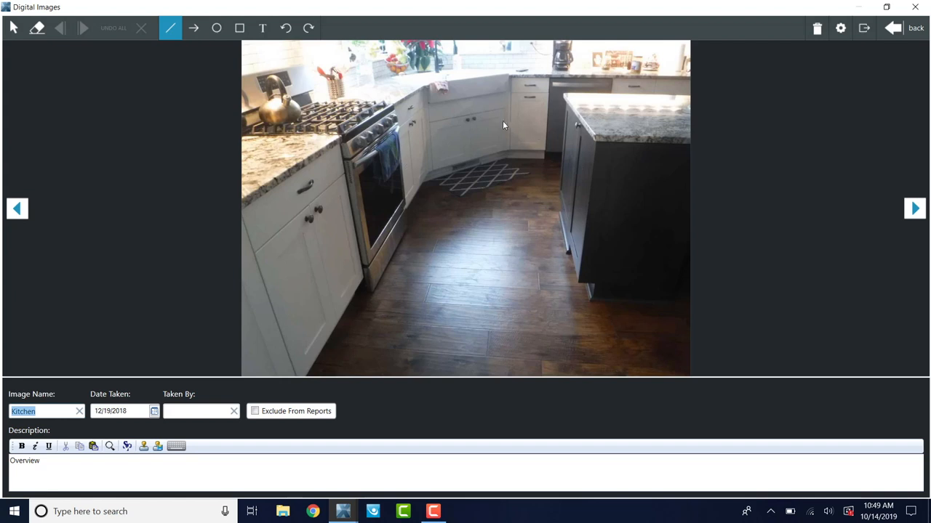
pyautogui.moveTo(474, 172)
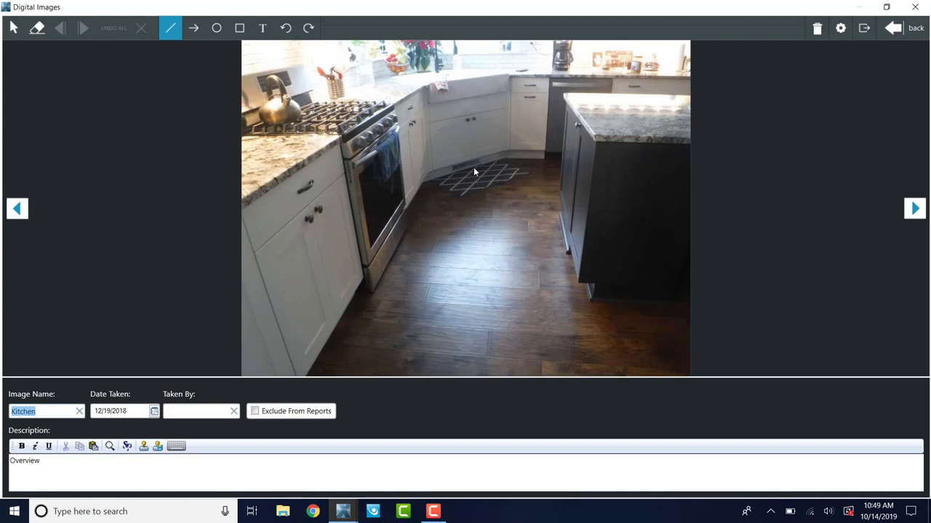
pyautogui.moveTo(484, 169)
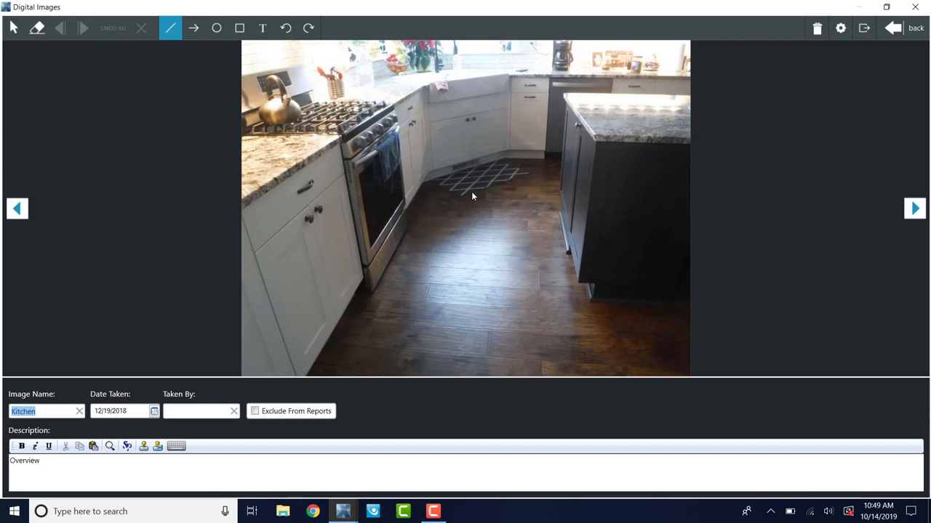
pyautogui.moveTo(482, 182)
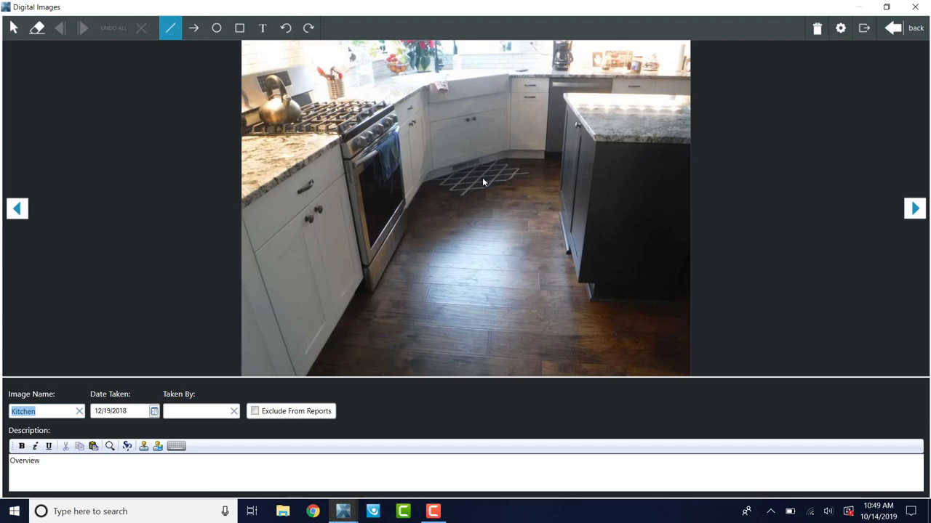
pyautogui.moveTo(471, 171)
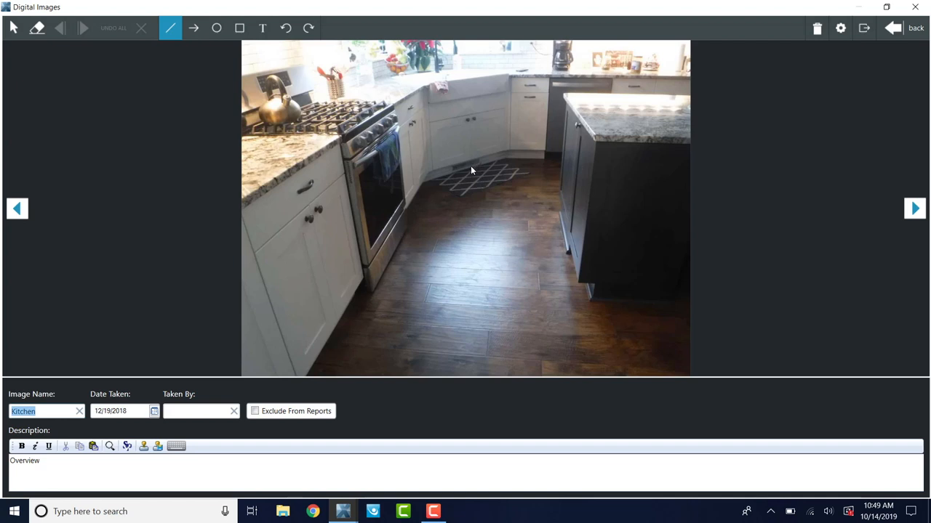
pyautogui.moveTo(459, 175)
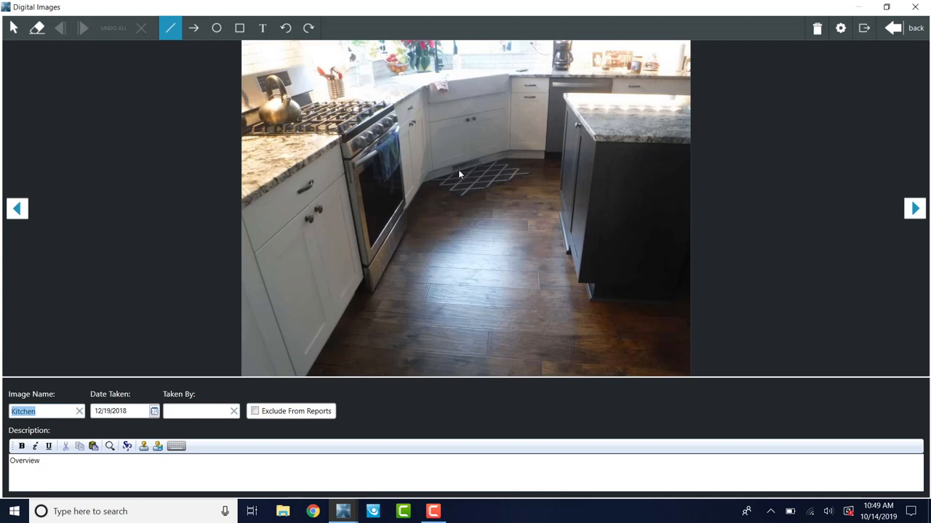
pyautogui.moveTo(474, 186)
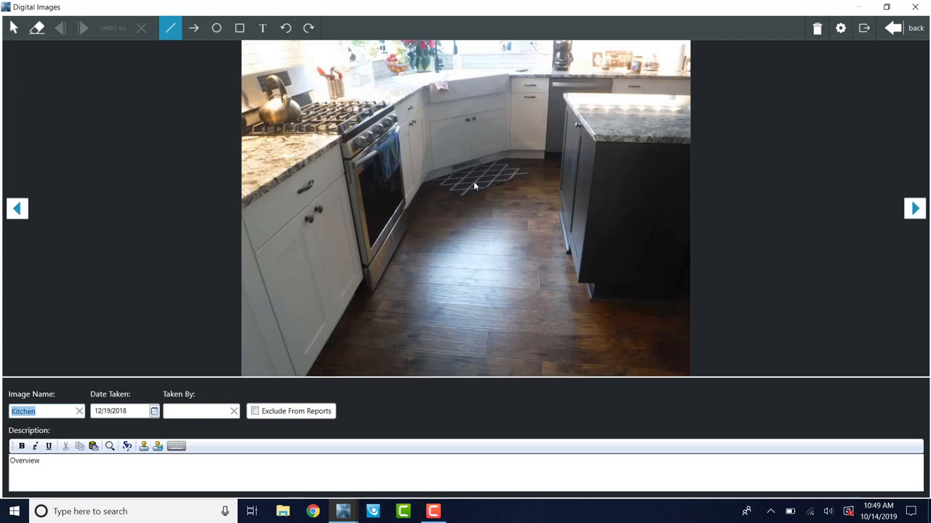
pyautogui.moveTo(509, 193)
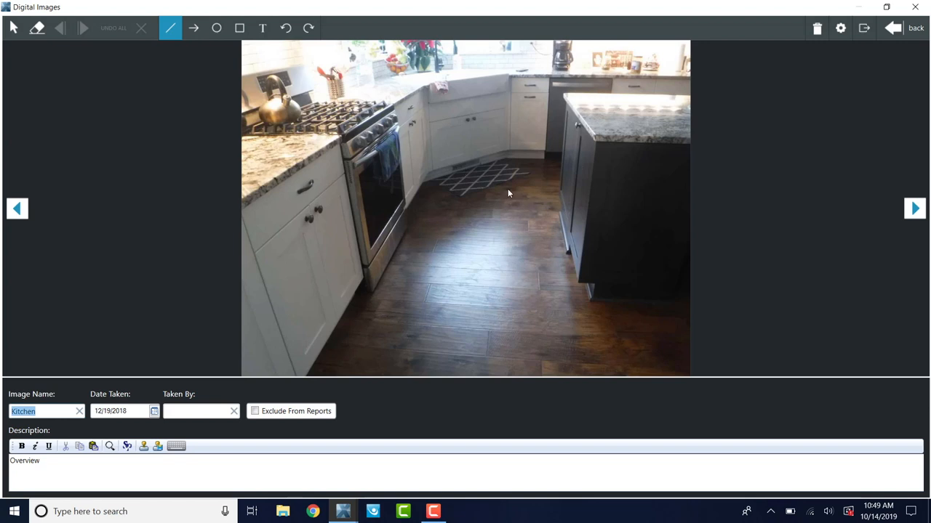
pyautogui.moveTo(386, 245)
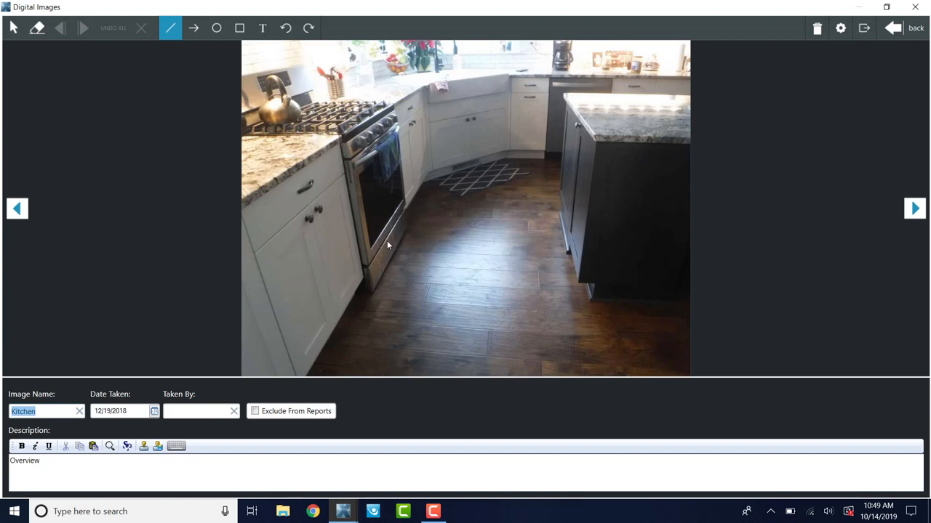
pyautogui.moveTo(494, 200)
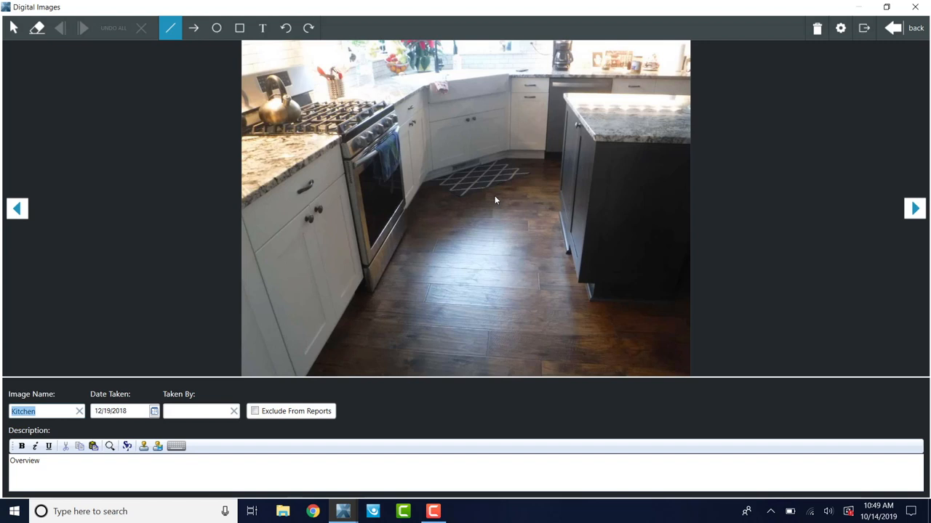
pyautogui.moveTo(501, 163)
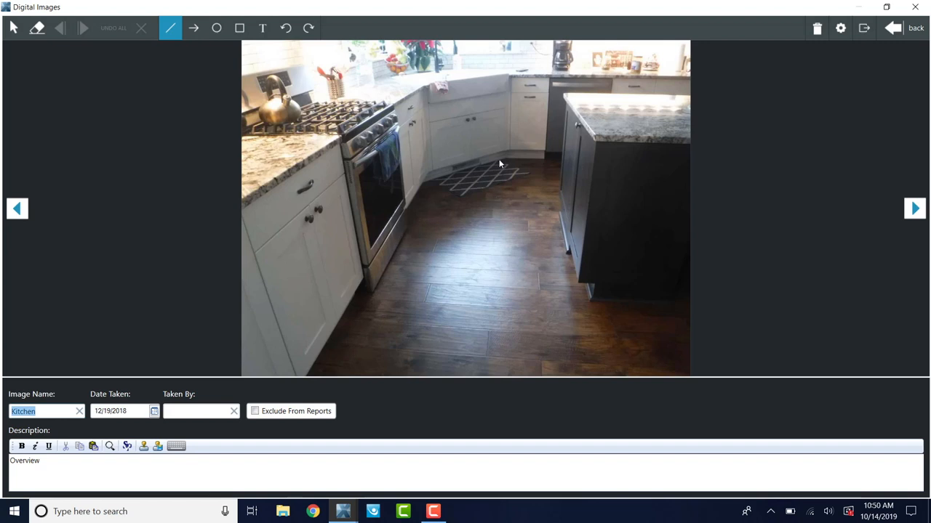
pyautogui.moveTo(547, 163)
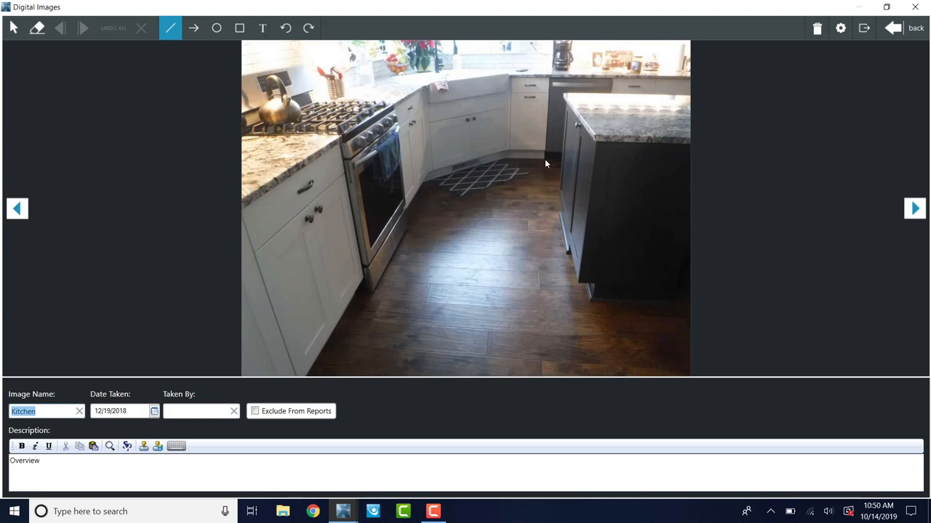
pyautogui.moveTo(652, 158)
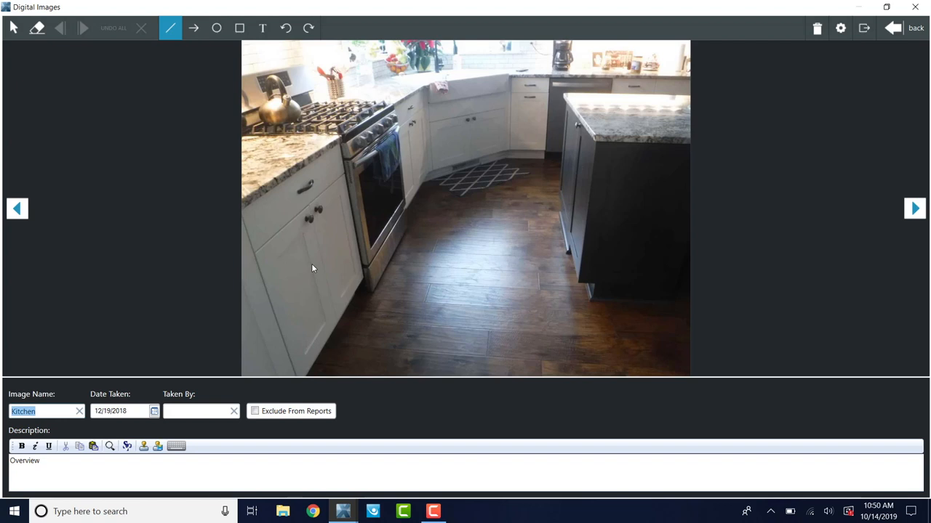
pyautogui.moveTo(453, 177)
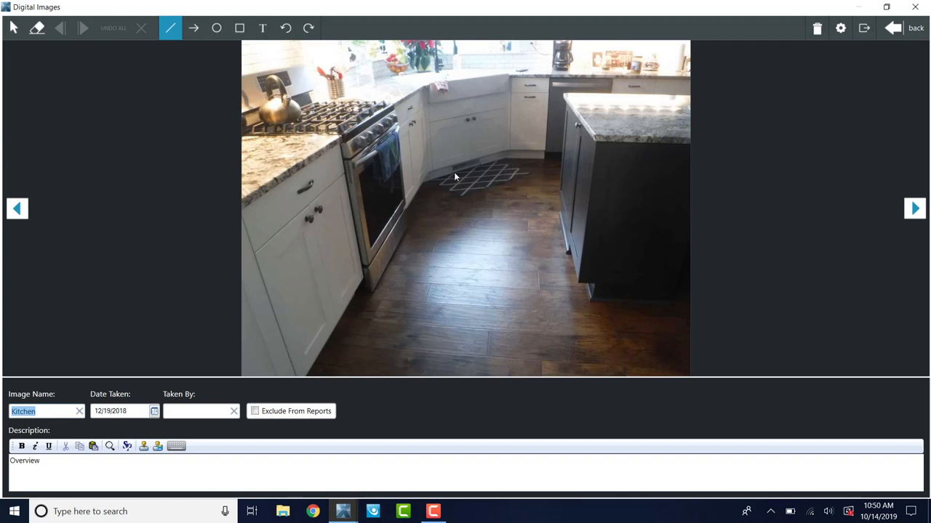
pyautogui.moveTo(511, 149)
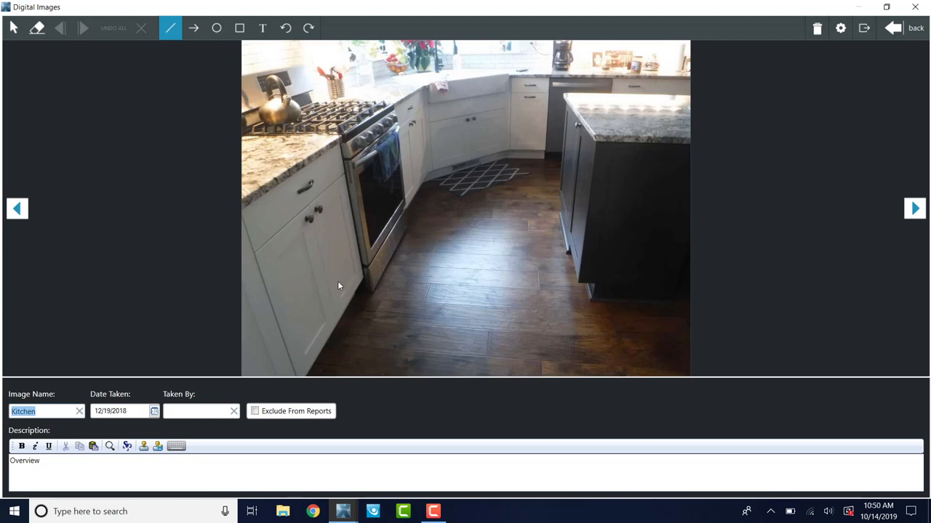
pyautogui.moveTo(451, 175)
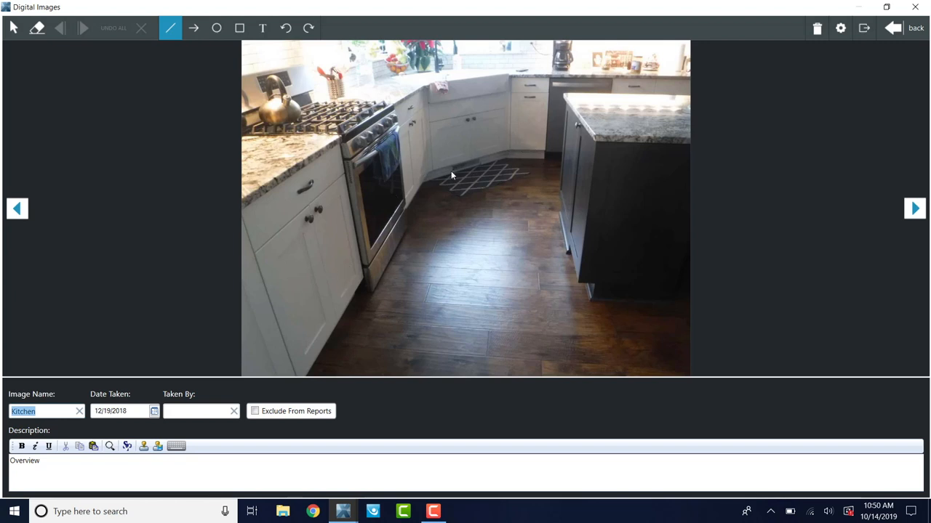
pyautogui.moveTo(559, 160)
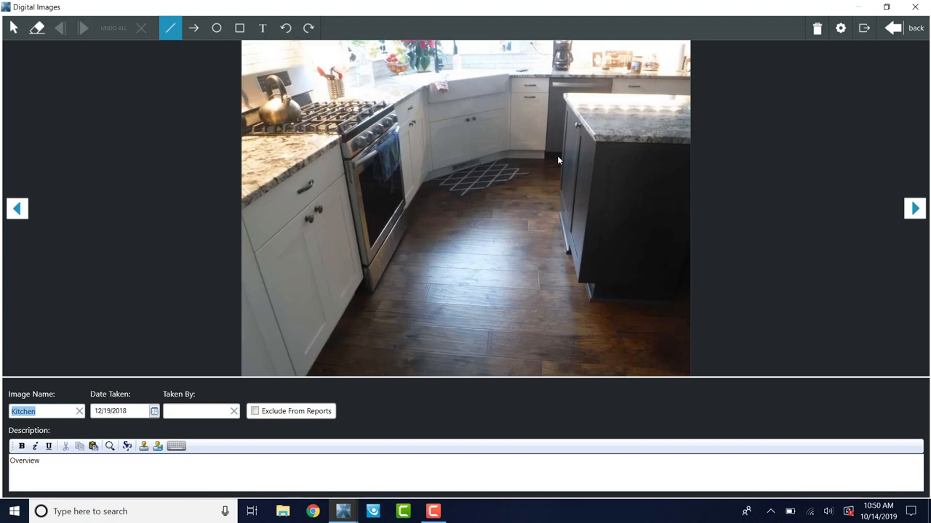
pyautogui.moveTo(486, 154)
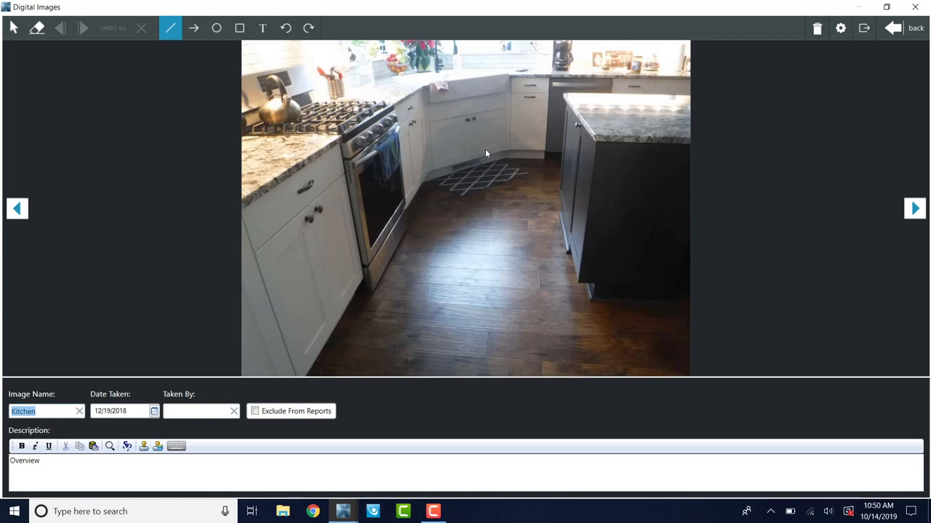
pyautogui.moveTo(333, 273)
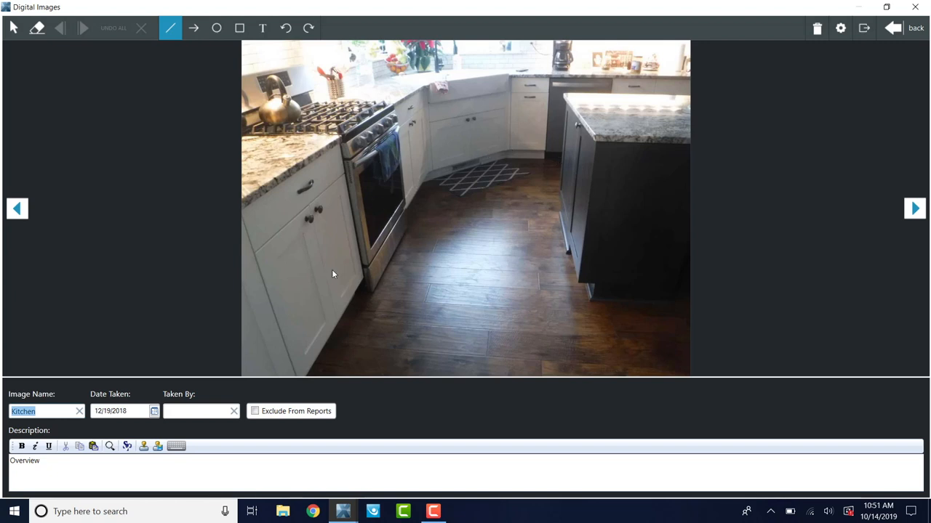
pyautogui.moveTo(490, 184)
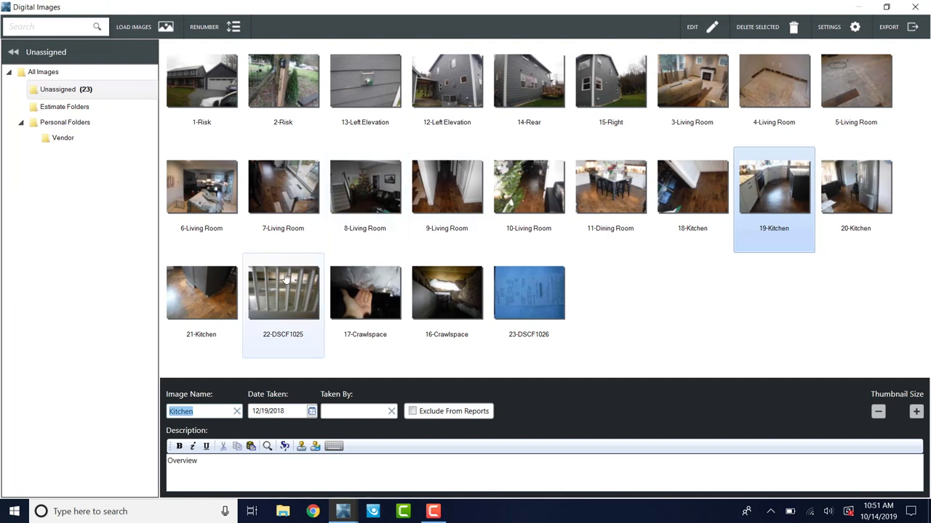
# Rename the grille photo DSCF1025 to 'Kitchen' and view it full-size
pyautogui.click(282, 294)
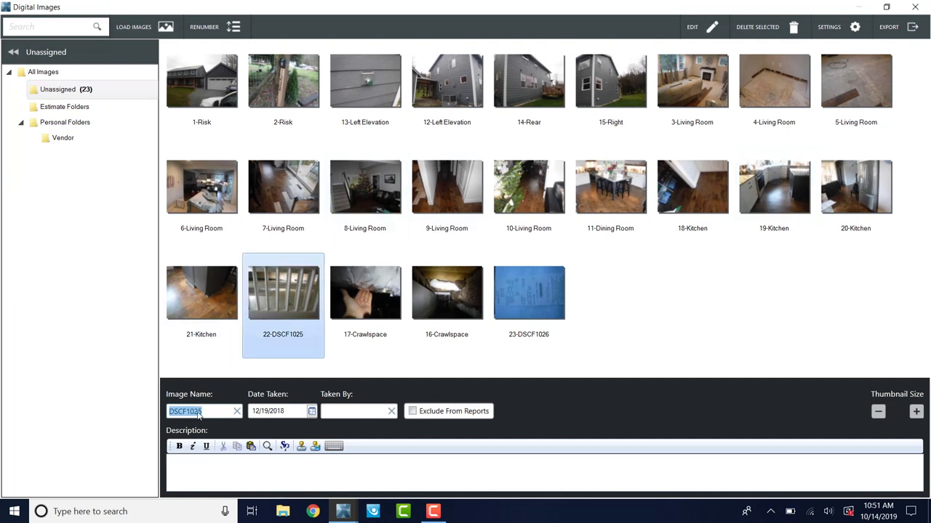
pyautogui.write('Kitchen')
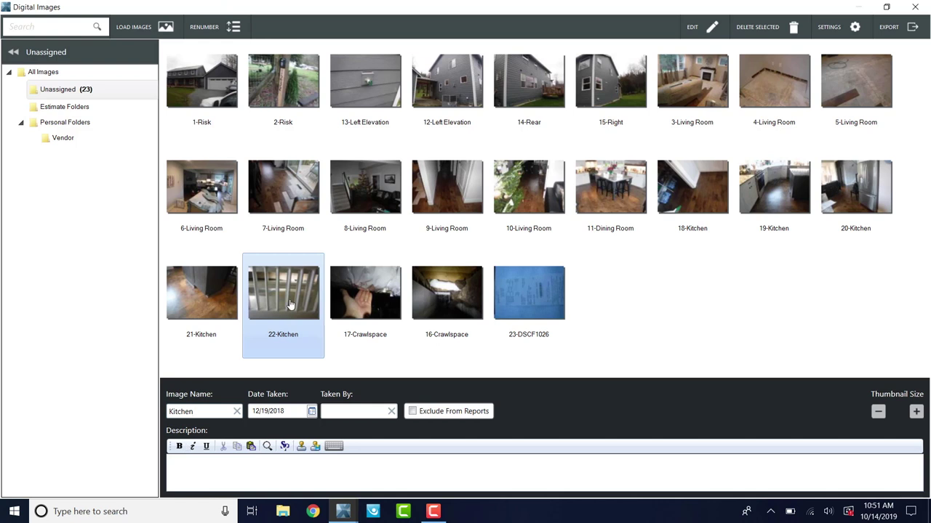
pyautogui.doubleClick(282, 292)
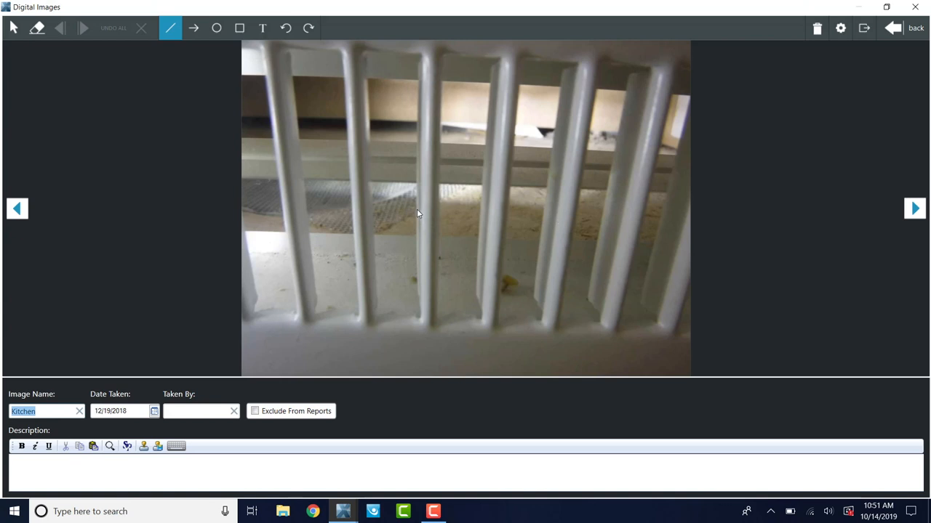
pyautogui.moveTo(399, 212)
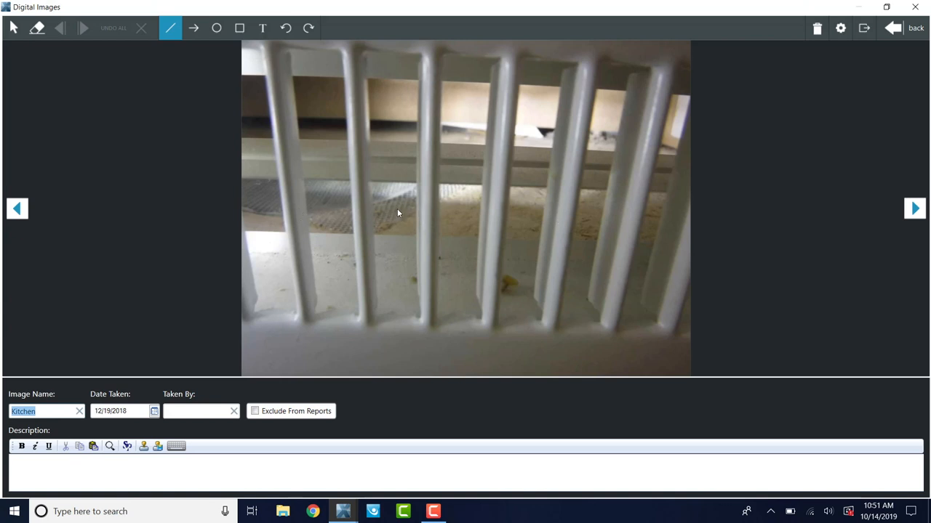
pyautogui.moveTo(285, 221)
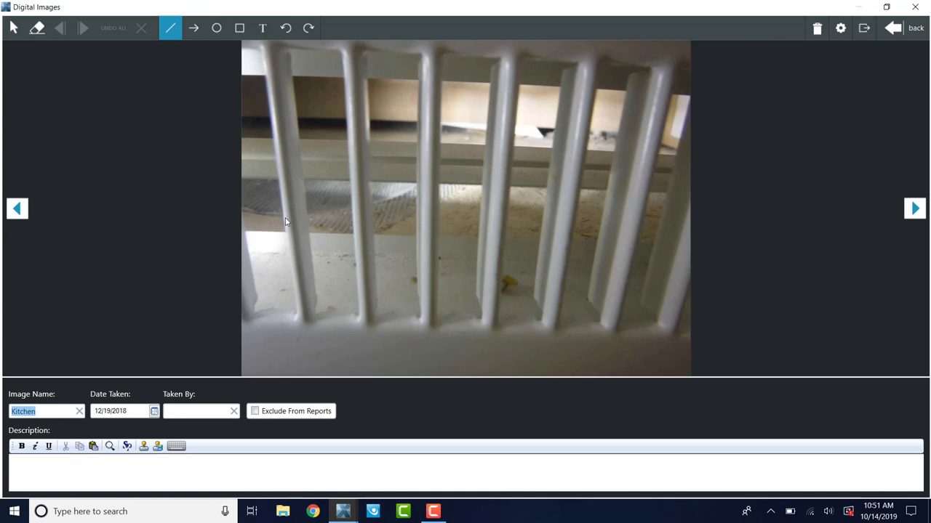
pyautogui.moveTo(482, 172)
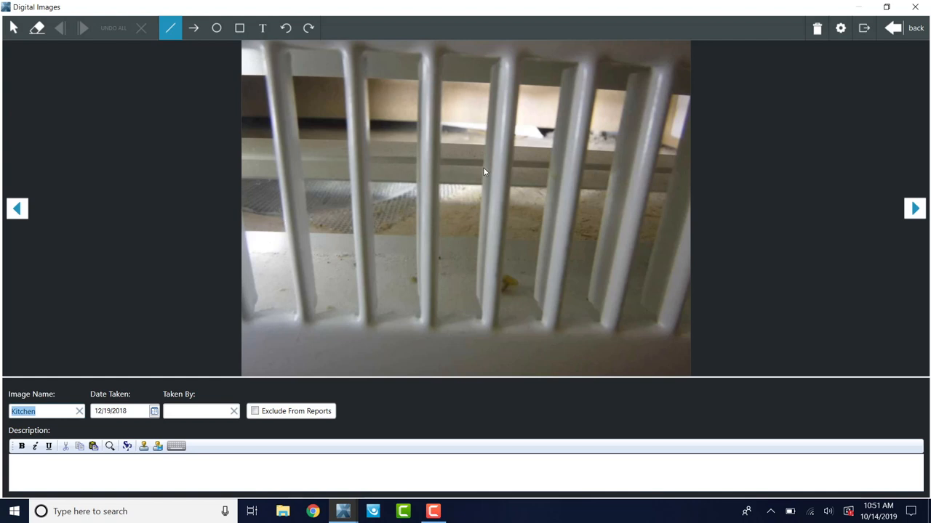
pyautogui.moveTo(604, 211)
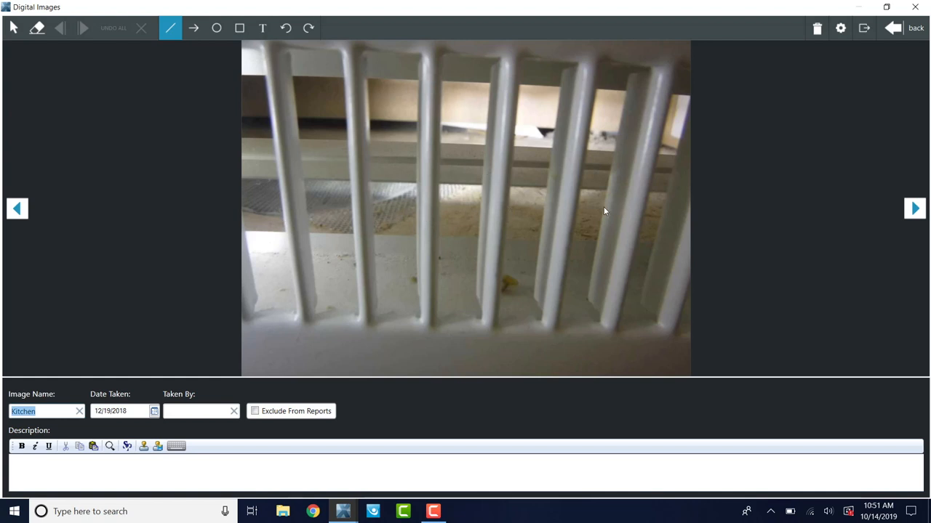
pyautogui.moveTo(621, 215)
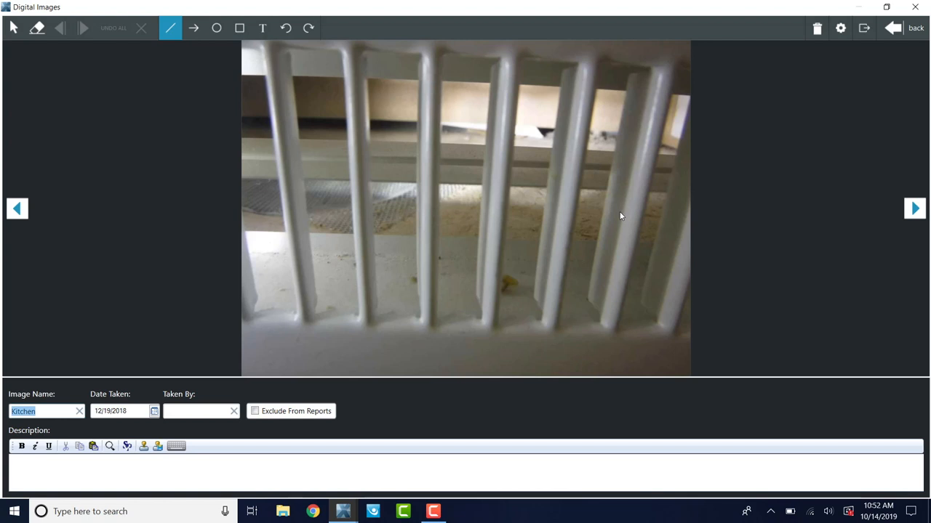
pyautogui.moveTo(415, 241)
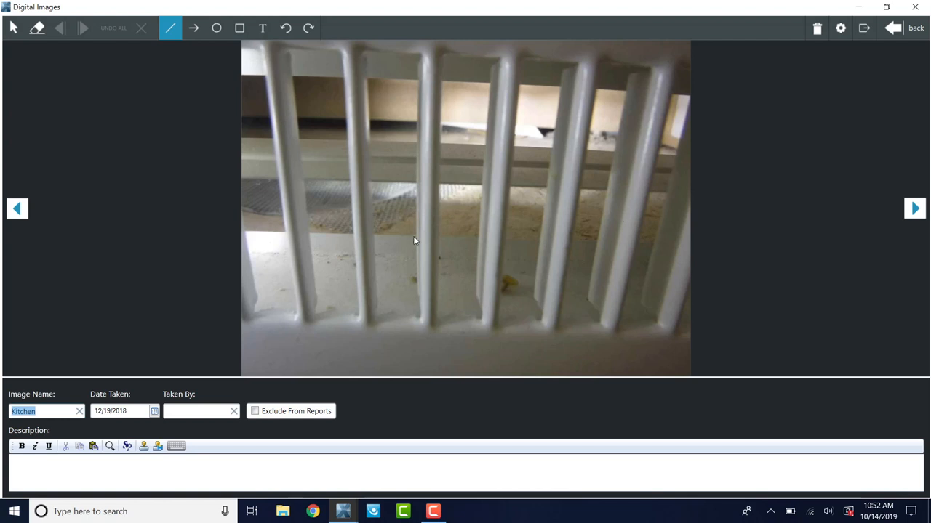
pyautogui.moveTo(390, 226)
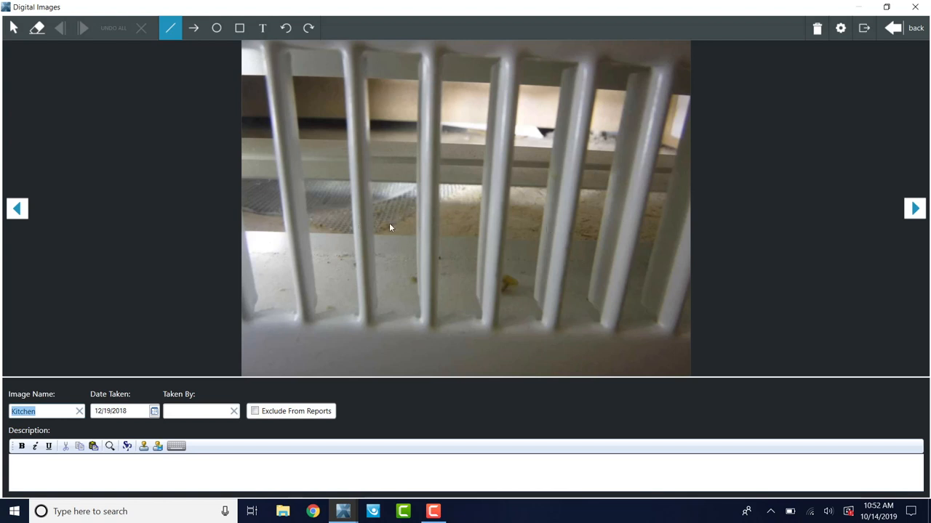
pyautogui.moveTo(552, 227)
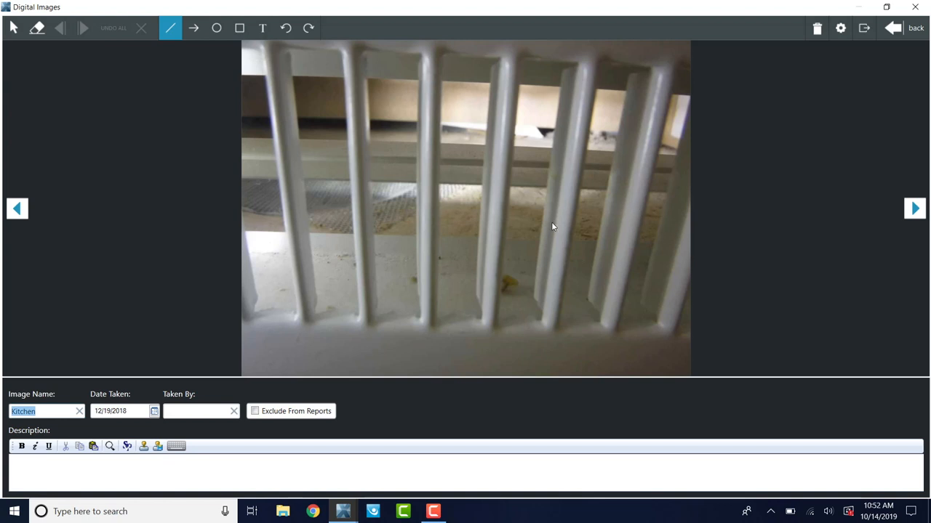
pyautogui.moveTo(535, 200)
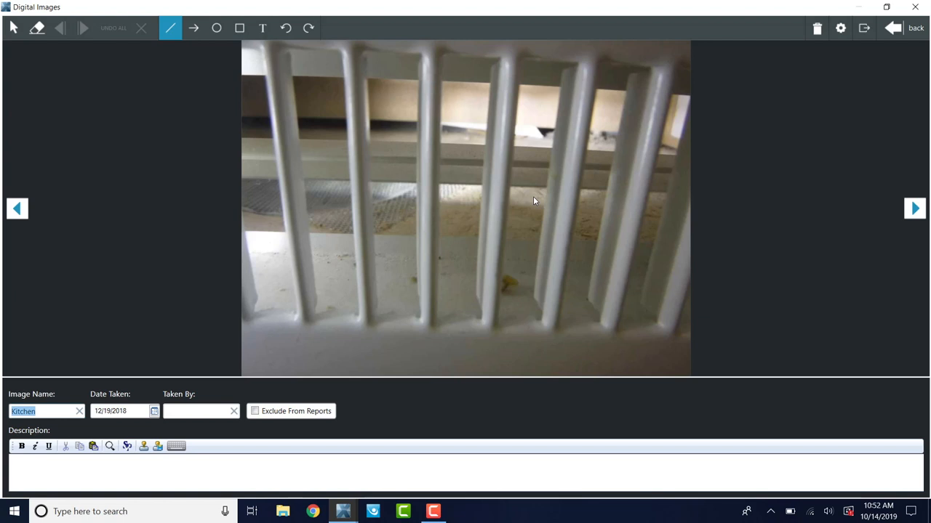
pyautogui.moveTo(544, 303)
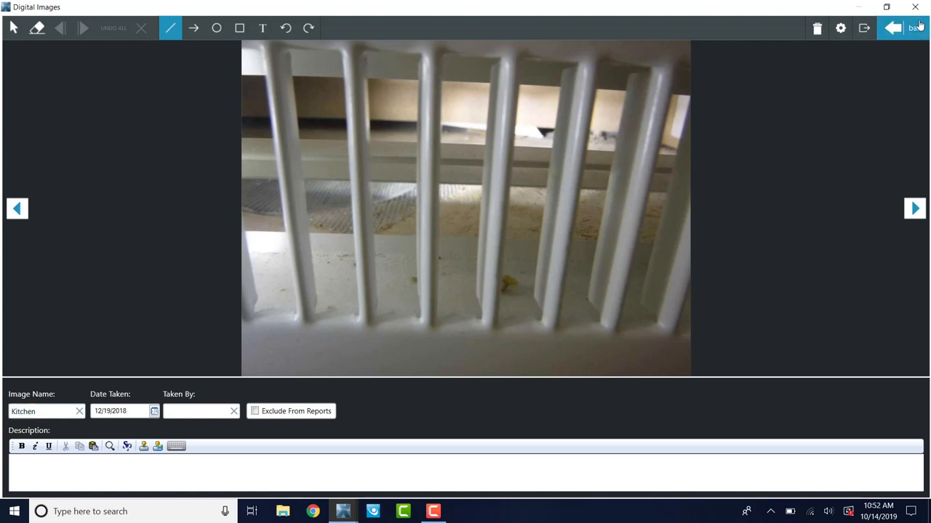
# Return from the full-size 22-Kitchen grille photo to the Digital Images gallery
pyautogui.click(915, 27)
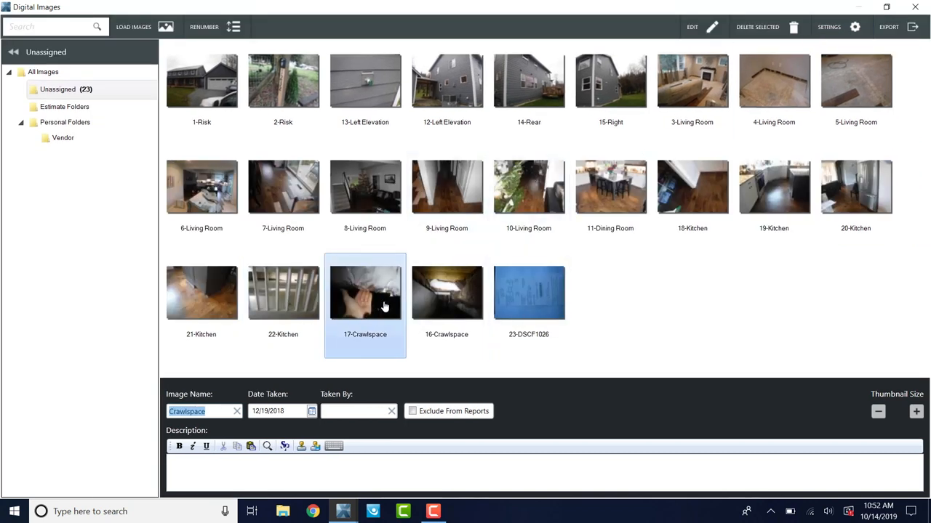
# Describe photo 17-Crawlspace as 'Water in the HVAC'
pyautogui.doubleClick(365, 294)
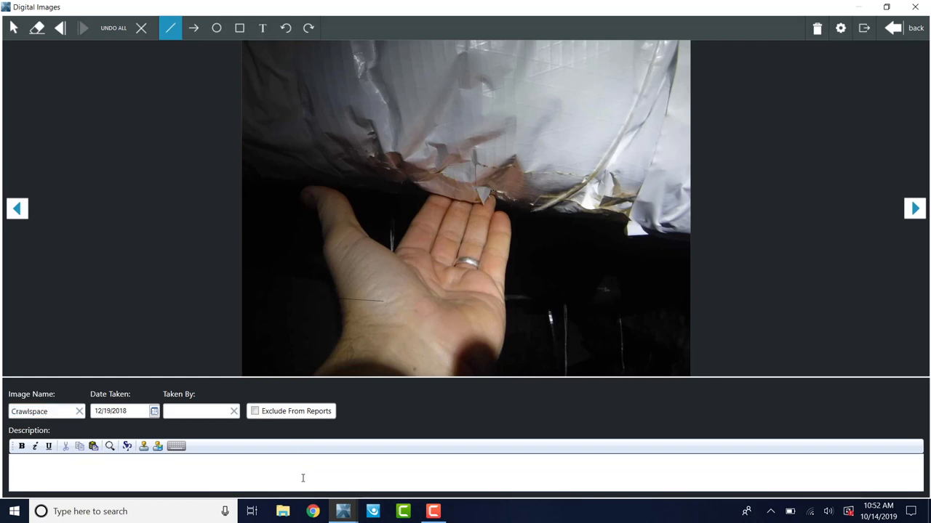
pyautogui.write('Water in the')
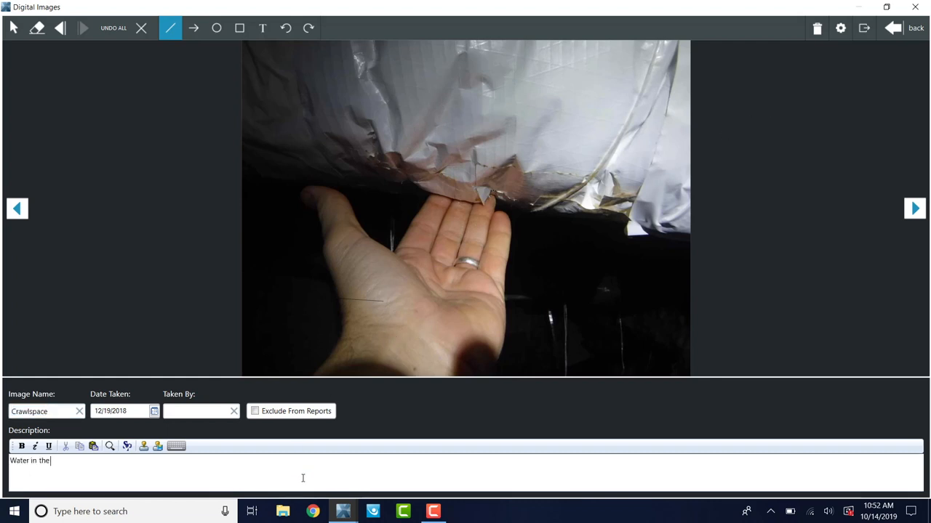
pyautogui.write('HVAC')
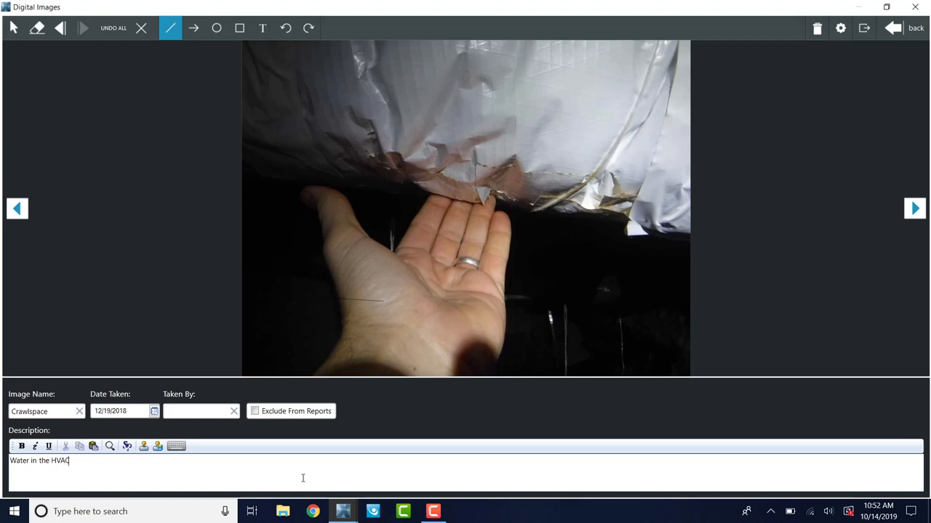
# Describe photo 16-Crawlspace as 'Crawl overview' and return to the gallery
pyautogui.click(914, 209)
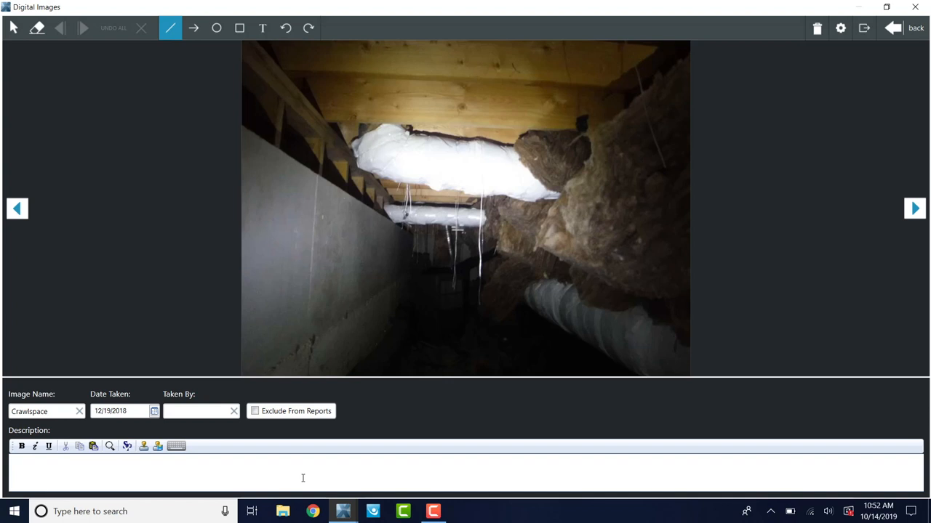
pyautogui.write('Crawl overv')
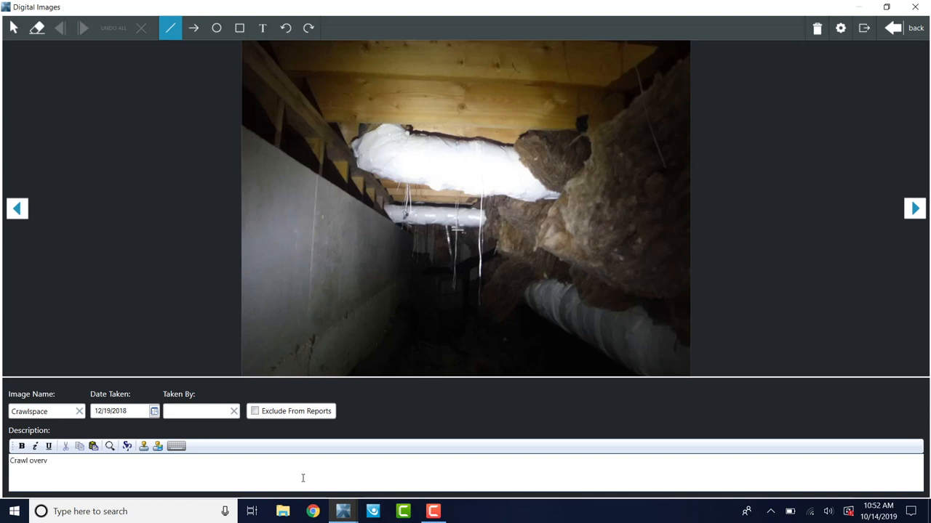
pyautogui.write('iew')
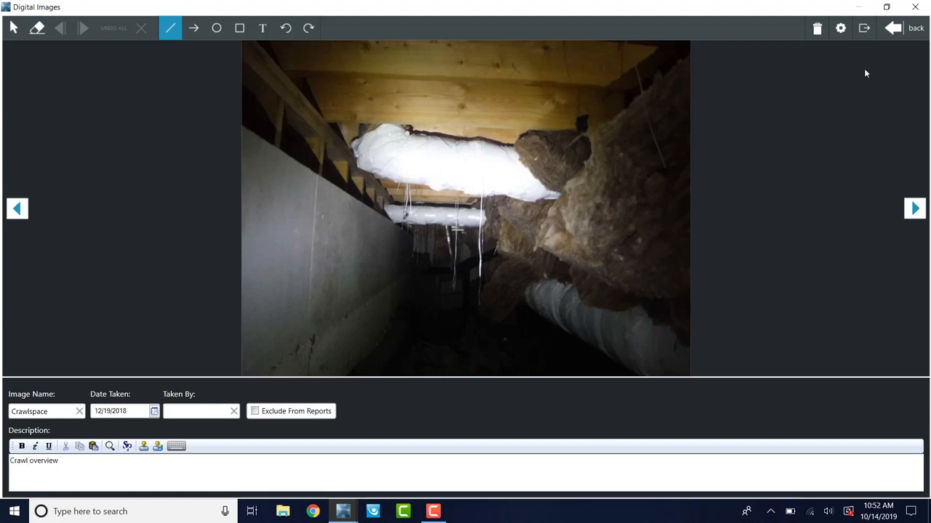
pyautogui.click(914, 27)
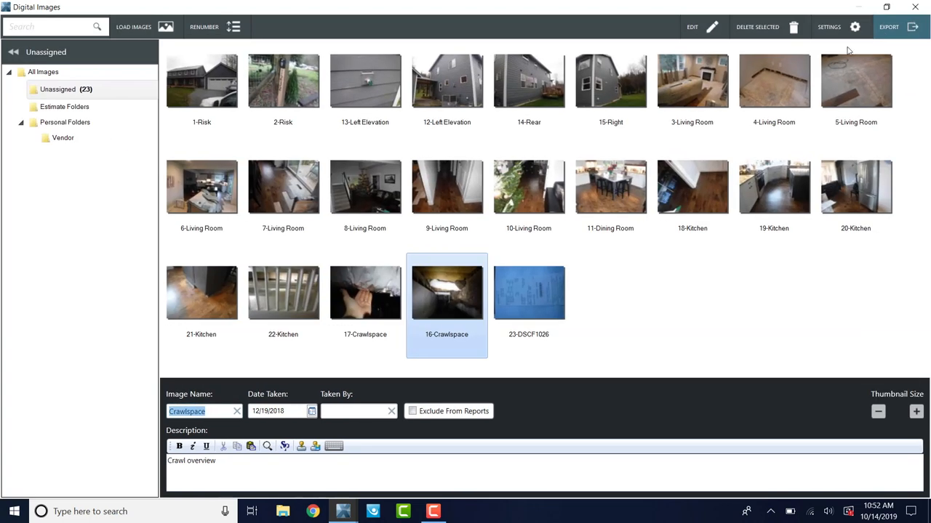
# View the receipt photo DSCF1026 full-size and return to the gallery
pyautogui.doubleClick(529, 292)
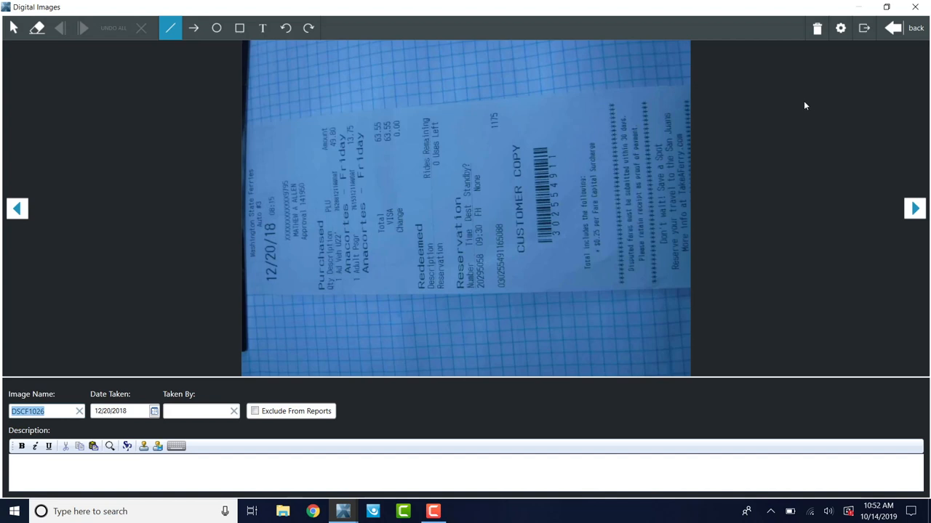
pyautogui.moveTo(338, 128)
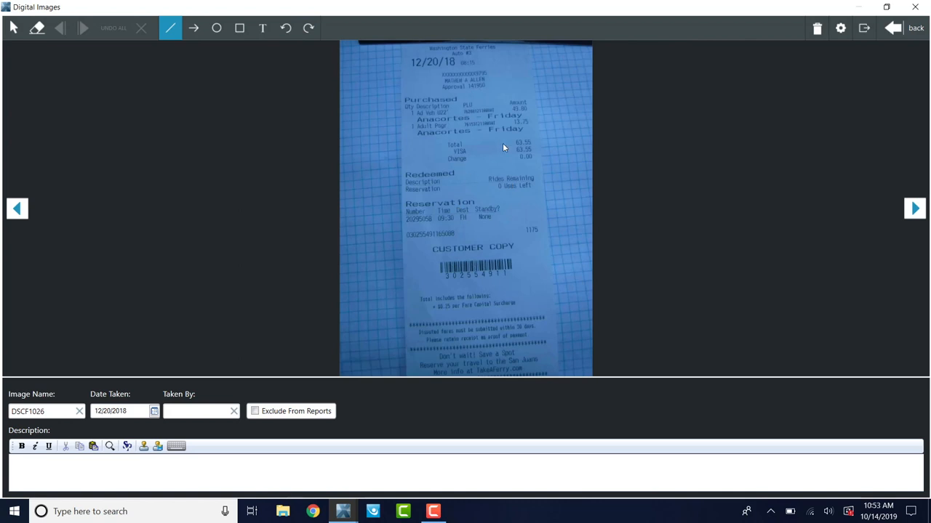
pyautogui.moveTo(579, 154)
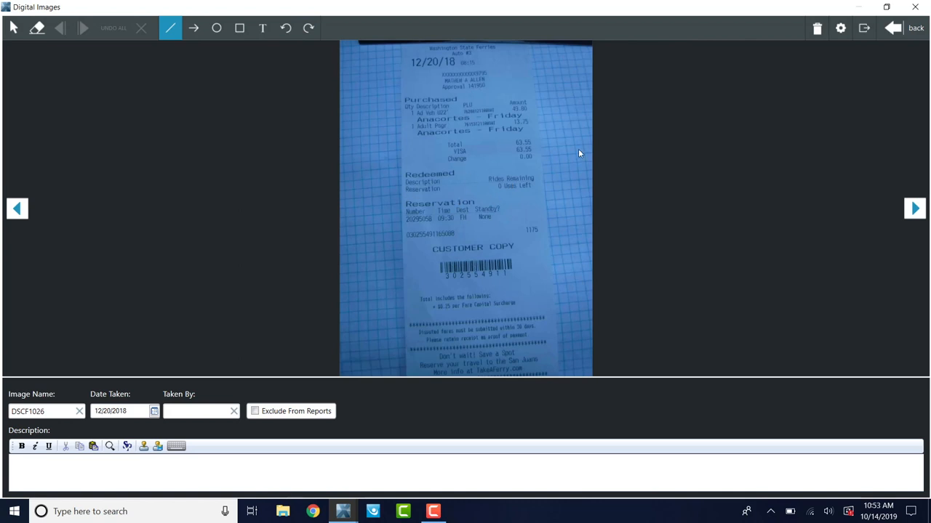
pyautogui.moveTo(462, 140)
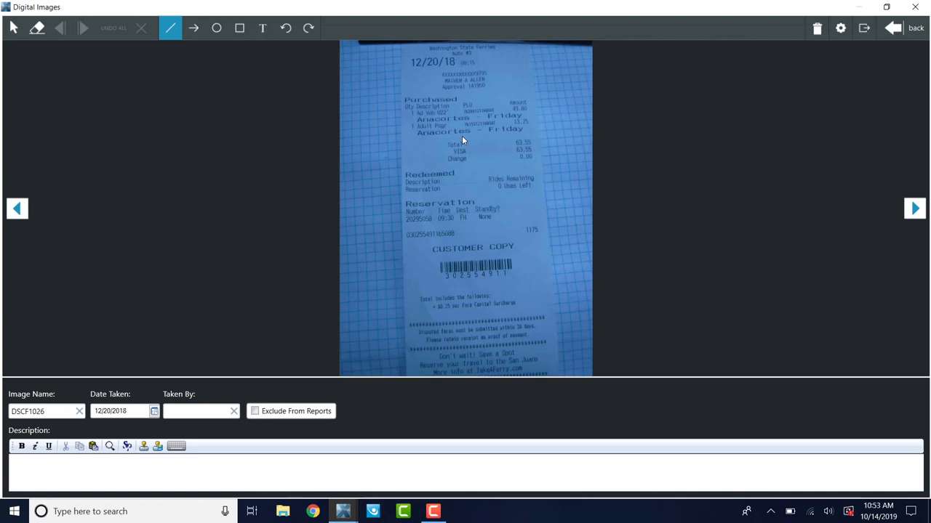
pyautogui.moveTo(468, 169)
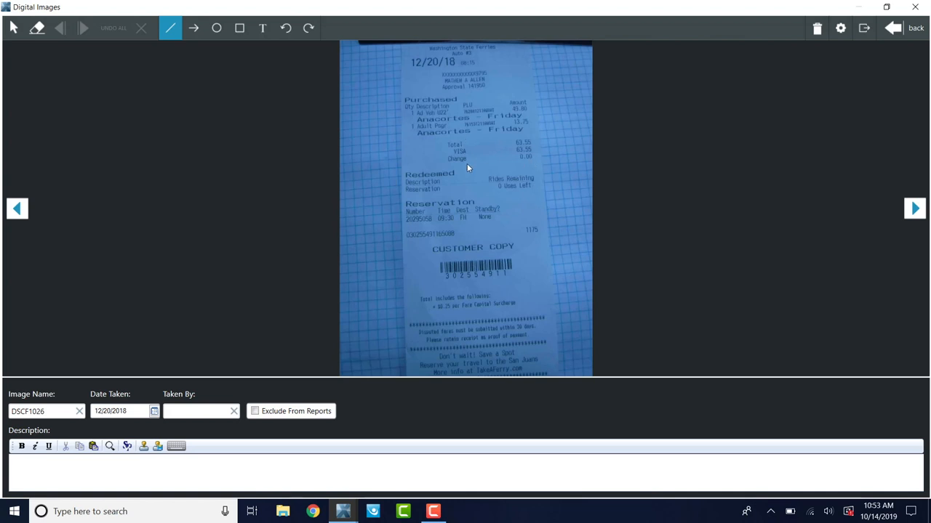
pyautogui.moveTo(512, 174)
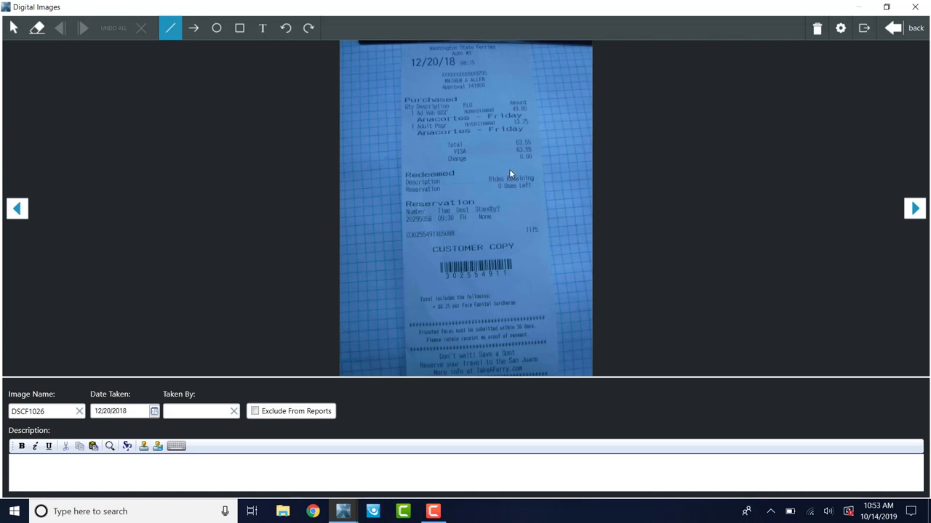
pyautogui.moveTo(521, 153)
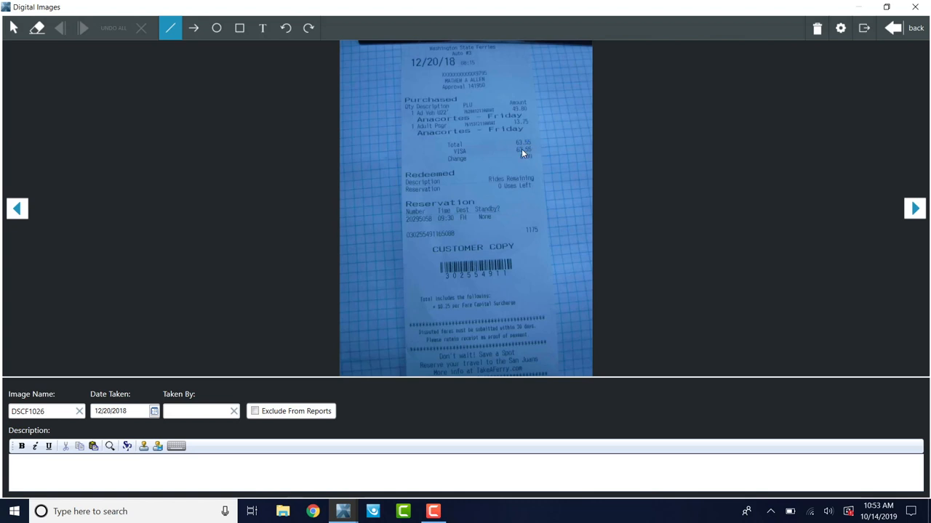
pyautogui.moveTo(820, 93)
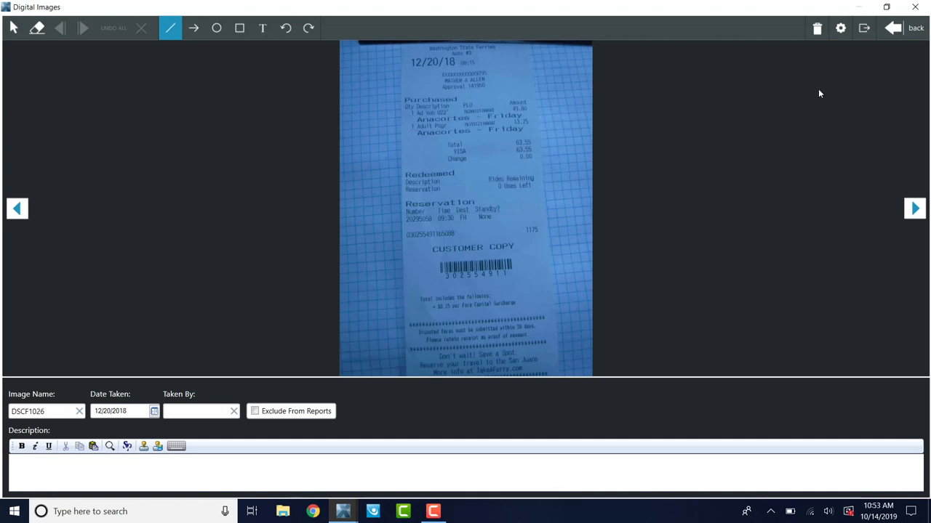
pyautogui.moveTo(516, 151)
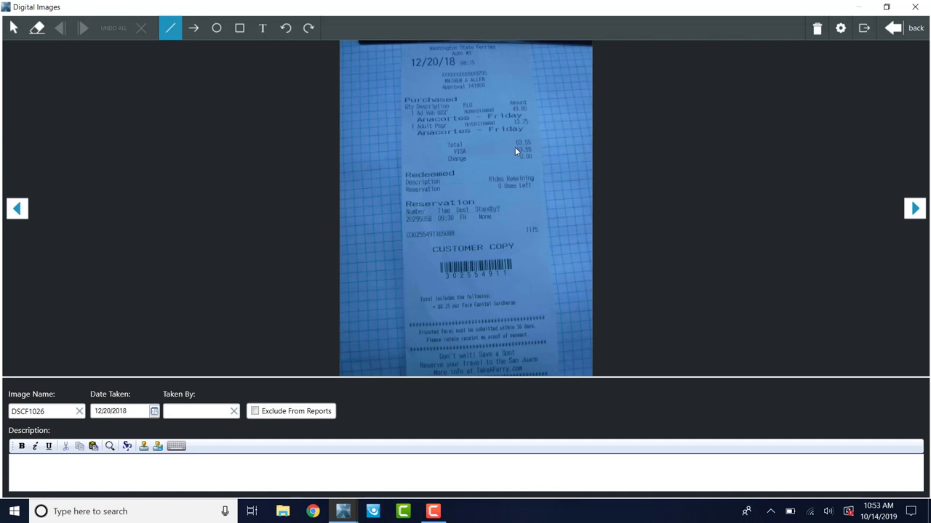
pyautogui.moveTo(640, 79)
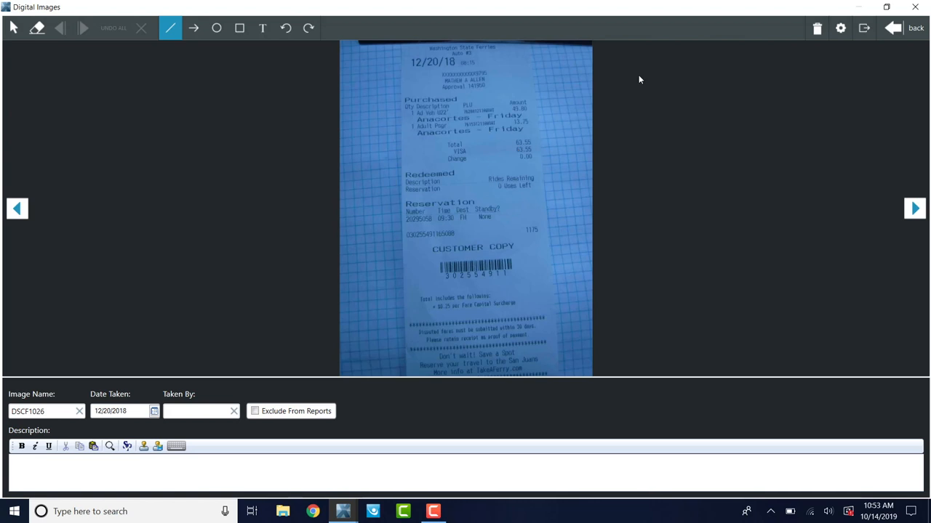
pyautogui.click(914, 28)
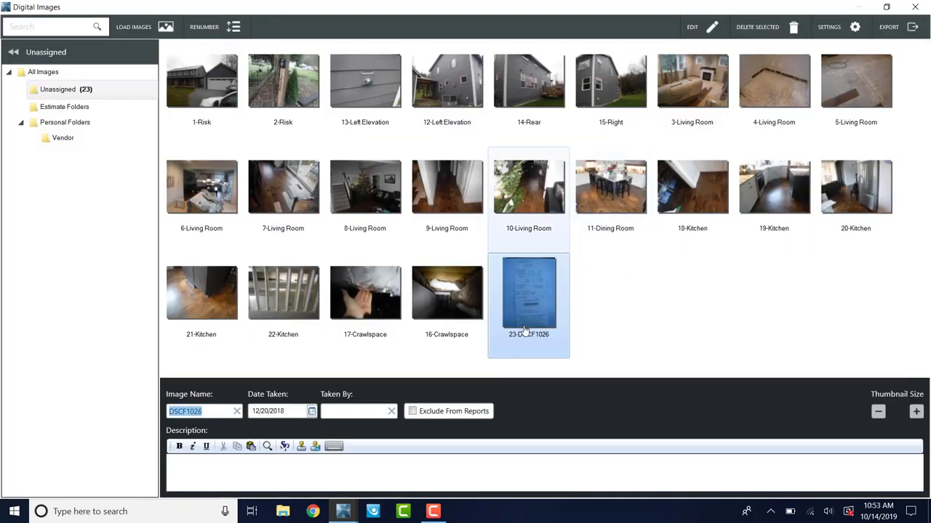
pyautogui.moveTo(555, 309)
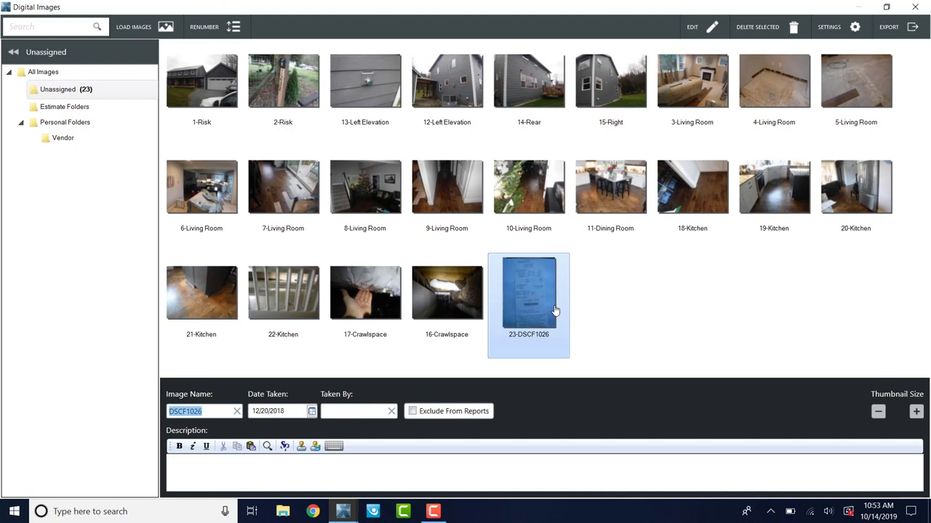
pyautogui.moveTo(880, 82)
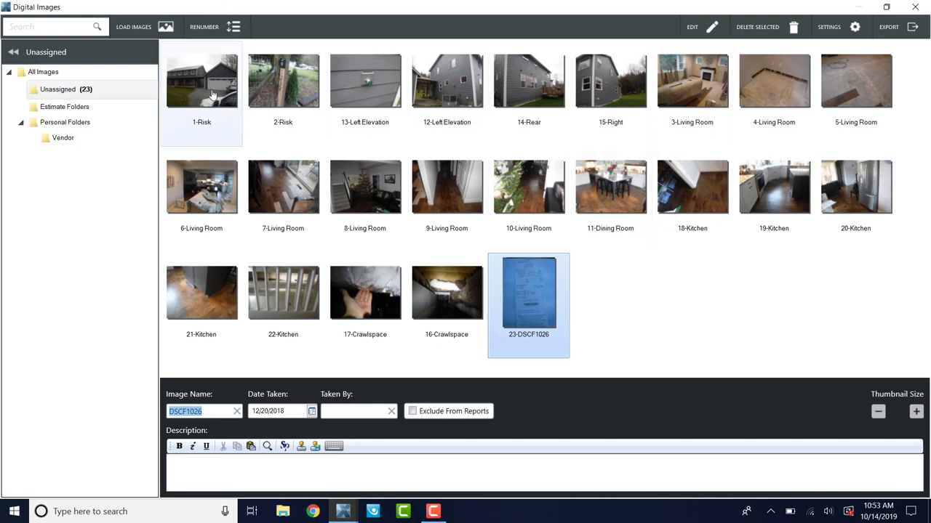
# Review the Risk photo thumbnail and close Digital Images to return to Claim Info
pyautogui.click(200, 82)
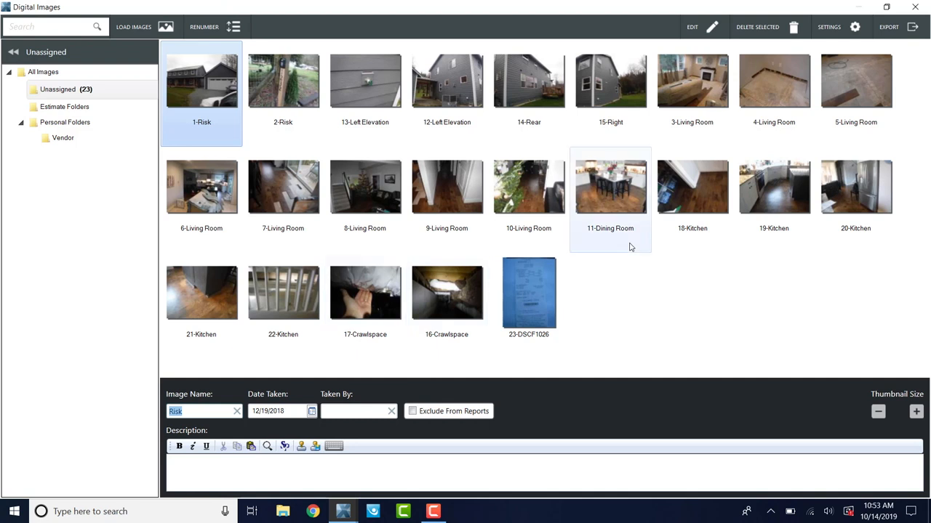
pyautogui.click(774, 186)
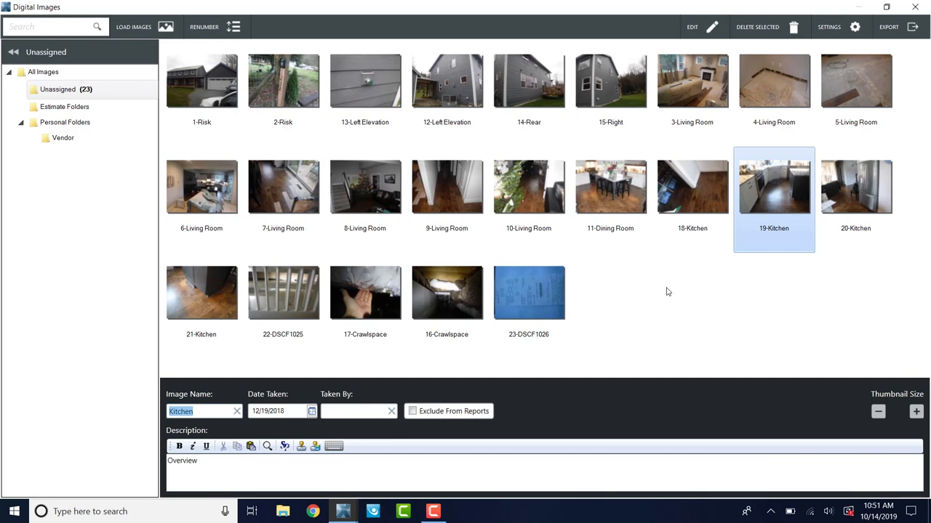
pyautogui.click(200, 82)
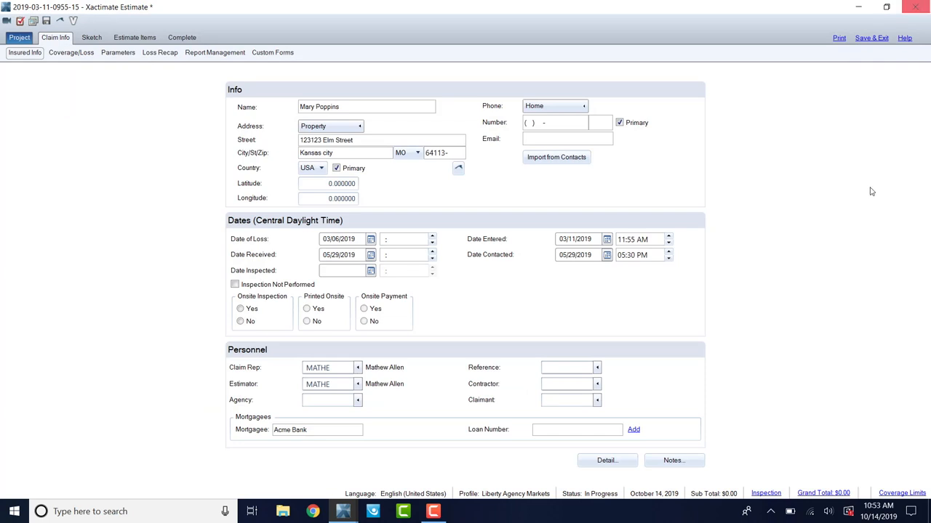
# Start Print and finish the Required Information review to reach Estimate Reports
pyautogui.click(839, 38)
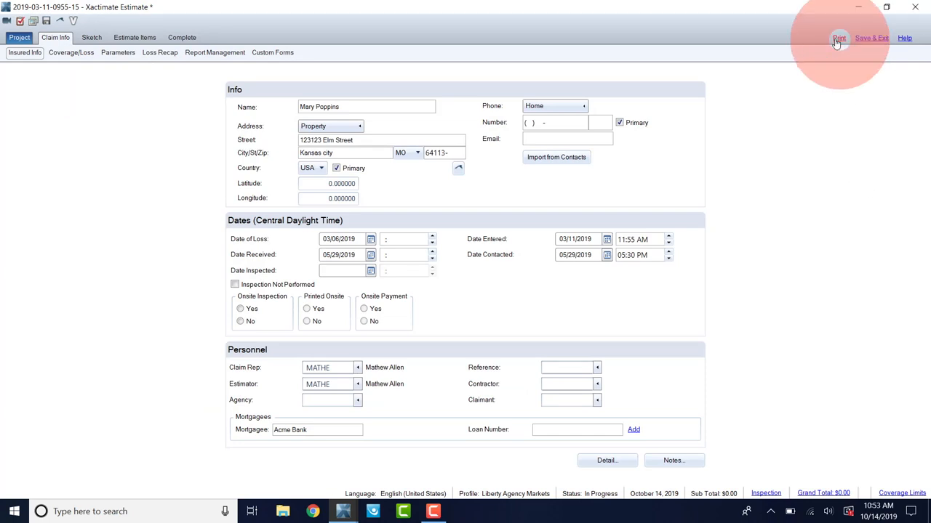
pyautogui.click(838, 38)
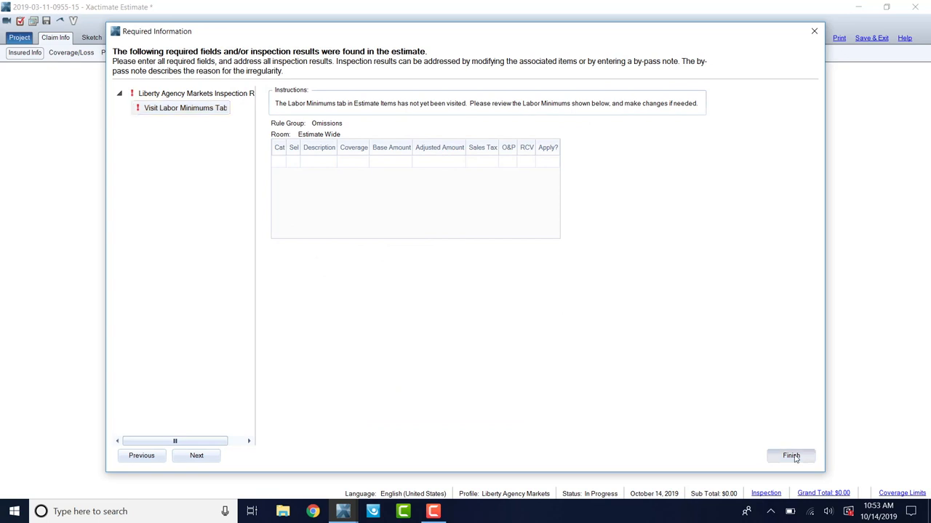
pyautogui.click(791, 457)
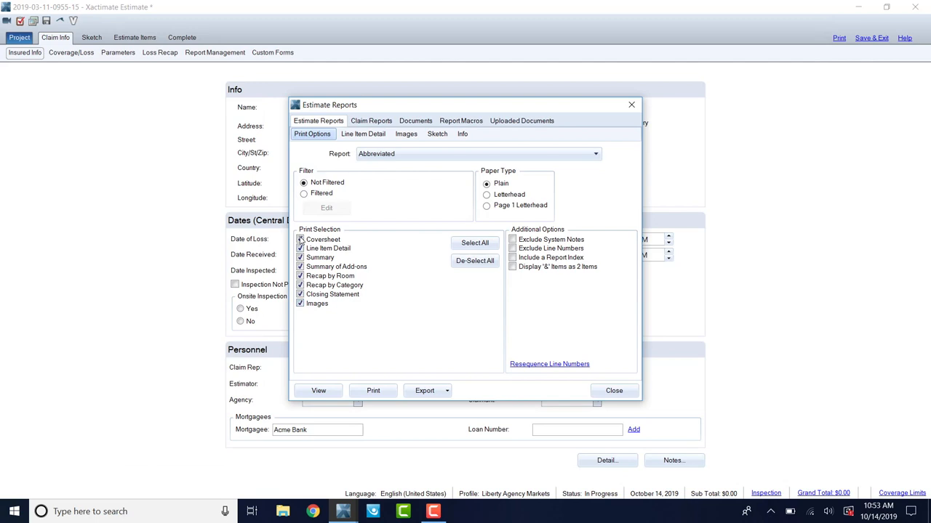
# Choose the Final Draft with/without Removal Depreciation report type
pyautogui.click(300, 238)
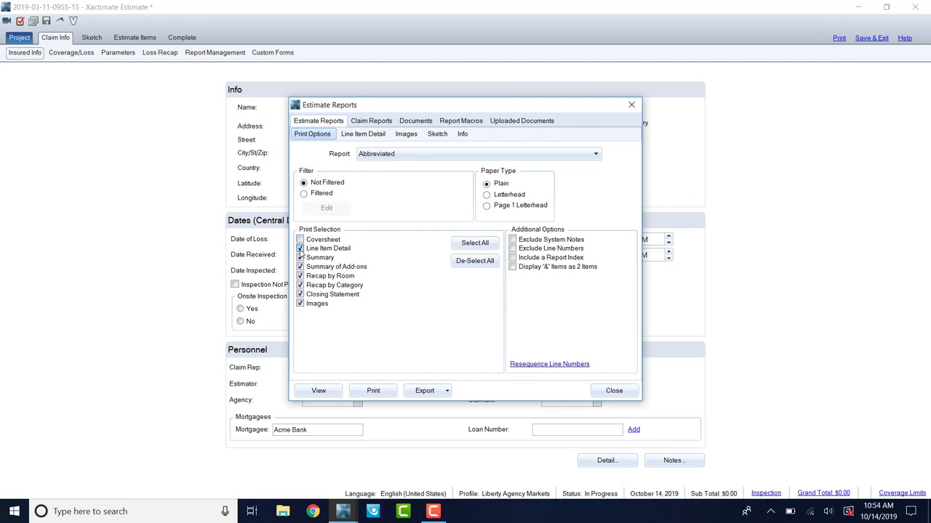
pyautogui.click(596, 154)
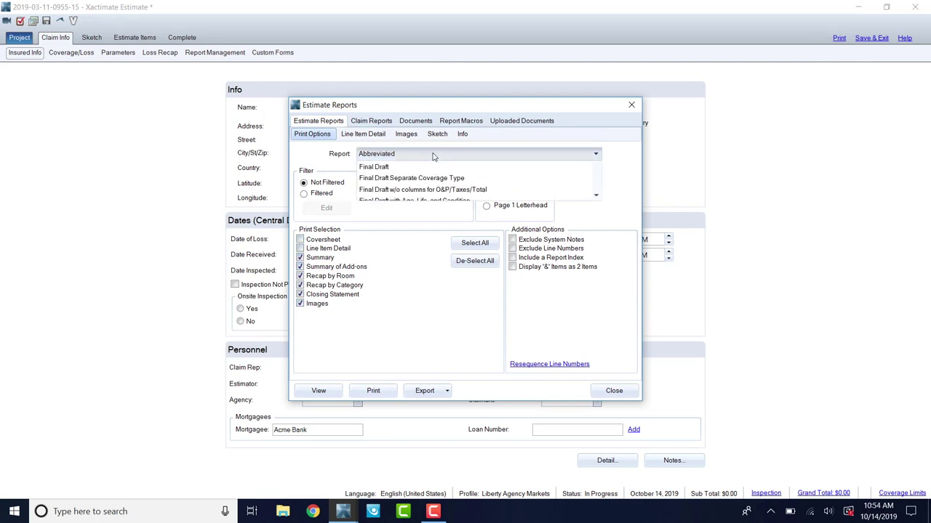
pyautogui.scroll(-3)
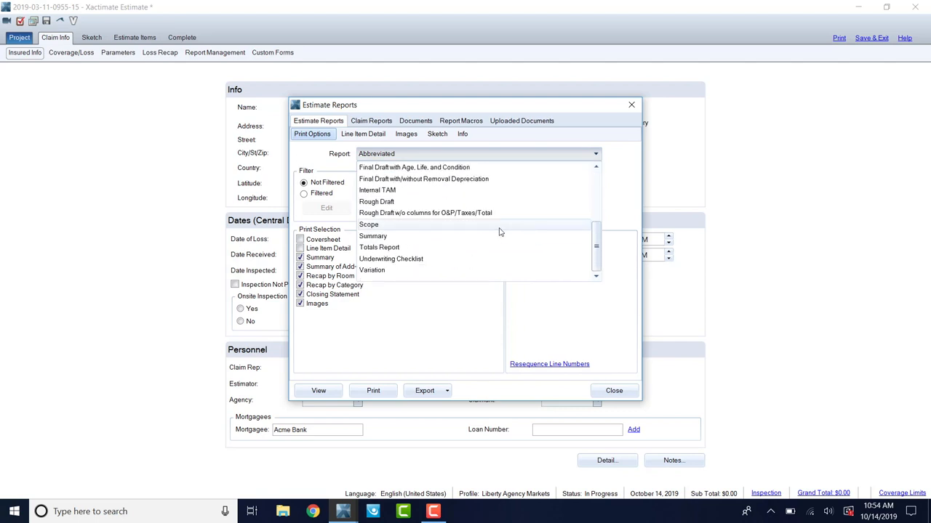
pyautogui.moveTo(486, 179)
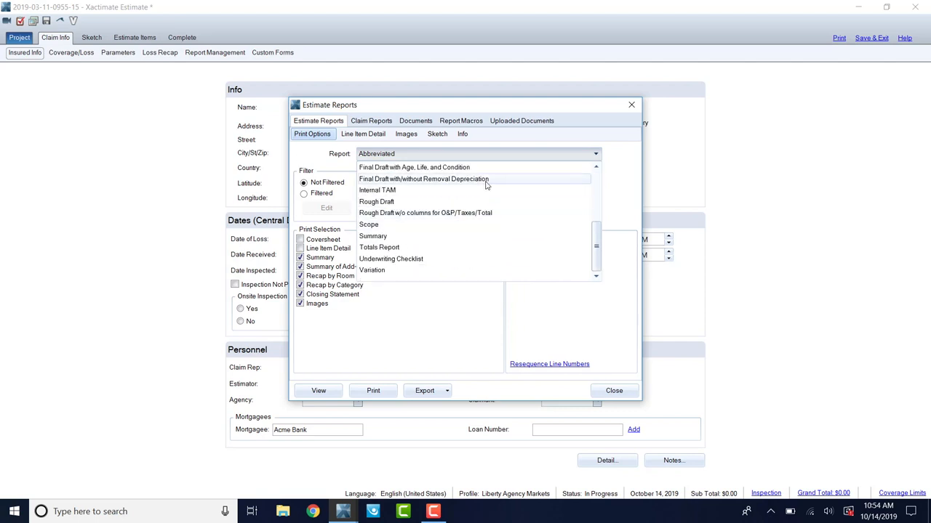
pyautogui.click(425, 179)
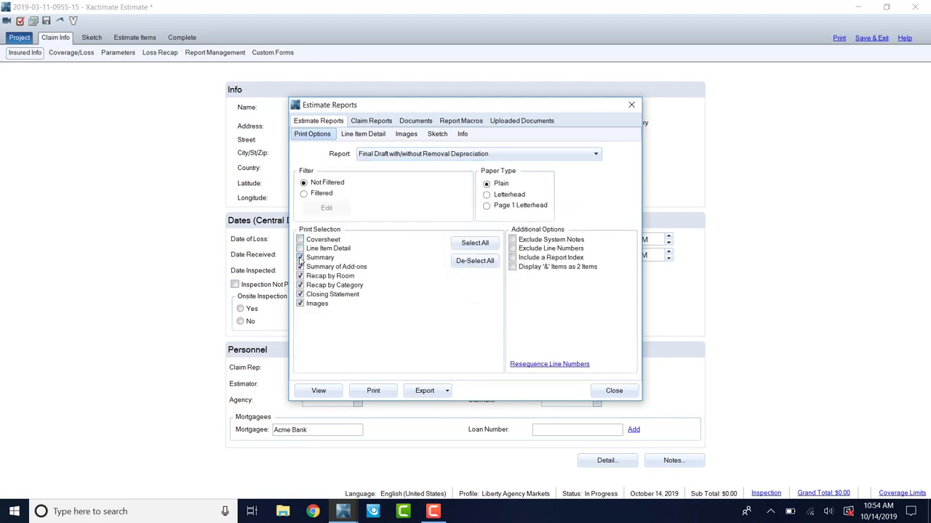
# De-select all sections, include only Images, and generate the preview
pyautogui.click(300, 257)
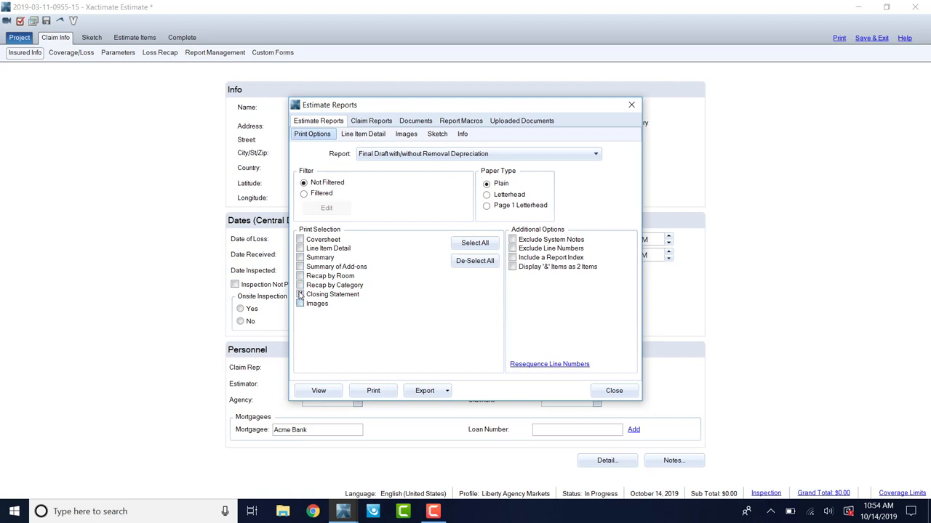
pyautogui.click(299, 304)
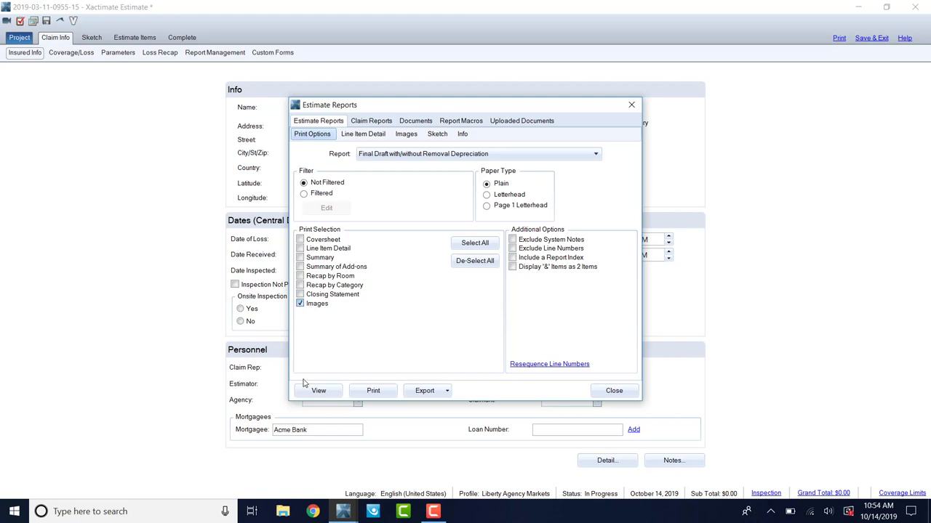
pyautogui.click(318, 390)
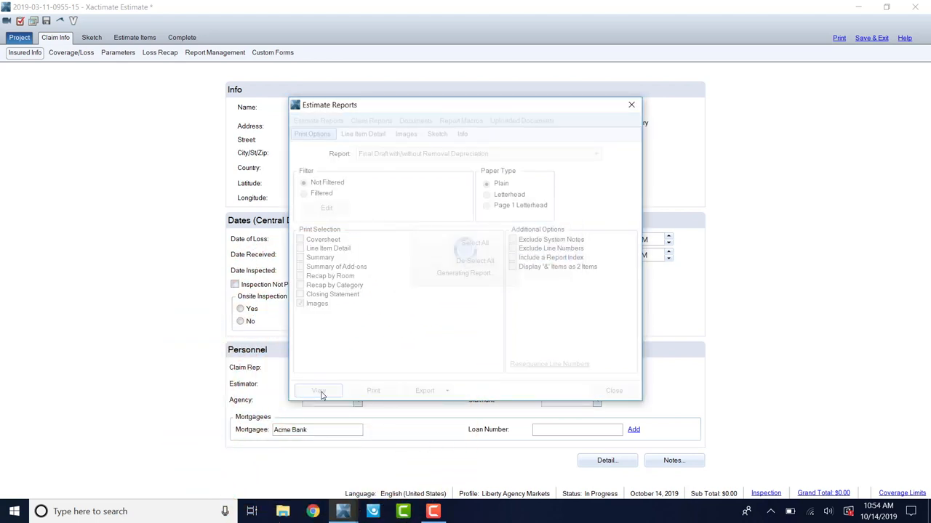
# Page through the 12-page photo report preview using scrolling and the Thumbnails pane
pyautogui.click(317, 390)
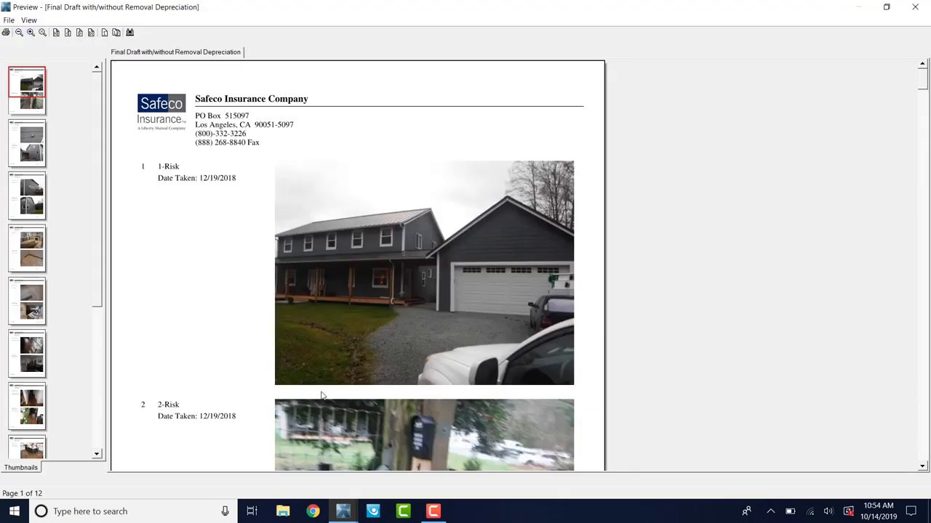
pyautogui.moveTo(292, 204)
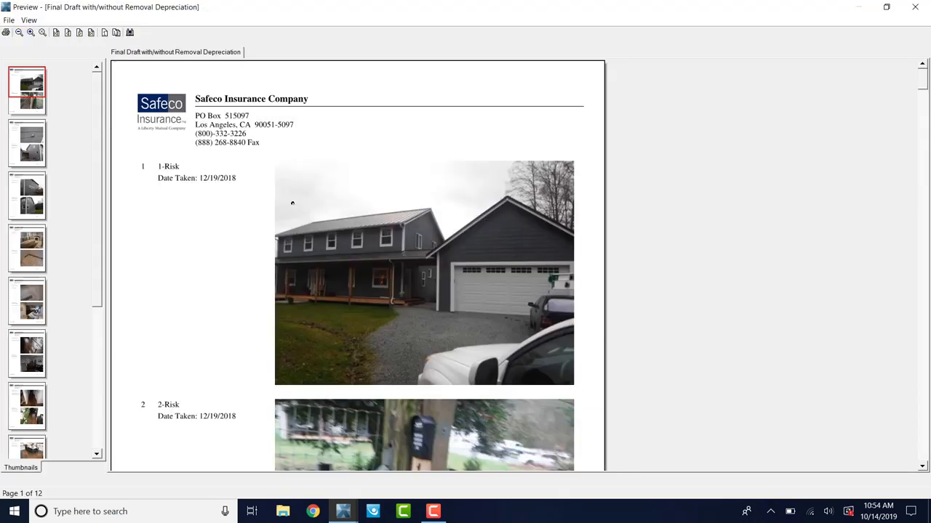
pyautogui.scroll(-3)
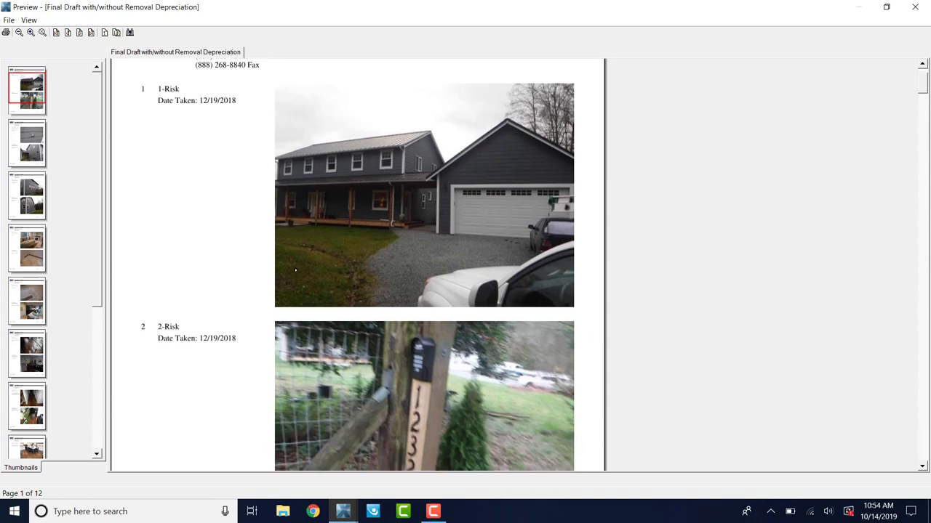
pyautogui.scroll(3)
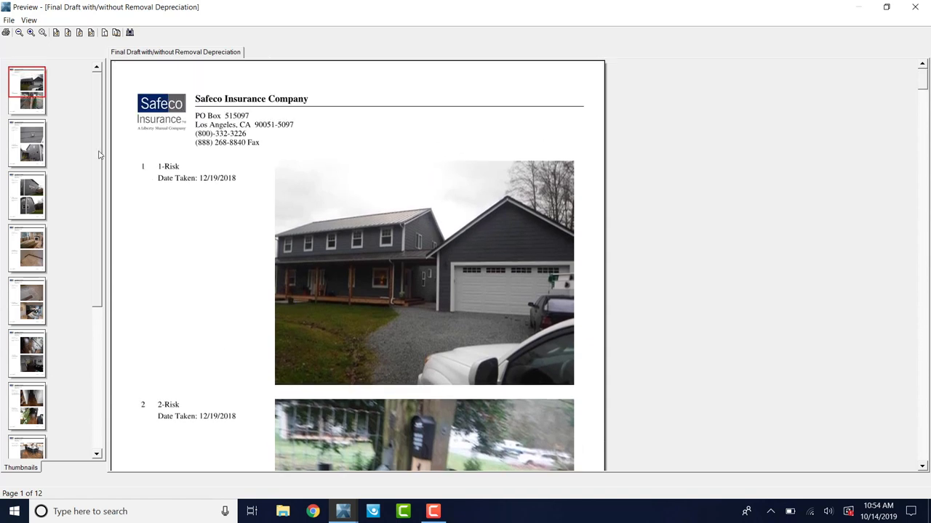
pyautogui.scroll(-3)
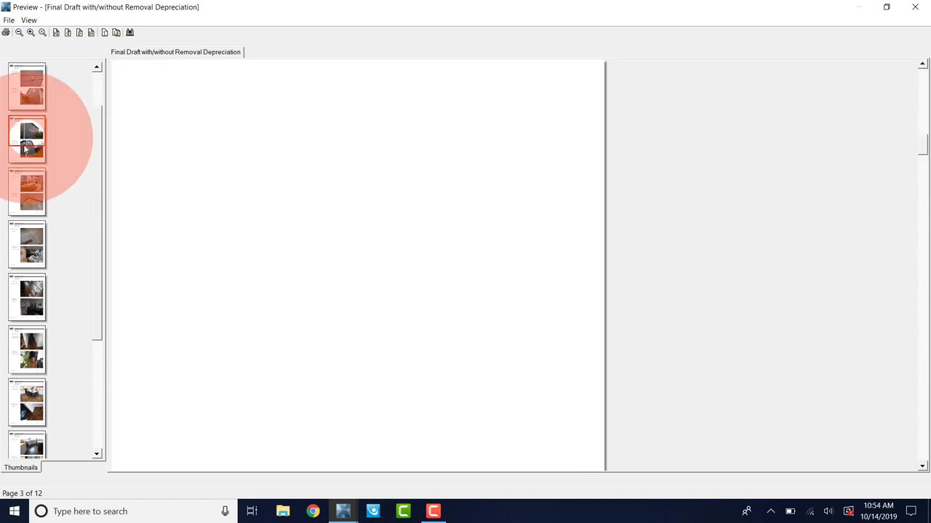
pyautogui.click(26, 297)
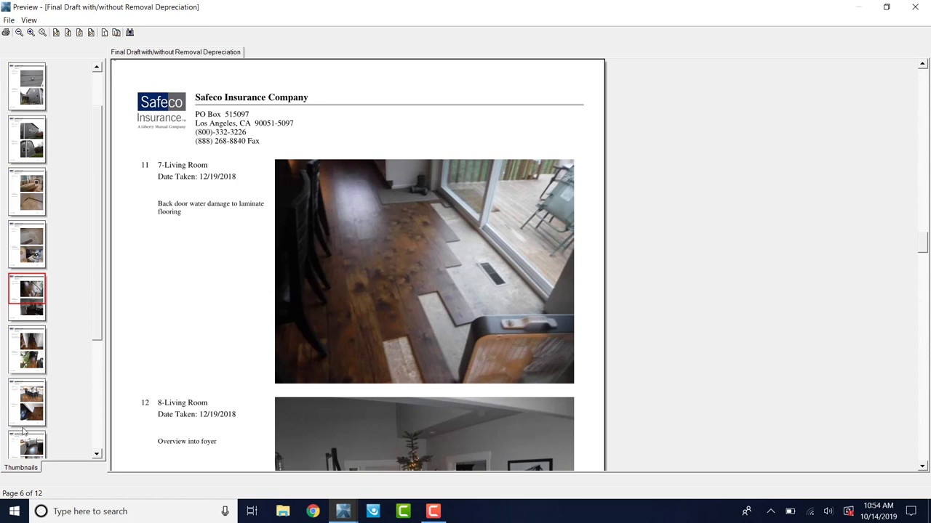
pyautogui.click(28, 400)
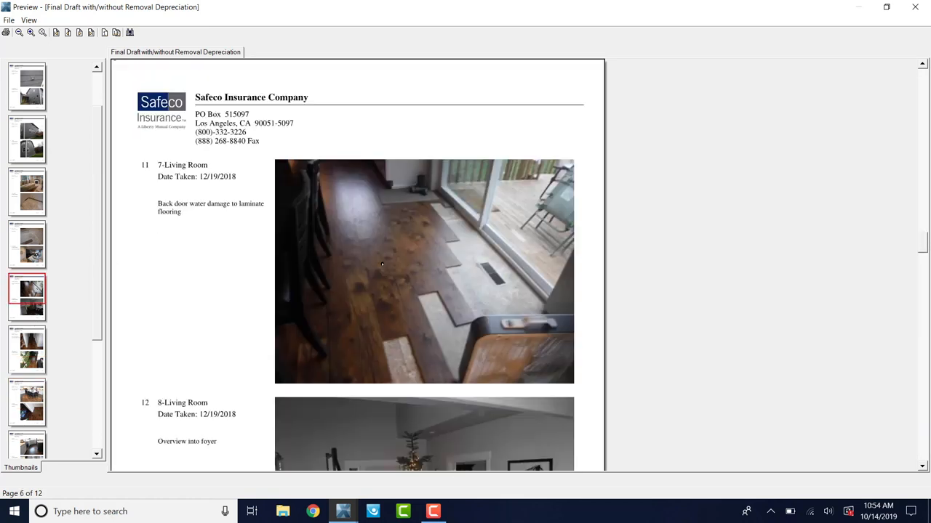
pyautogui.scroll(3)
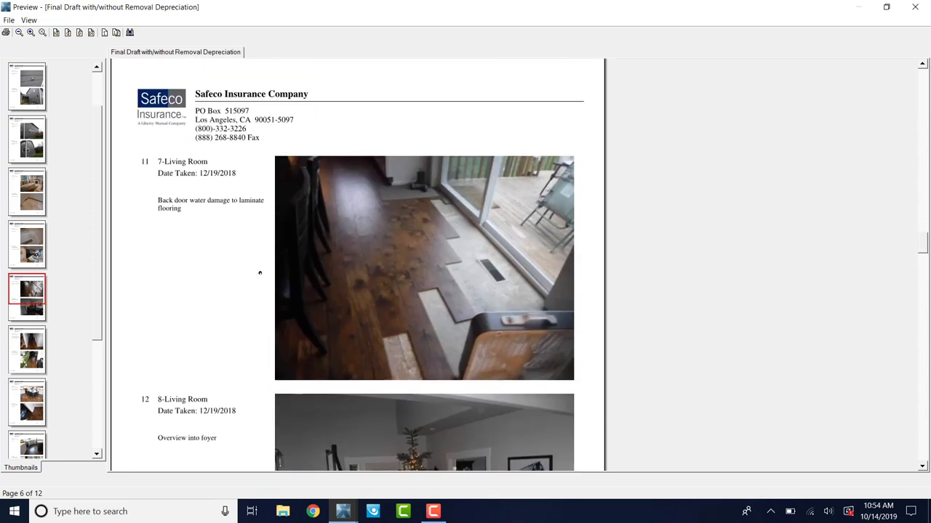
pyautogui.scroll(-3)
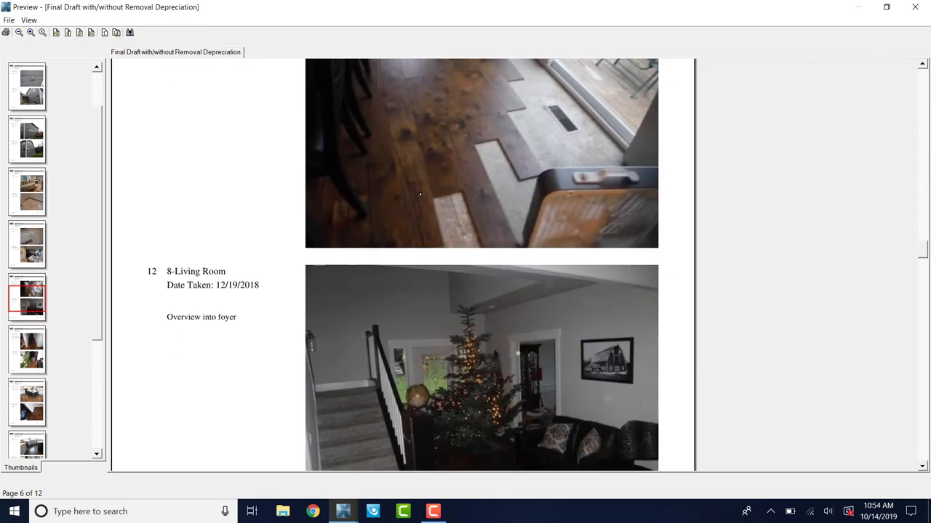
pyautogui.scroll(3)
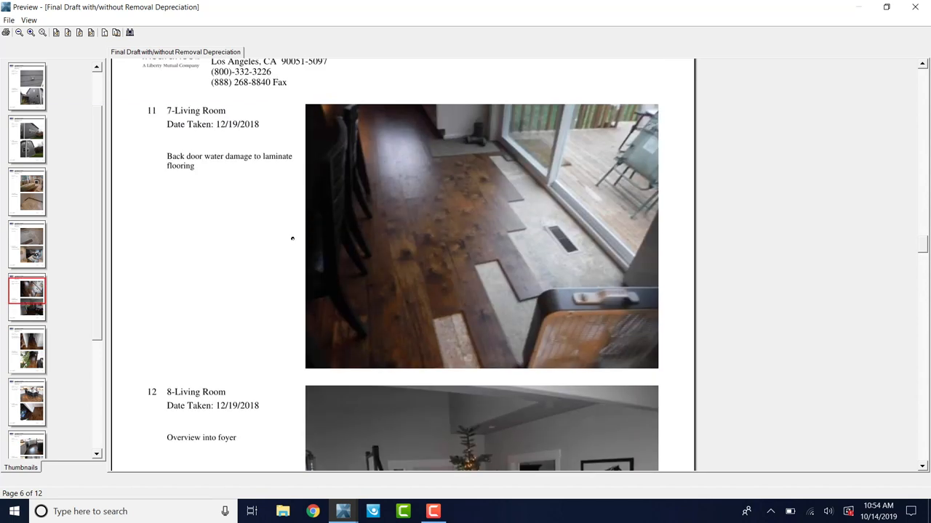
pyautogui.moveTo(867, 46)
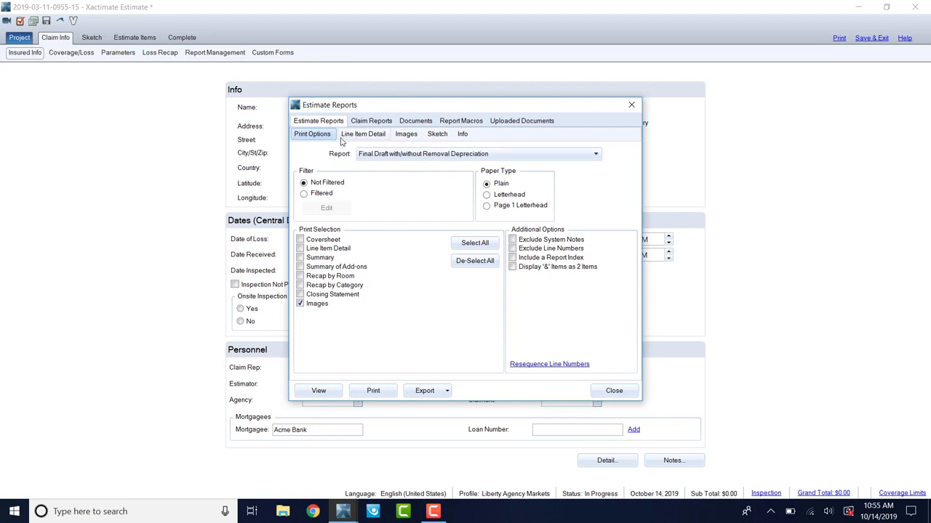
pyautogui.moveTo(782, 45)
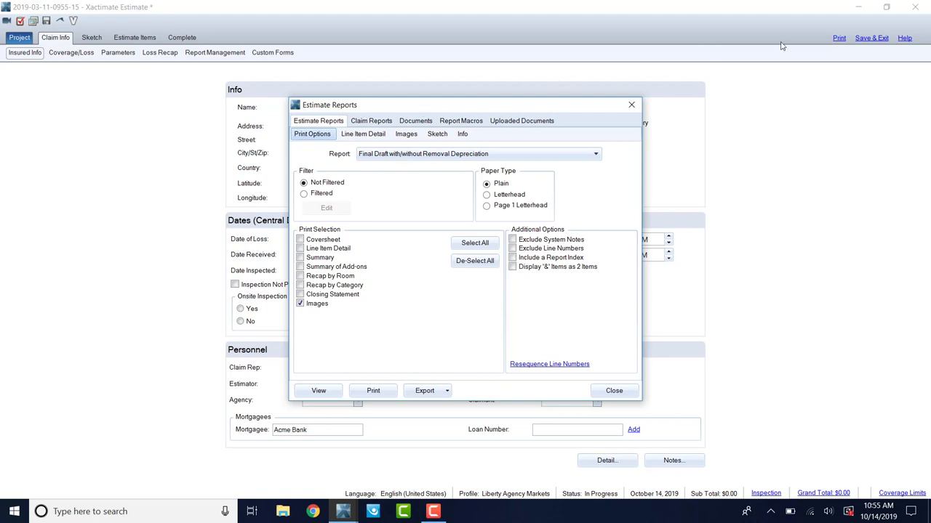
pyautogui.moveTo(608, 304)
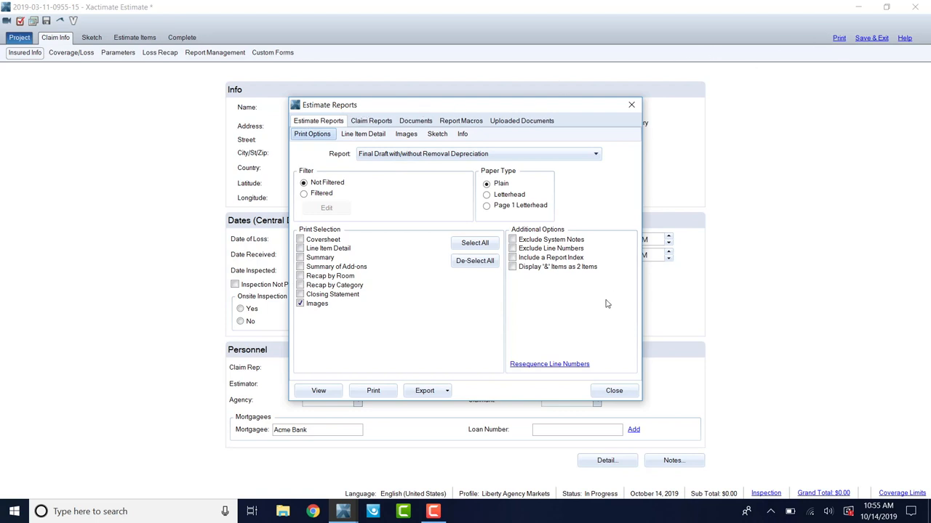
# Close Estimate Reports, reopen it from Print, and toggle the Coversheet section
pyautogui.click(614, 390)
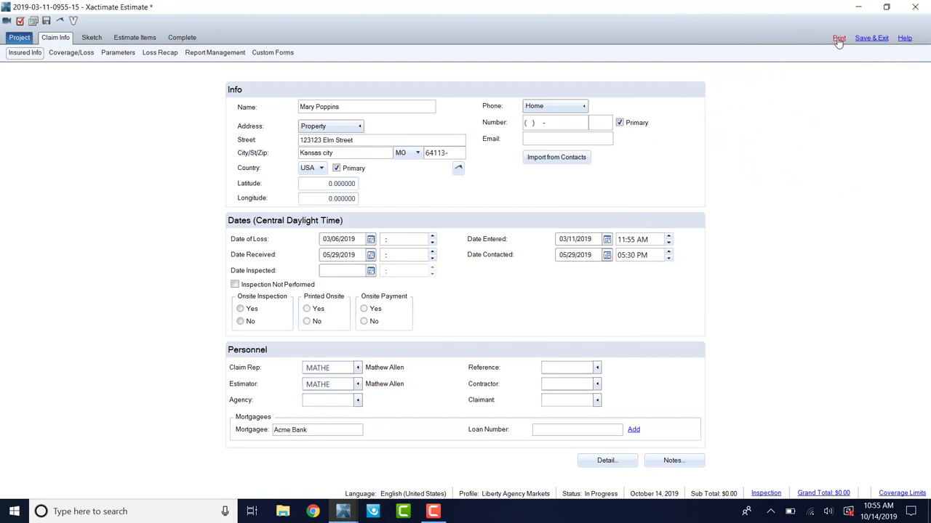
pyautogui.click(838, 37)
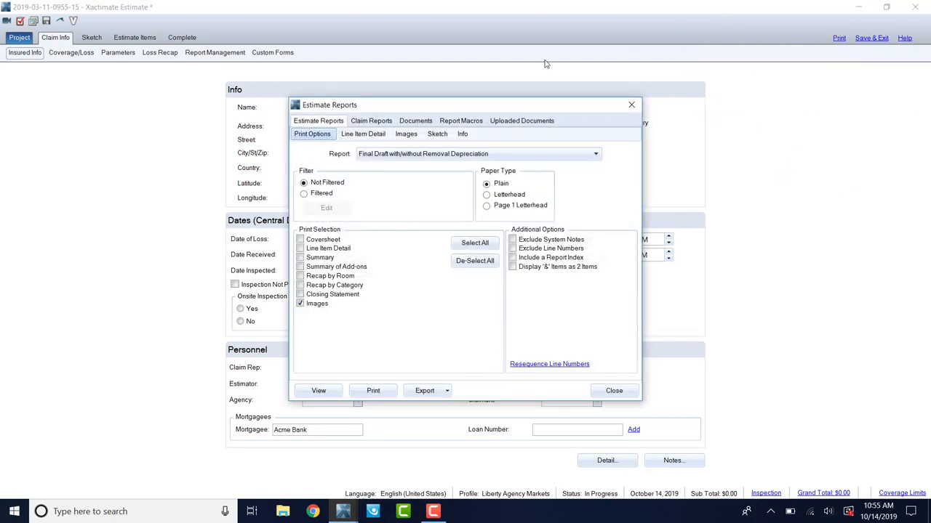
pyautogui.moveTo(314, 125)
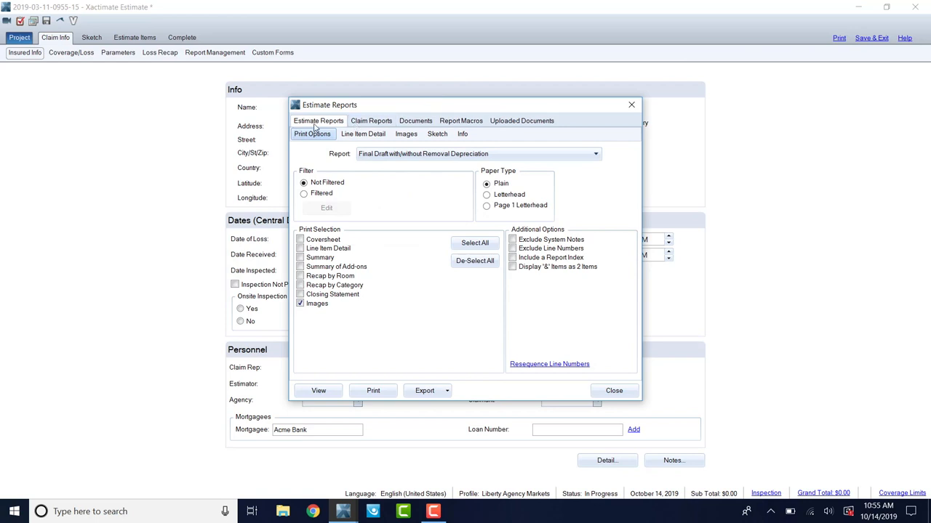
pyautogui.moveTo(346, 340)
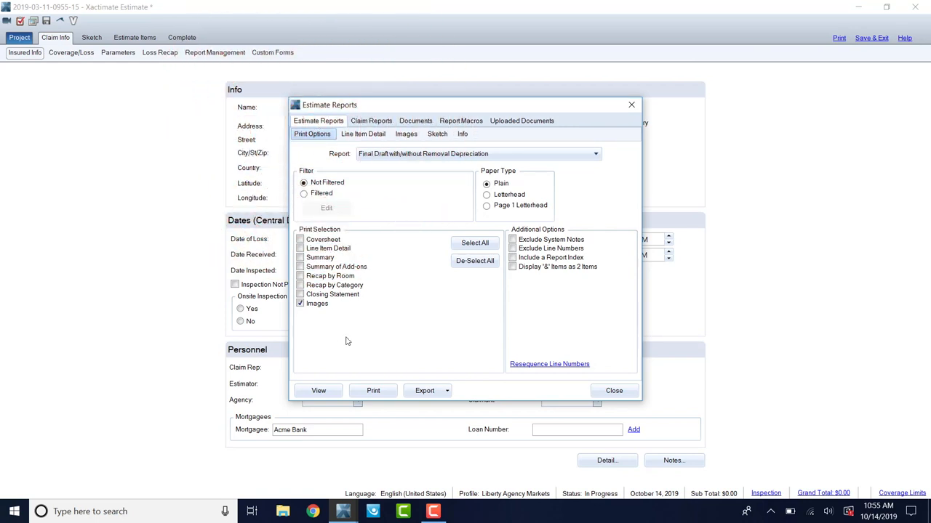
pyautogui.click(300, 239)
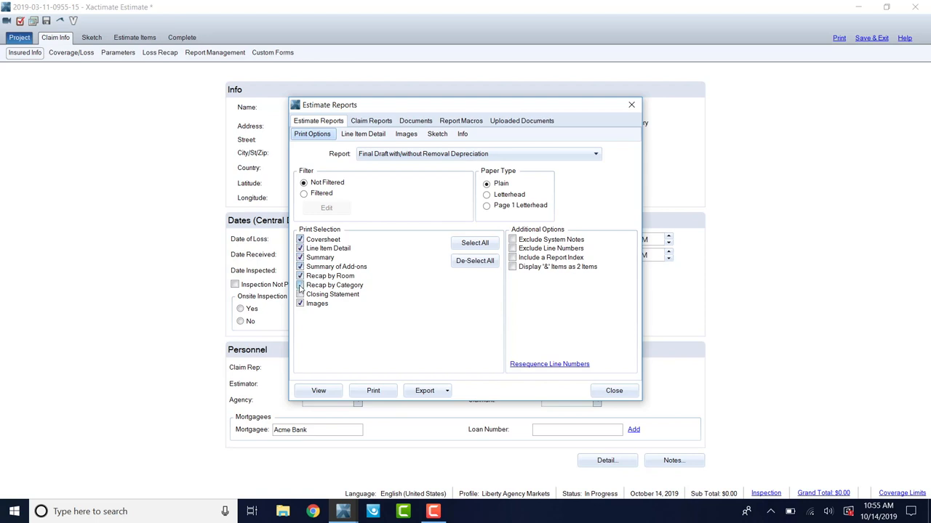
pyautogui.click(299, 285)
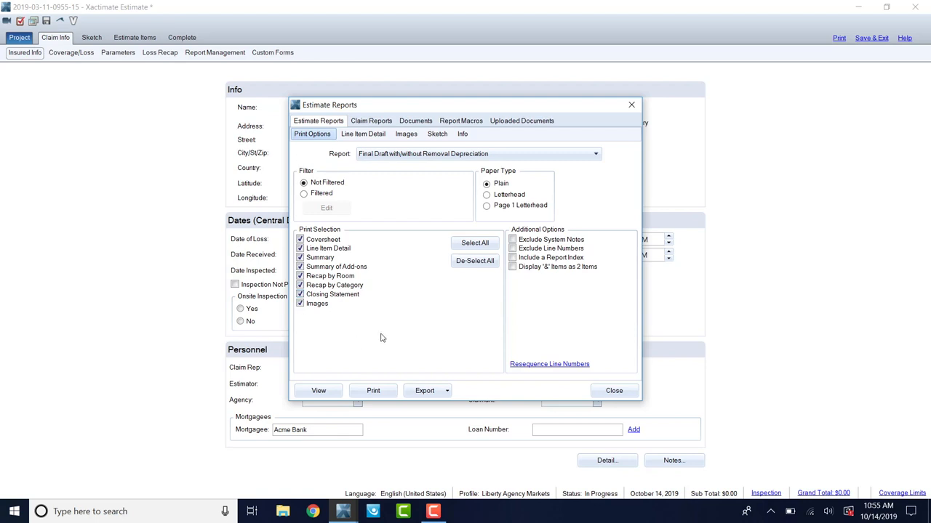
pyautogui.click(317, 389)
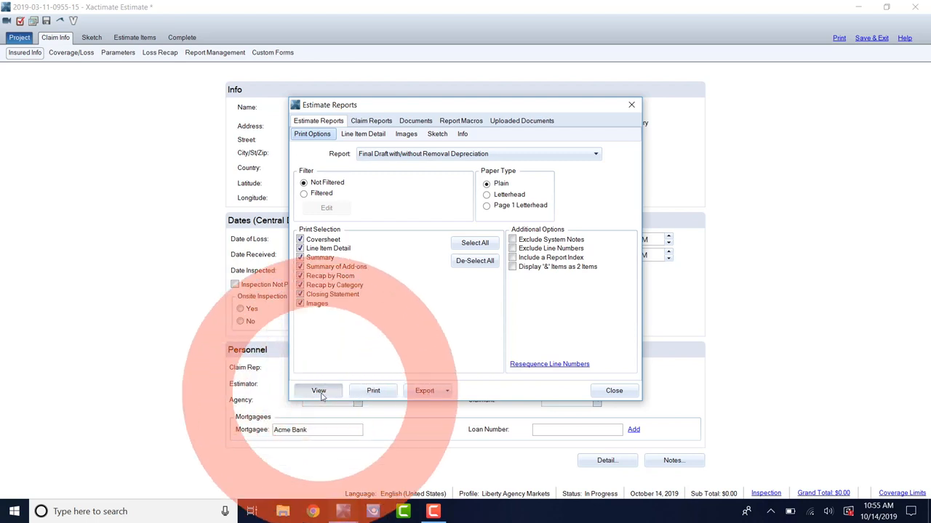
pyautogui.click(319, 390)
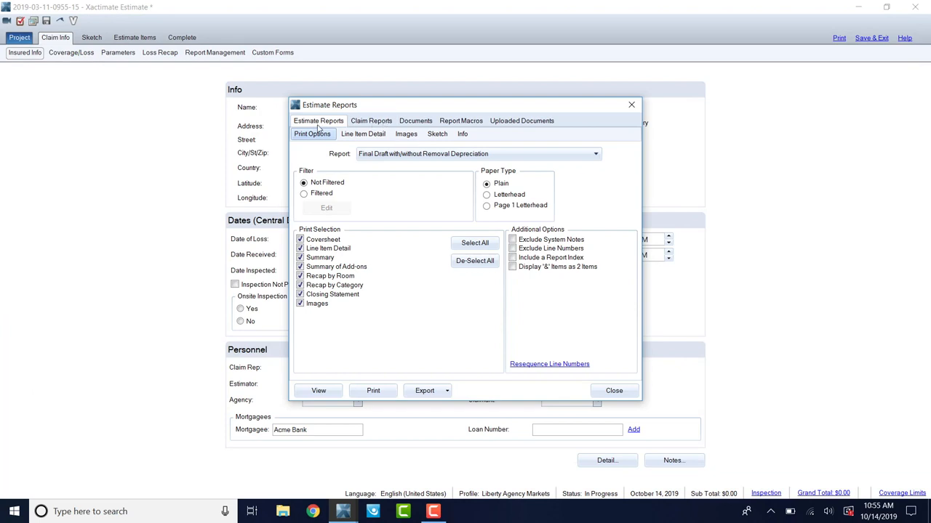
# Select Photo Report under Claim Reports and preview it
pyautogui.click(371, 121)
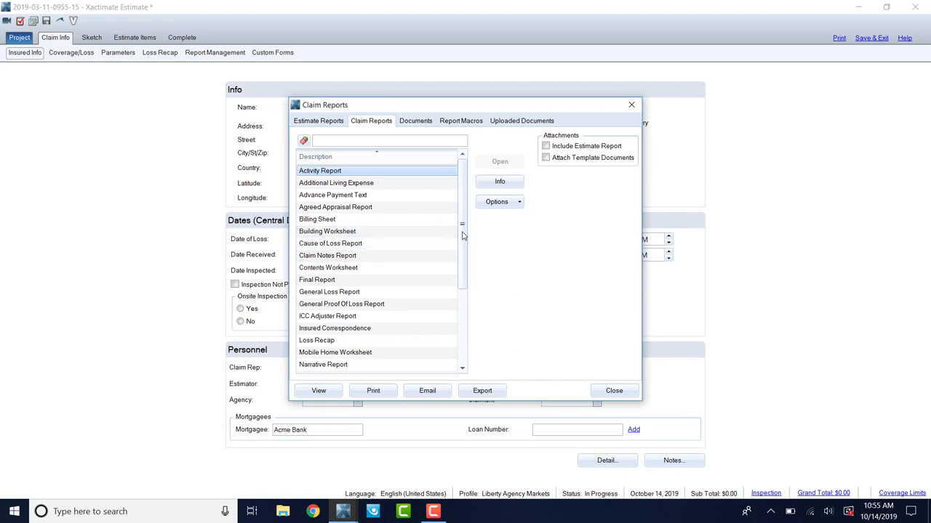
pyautogui.scroll(-3)
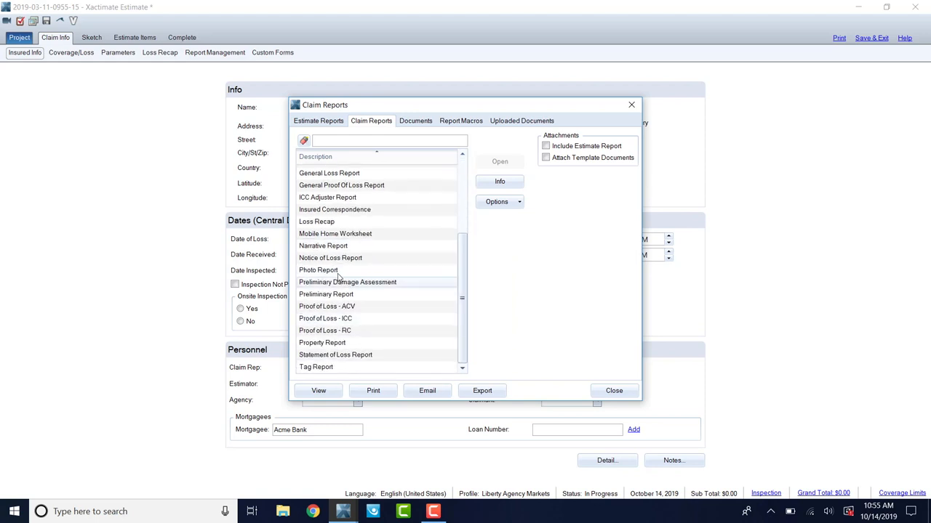
pyautogui.click(317, 269)
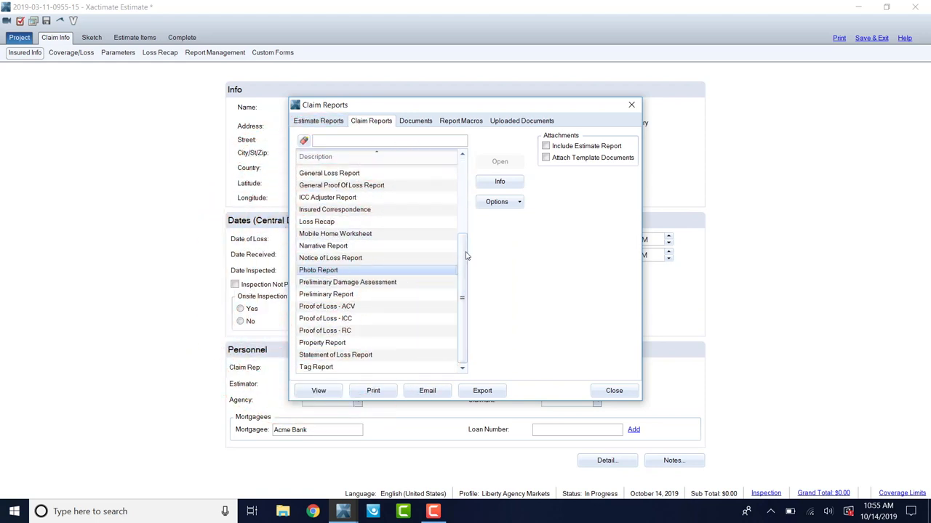
pyautogui.moveTo(366, 355)
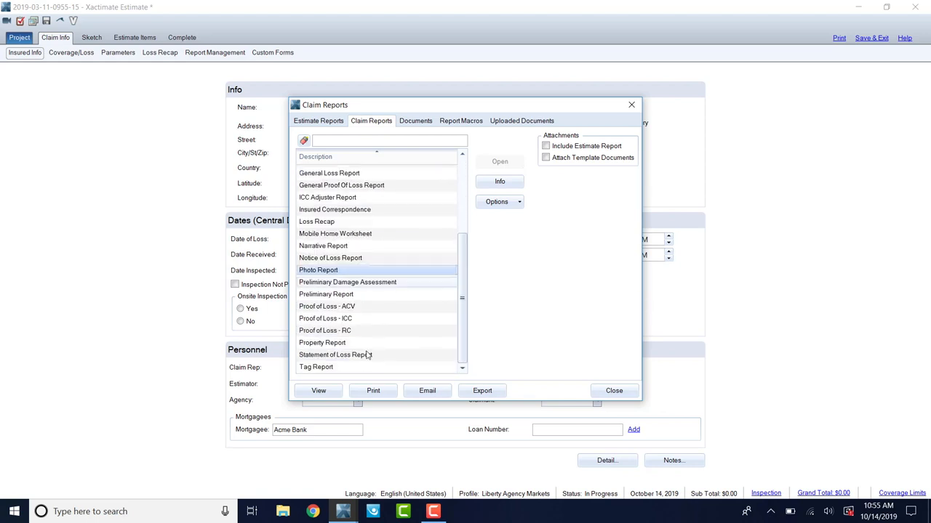
pyautogui.click(317, 390)
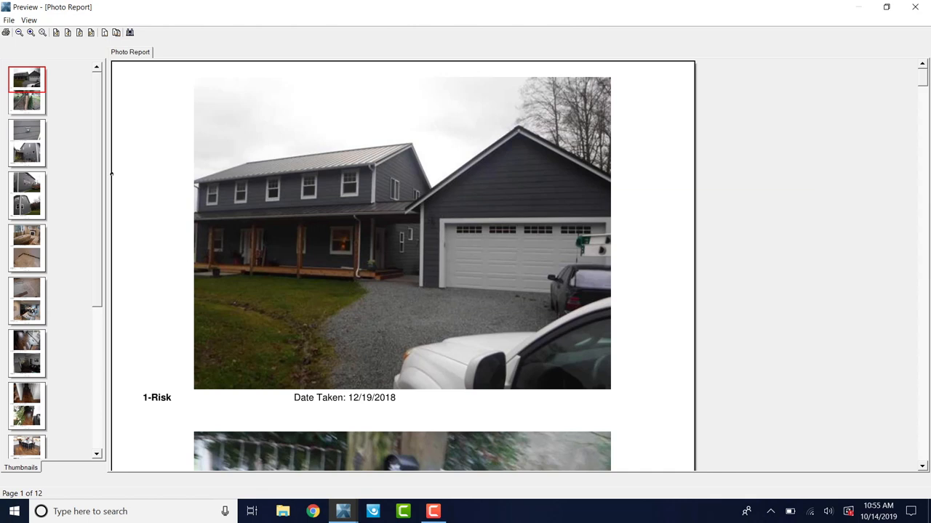
# Scroll down through the Photo Report preview pages
pyautogui.scroll(-3)
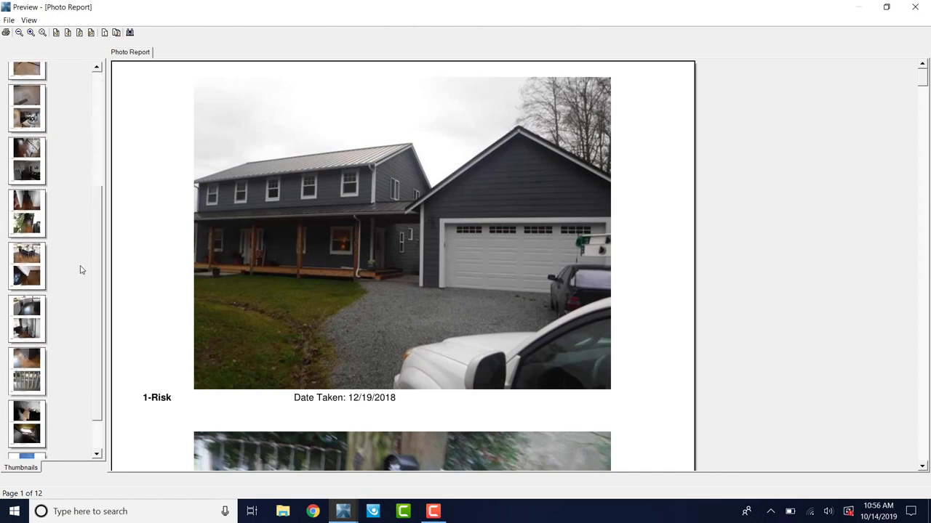
pyautogui.scroll(-3)
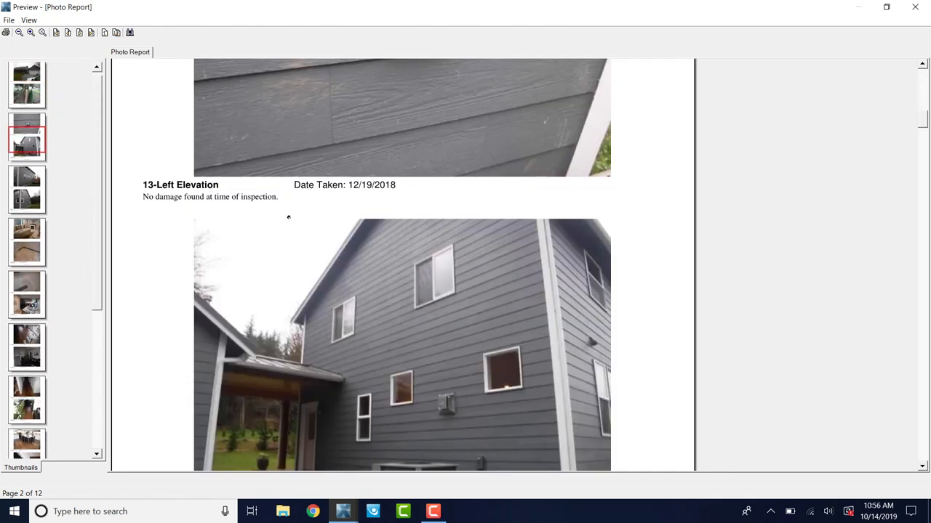
pyautogui.scroll(-3)
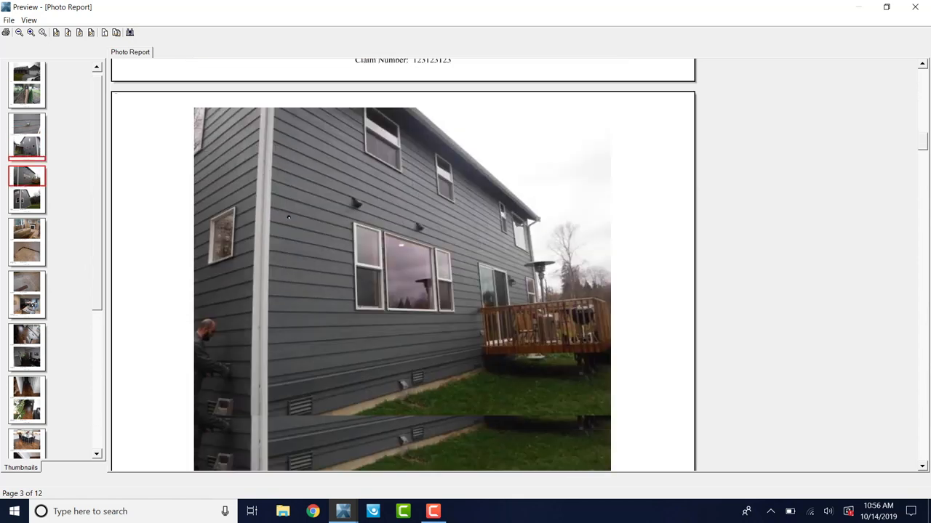
pyautogui.scroll(-3)
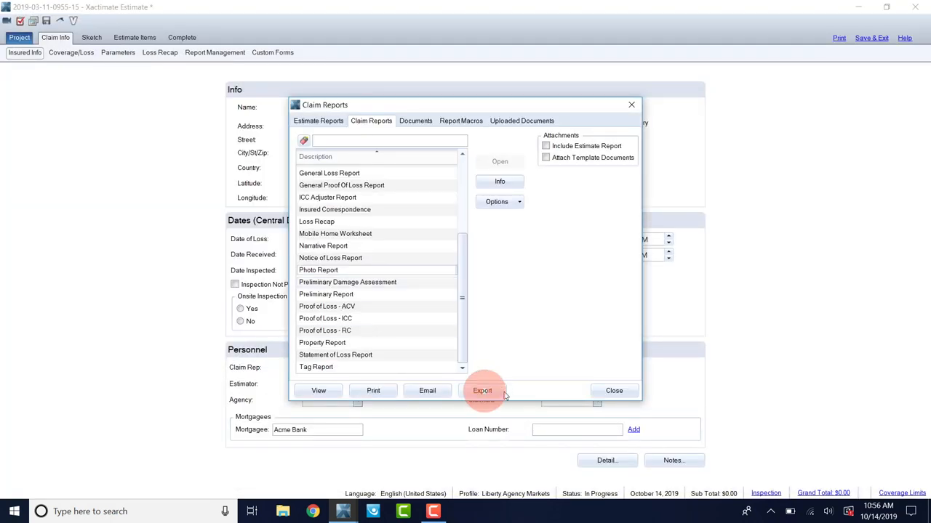
# Export the Photo Report as a Portable Document File into the 101_FUJI folder
pyautogui.click(483, 389)
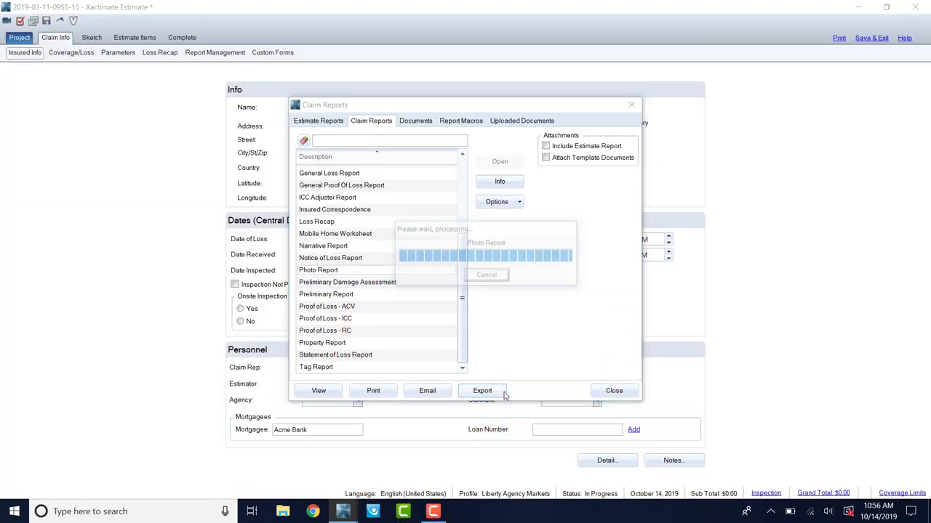
pyautogui.click(483, 390)
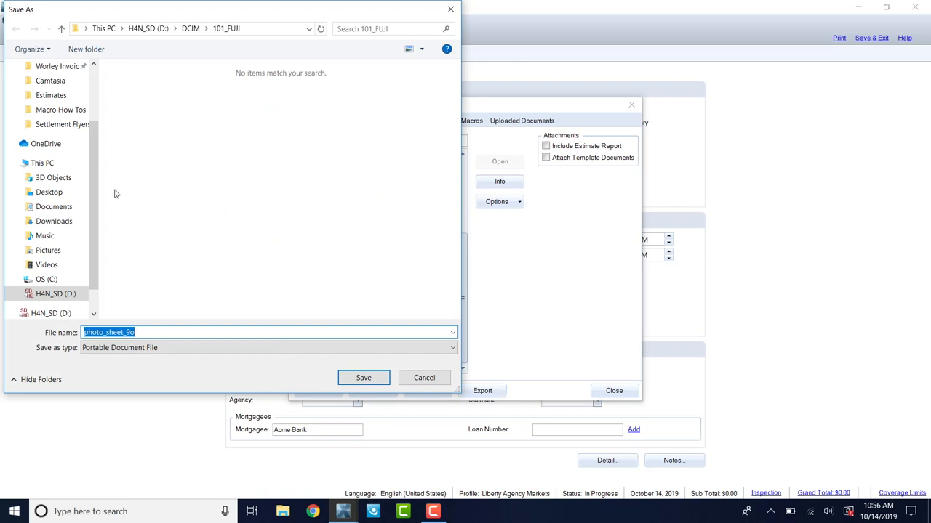
pyautogui.moveTo(392, 372)
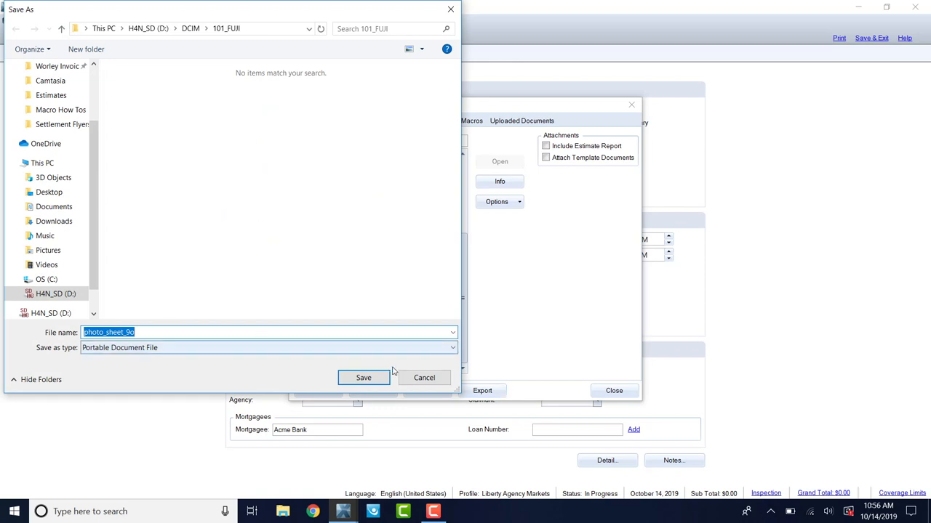
pyautogui.click(364, 378)
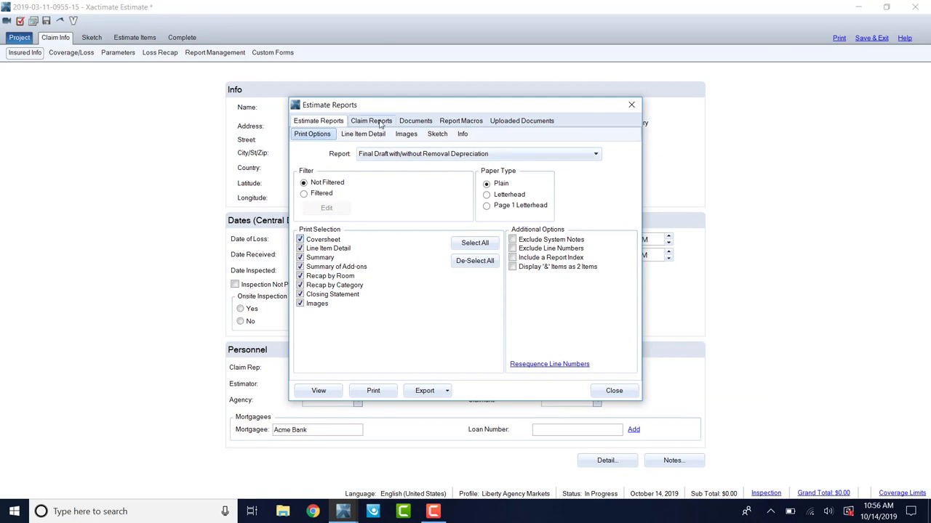
# Visit Claim Reports' Photo Report, then return to Estimate Reports print options
pyautogui.click(371, 121)
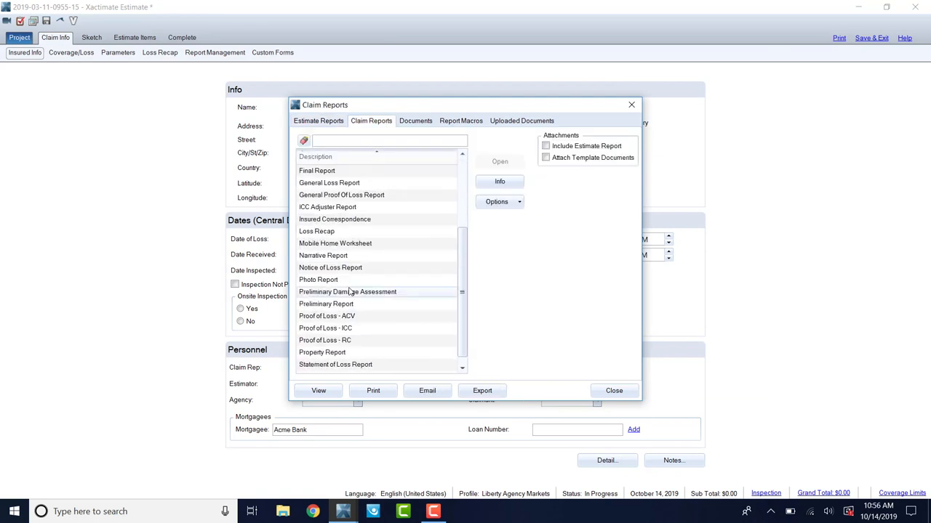
pyautogui.click(317, 280)
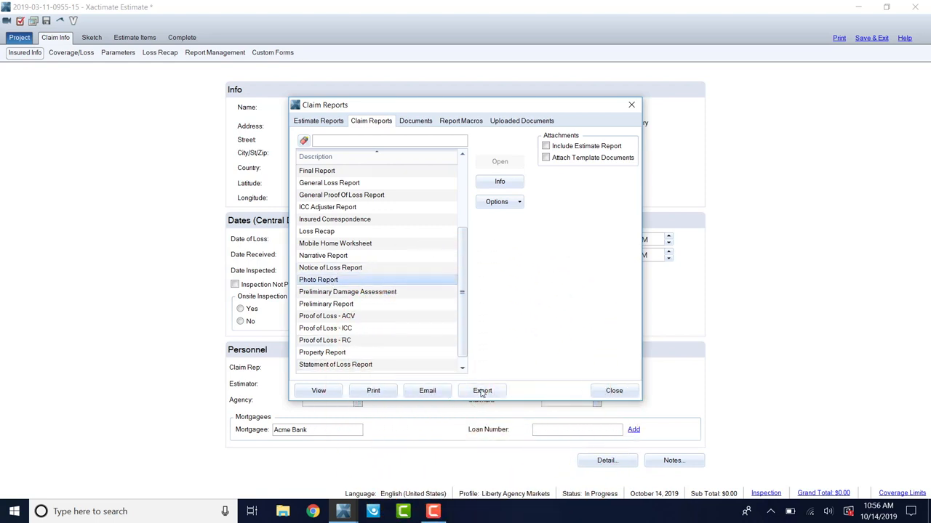
pyautogui.click(317, 121)
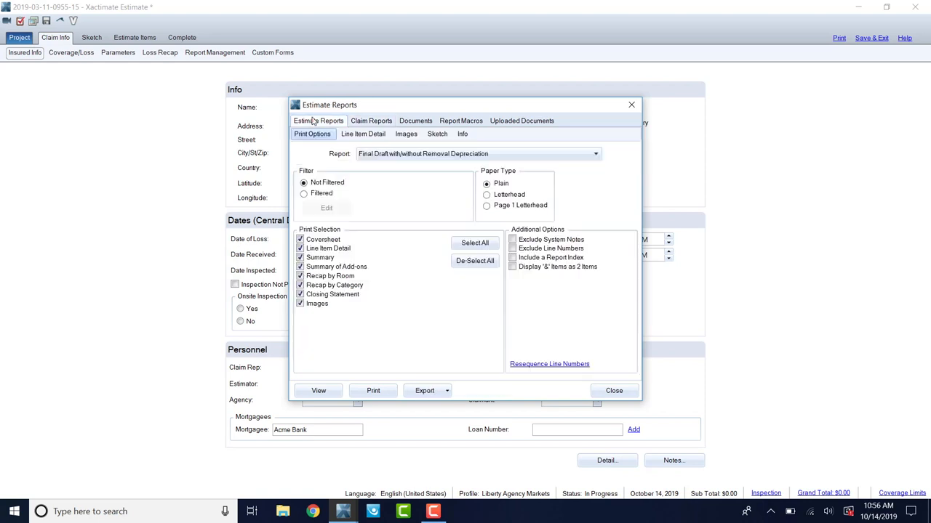
# Uncheck Coversheet, Line Item Detail, Summaries and Recap by Room sections
pyautogui.click(300, 239)
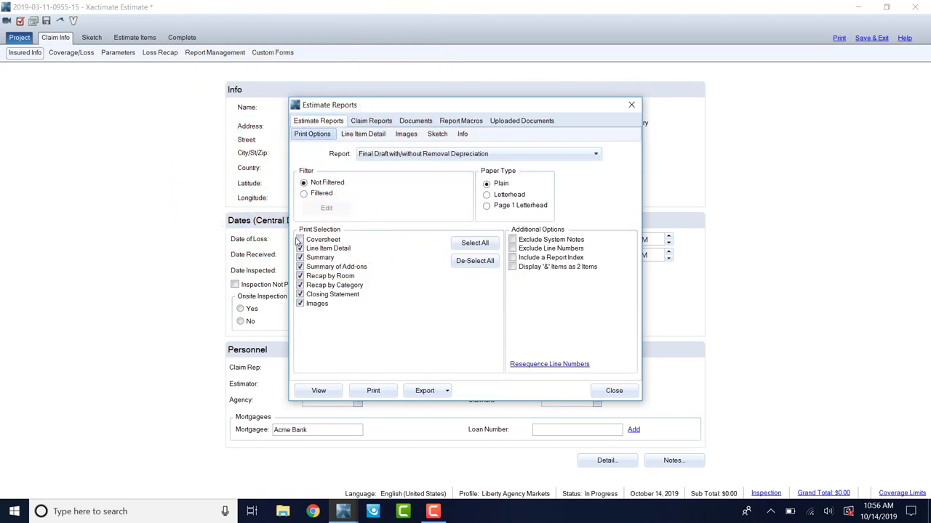
pyautogui.click(299, 238)
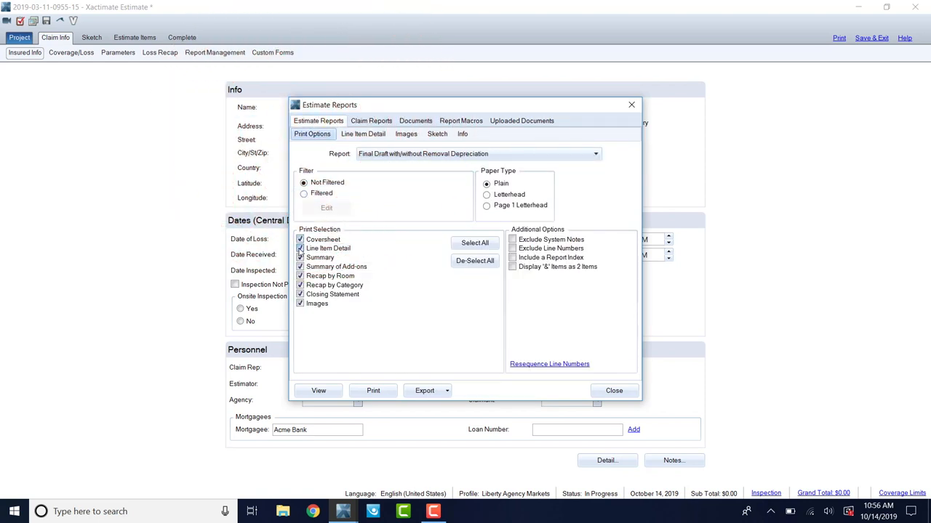
pyautogui.click(300, 239)
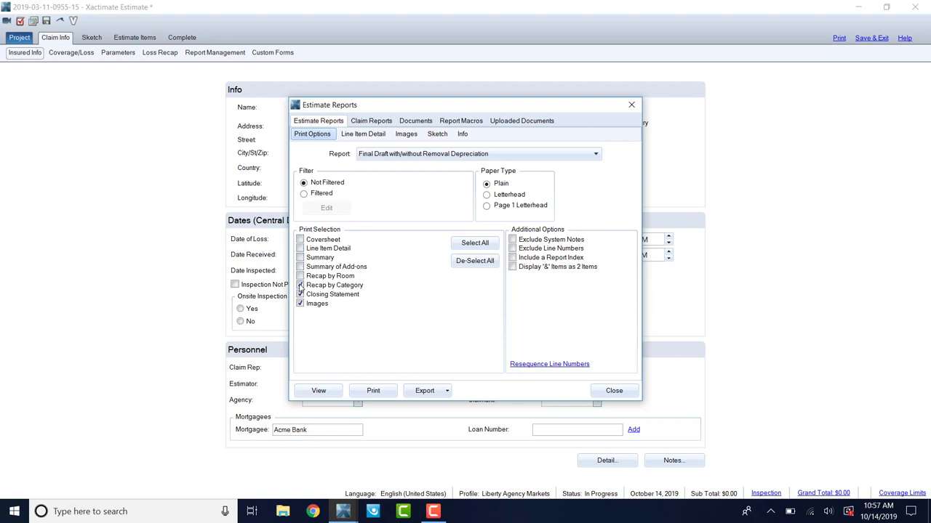
# Leave Images as the only checked section and show the Export/Email PDF File choices
pyautogui.click(300, 283)
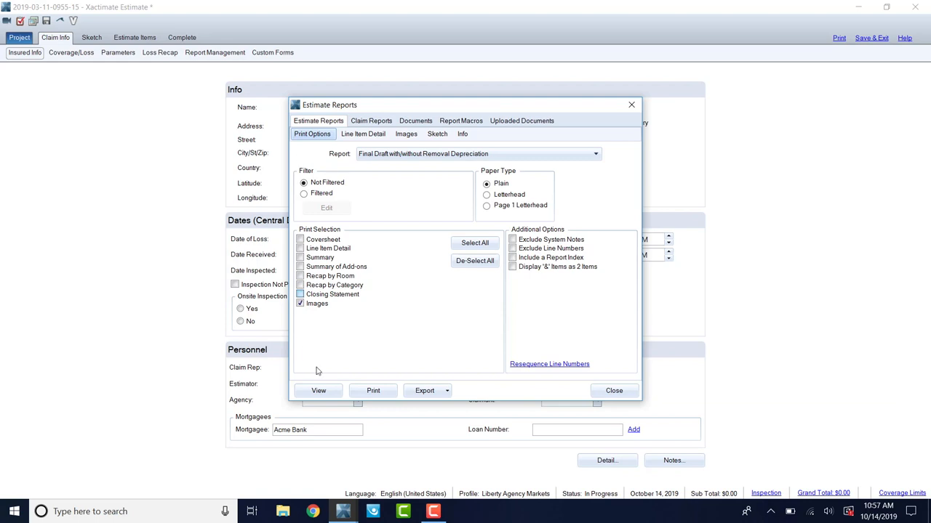
pyautogui.click(447, 389)
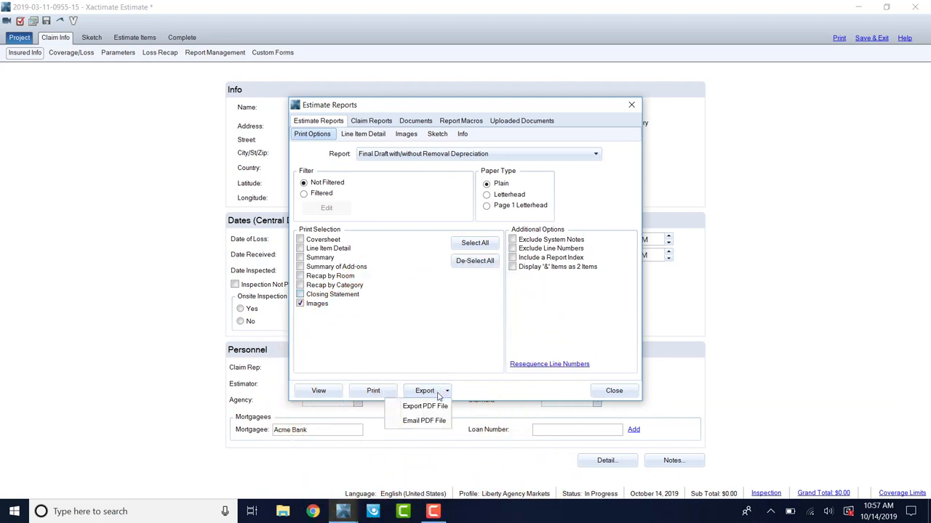
pyautogui.moveTo(425, 407)
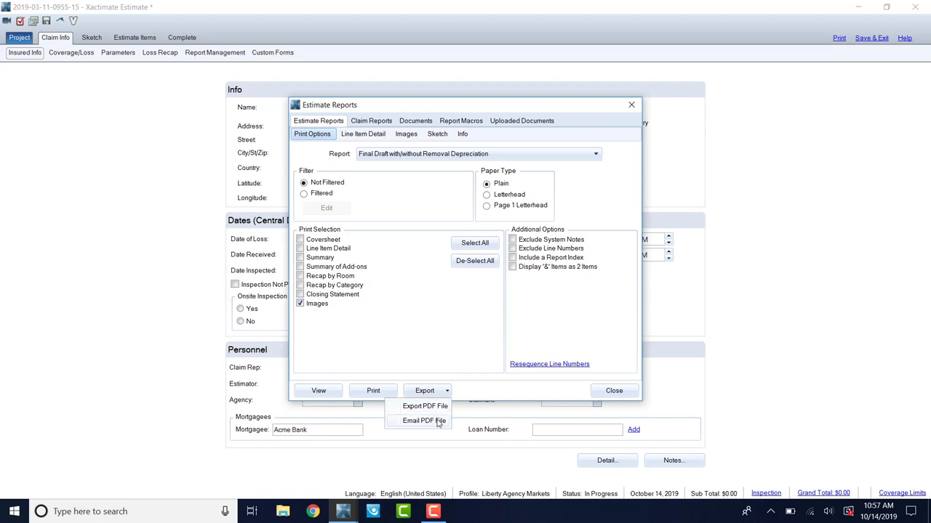
pyautogui.moveTo(424, 405)
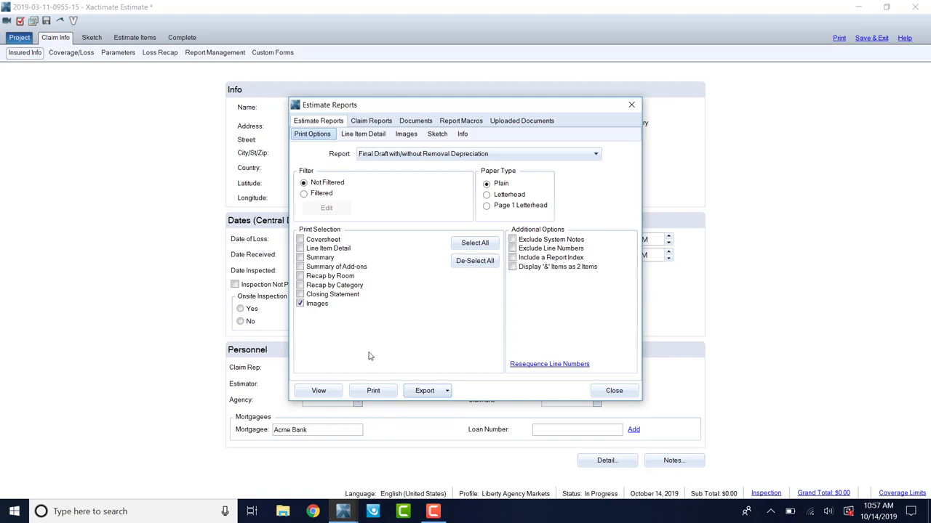
pyautogui.click(550, 364)
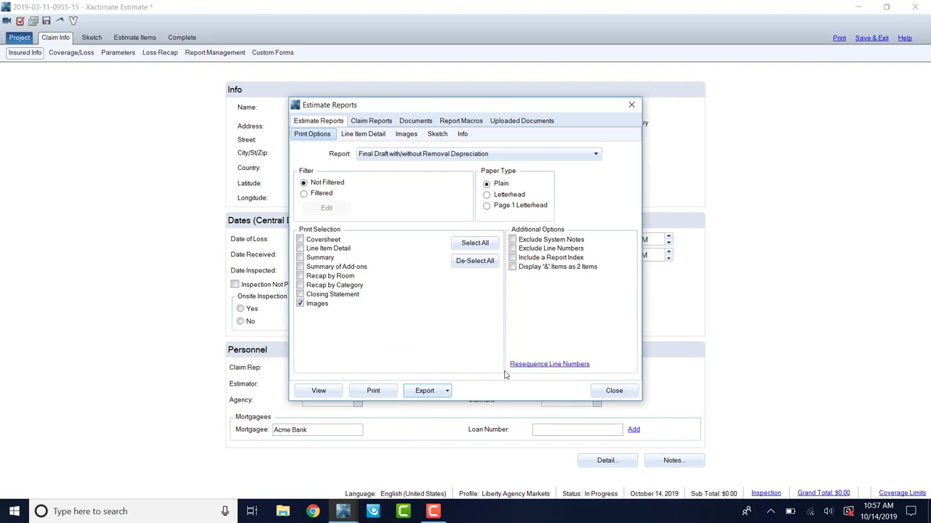
pyautogui.moveTo(544, 367)
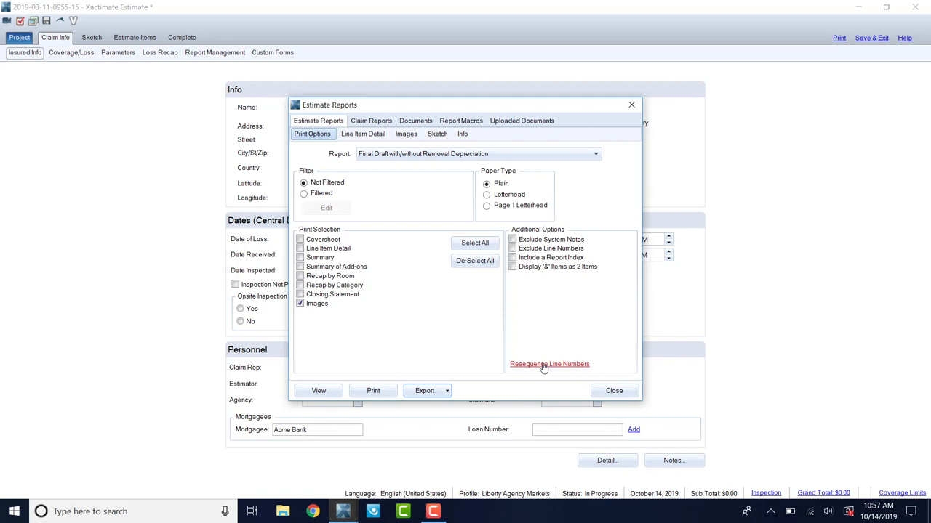
pyautogui.moveTo(626, 381)
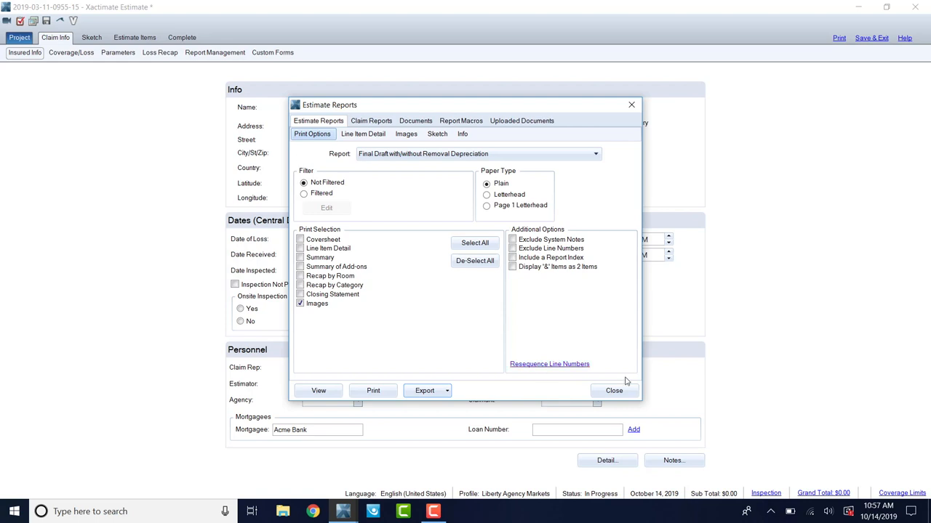